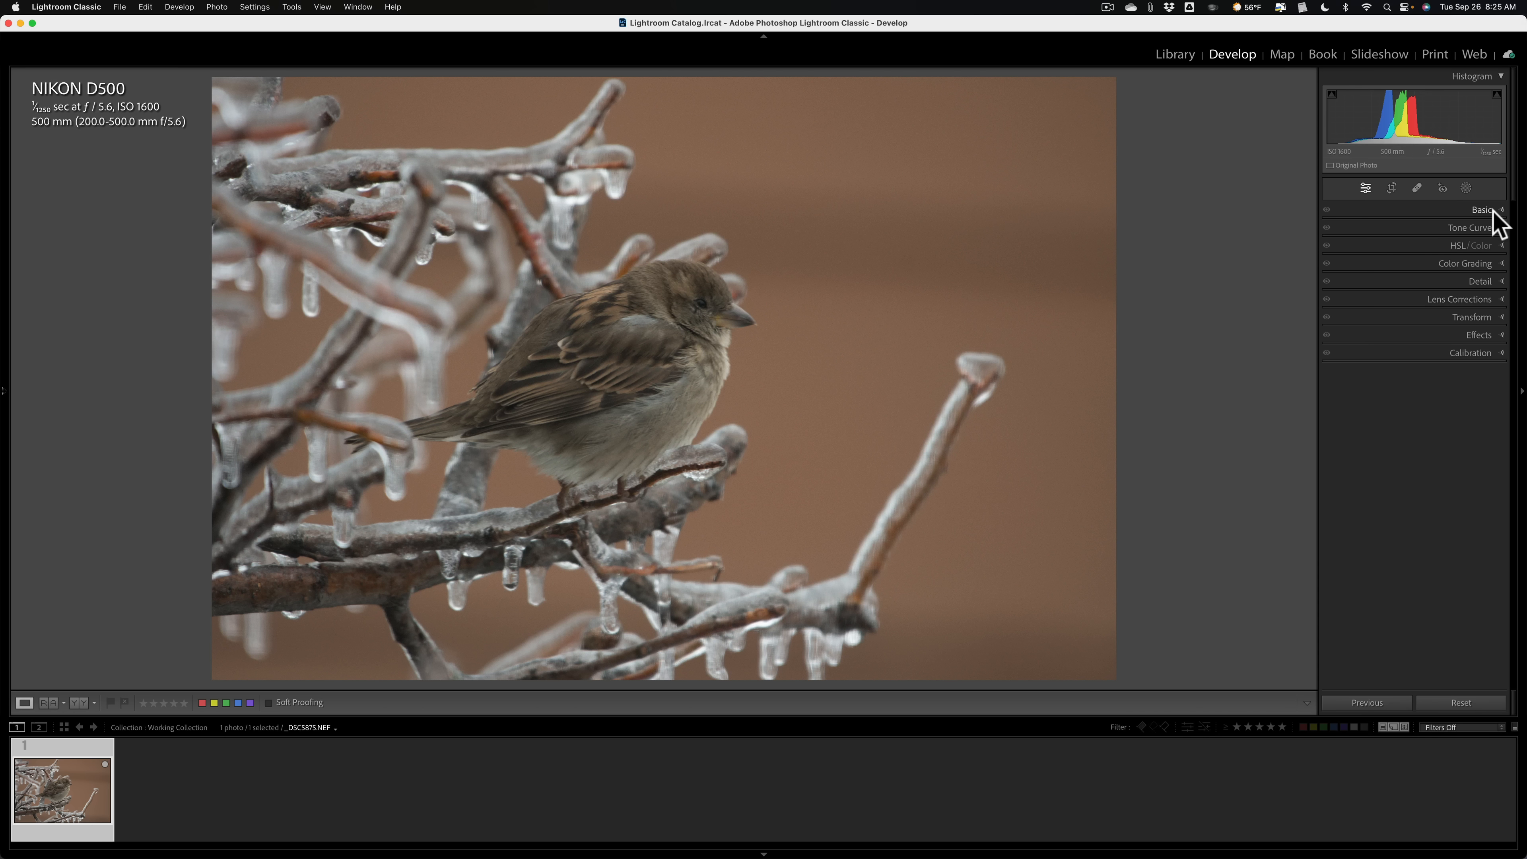
# Step: Expand the Basic panel and zoom to 100% on the sparrow to check noise, then back to Fit
pyautogui.click(1480, 210)
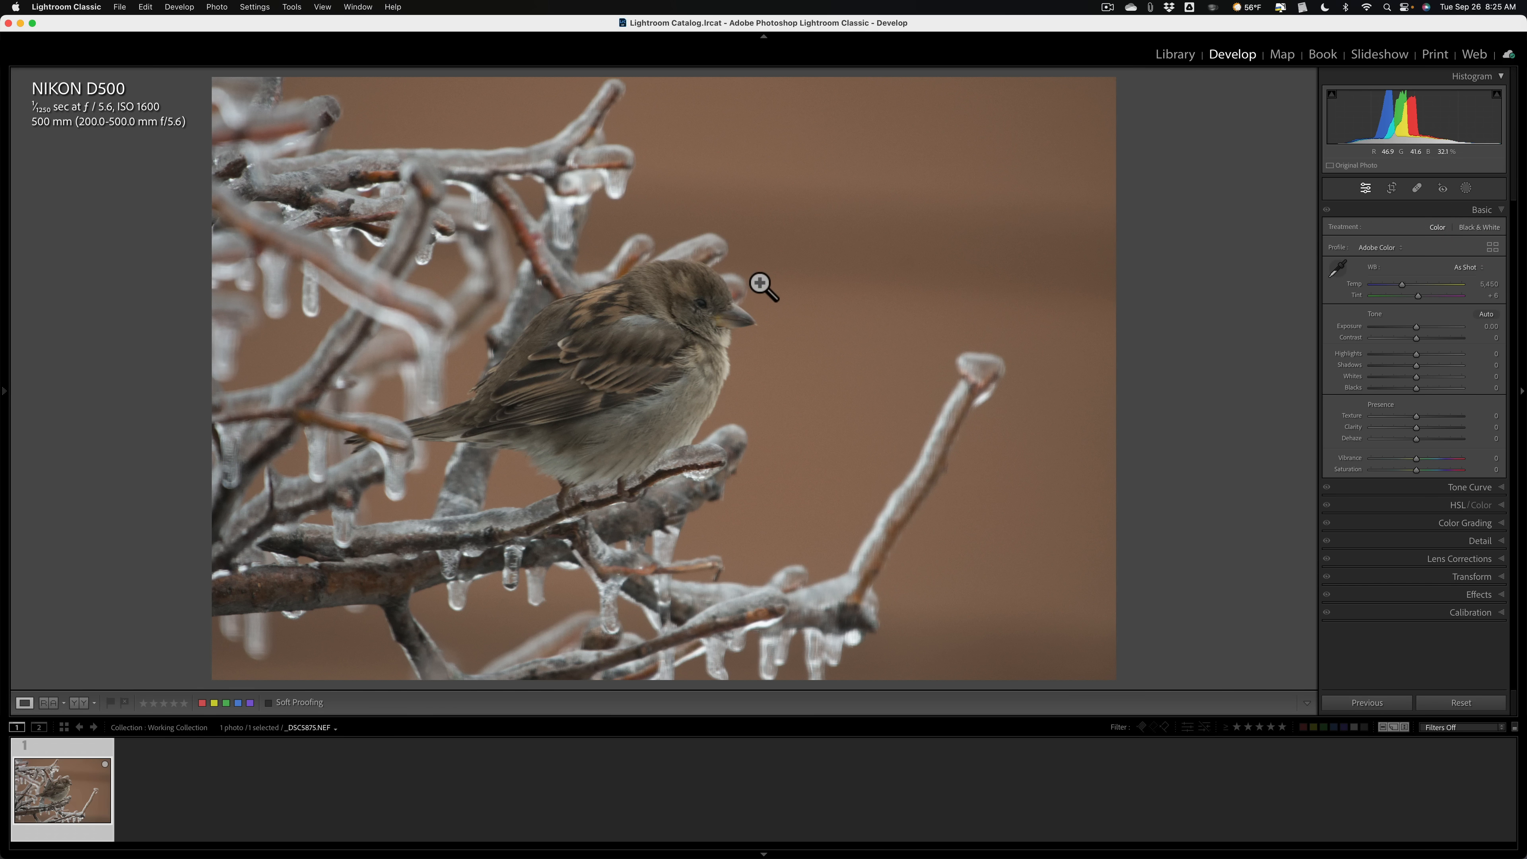
pyautogui.click(763, 283)
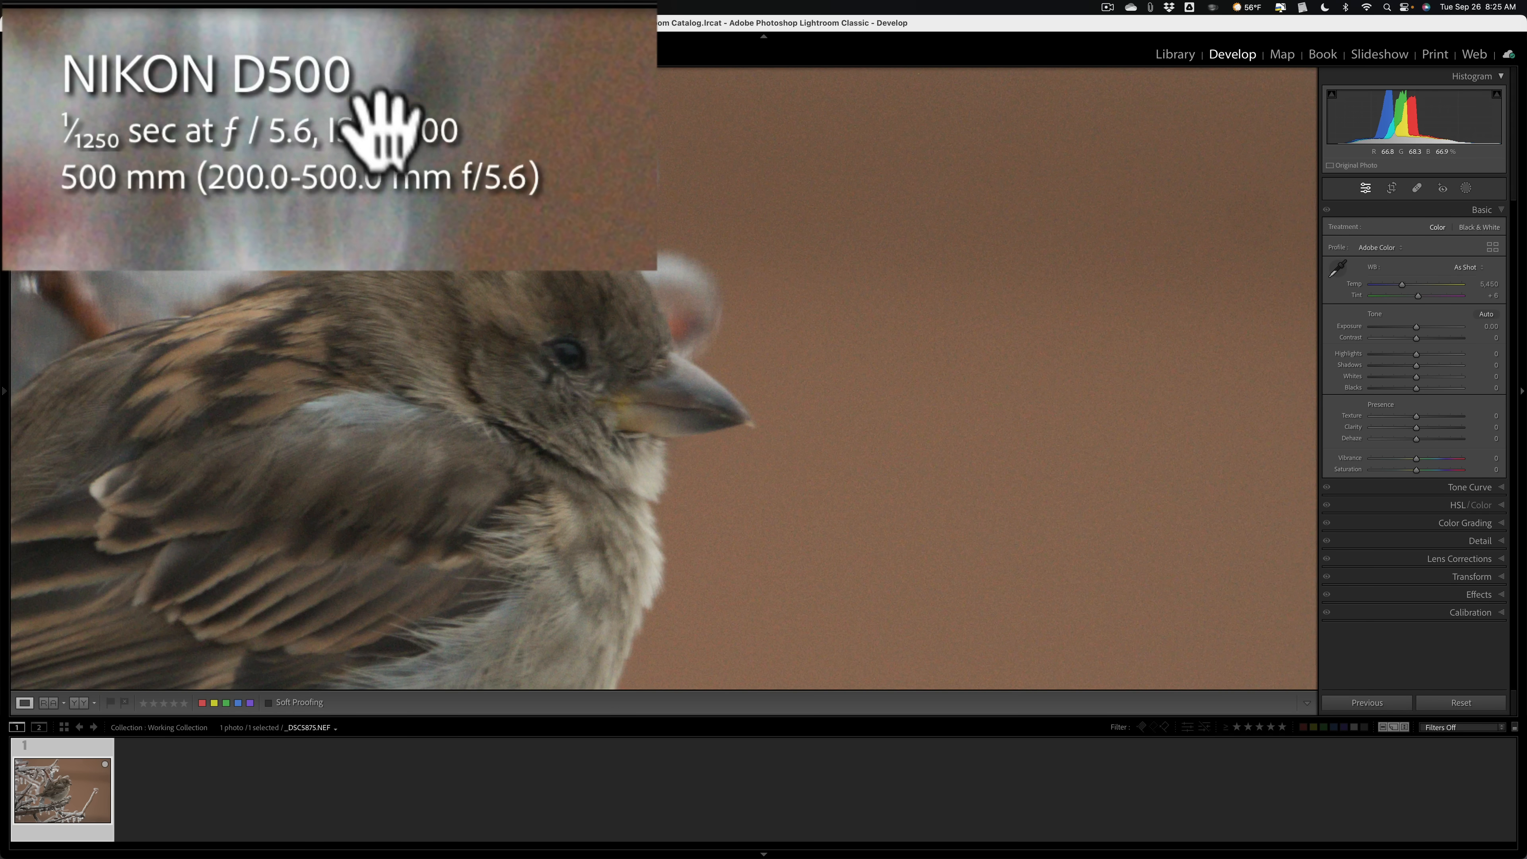
pyautogui.moveTo(716, 302)
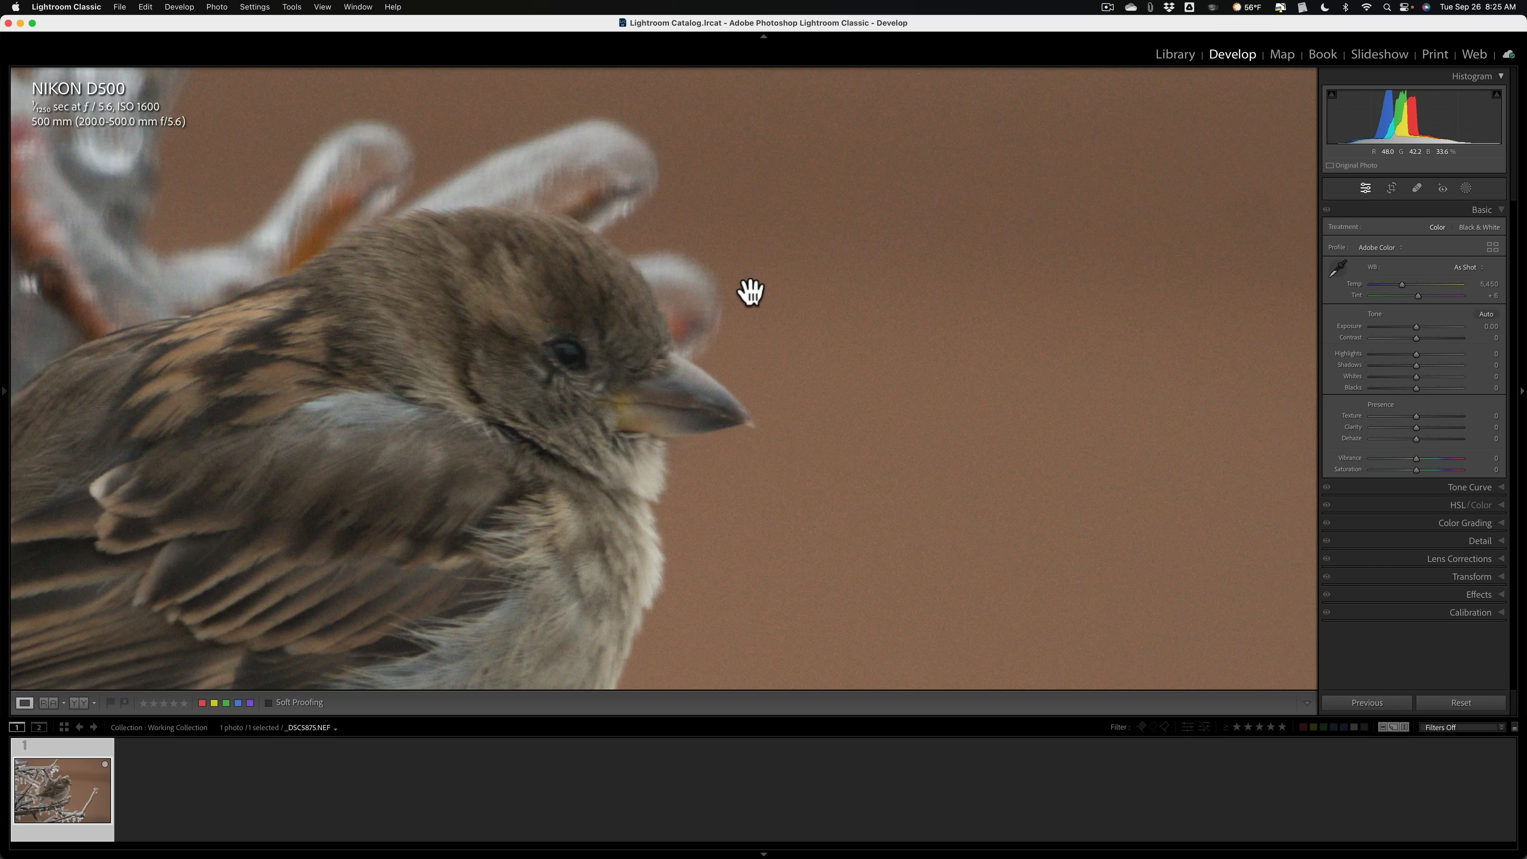
pyautogui.moveTo(751, 294)
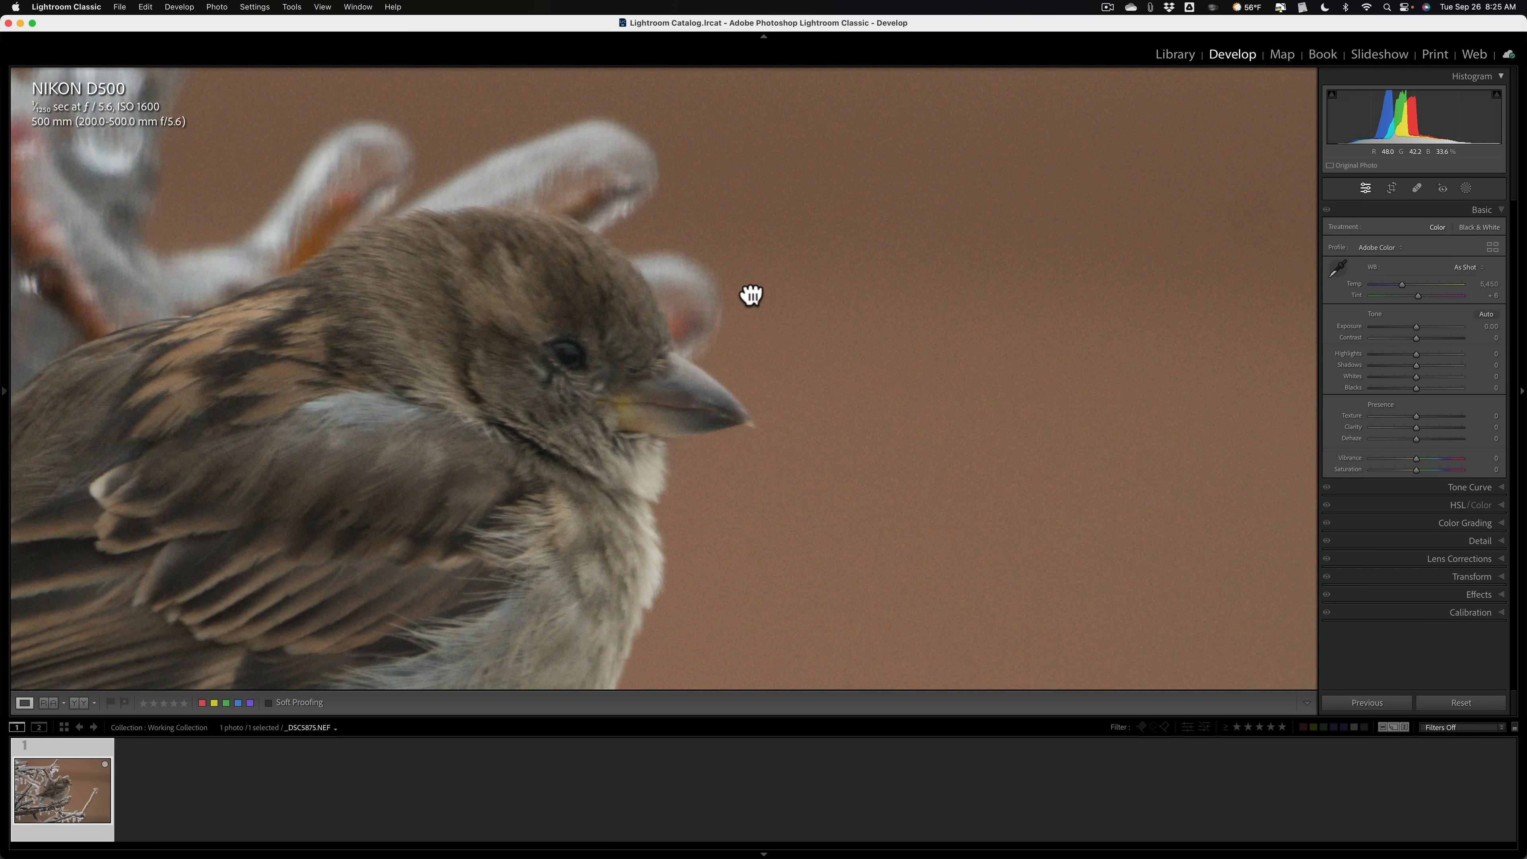
pyautogui.click(751, 295)
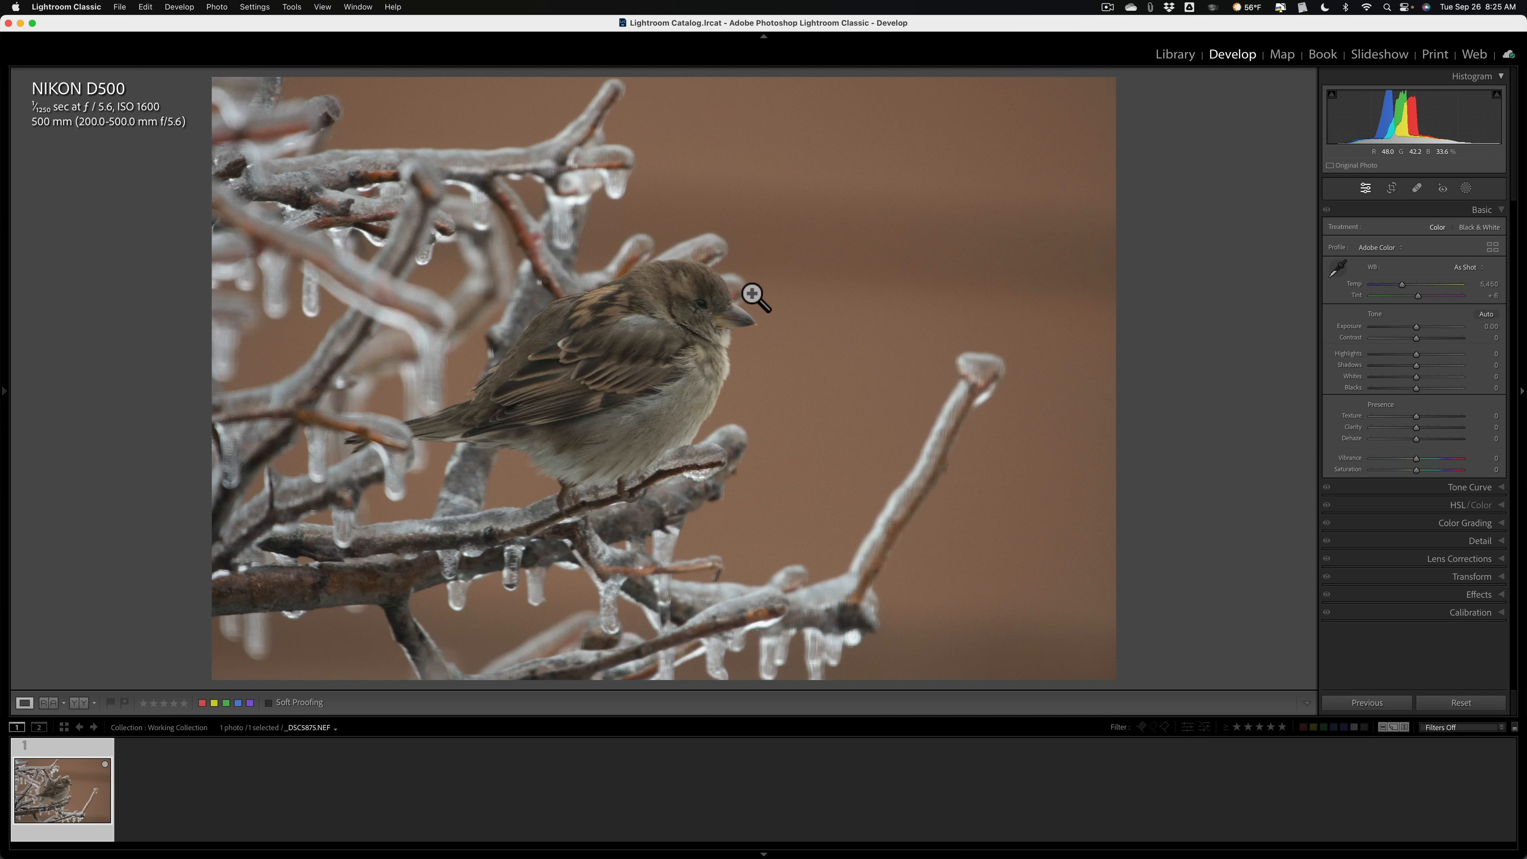
pyautogui.moveTo(750, 294)
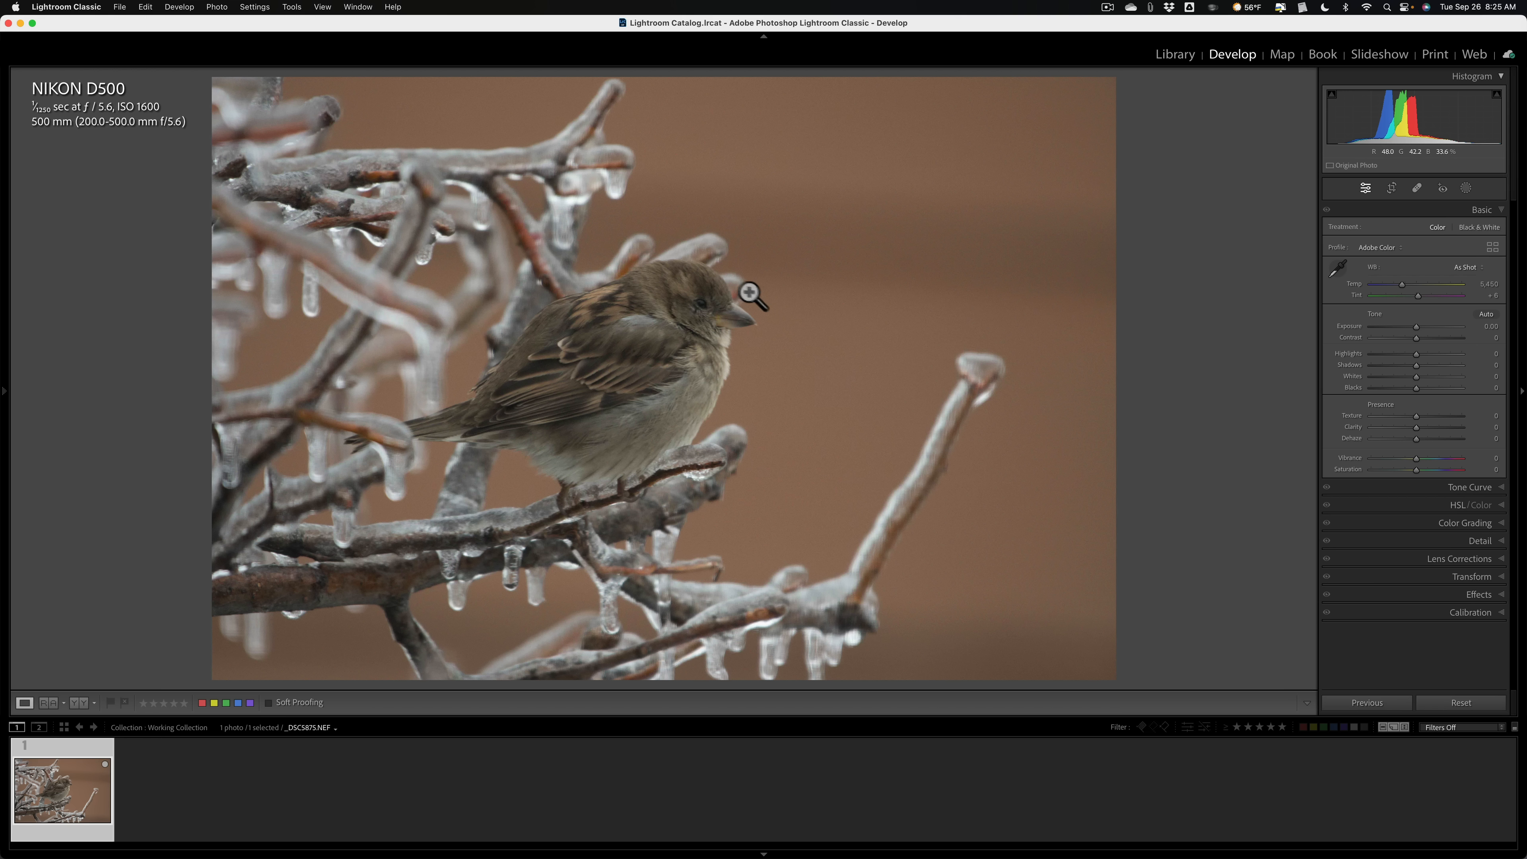
pyautogui.moveTo(719, 294)
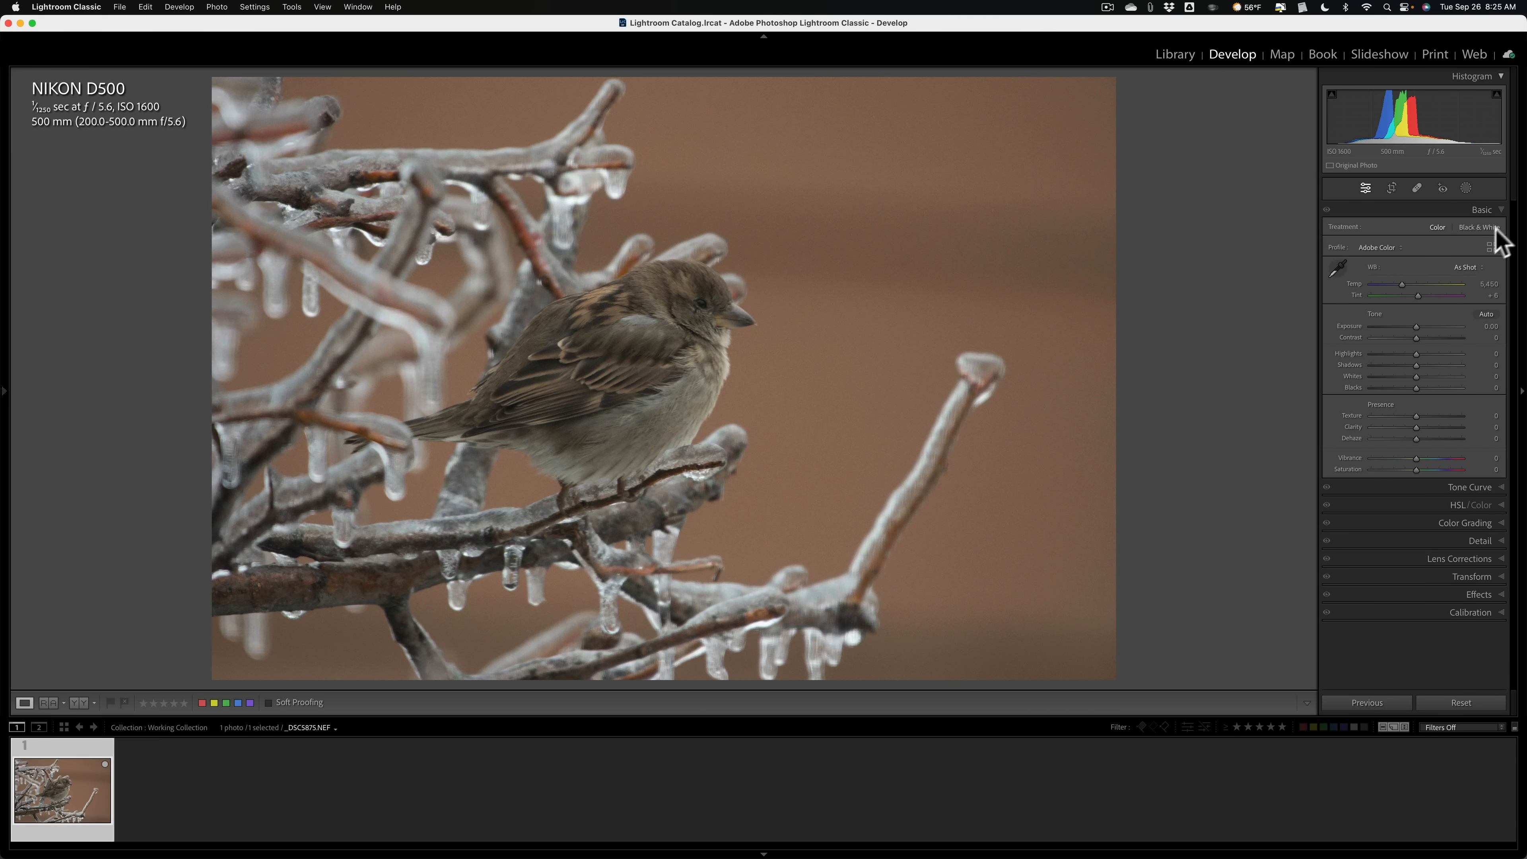
# Step: Expand the Detail panel to reveal Sharpening and Noise Reduction controls
pyautogui.click(1480, 210)
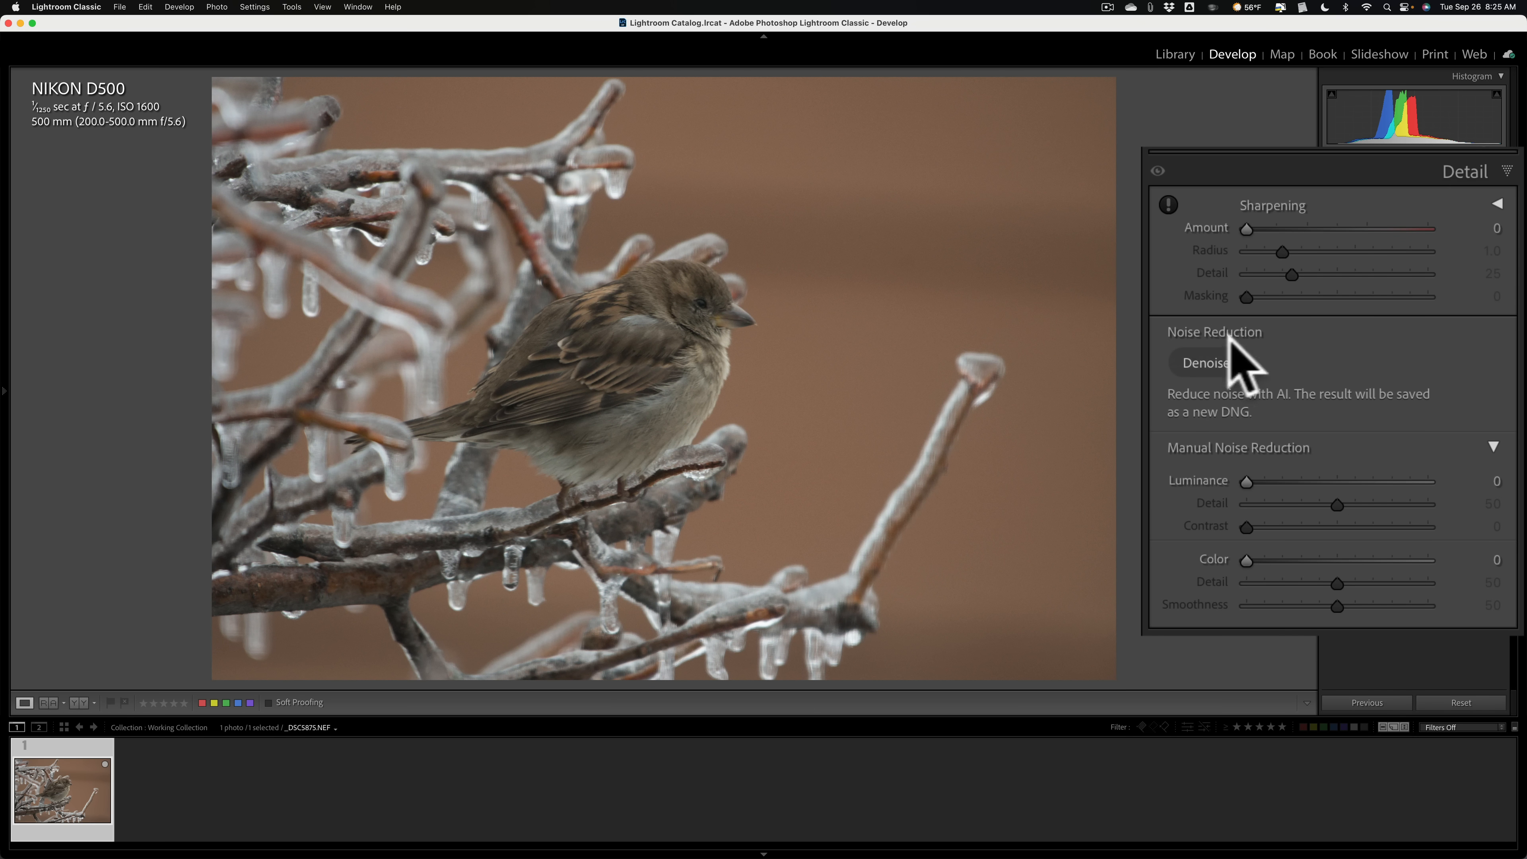
pyautogui.moveTo(1173, 374)
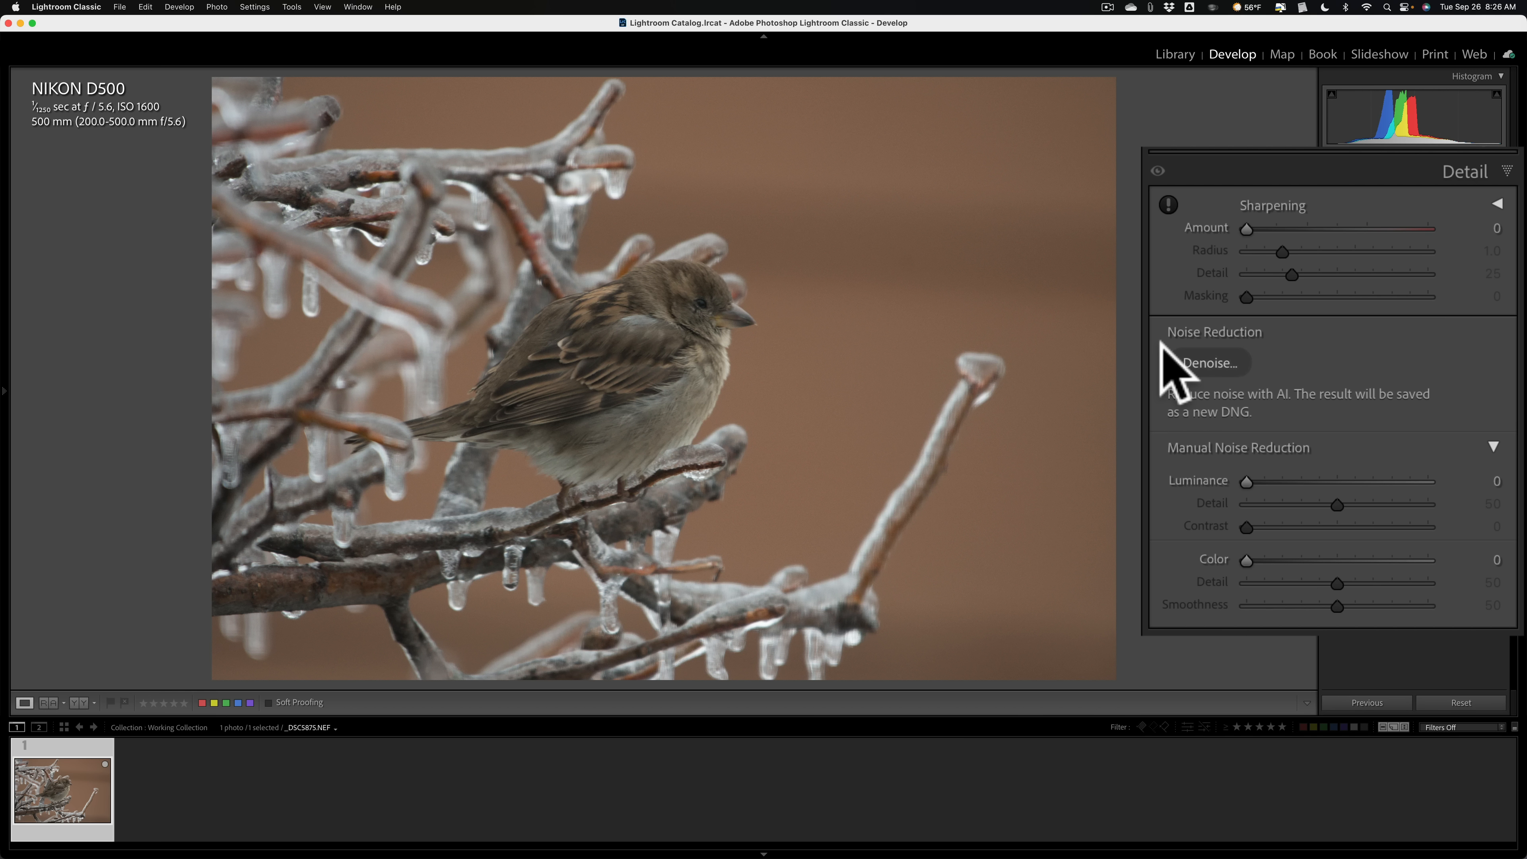
pyautogui.moveTo(1229, 389)
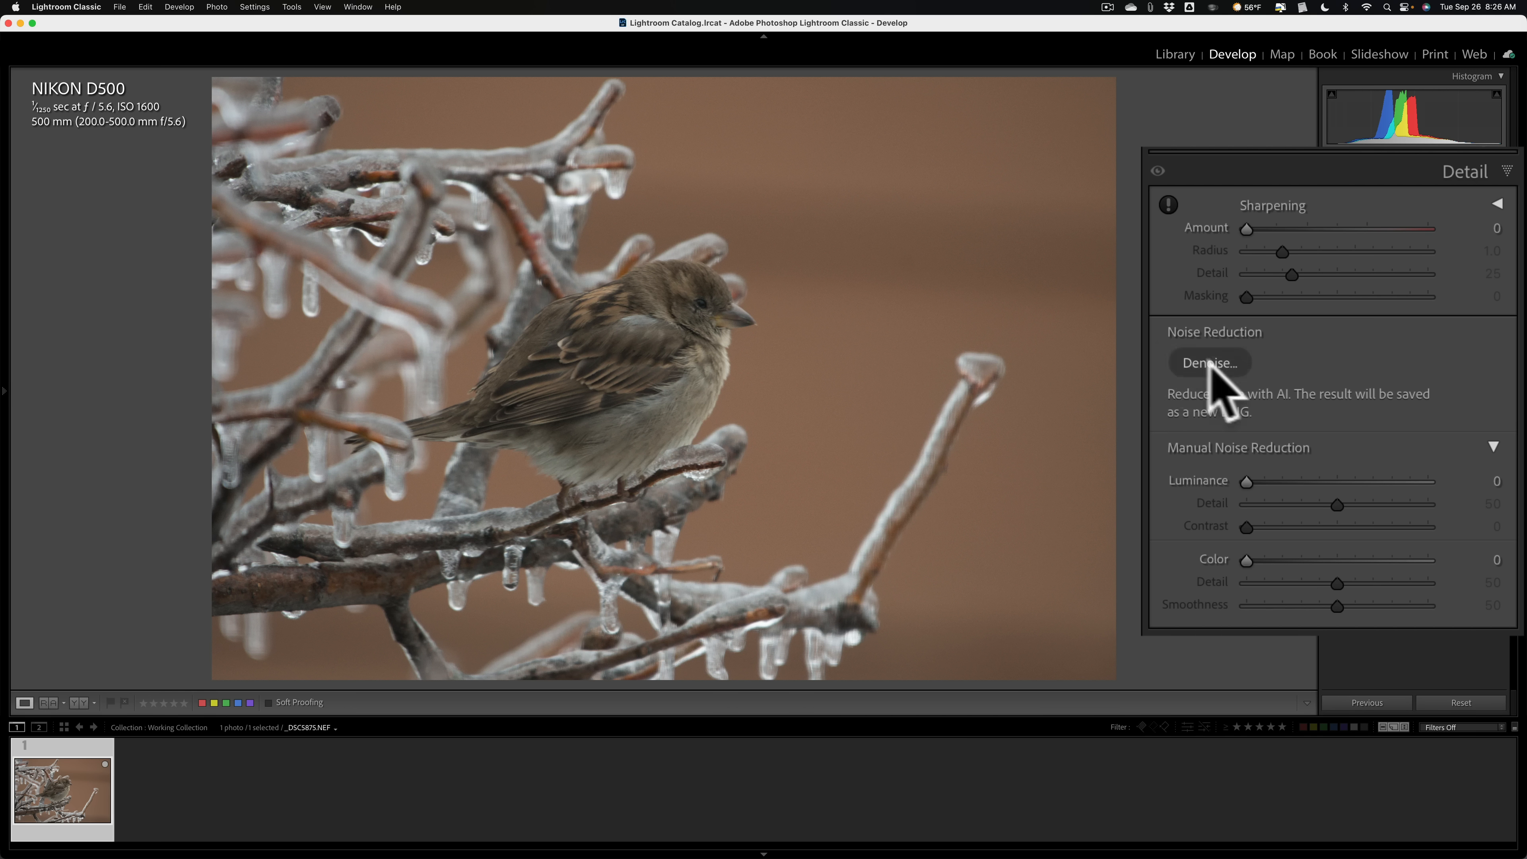
pyautogui.moveTo(1305, 407)
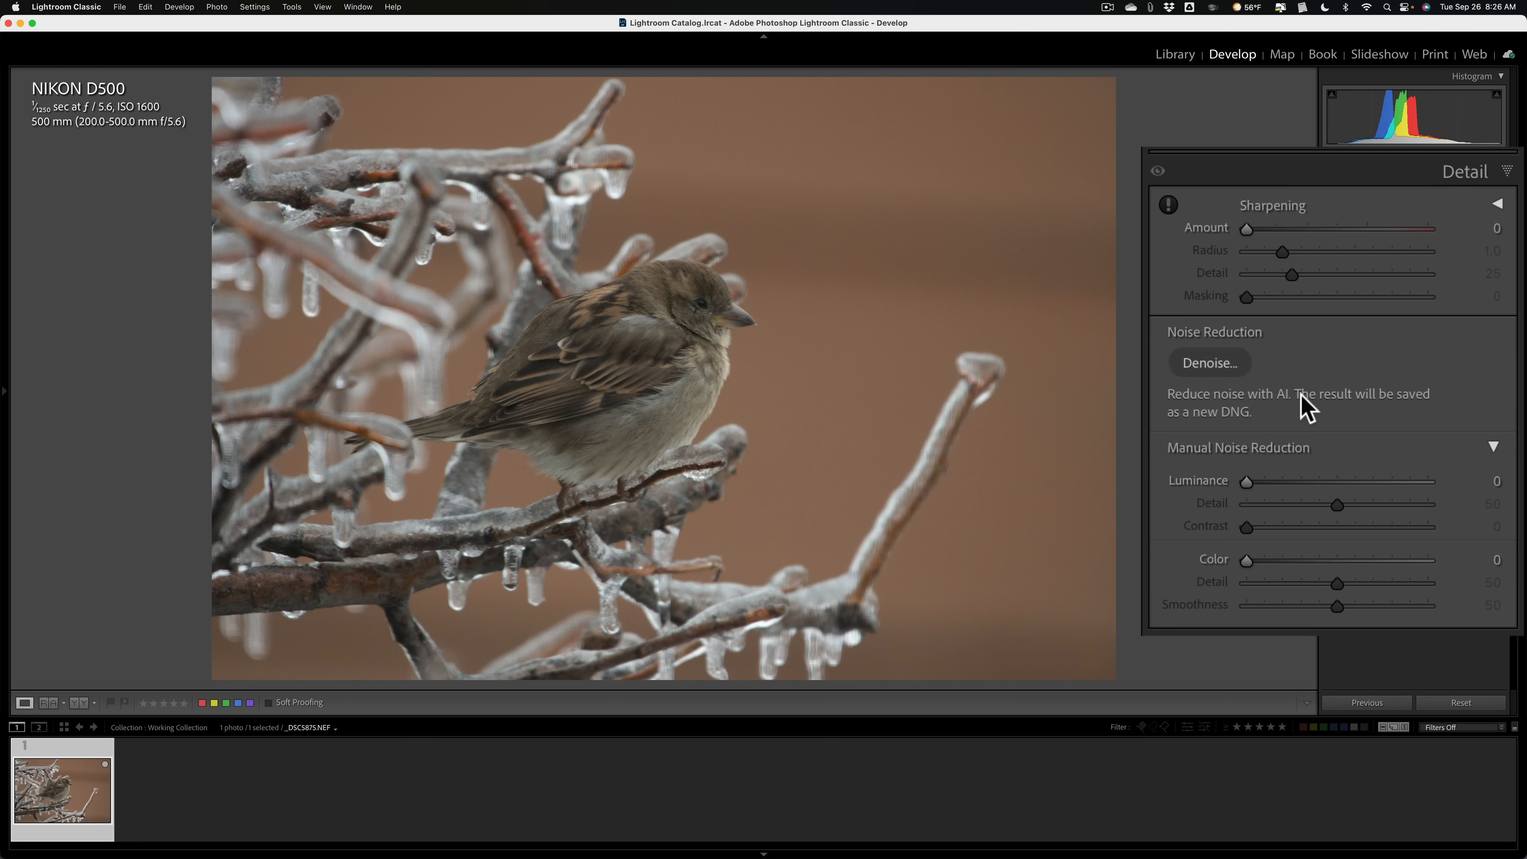
pyautogui.moveTo(1206, 329)
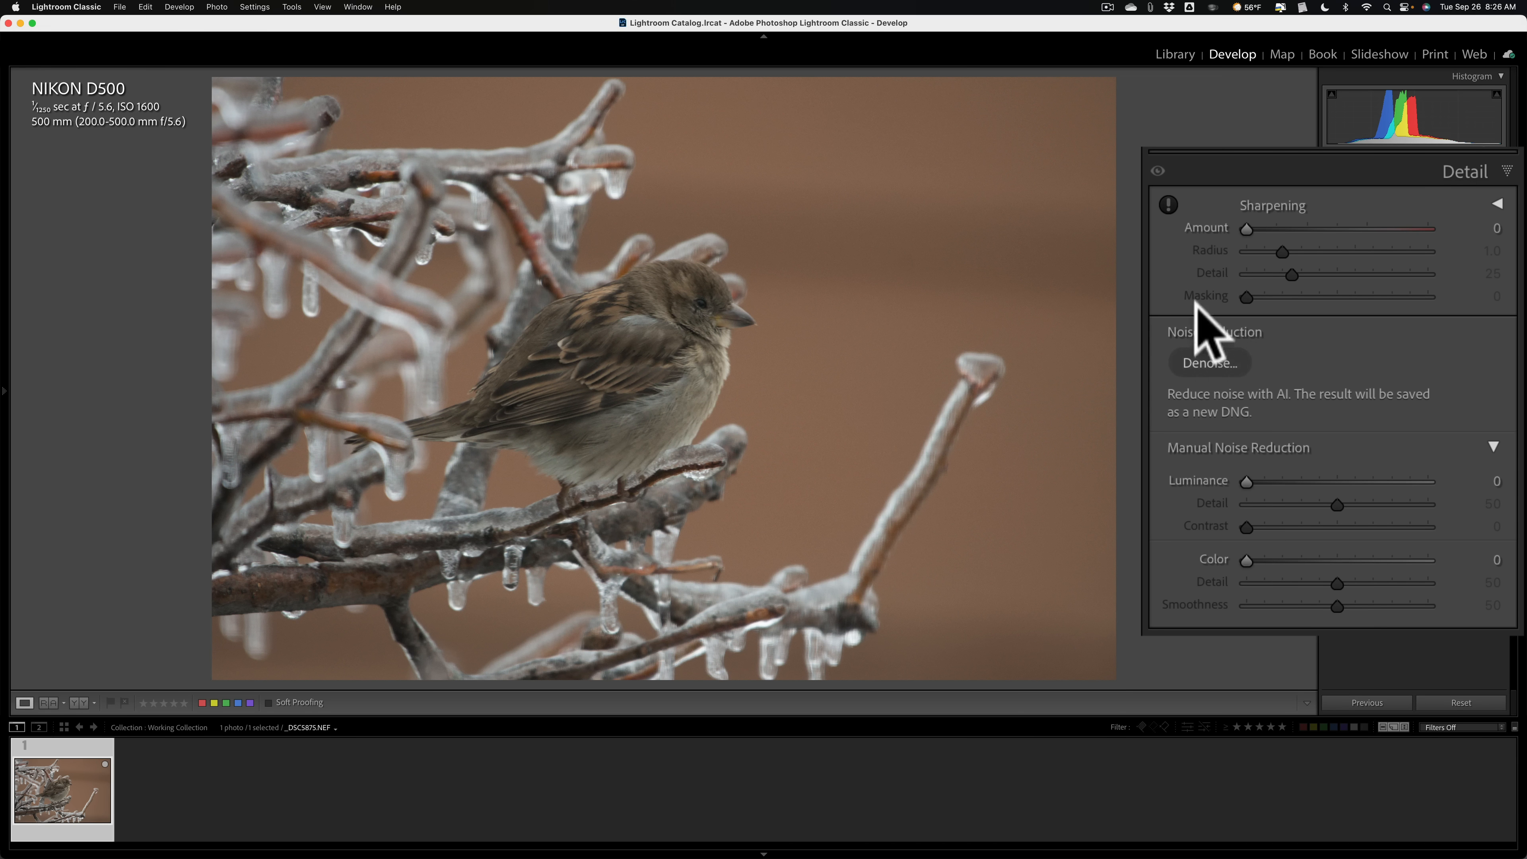
pyautogui.moveTo(1219, 390)
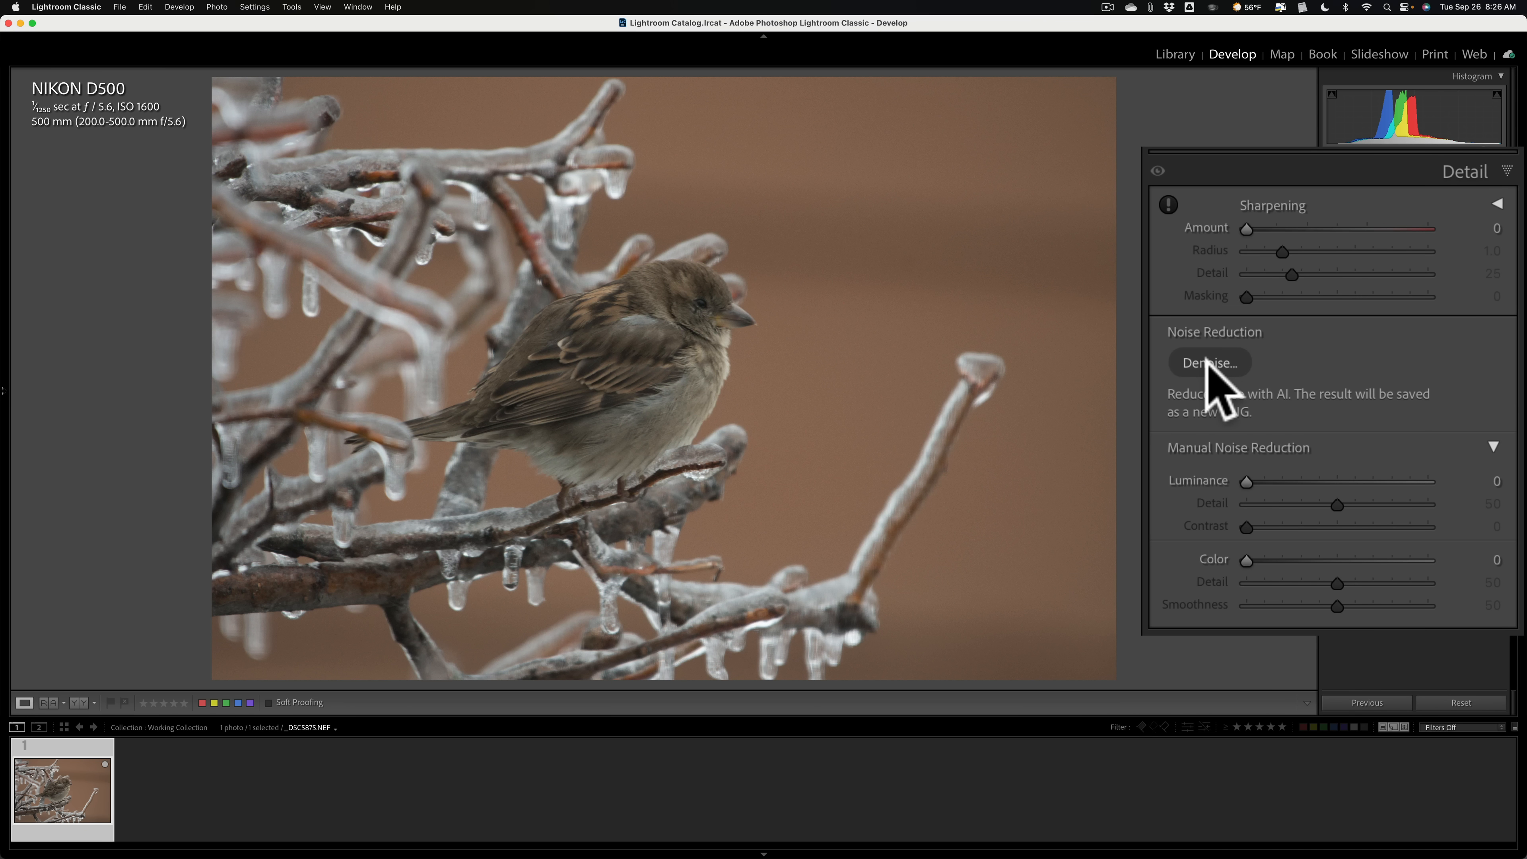
# Step: Launch the Denoise Enhance Preview, pan to the sparrow's head and compare before/after
pyautogui.click(1207, 362)
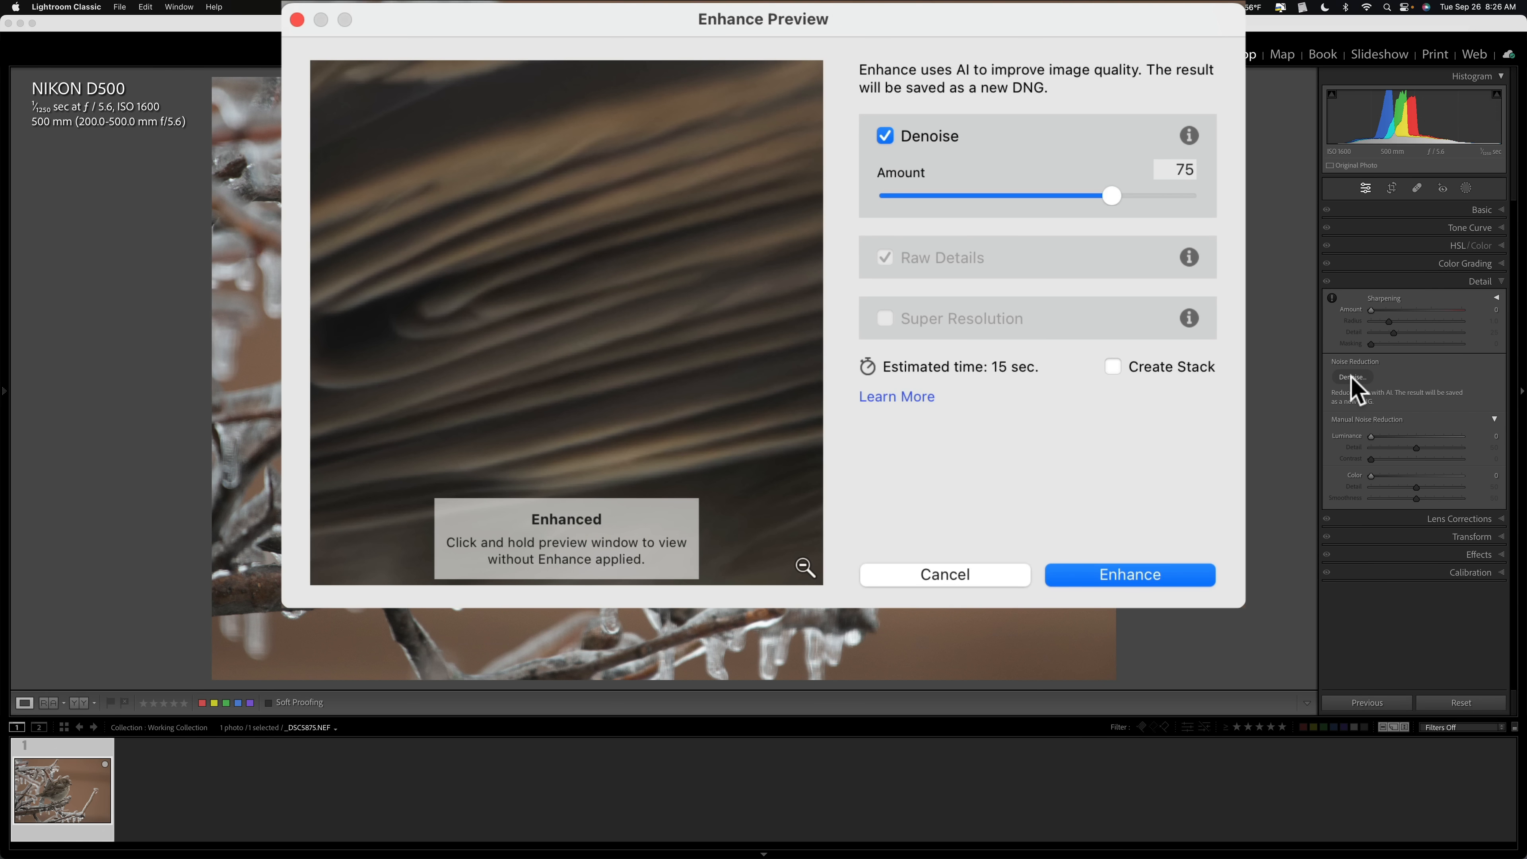
pyautogui.moveTo(806, 591)
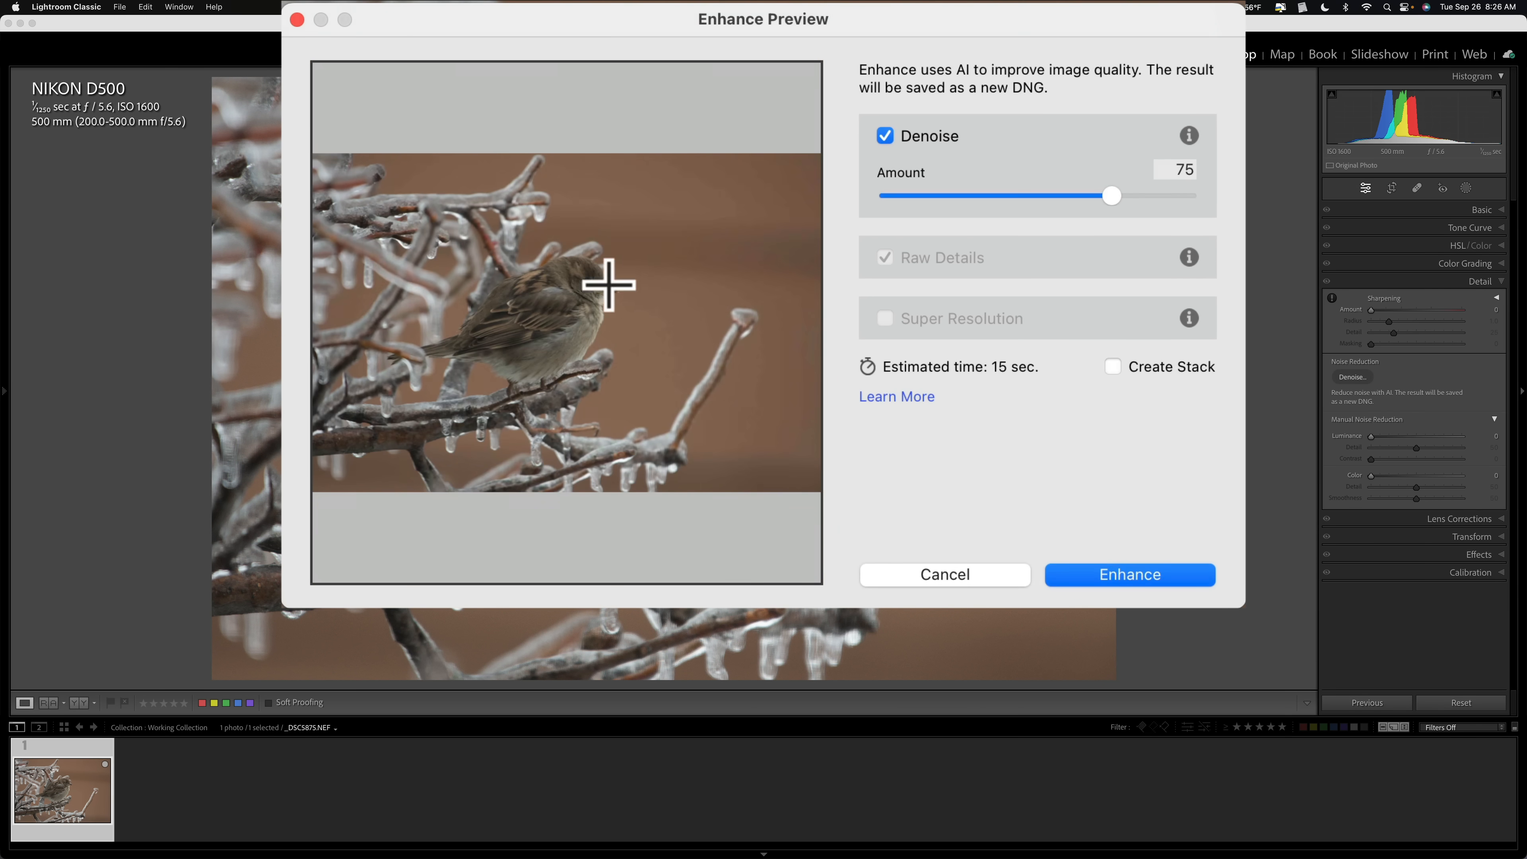
pyautogui.moveTo(604, 274)
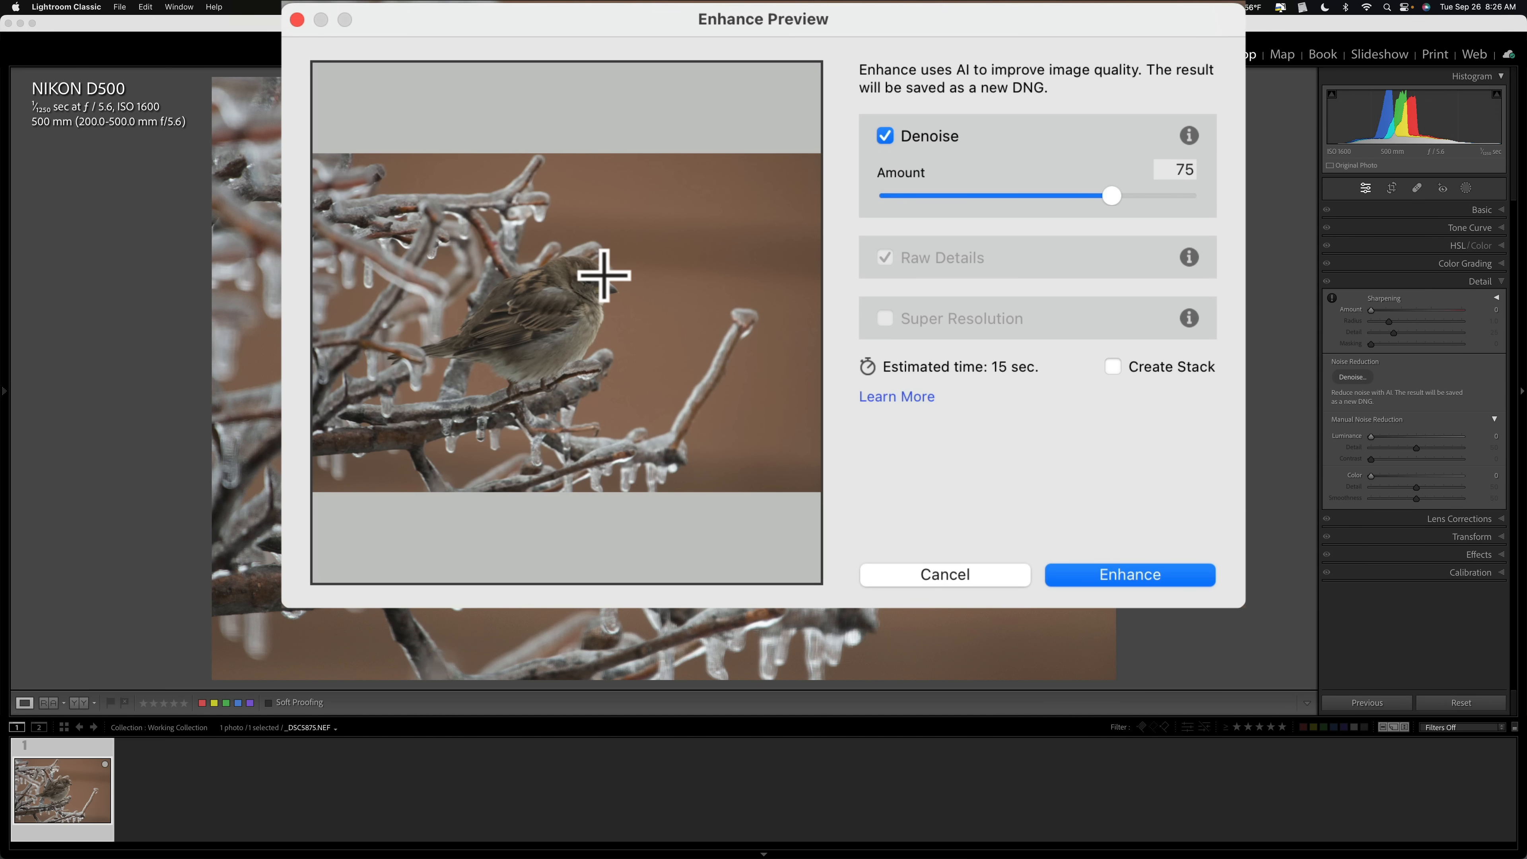
pyautogui.moveTo(604, 276)
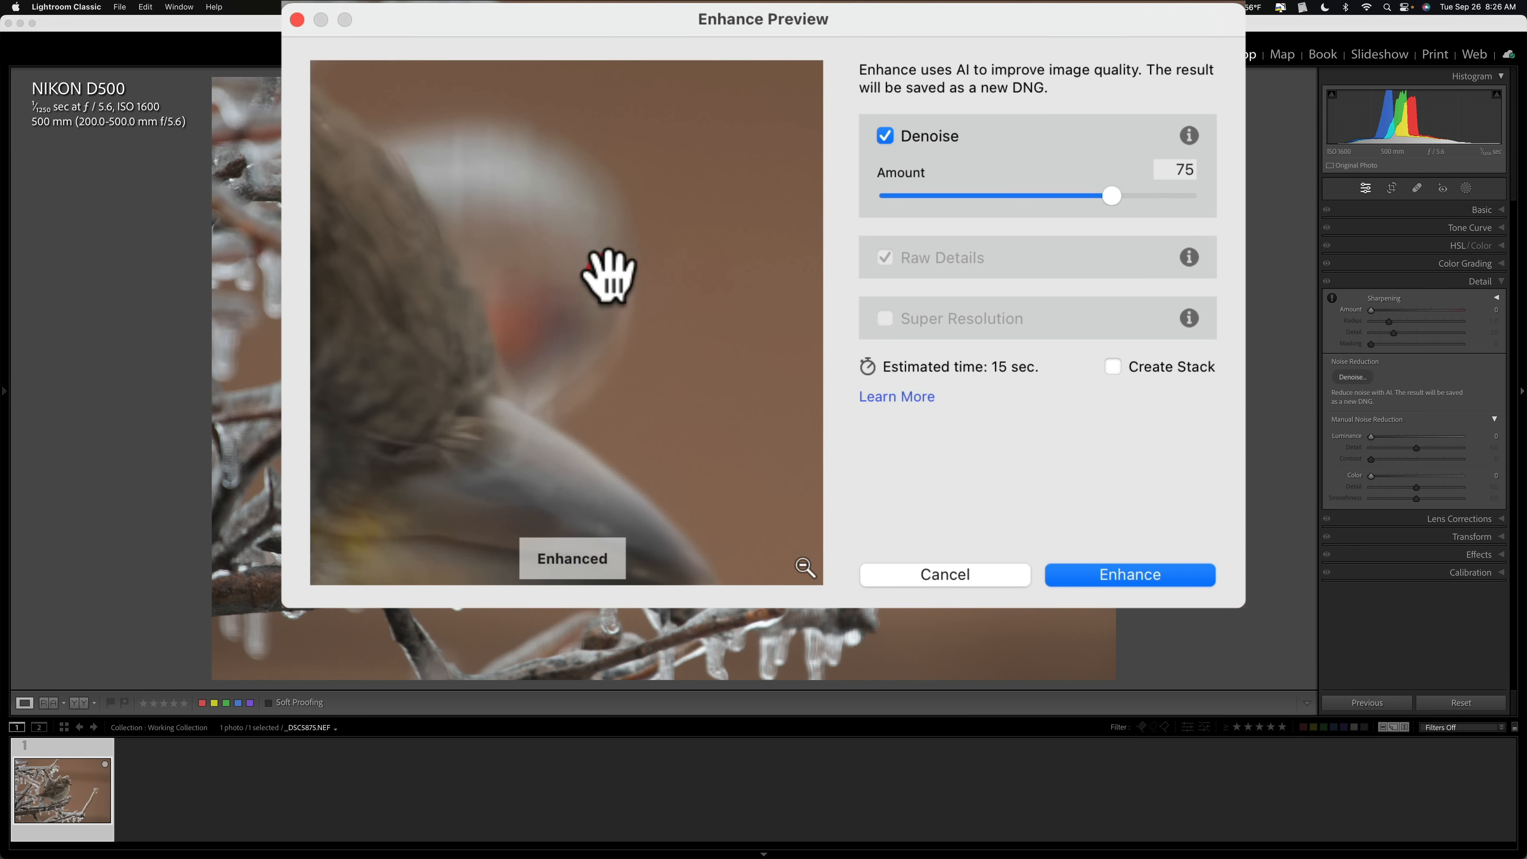
pyautogui.moveTo(608, 273); pyautogui.dragTo(682, 387)
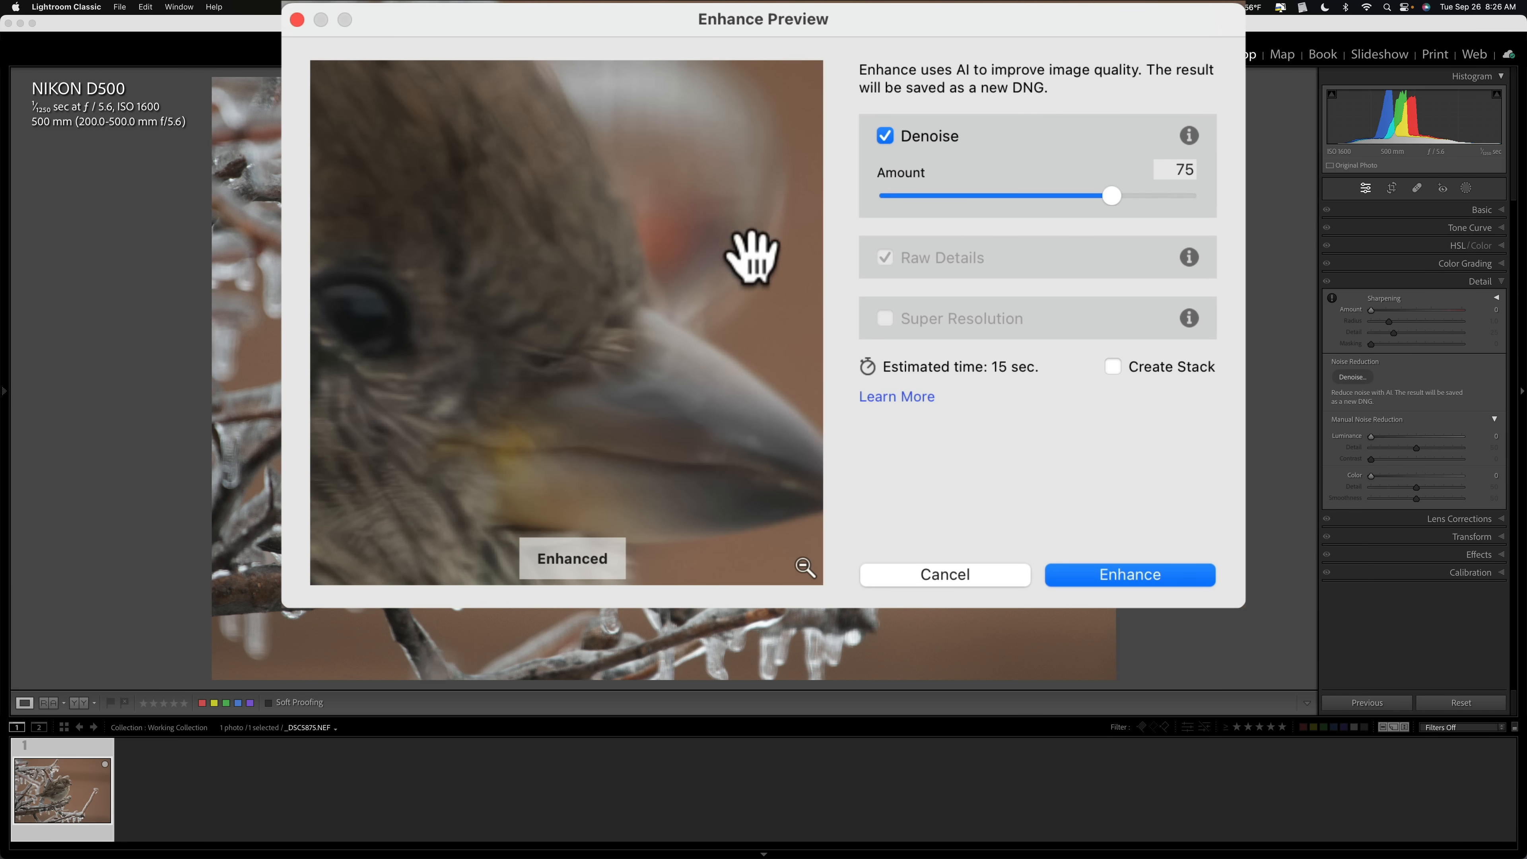
pyautogui.moveTo(745, 238)
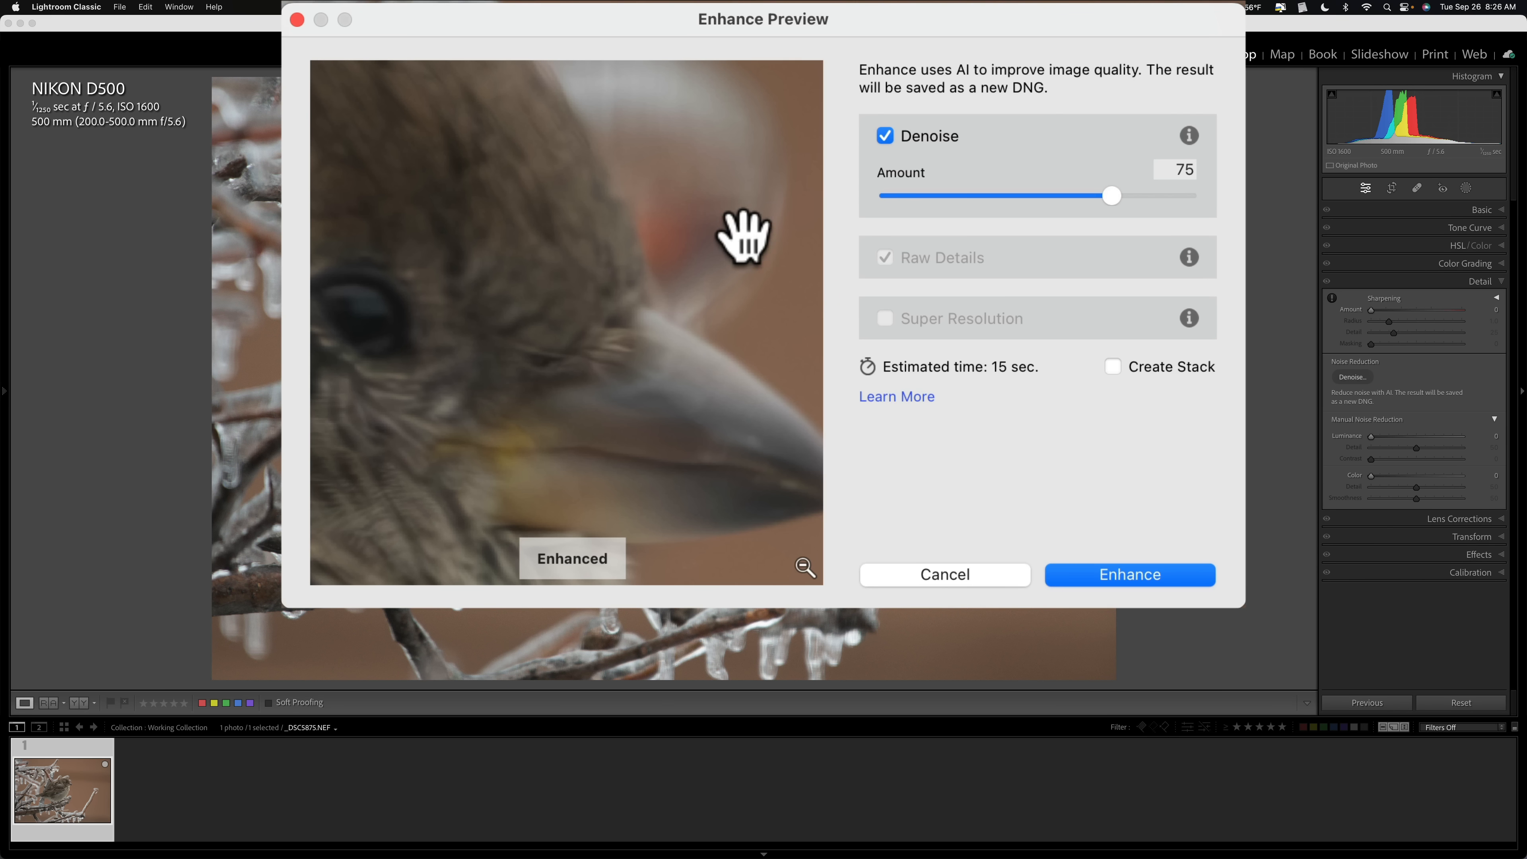
pyautogui.moveTo(759, 208)
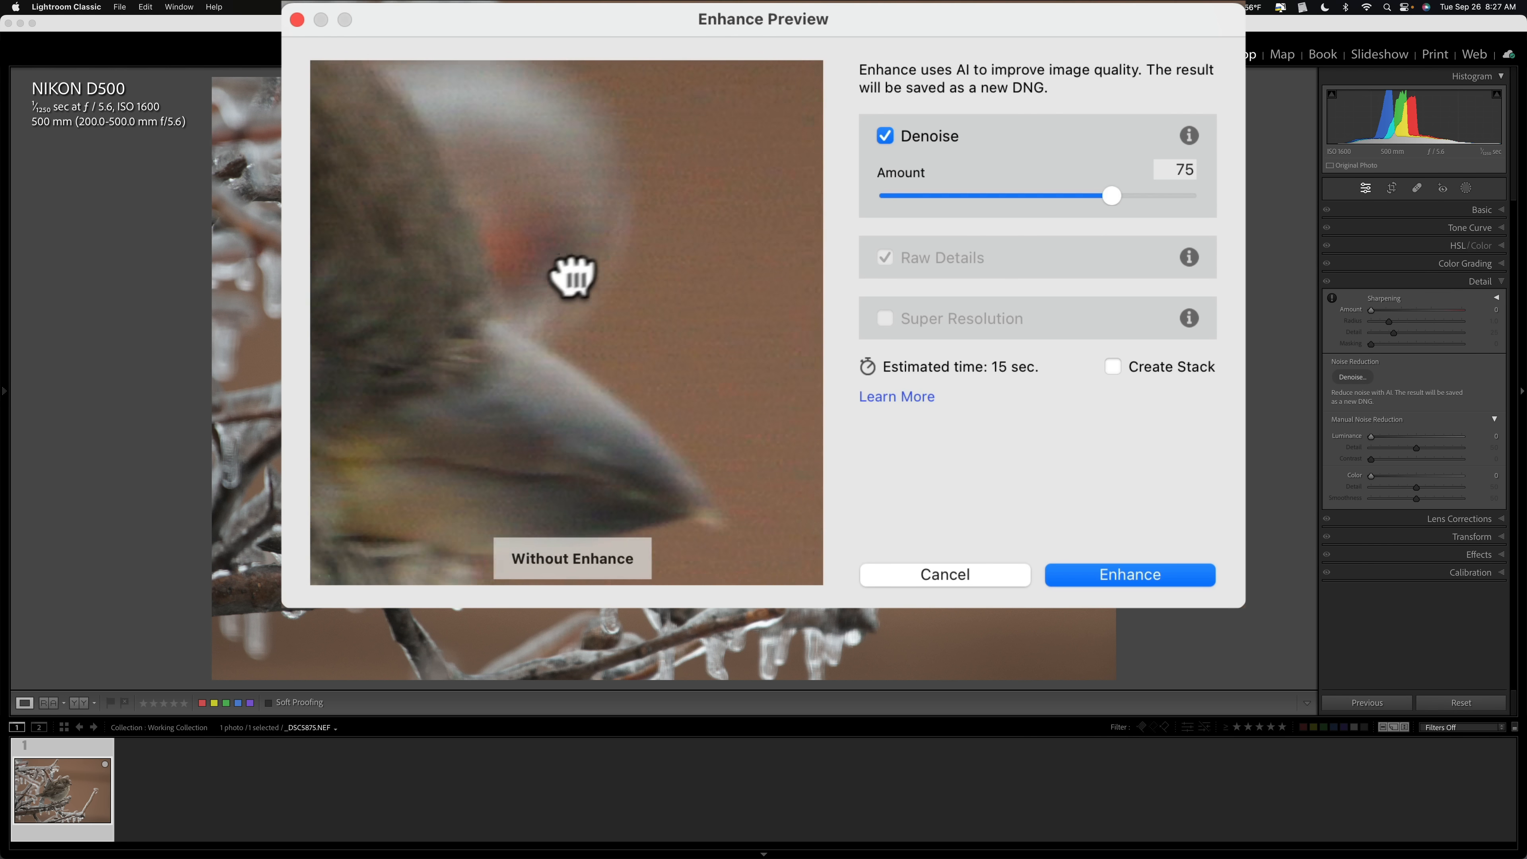
pyautogui.moveTo(574, 275); pyautogui.dragTo(758, 256)
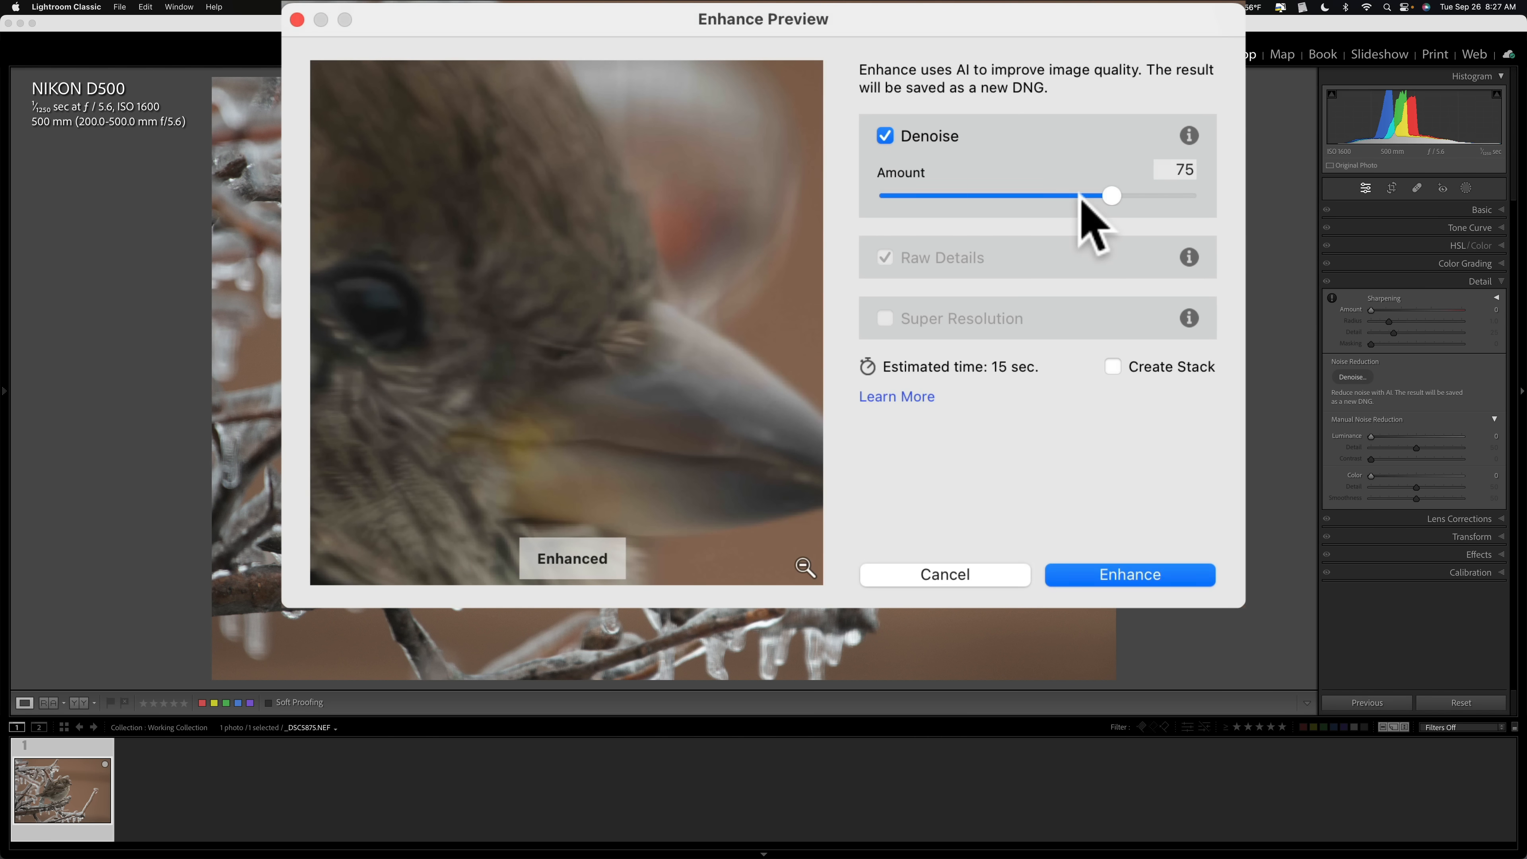
pyautogui.moveTo(1179, 233)
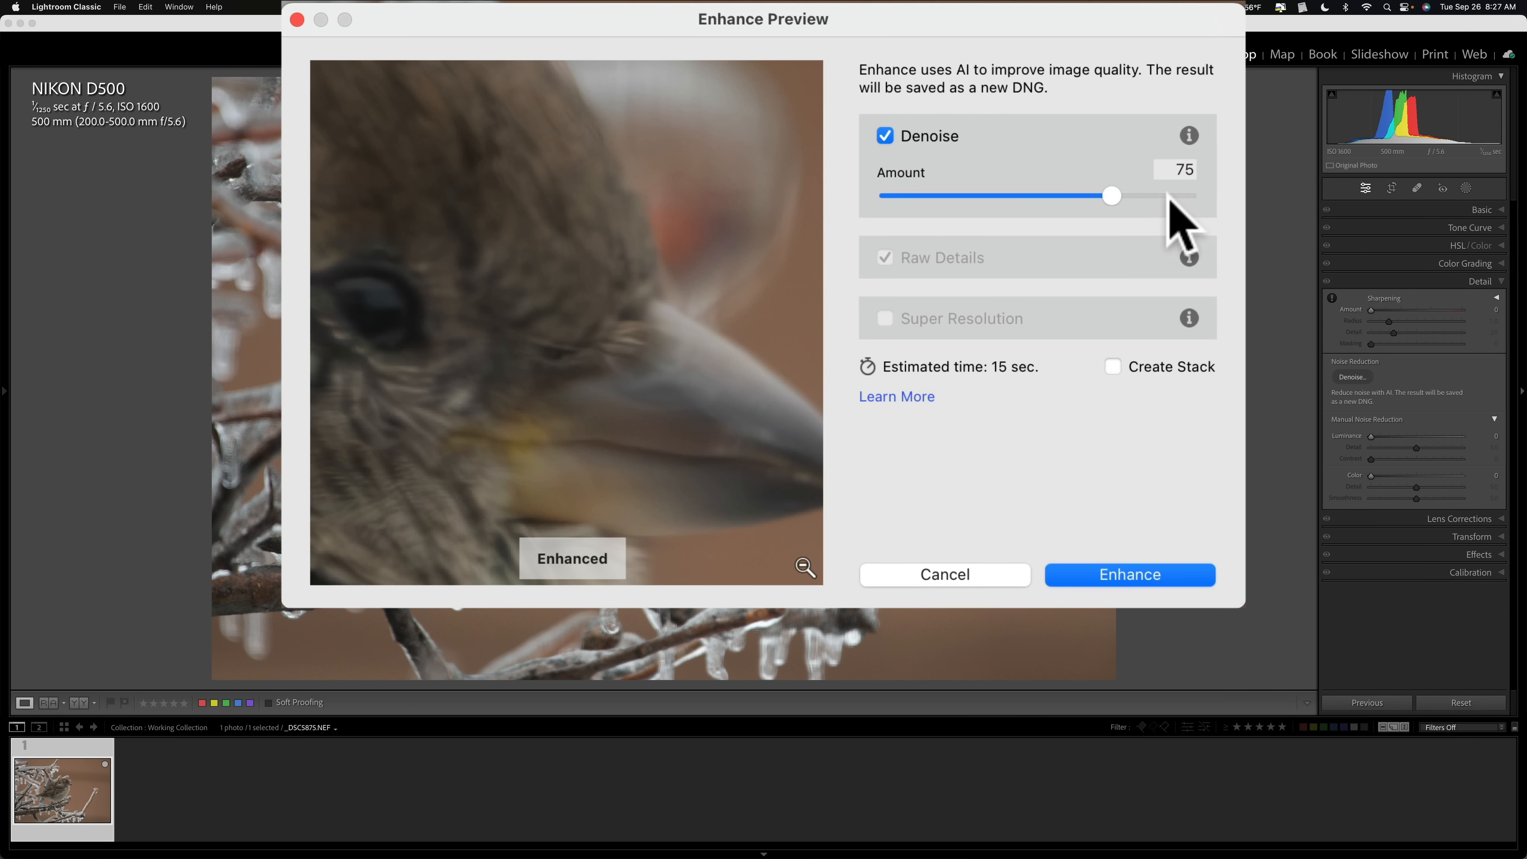
pyautogui.moveTo(1122, 239)
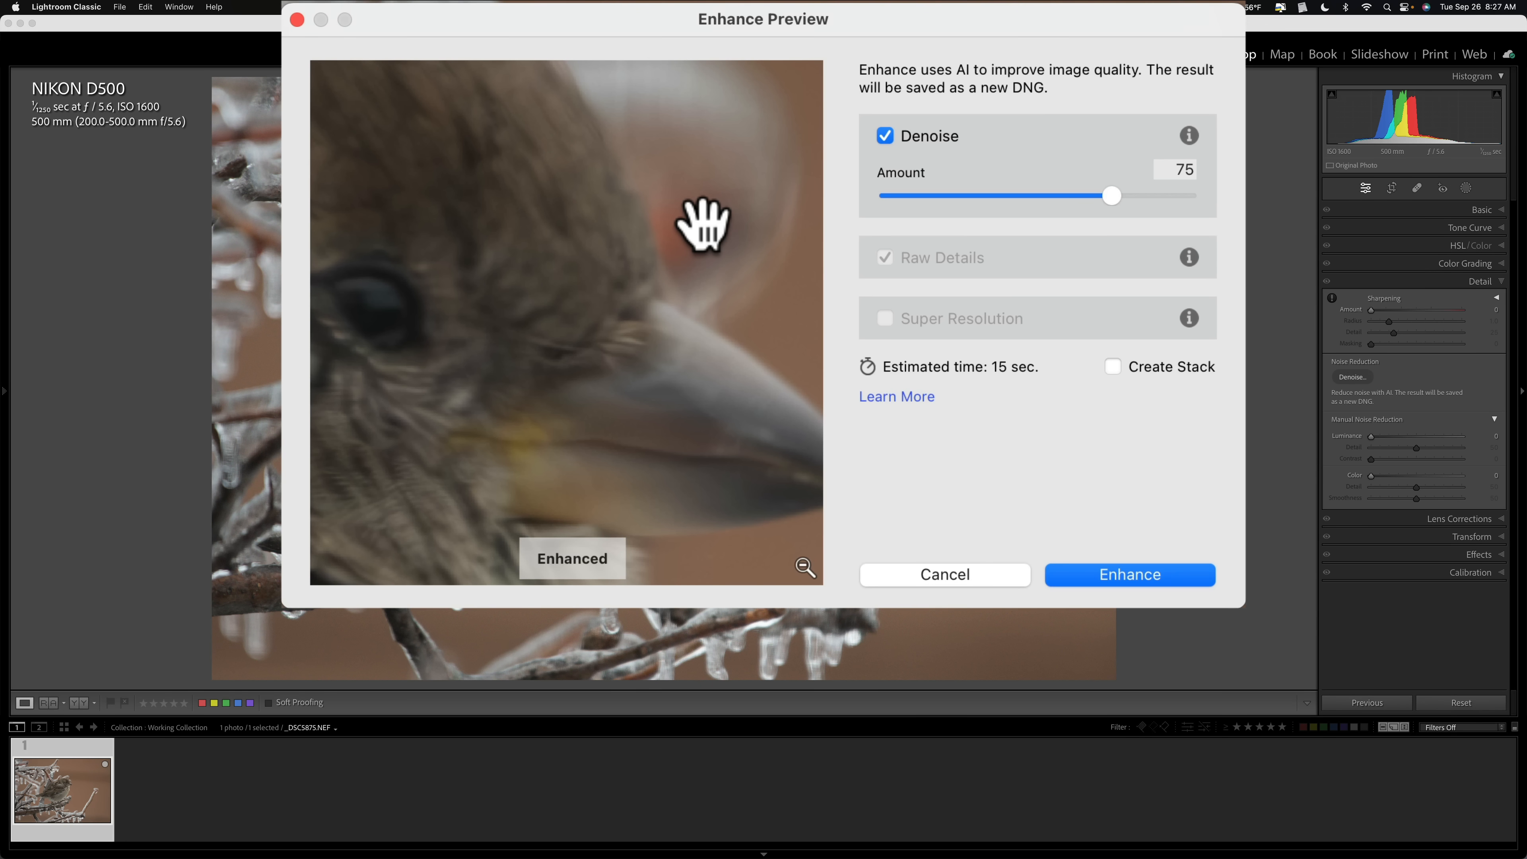
pyautogui.moveTo(1098, 248)
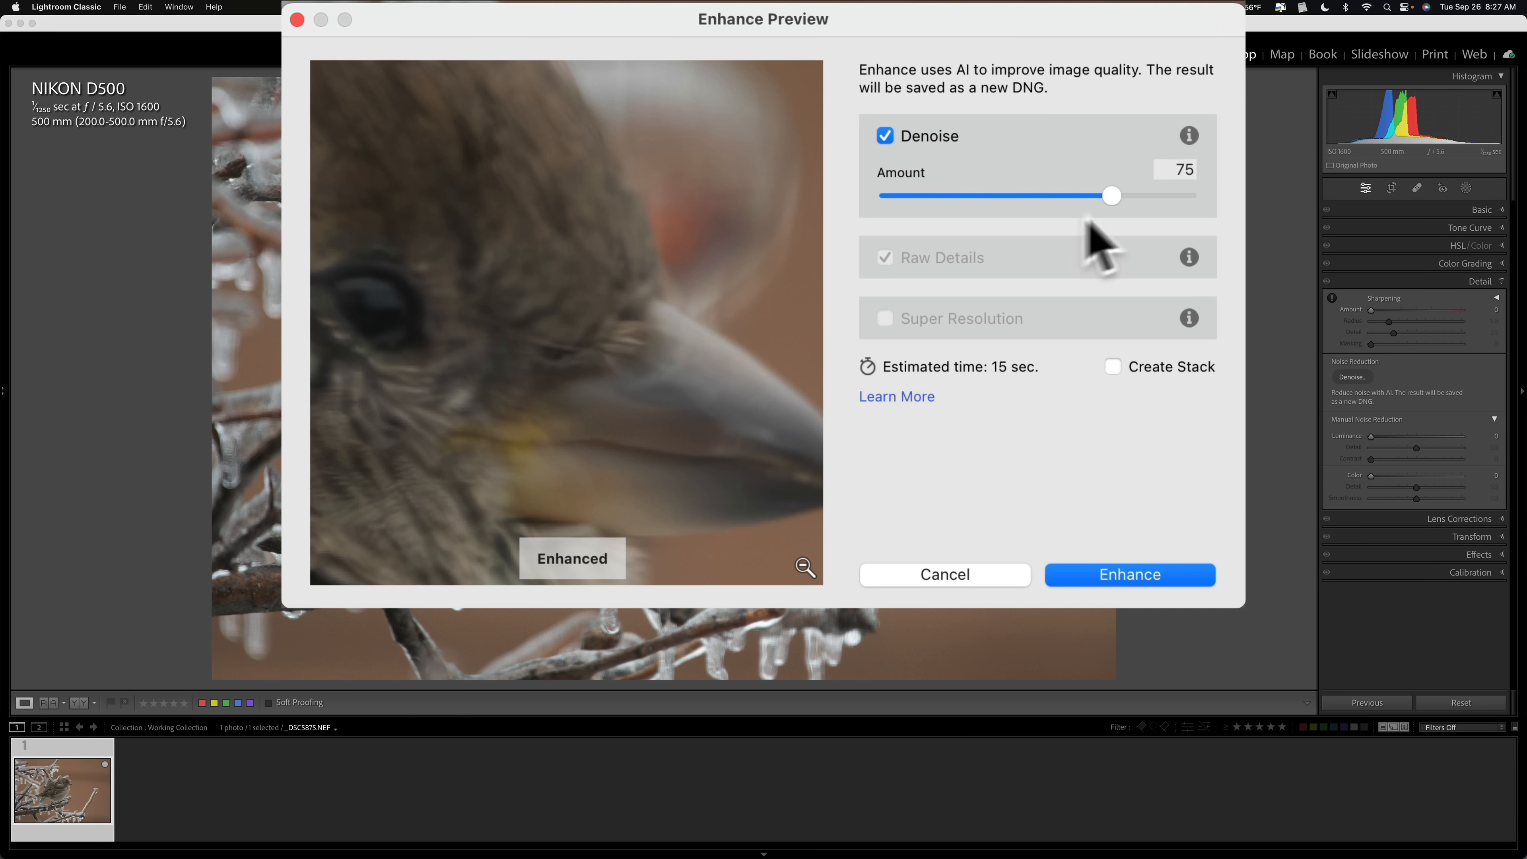
# Step: Lower the Denoise amount to 50 and pan the preview across the beak and background
pyautogui.moveTo(1111, 196); pyautogui.dragTo(1039, 195)
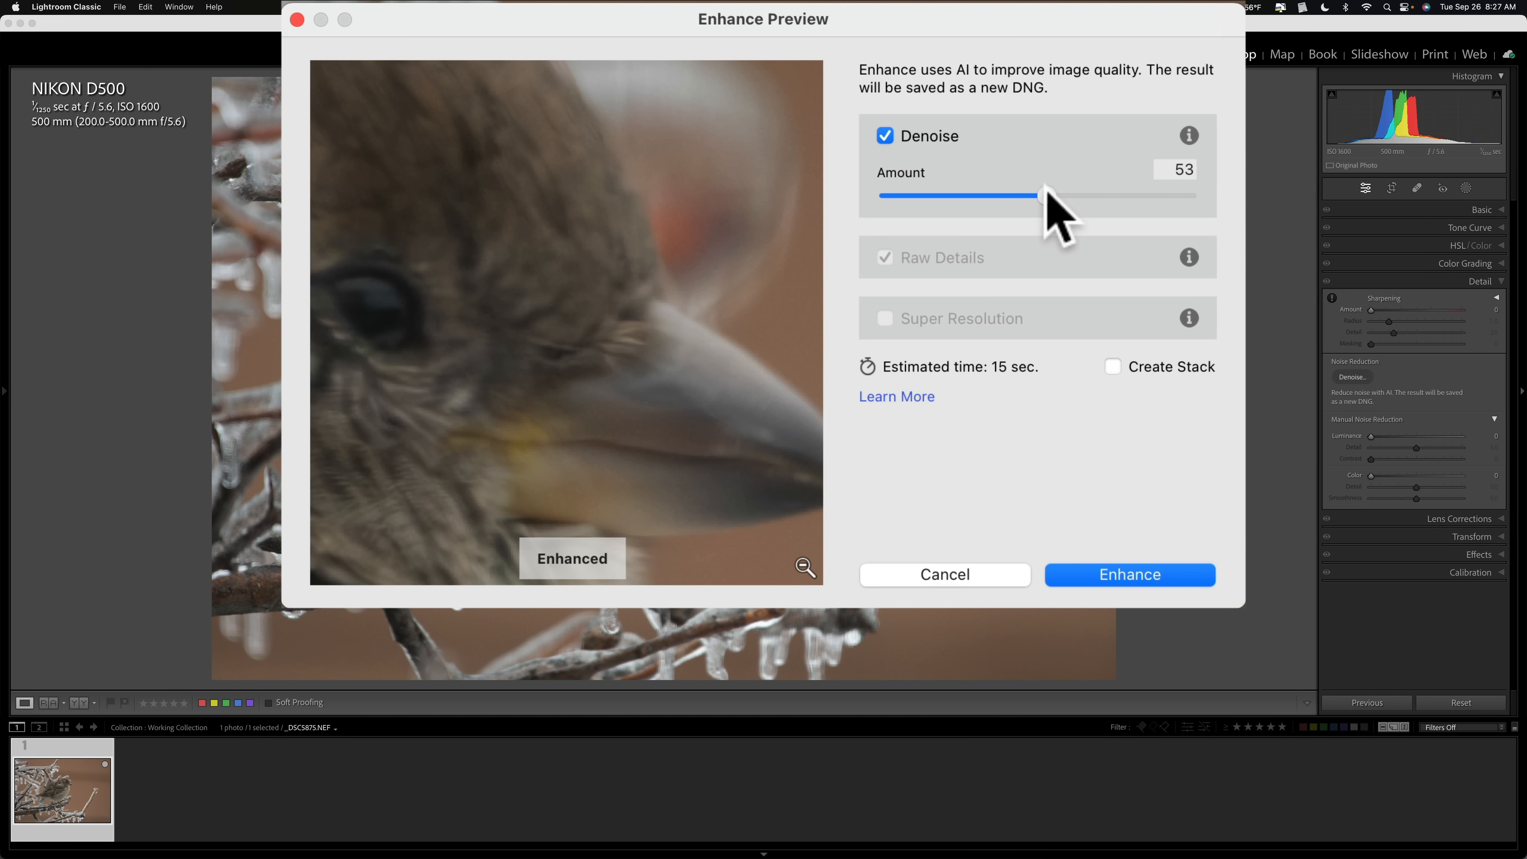
pyautogui.moveTo(1037, 196); pyautogui.dragTo(1032, 196)
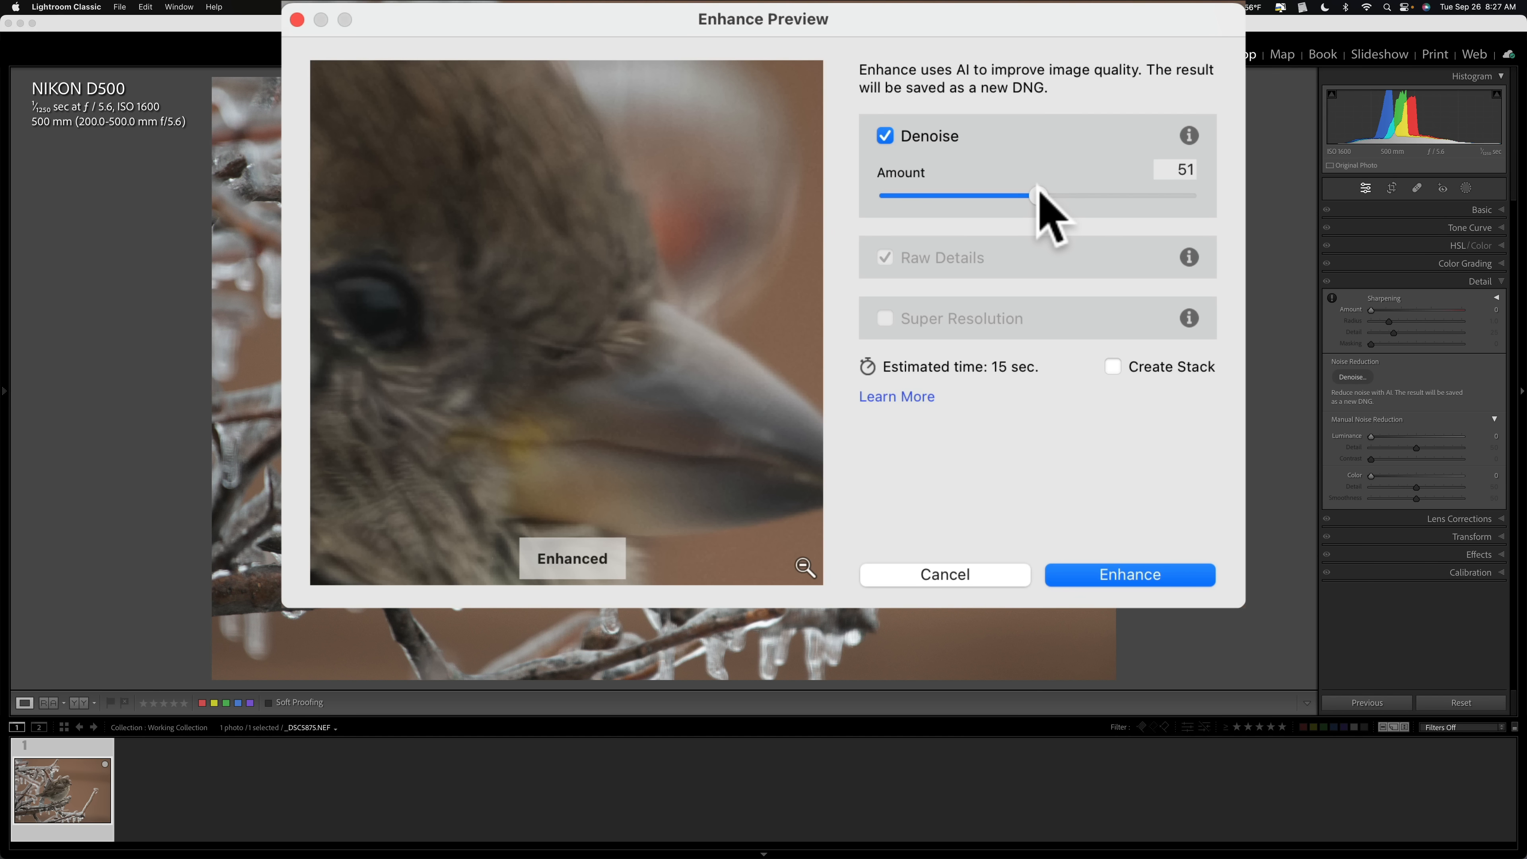
pyautogui.moveTo(1035, 195); pyautogui.dragTo(1035, 195)
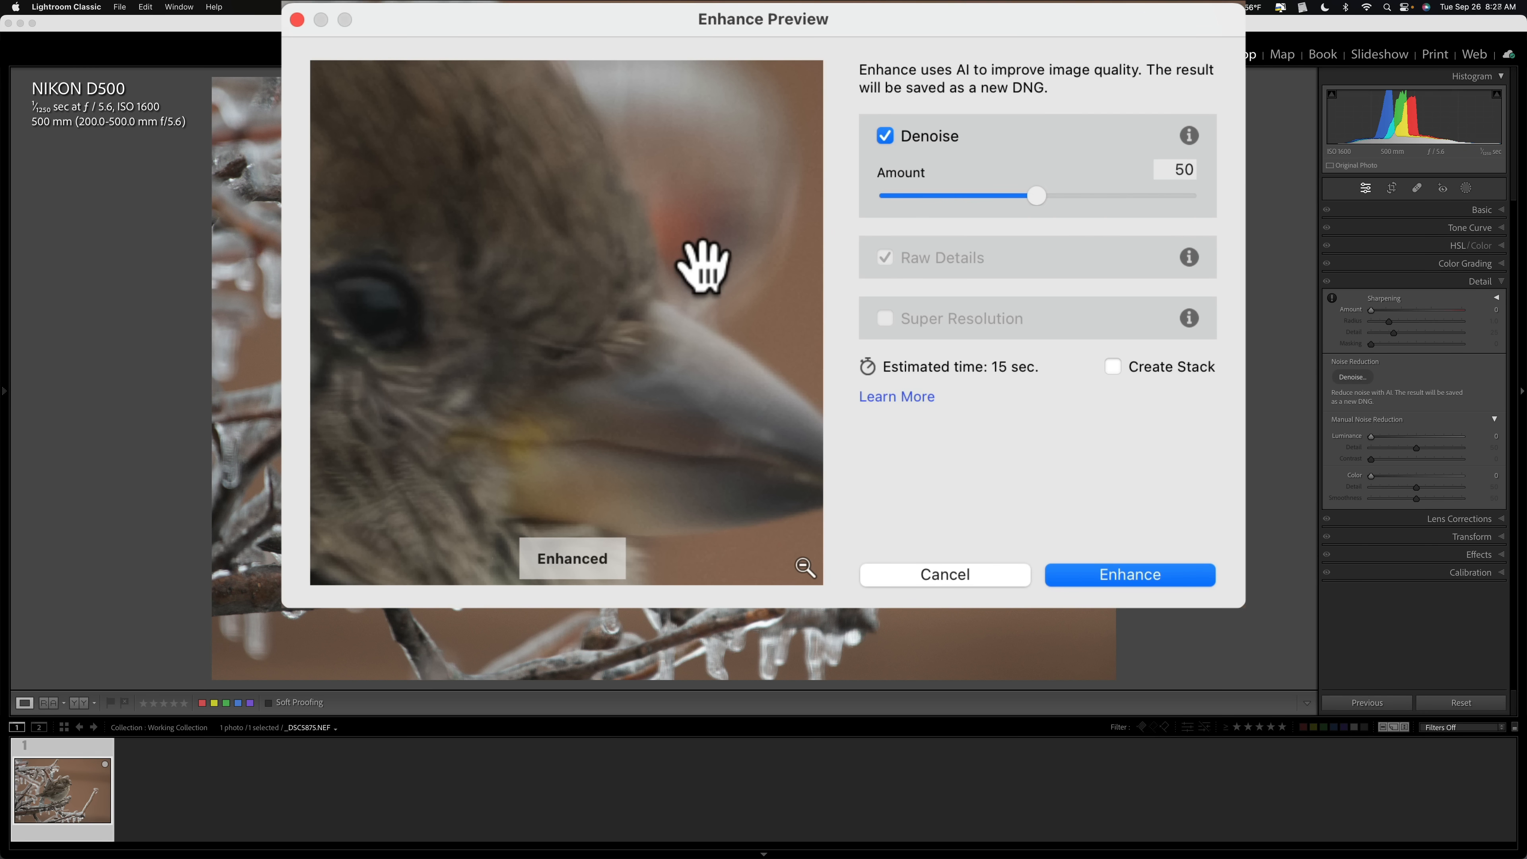
pyautogui.moveTo(747, 187)
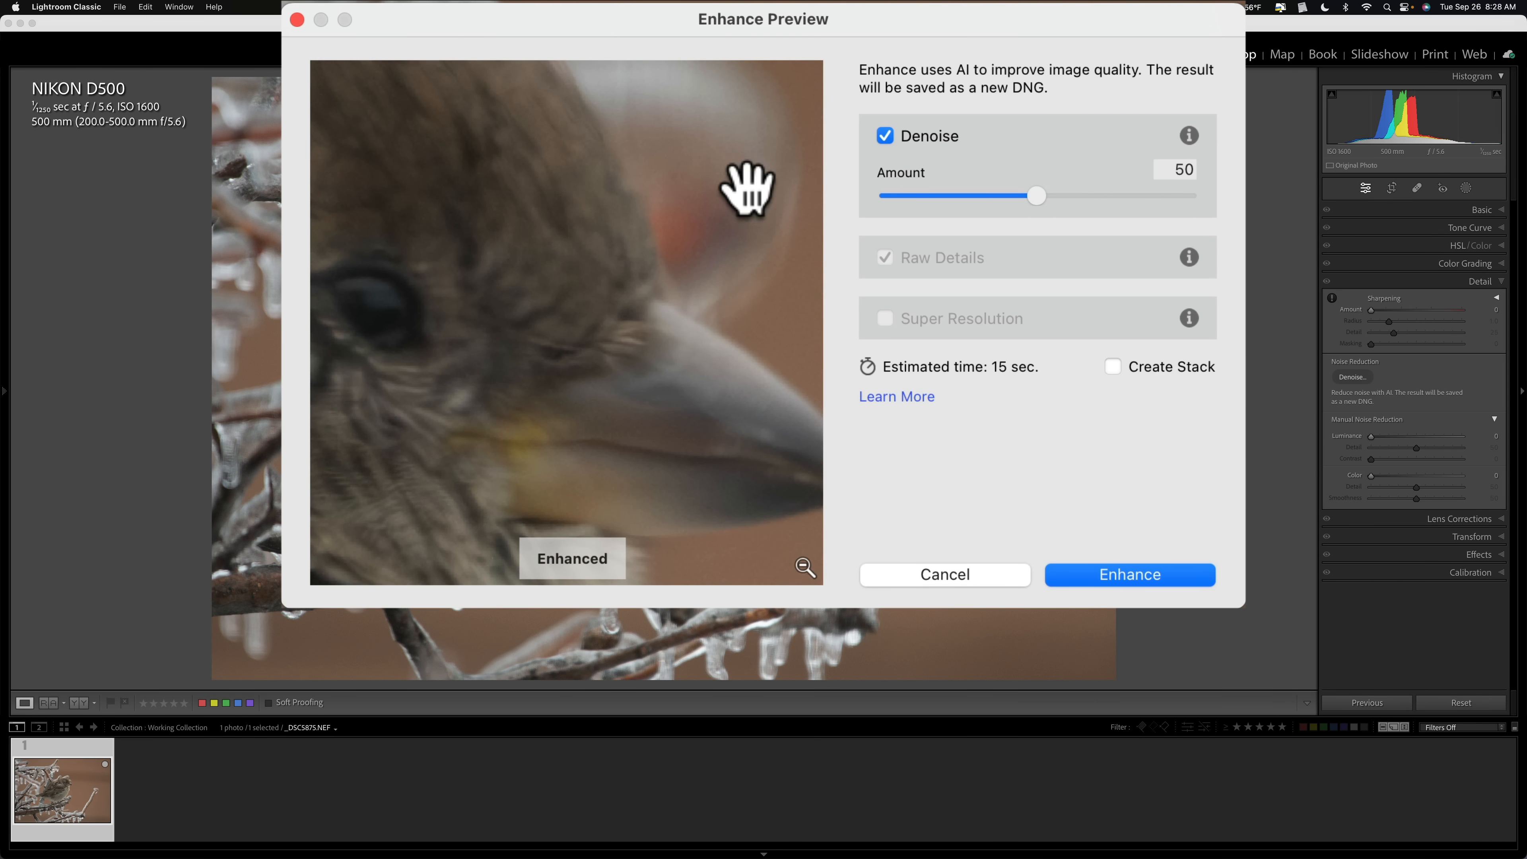
pyautogui.moveTo(734, 326)
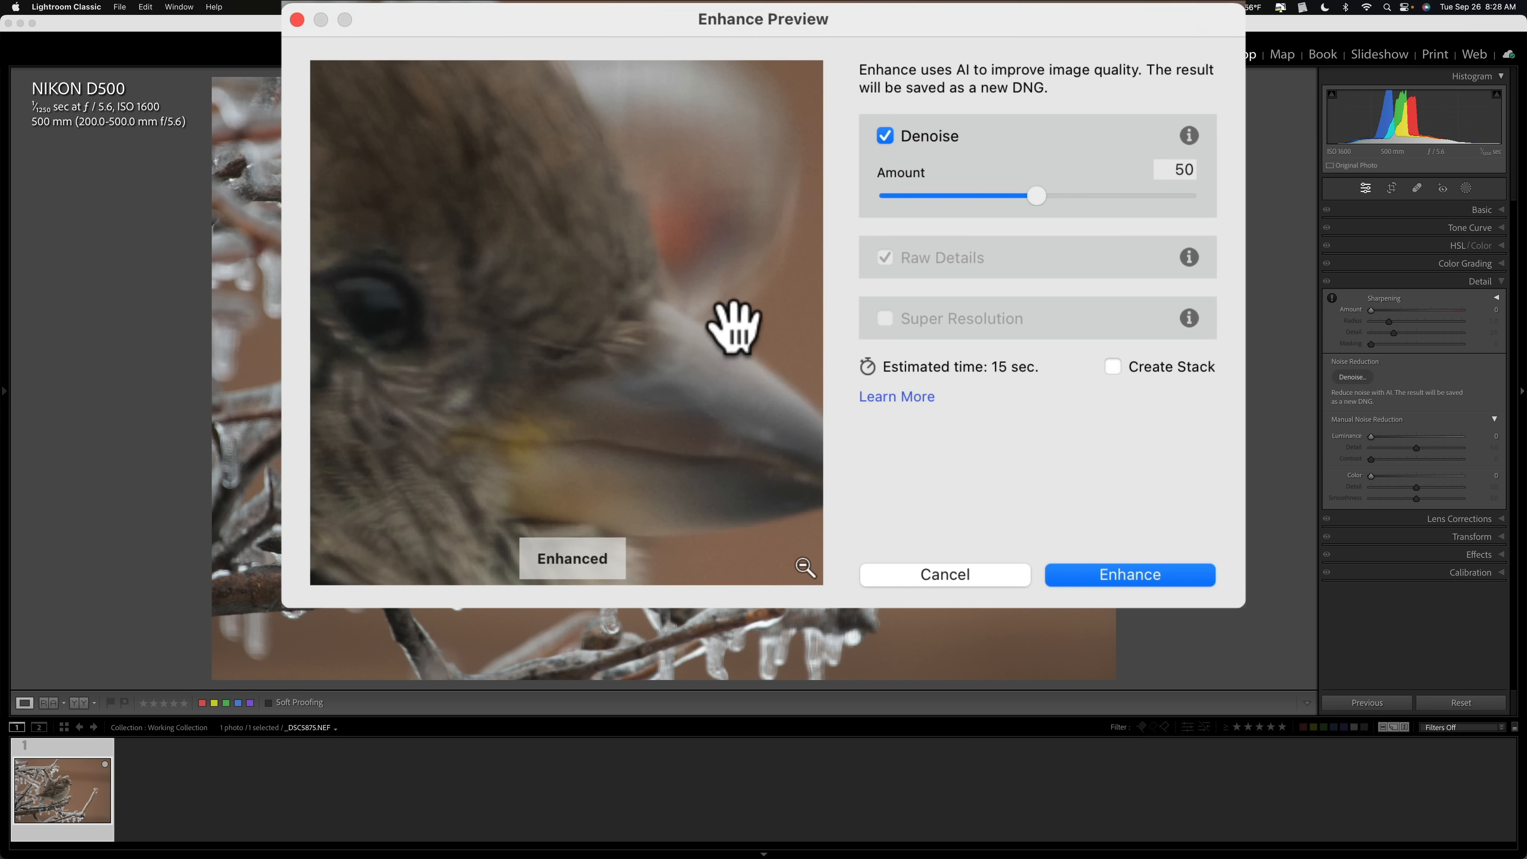
pyautogui.moveTo(735, 326); pyautogui.dragTo(711, 413)
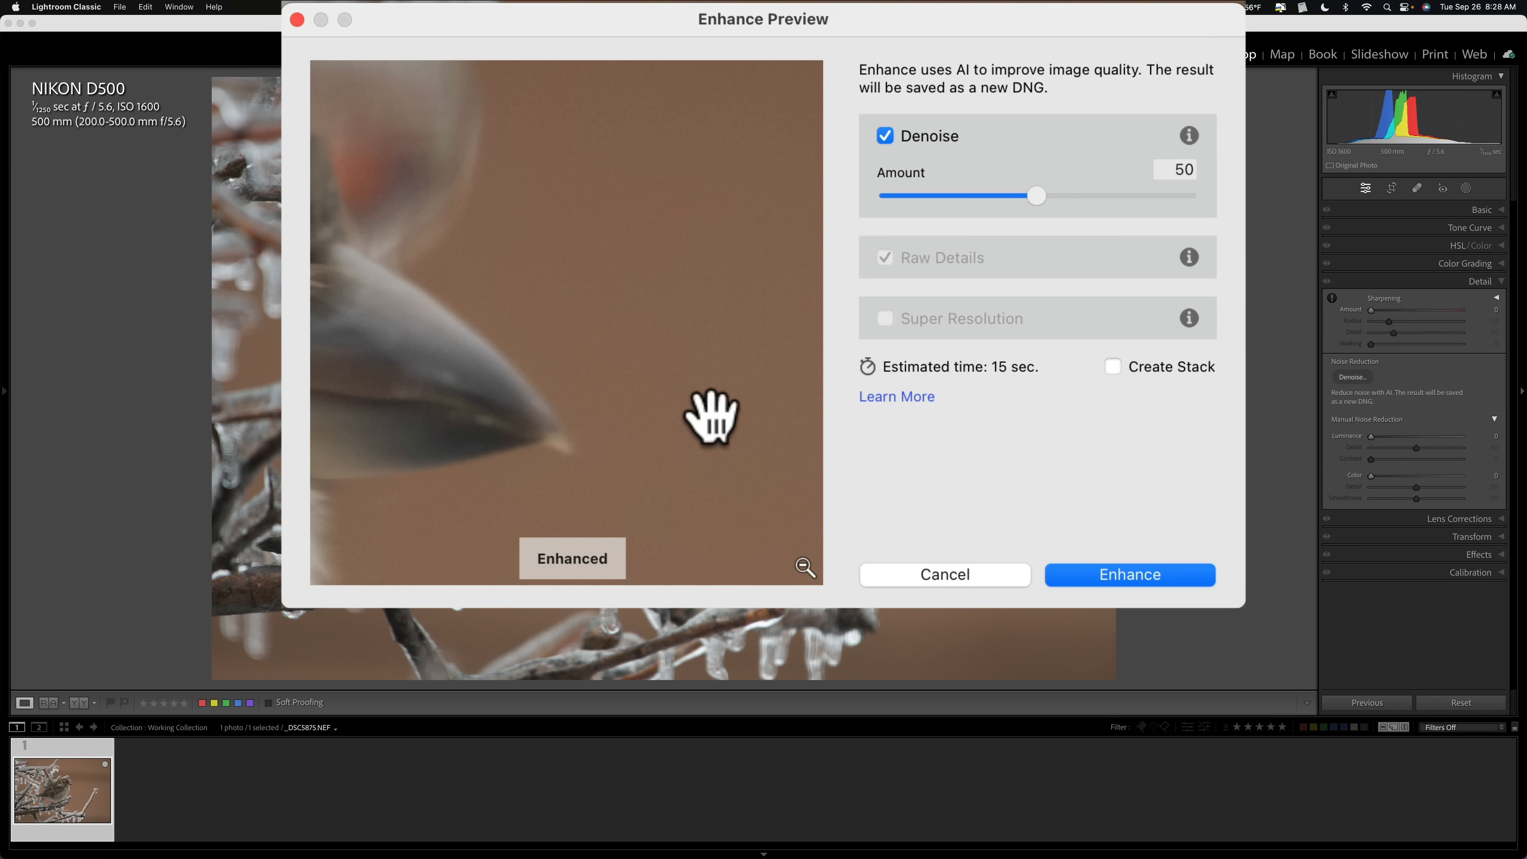
pyautogui.moveTo(711, 417); pyautogui.dragTo(750, 134)
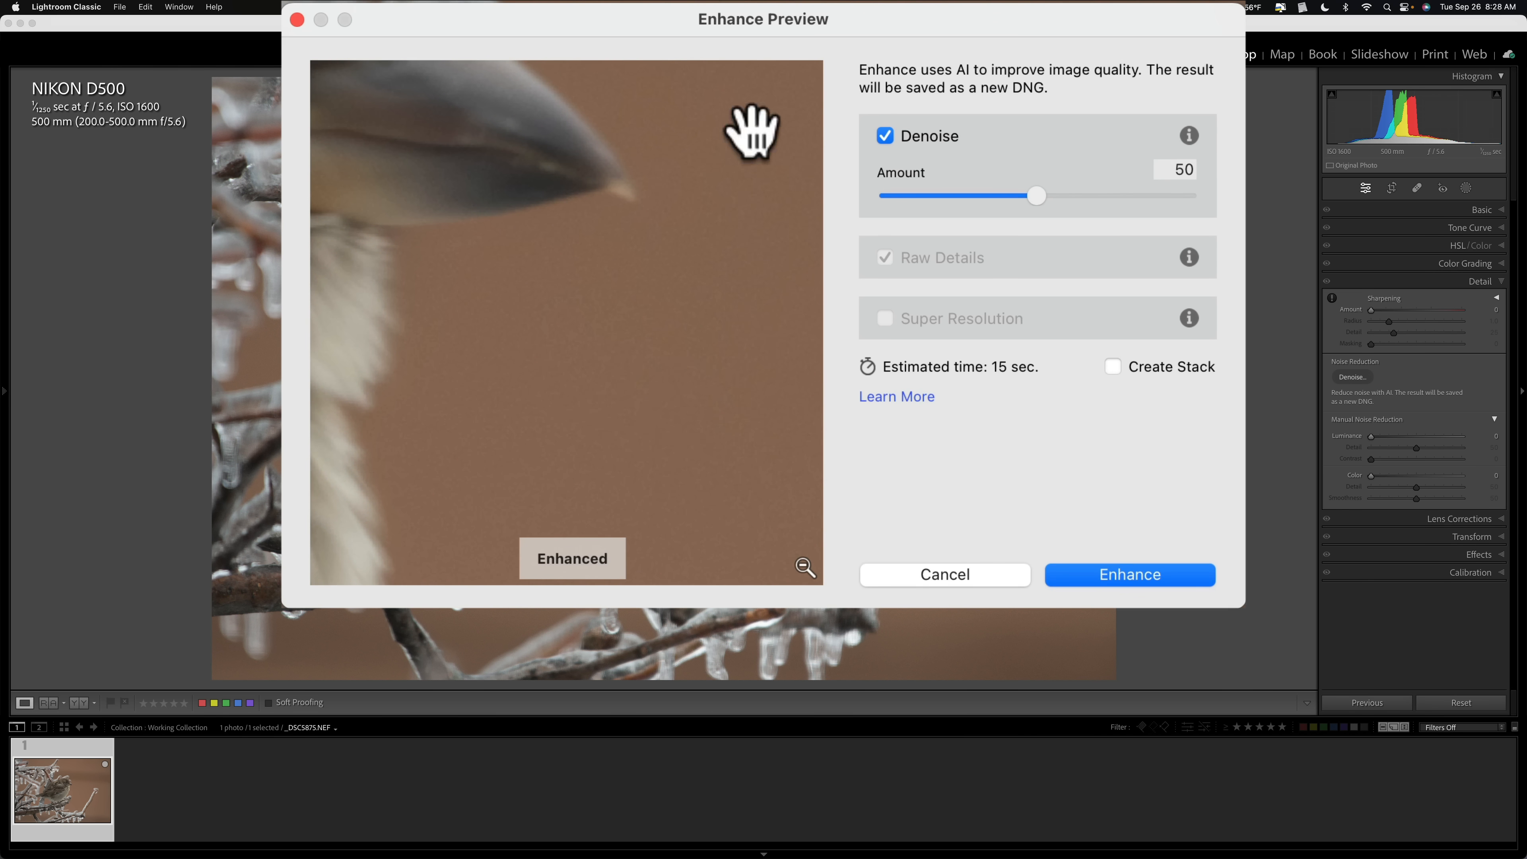
pyautogui.moveTo(750, 131); pyautogui.dragTo(608, 207)
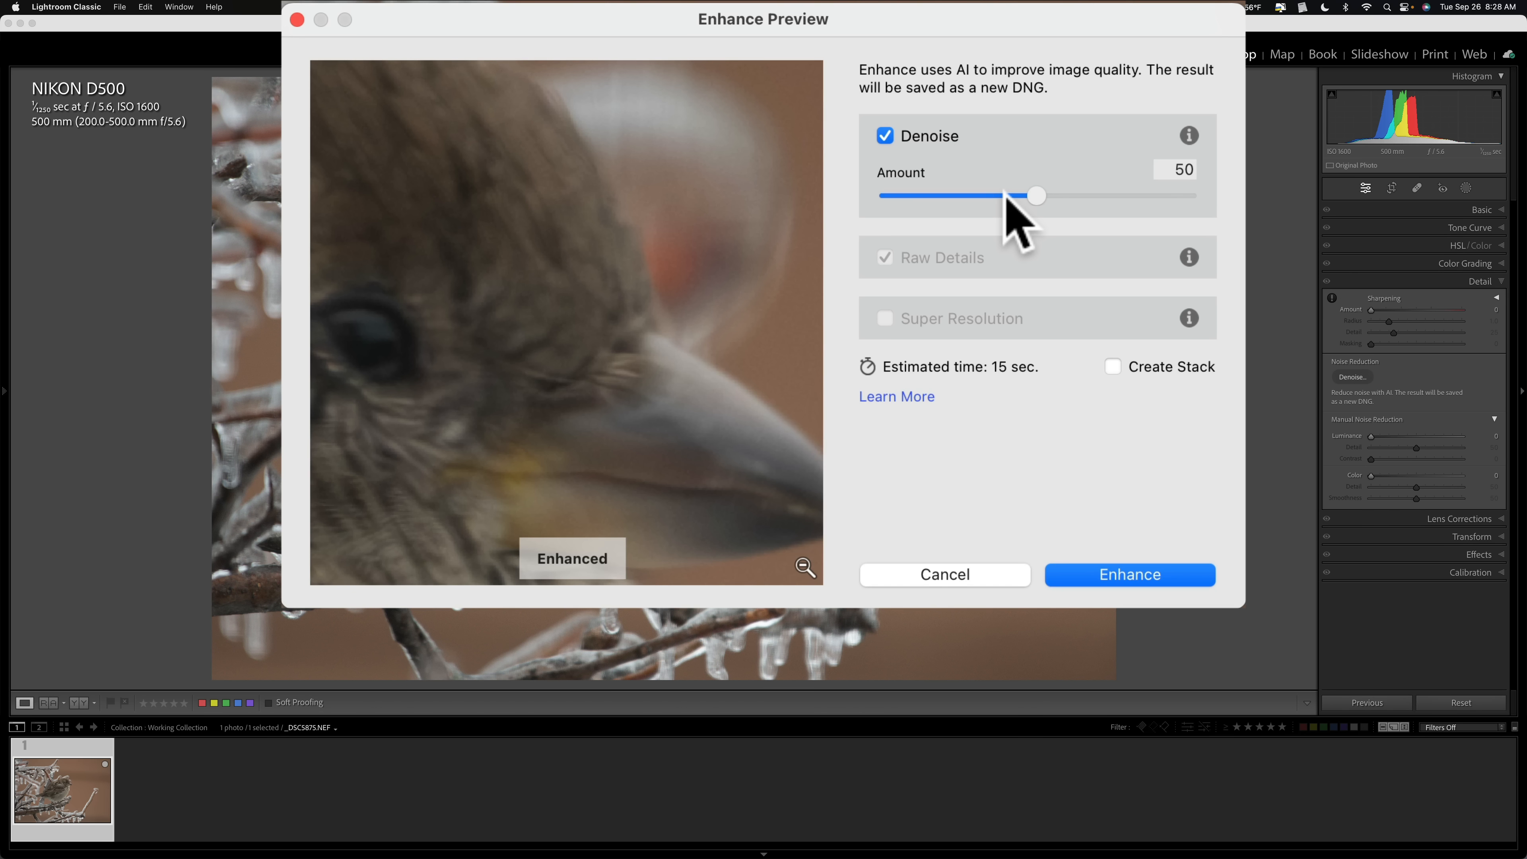
# Step: Raise the Denoise amount to 62, then settle it at 56
pyautogui.moveTo(1033, 195); pyautogui.dragTo(1071, 196)
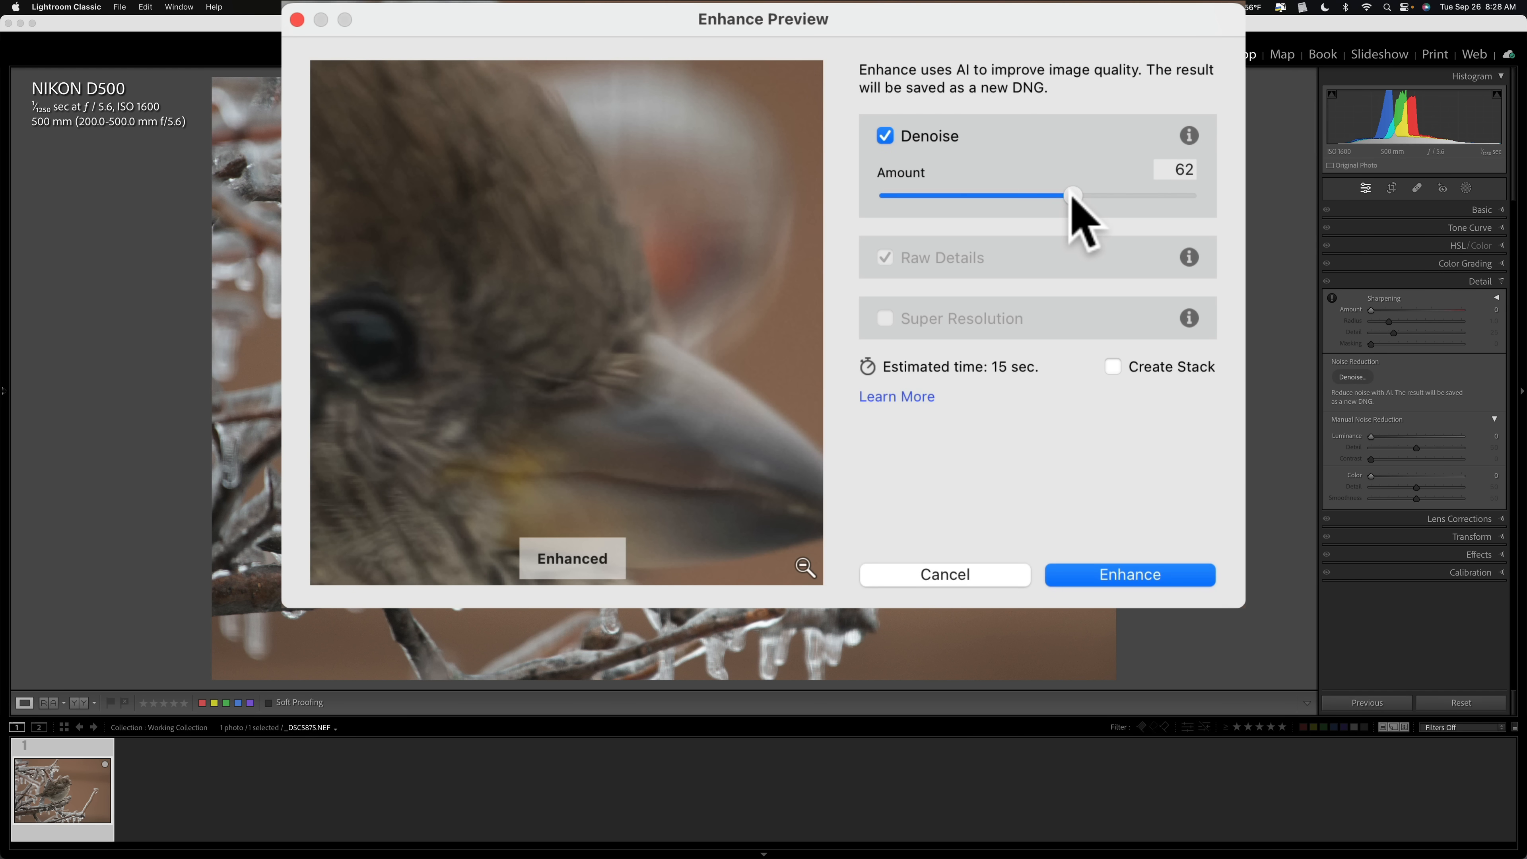
pyautogui.moveTo(611, 201)
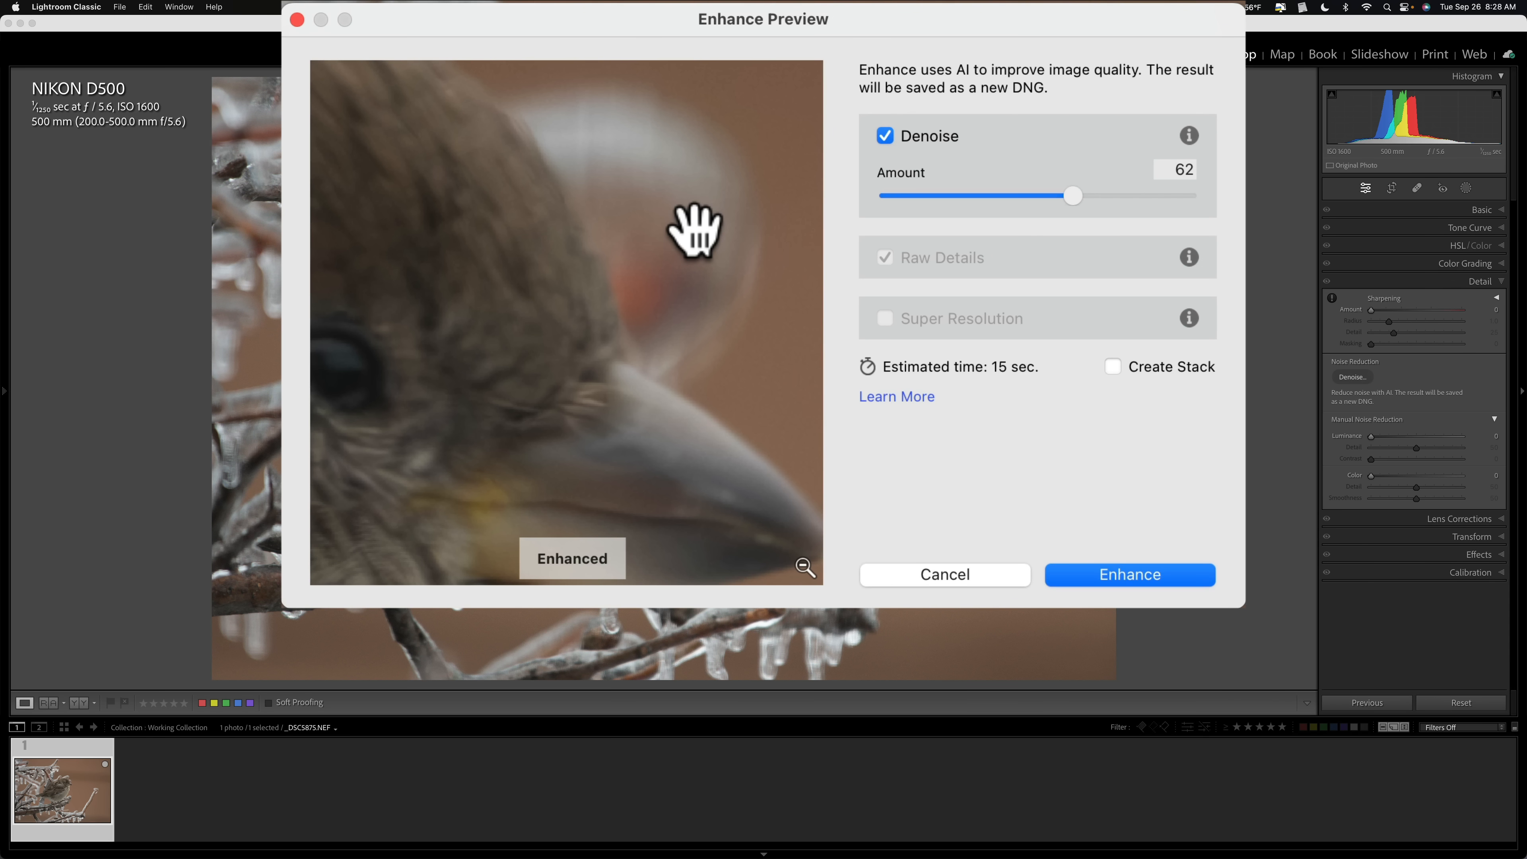
pyautogui.moveTo(710, 243)
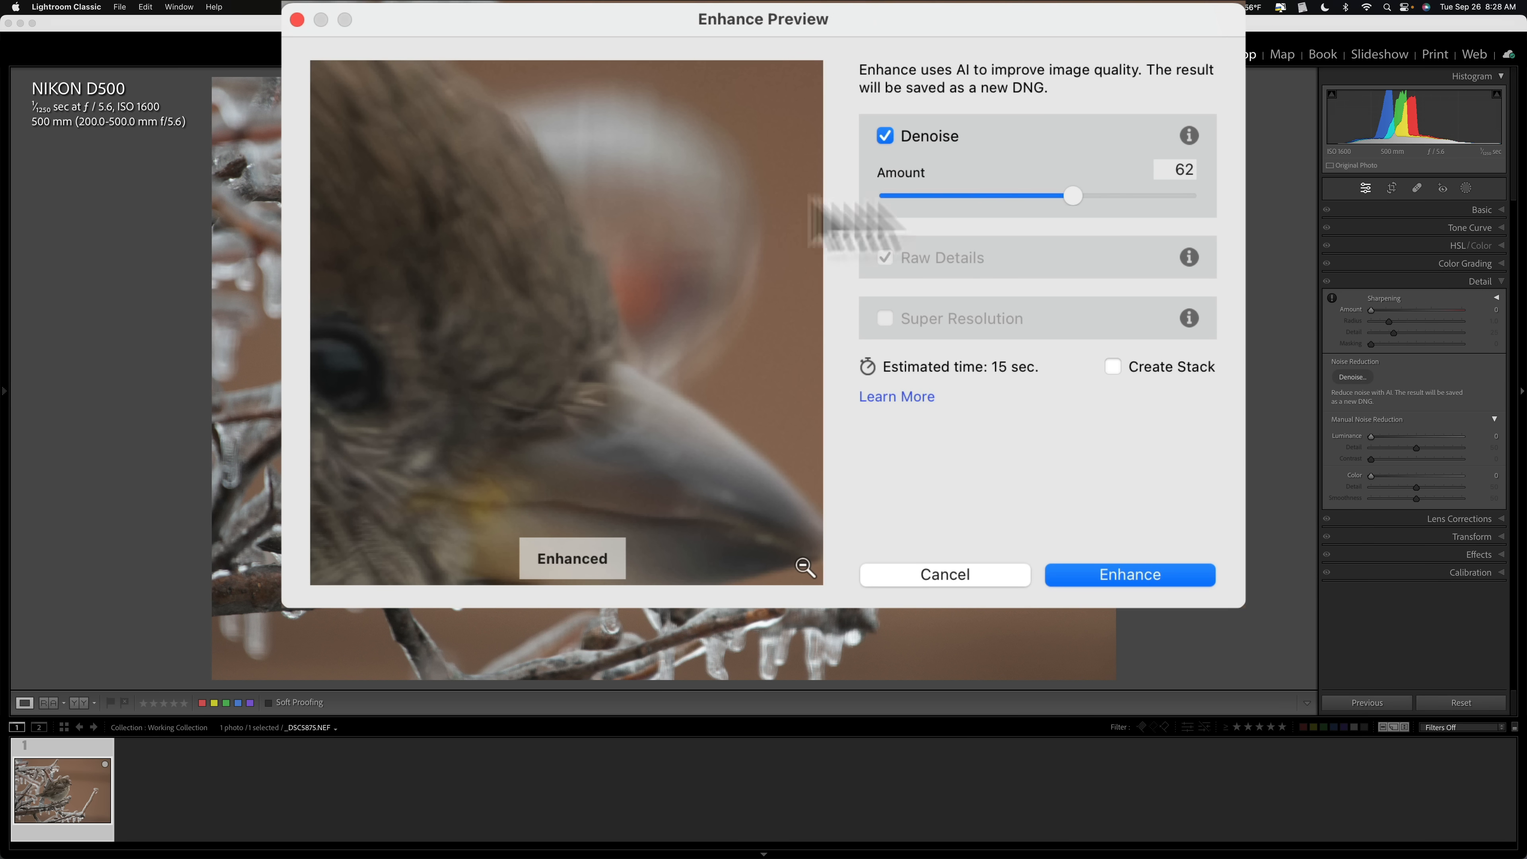
pyautogui.moveTo(1068, 197)
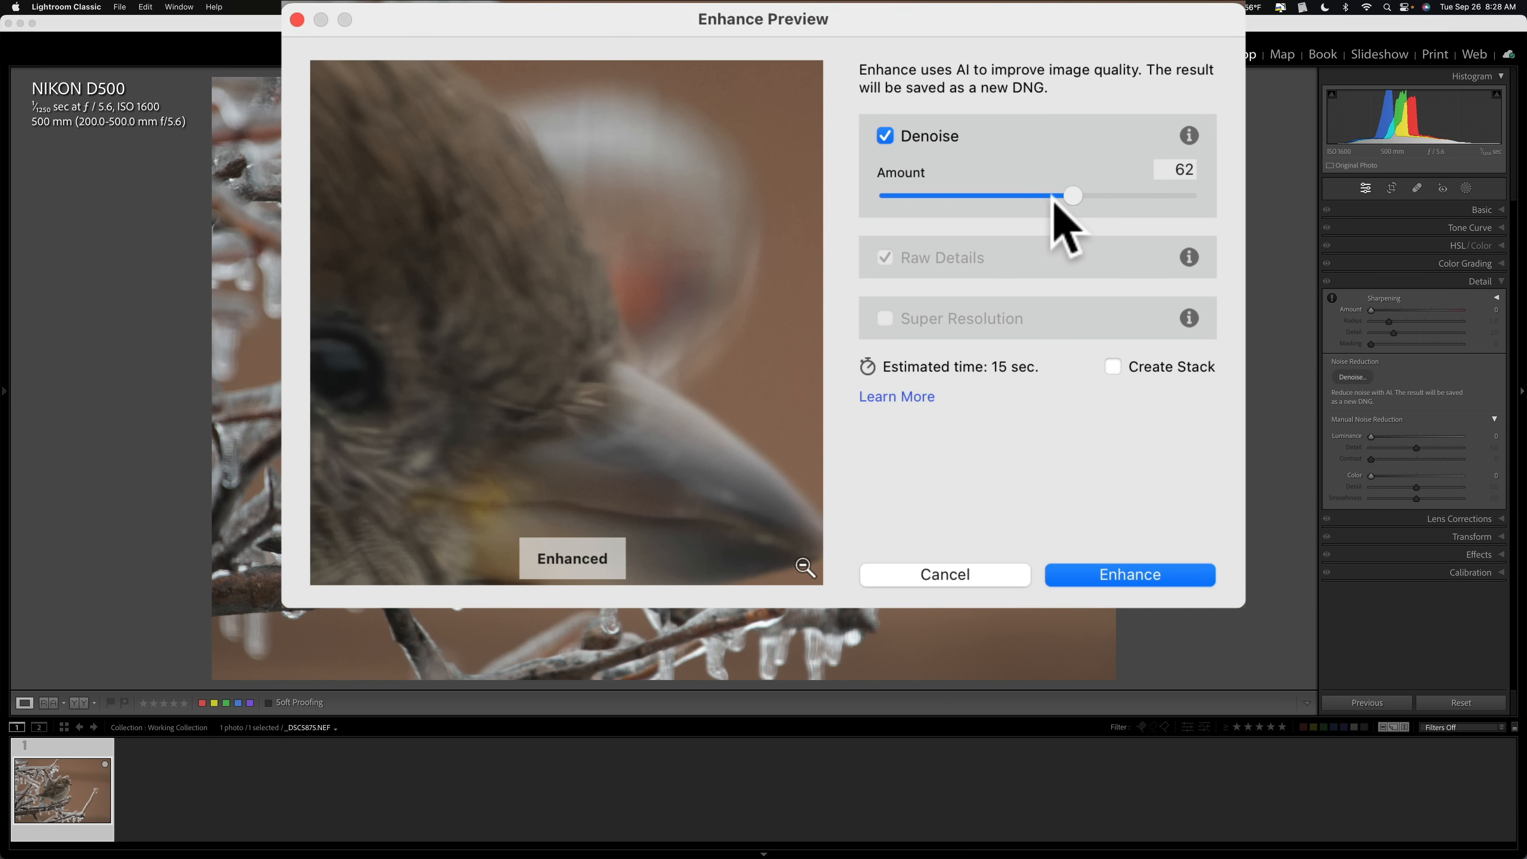
pyautogui.moveTo(1075, 225)
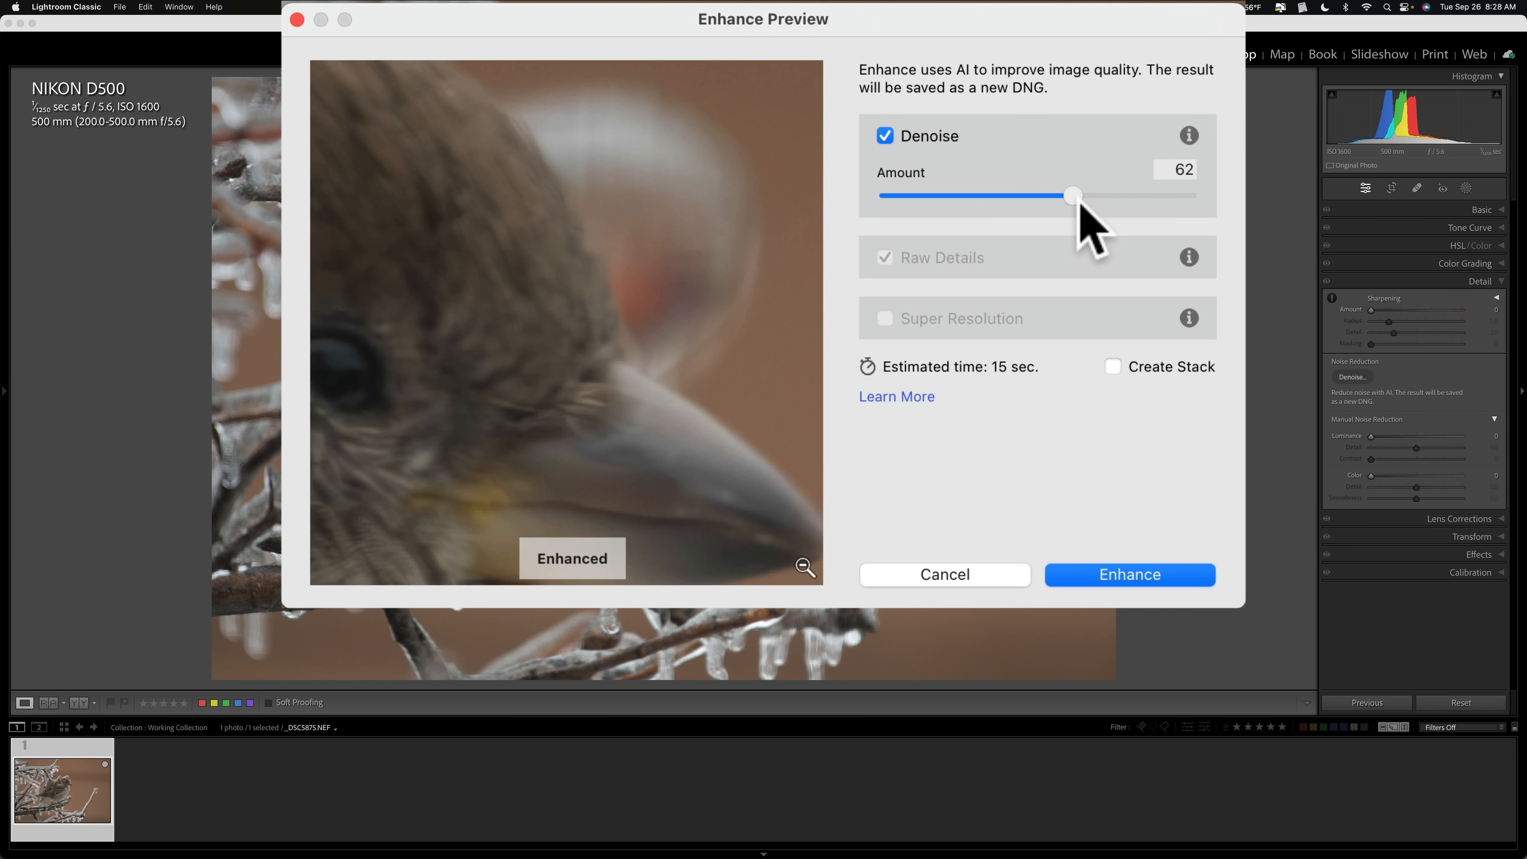
pyautogui.moveTo(1073, 196); pyautogui.dragTo(1058, 196)
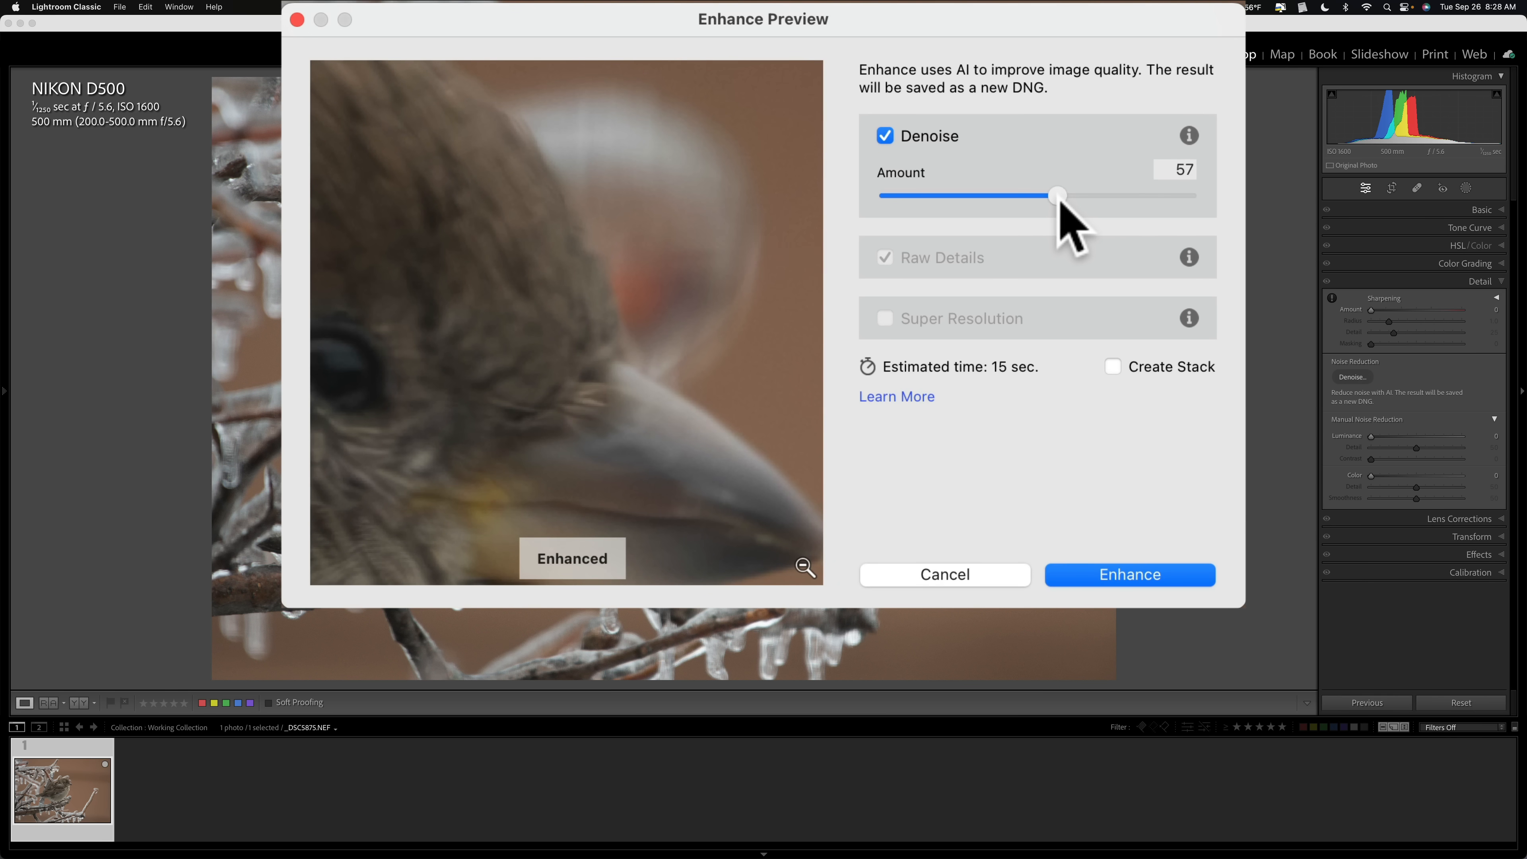
pyautogui.moveTo(1058, 196); pyautogui.dragTo(1051, 195)
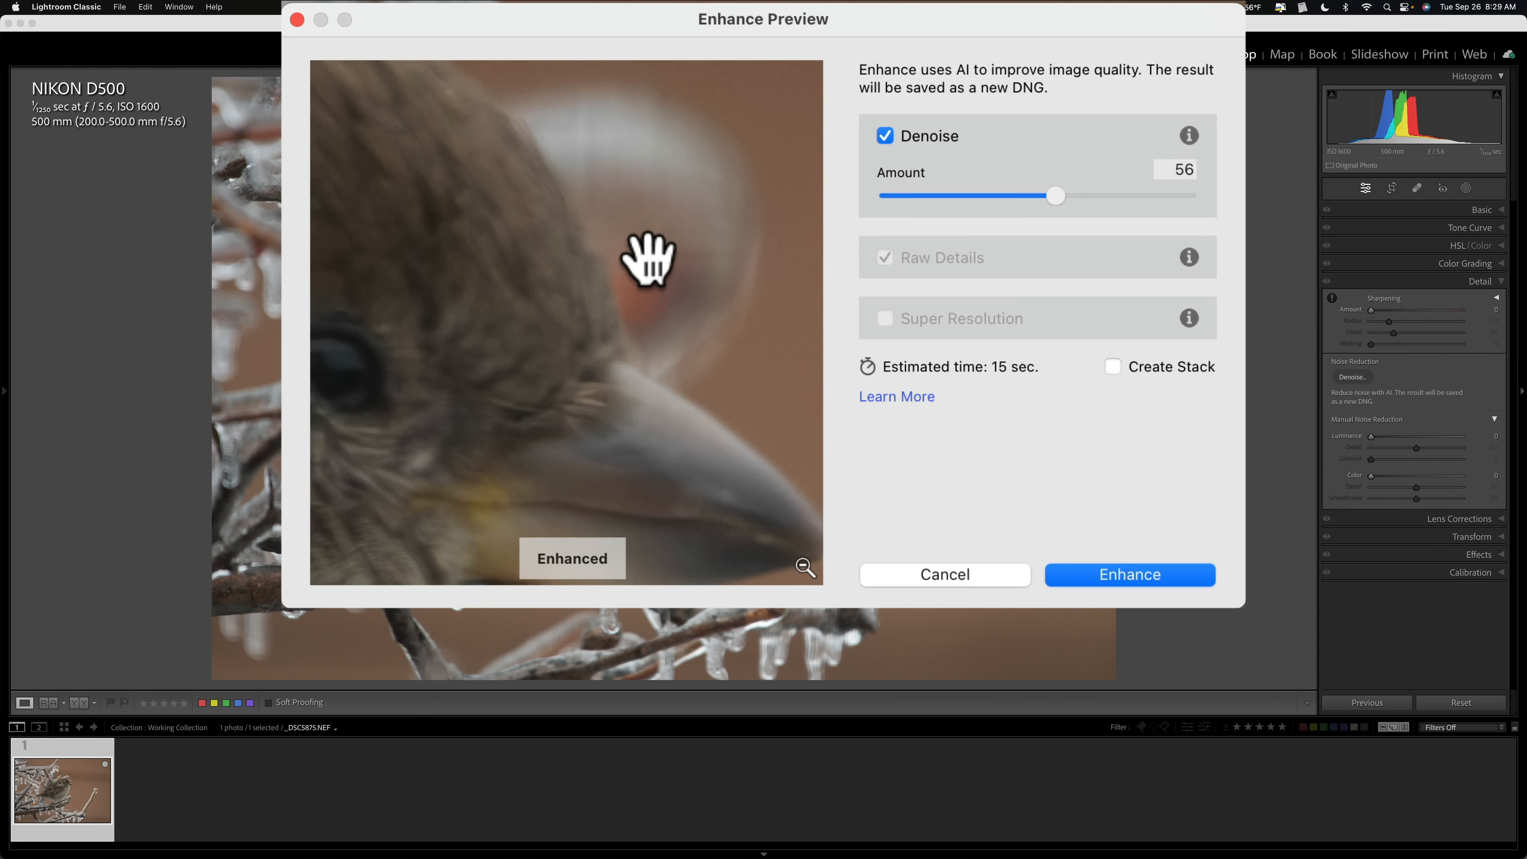
pyautogui.moveTo(331, 270)
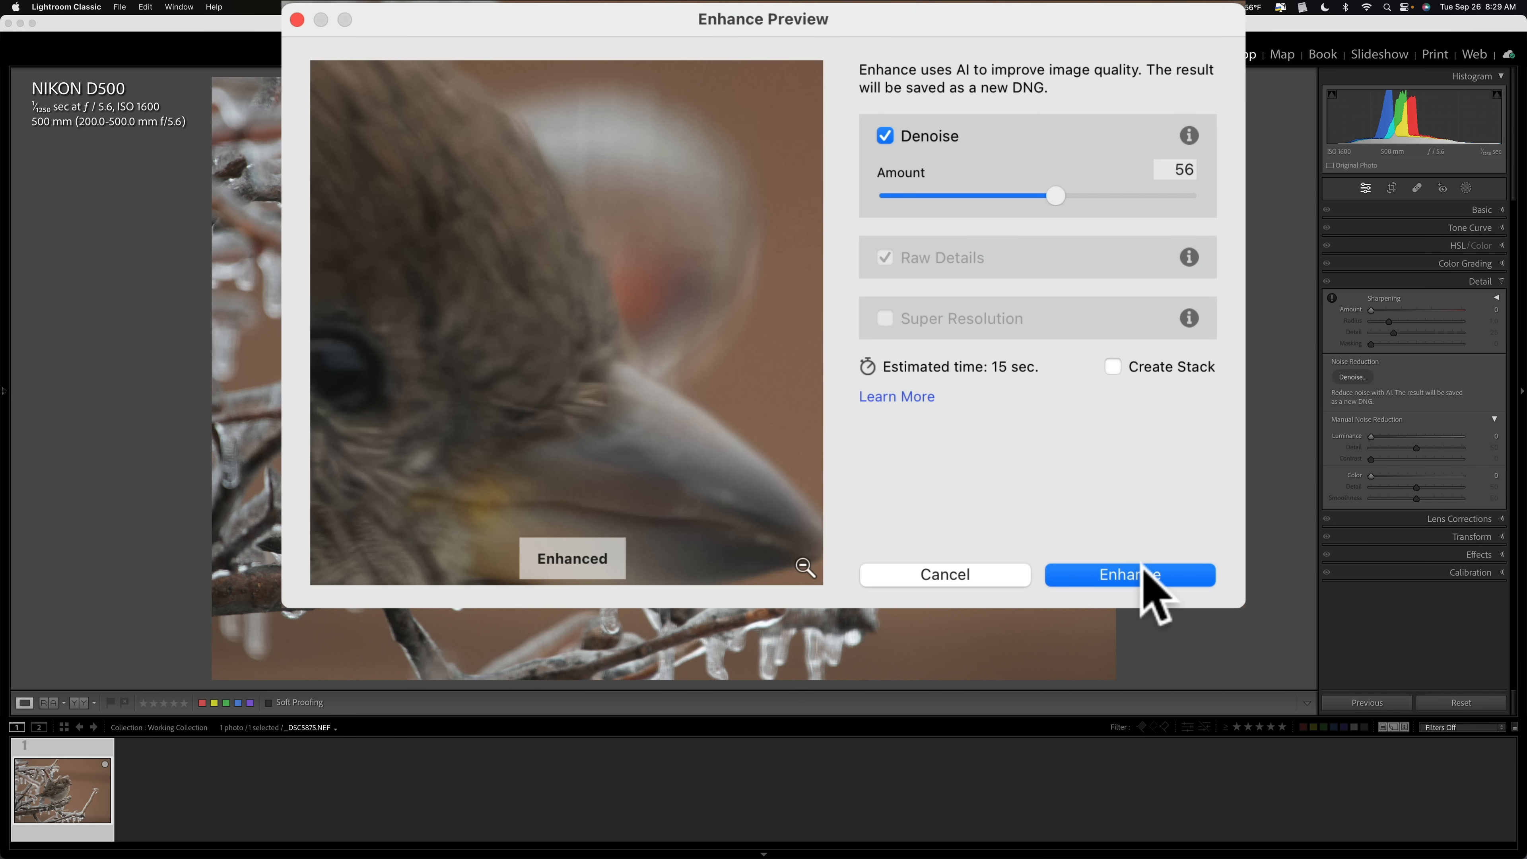
# Step: Run Enhance to create the Enhanced-NR DNG copy of the sparrow photo
pyautogui.click(1129, 574)
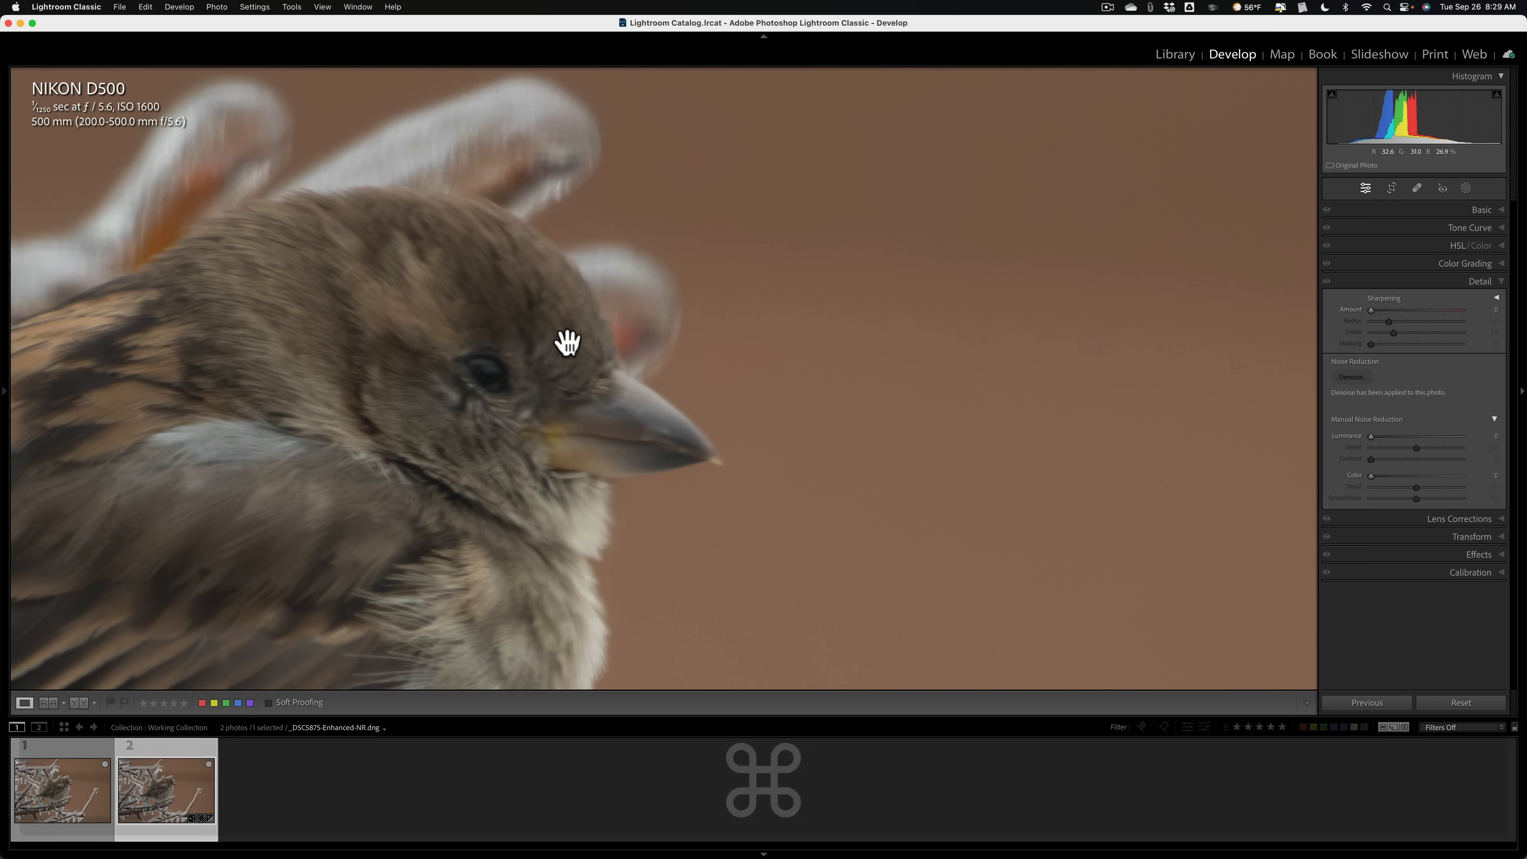
pyautogui.moveTo(725, 365)
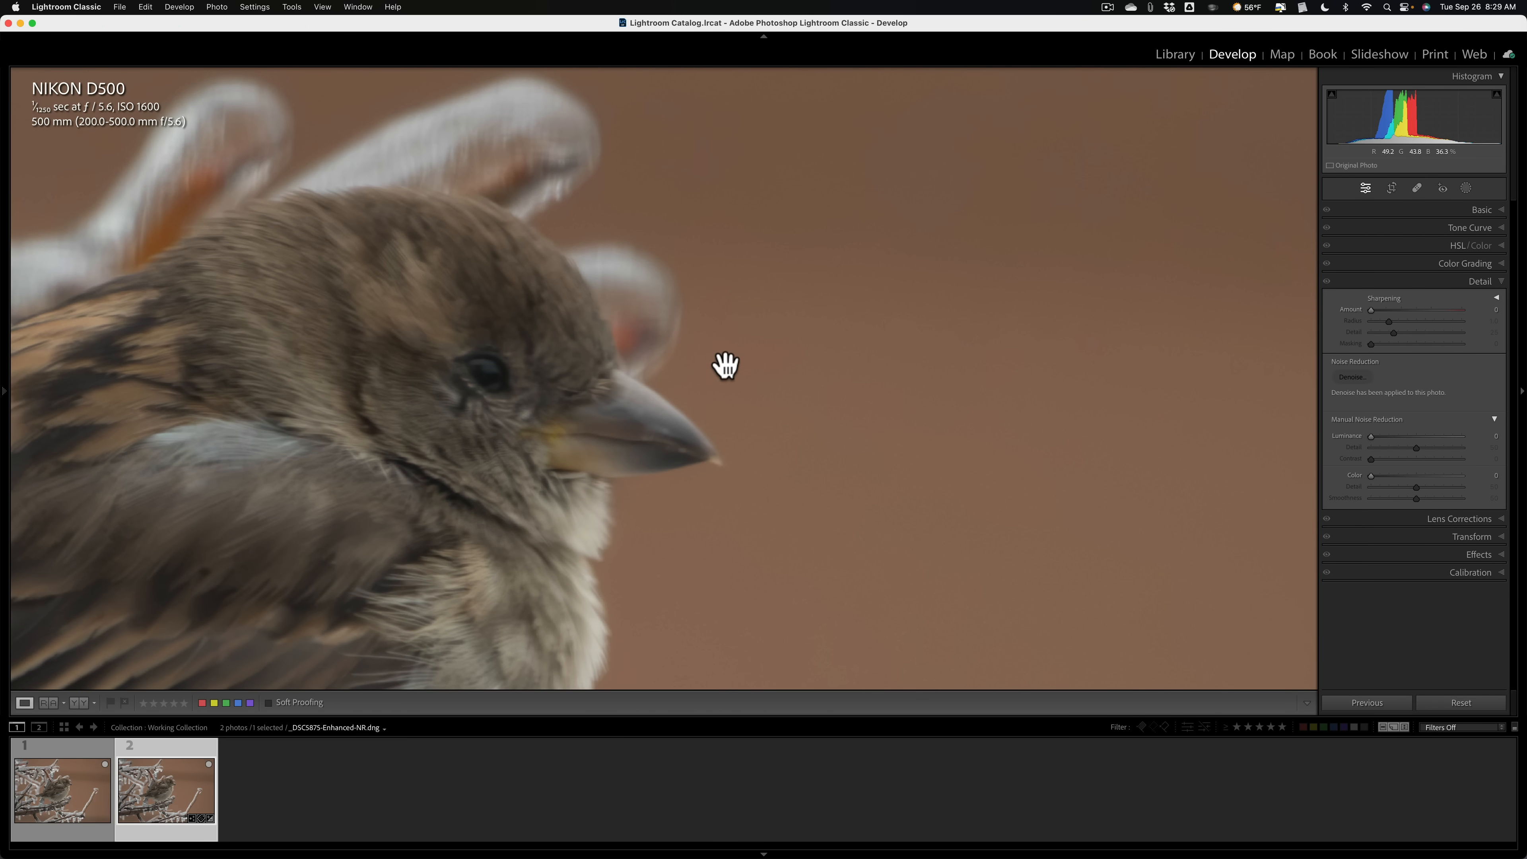
pyautogui.moveTo(554, 298)
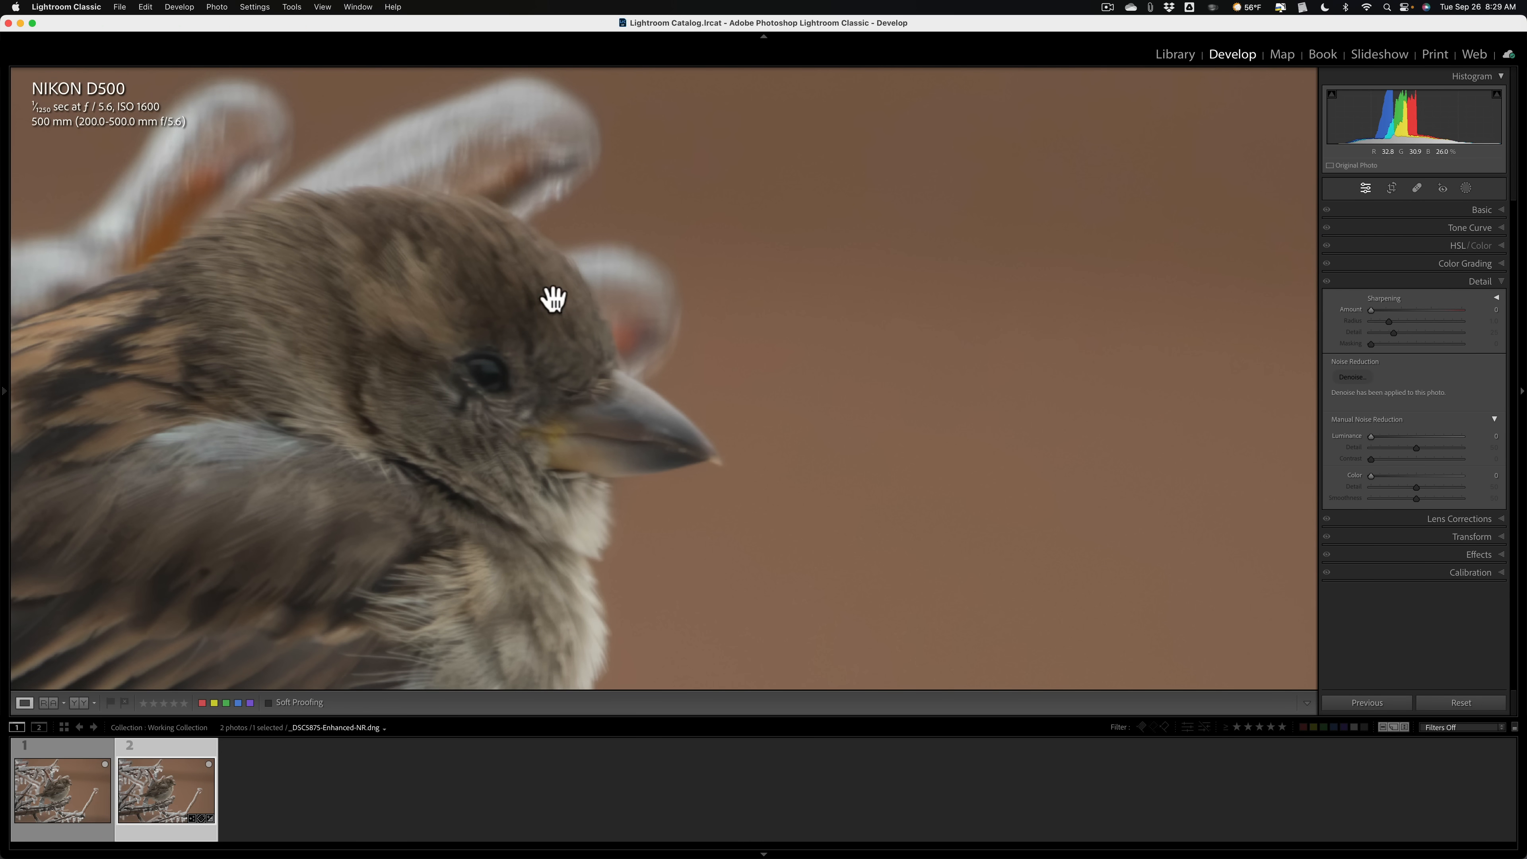
pyautogui.moveTo(315, 76)
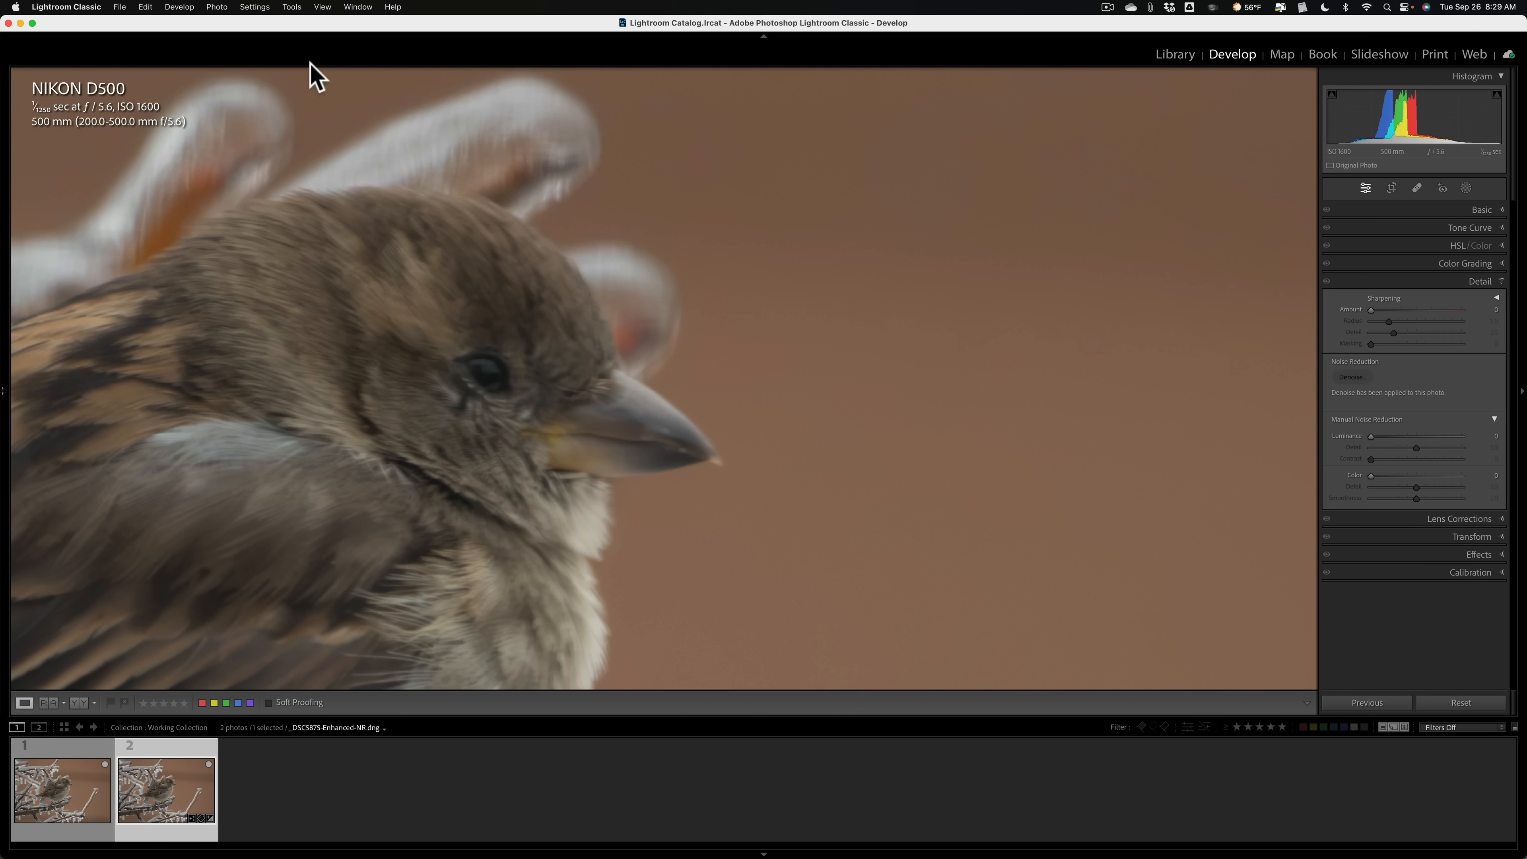
pyautogui.moveTo(323, 17)
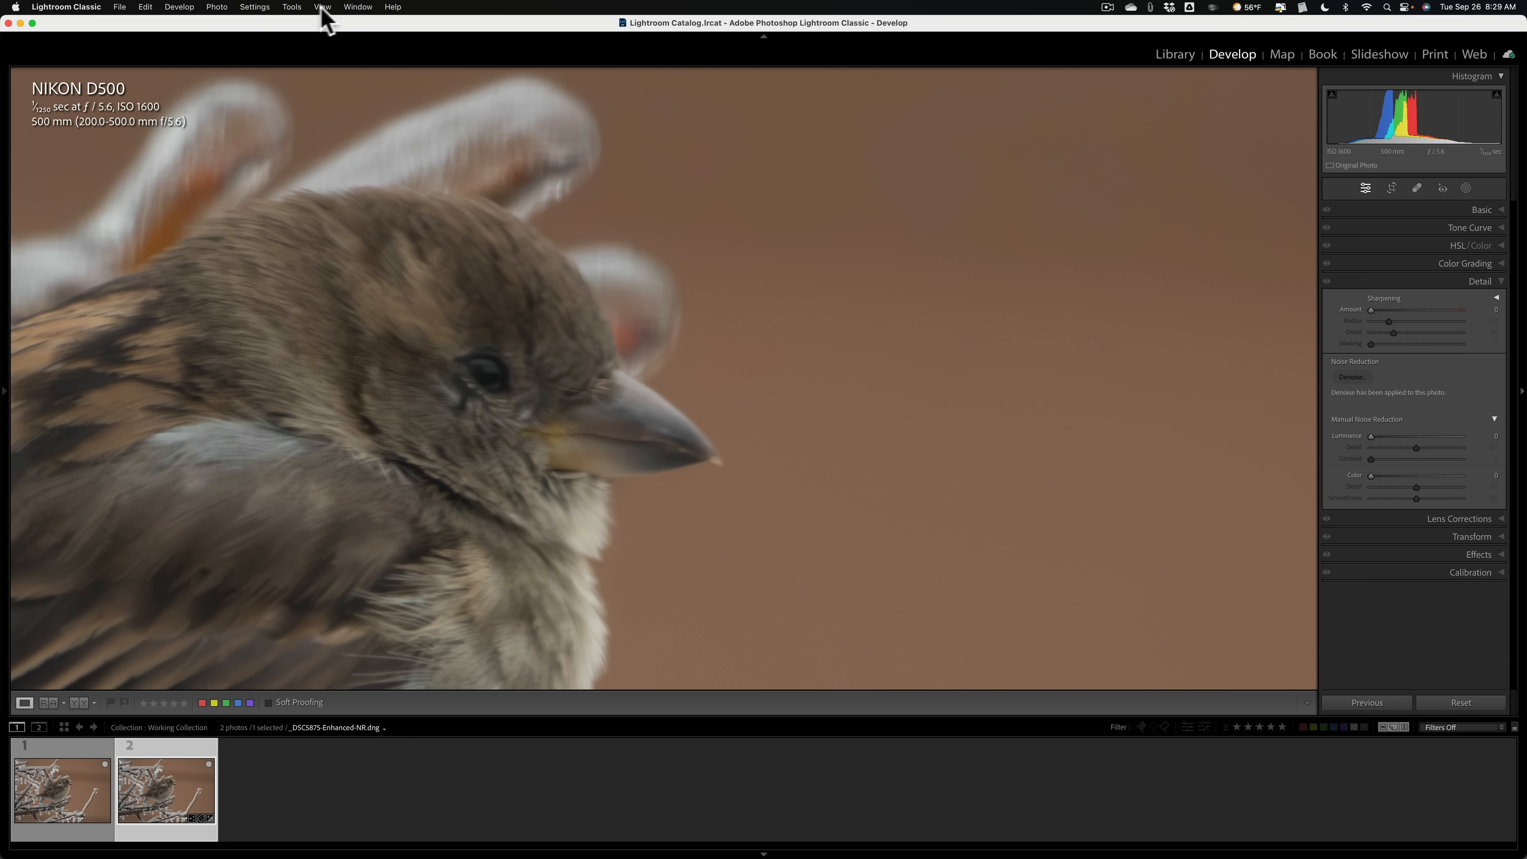
pyautogui.click(322, 8)
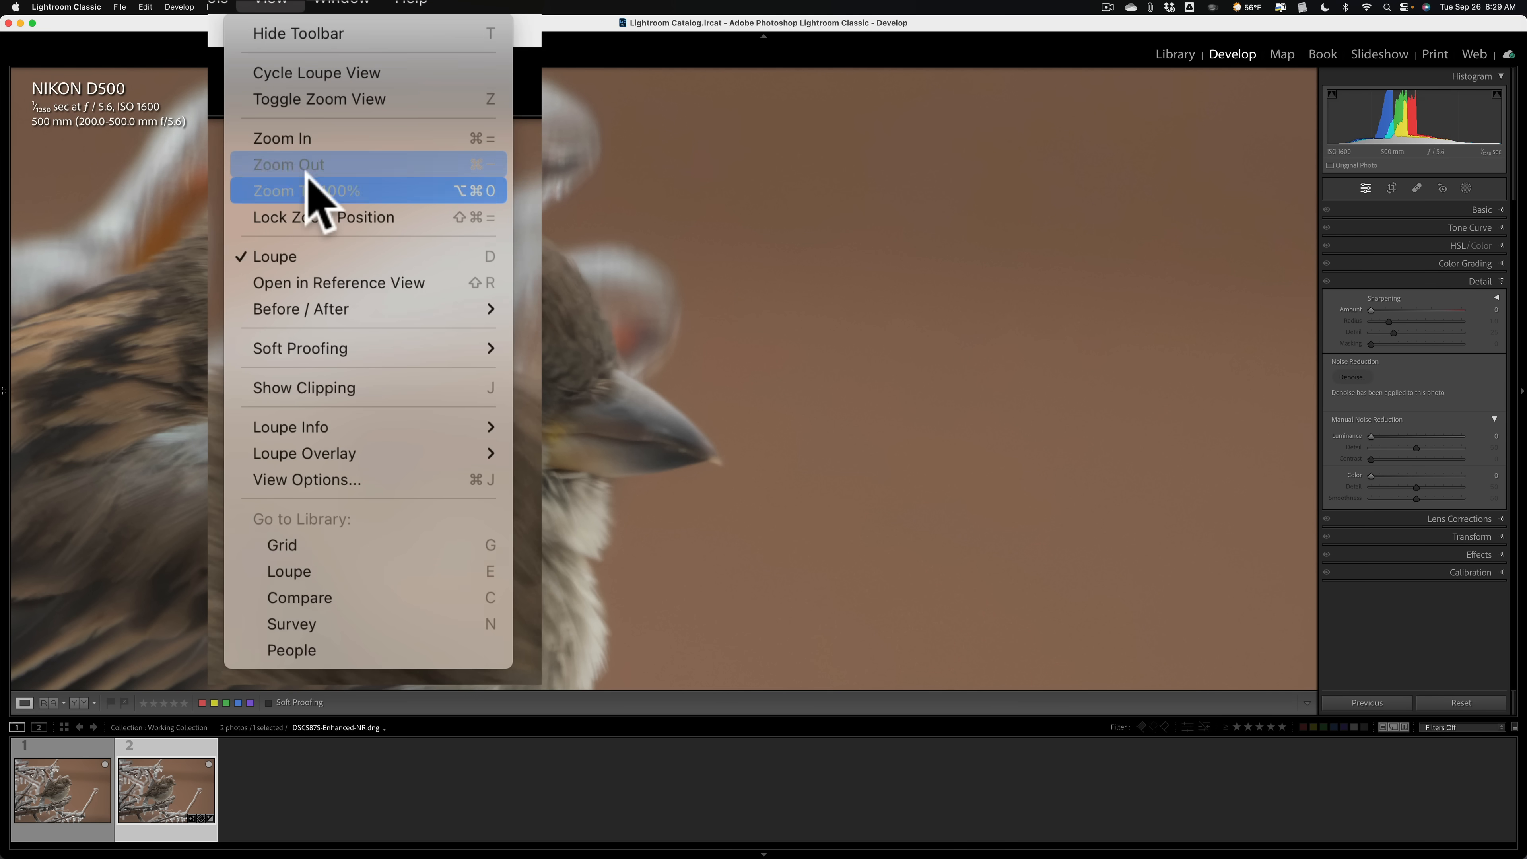
pyautogui.moveTo(321, 217)
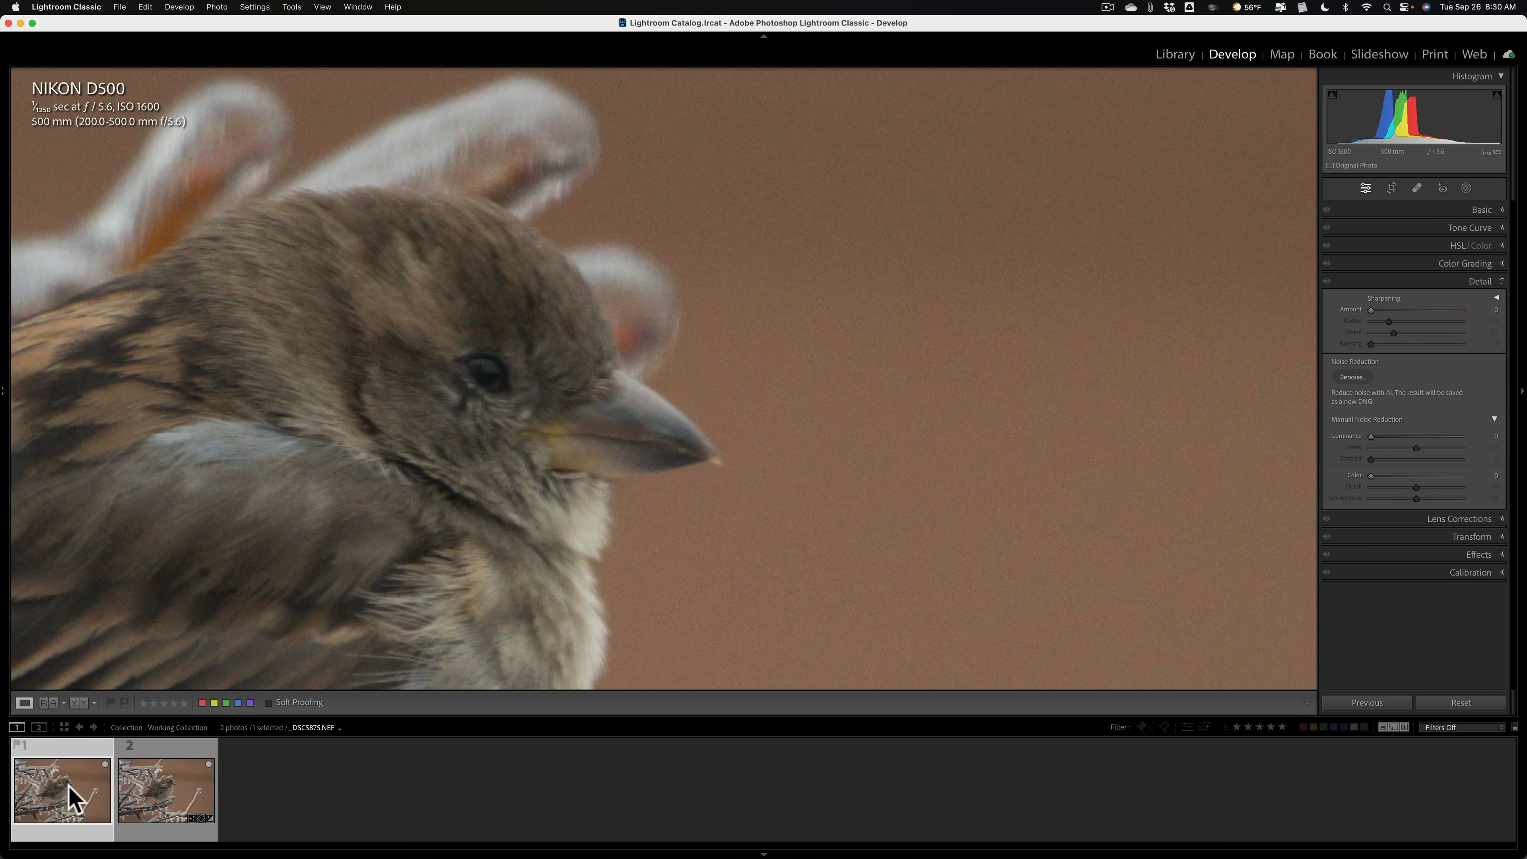
pyautogui.click(165, 789)
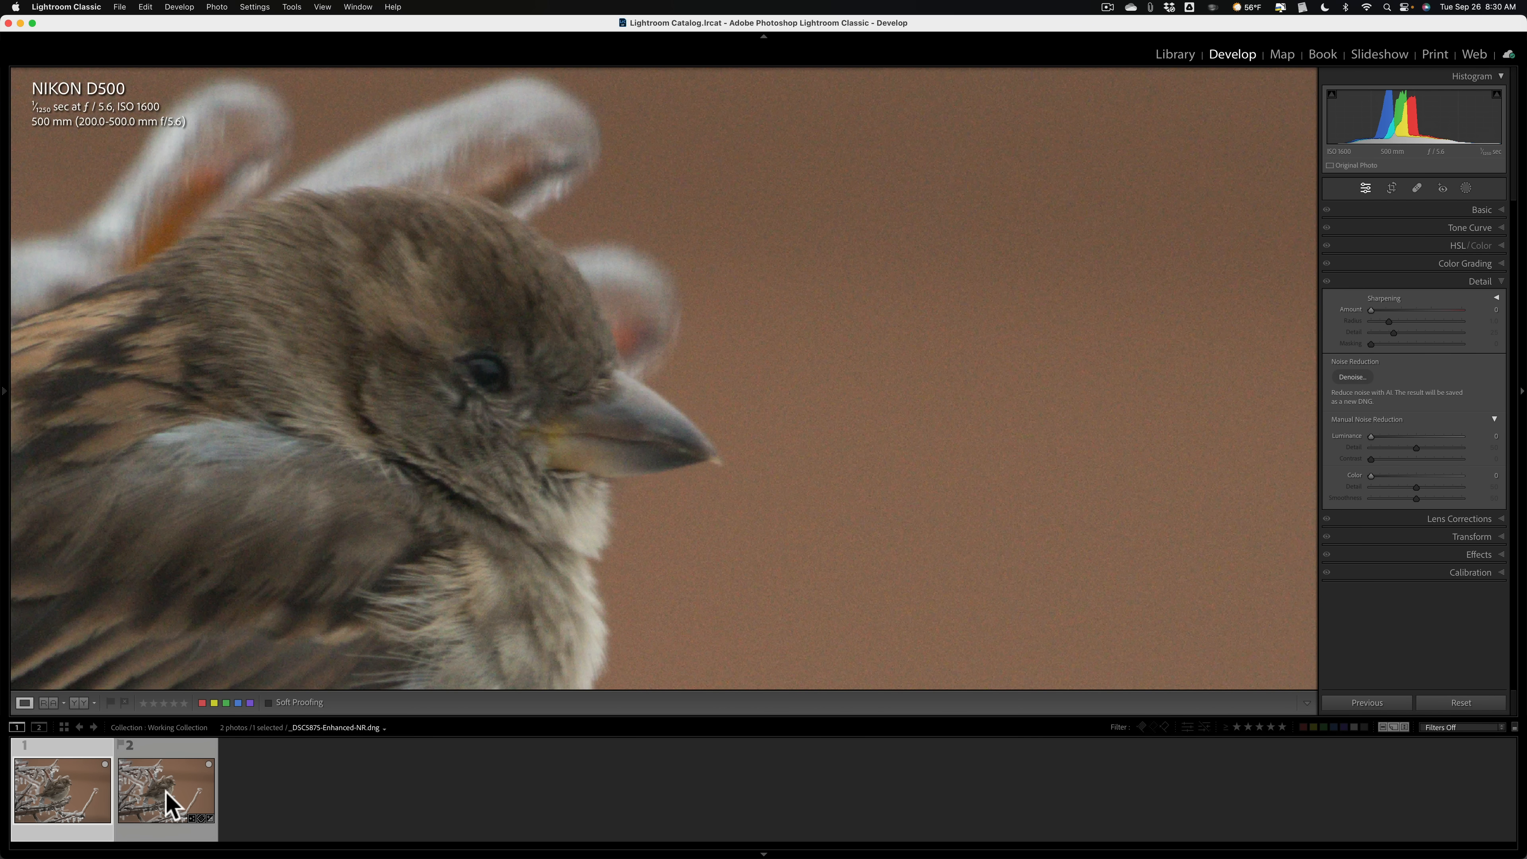
pyautogui.moveTo(175, 799)
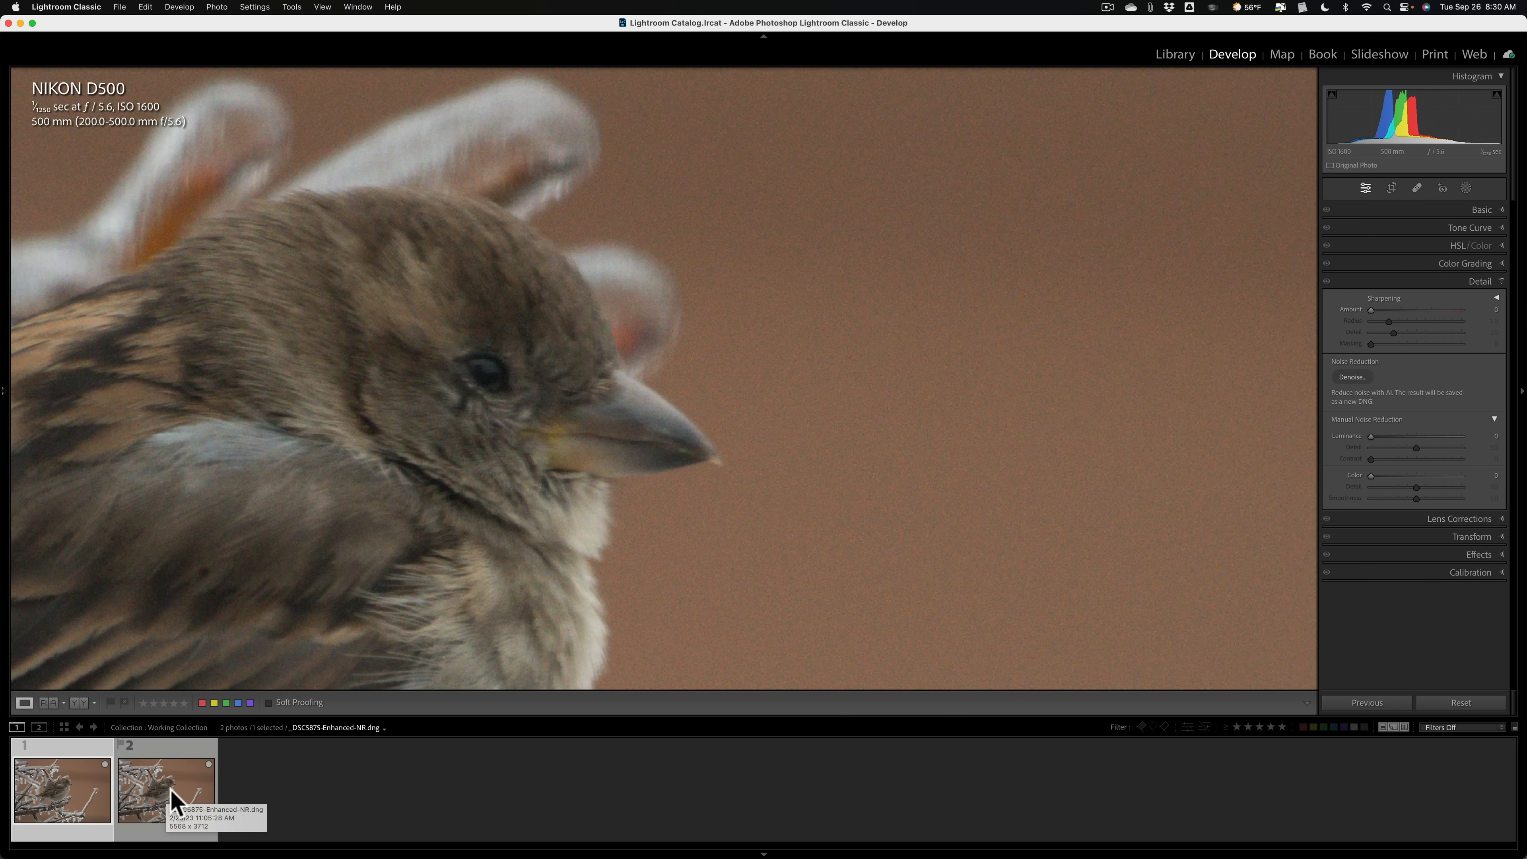
pyautogui.click(1350, 377)
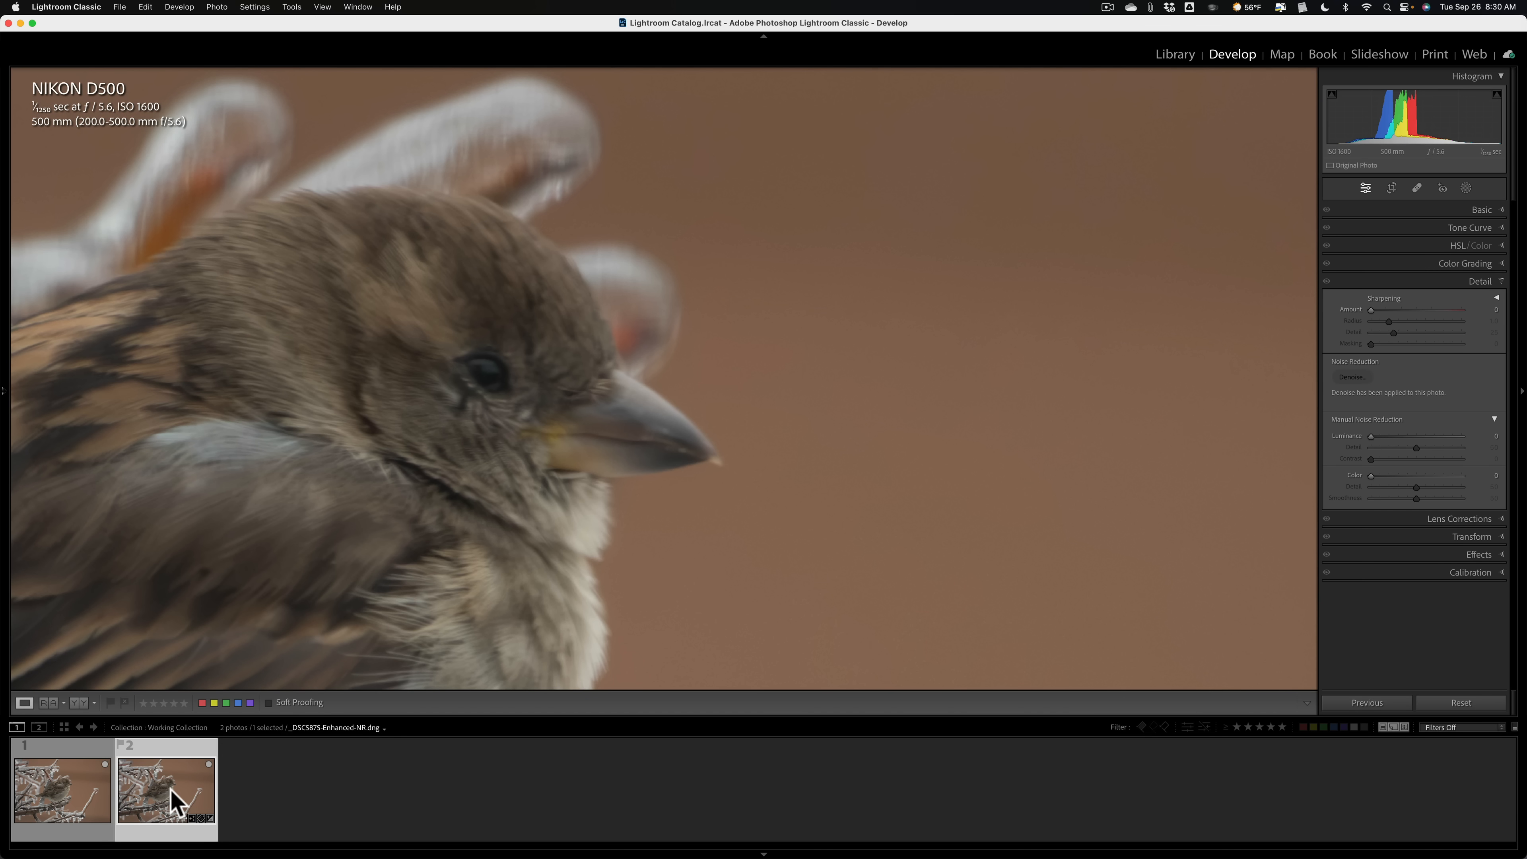
pyautogui.click(61, 788)
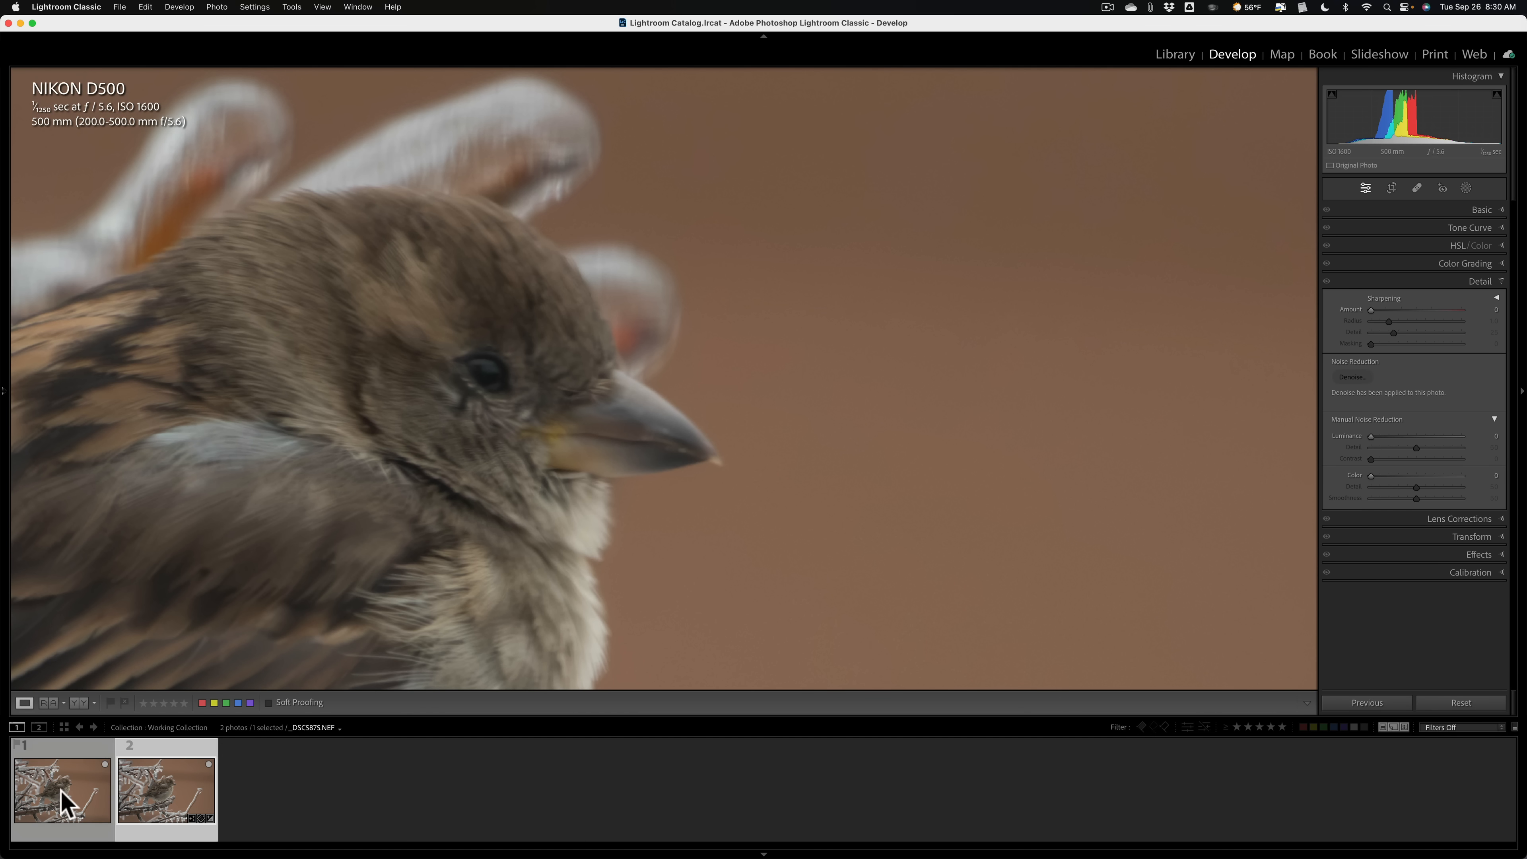
pyautogui.click(164, 789)
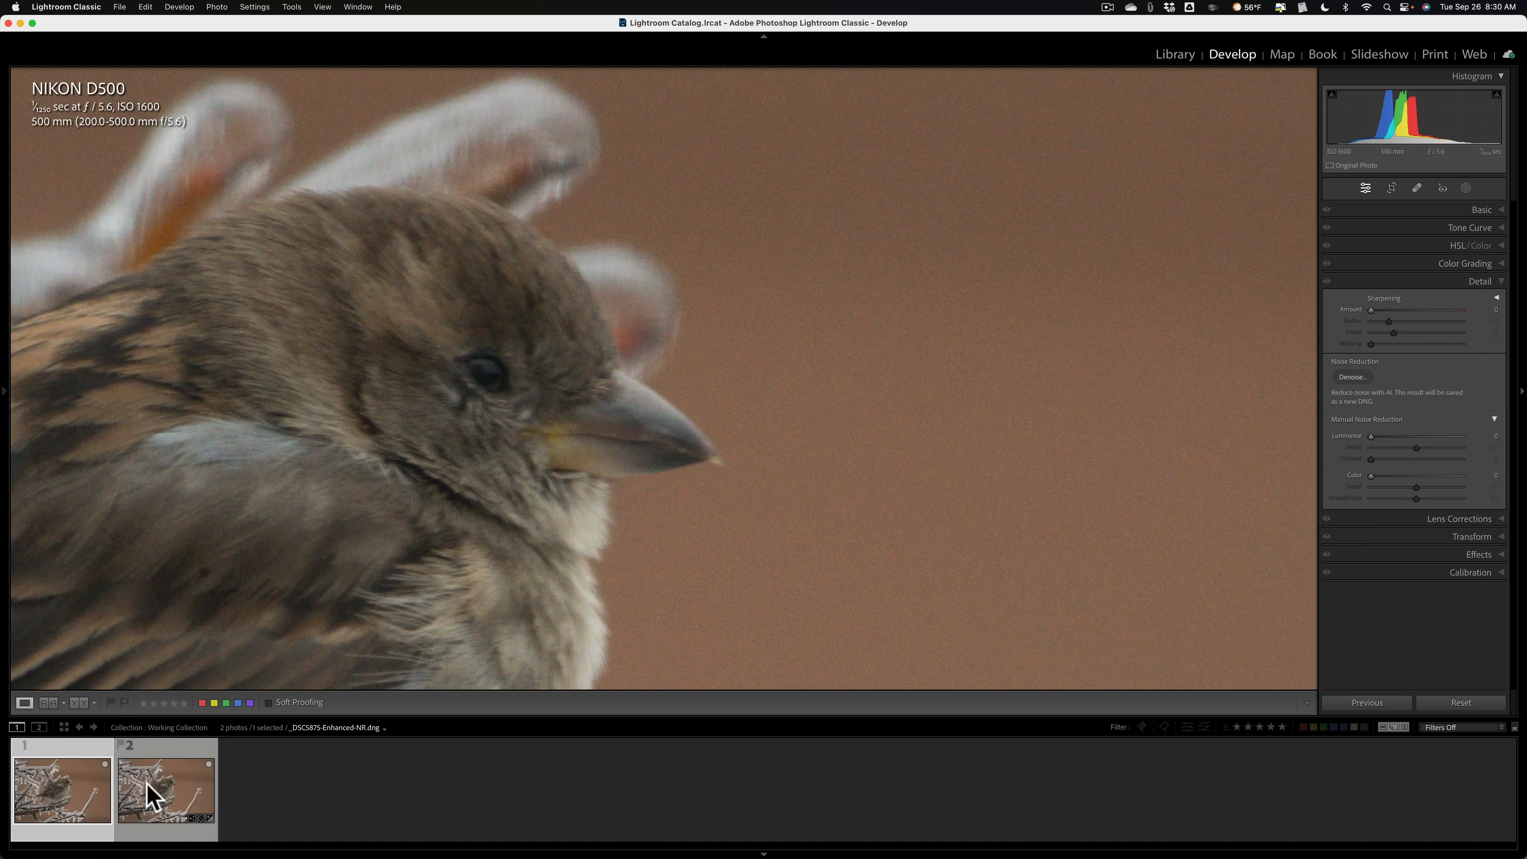
pyautogui.click(165, 788)
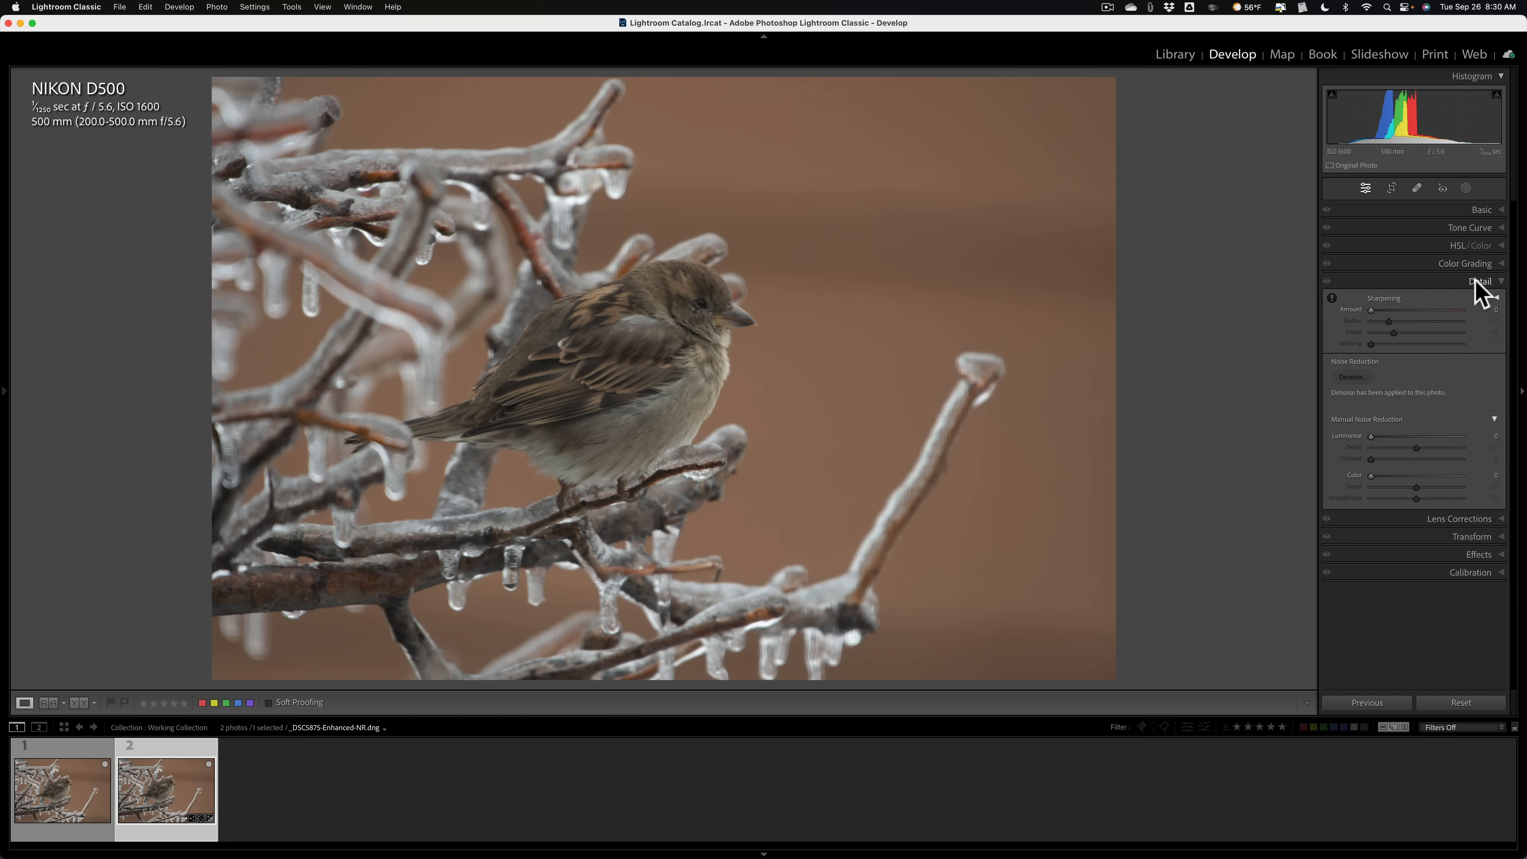
# Step: Switch from Detail to the Basic panel and raise Exposure to +0.35
pyautogui.click(1480, 281)
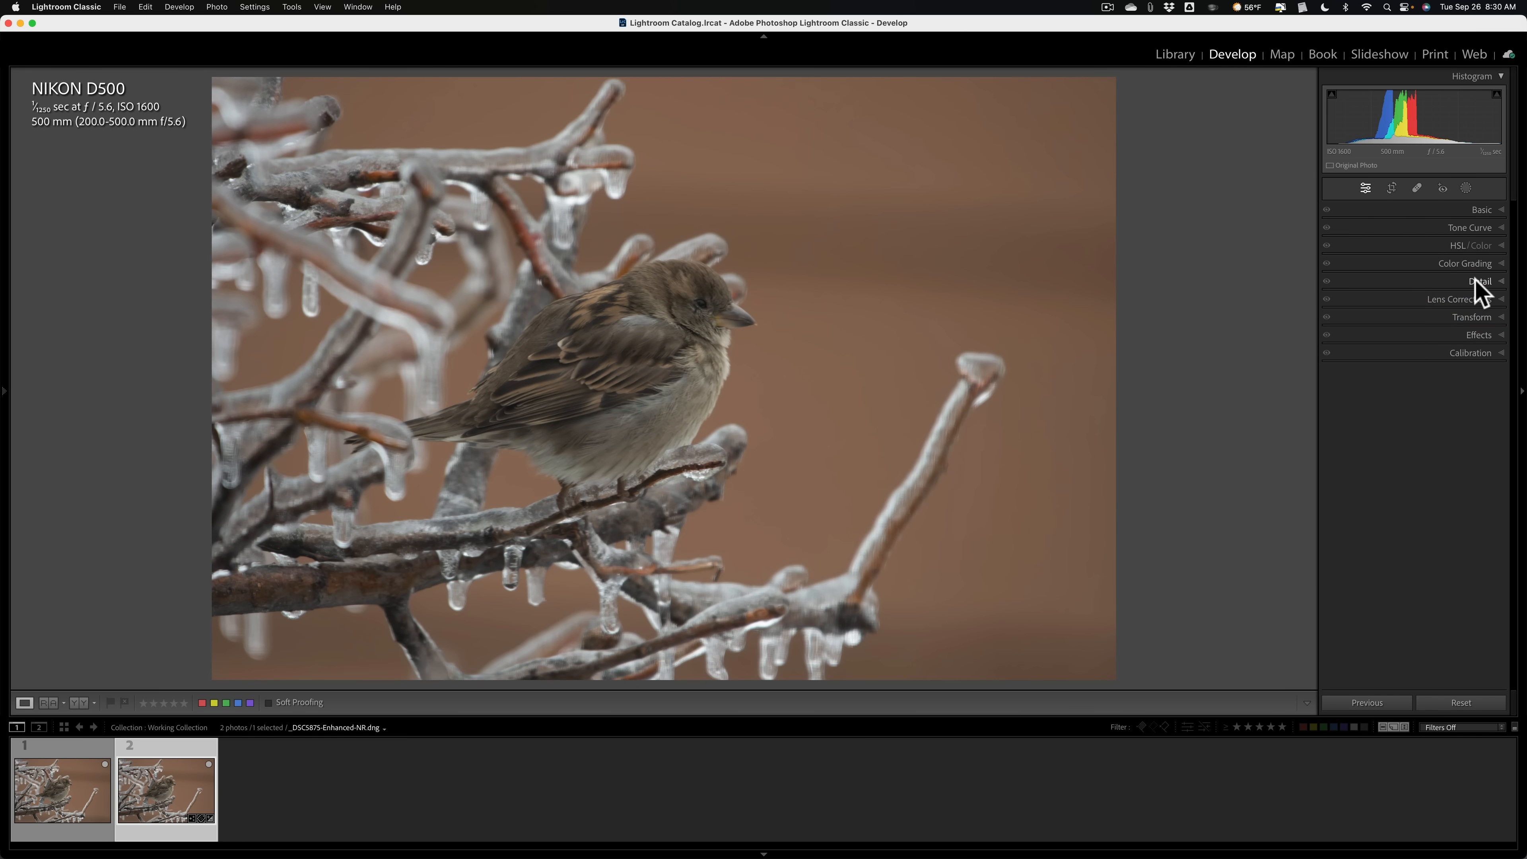
pyautogui.click(1480, 210)
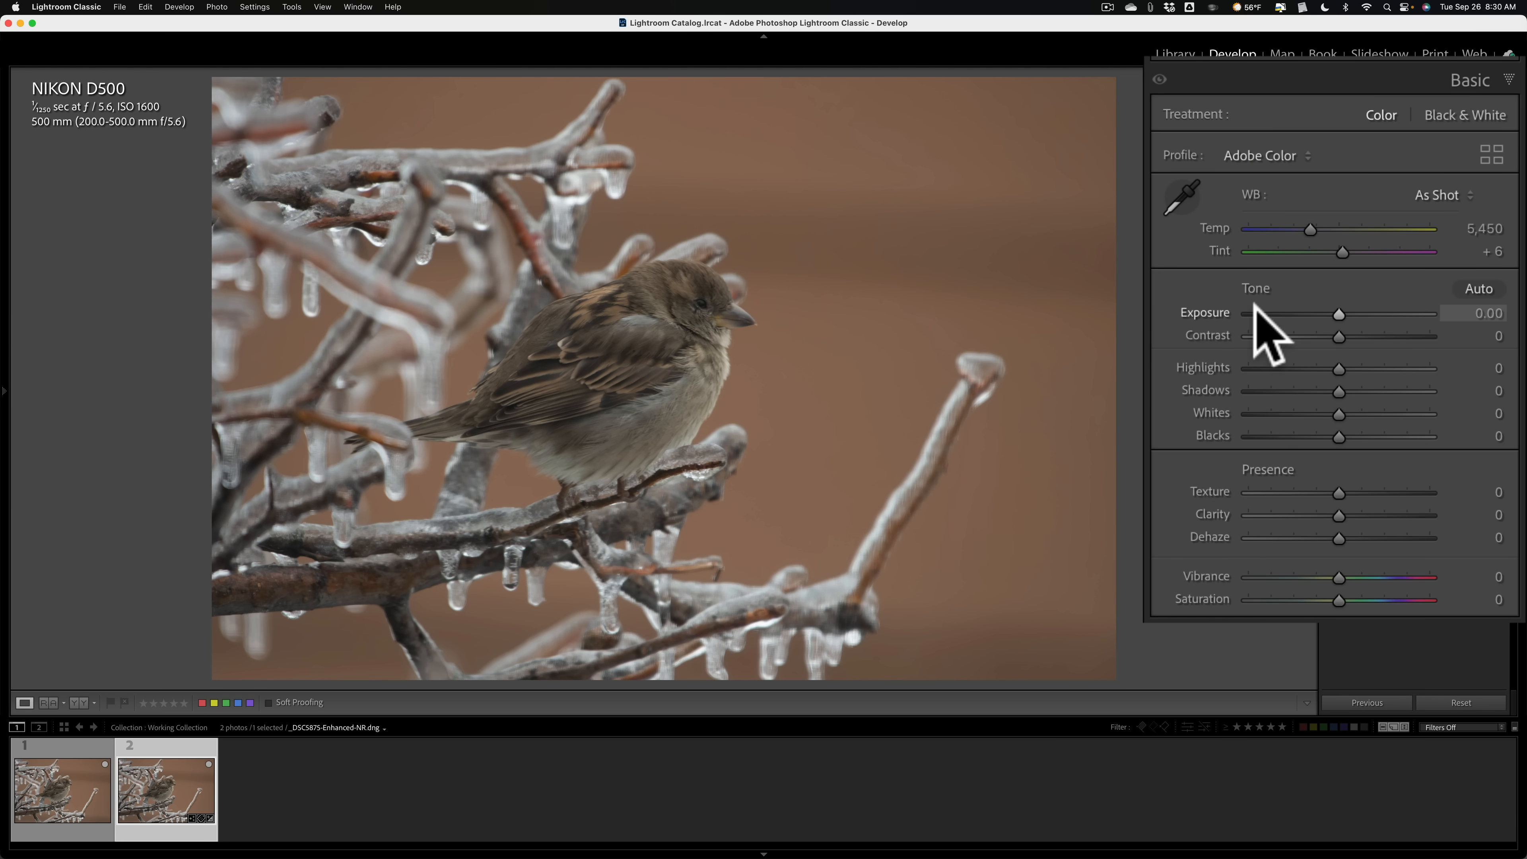
pyautogui.moveTo(1352, 342)
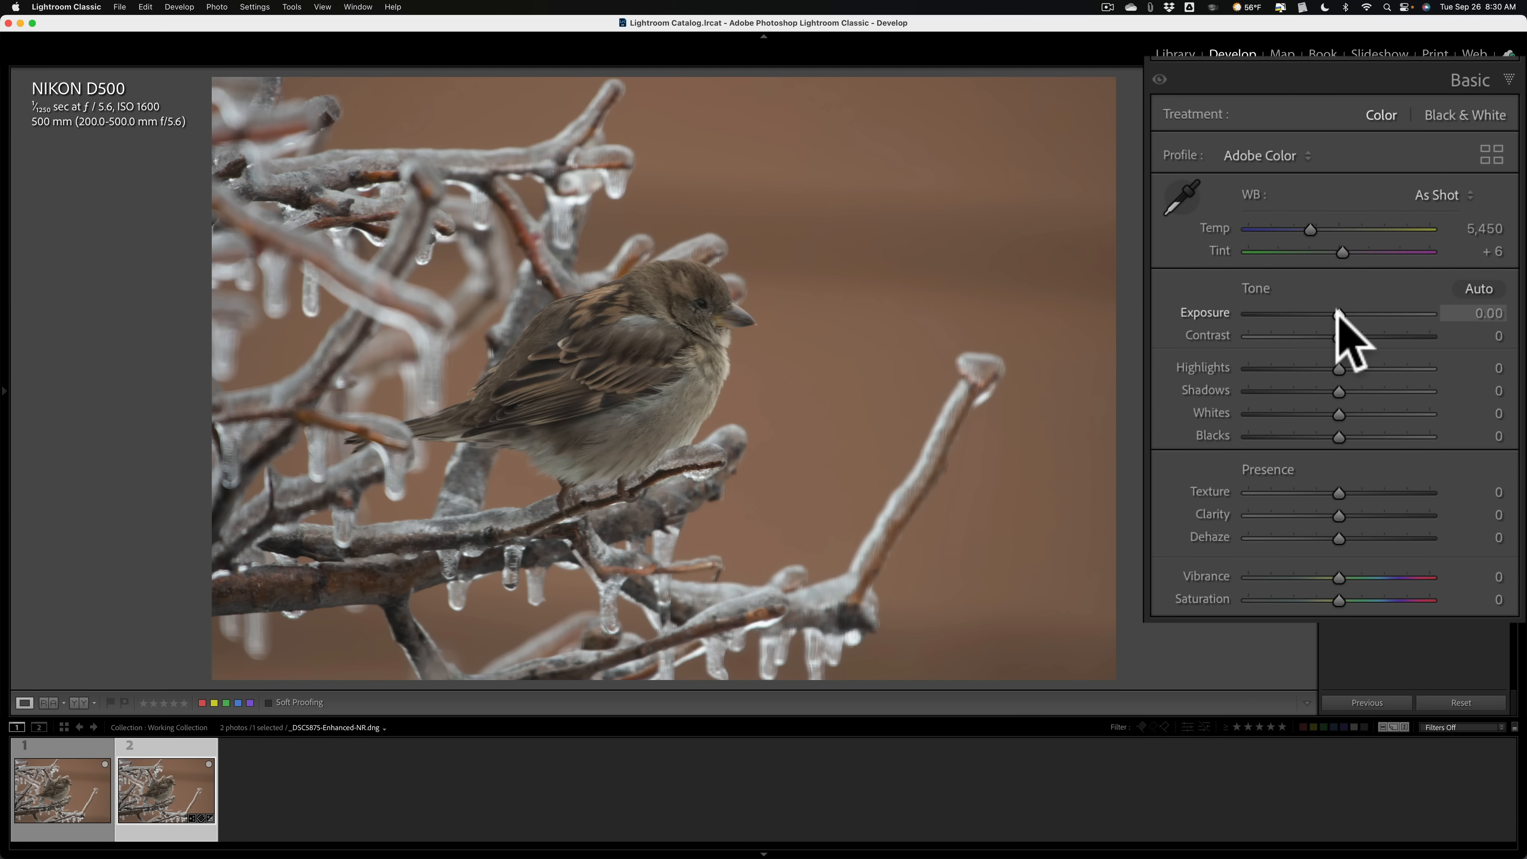
pyautogui.moveTo(1337, 313); pyautogui.dragTo(1346, 313)
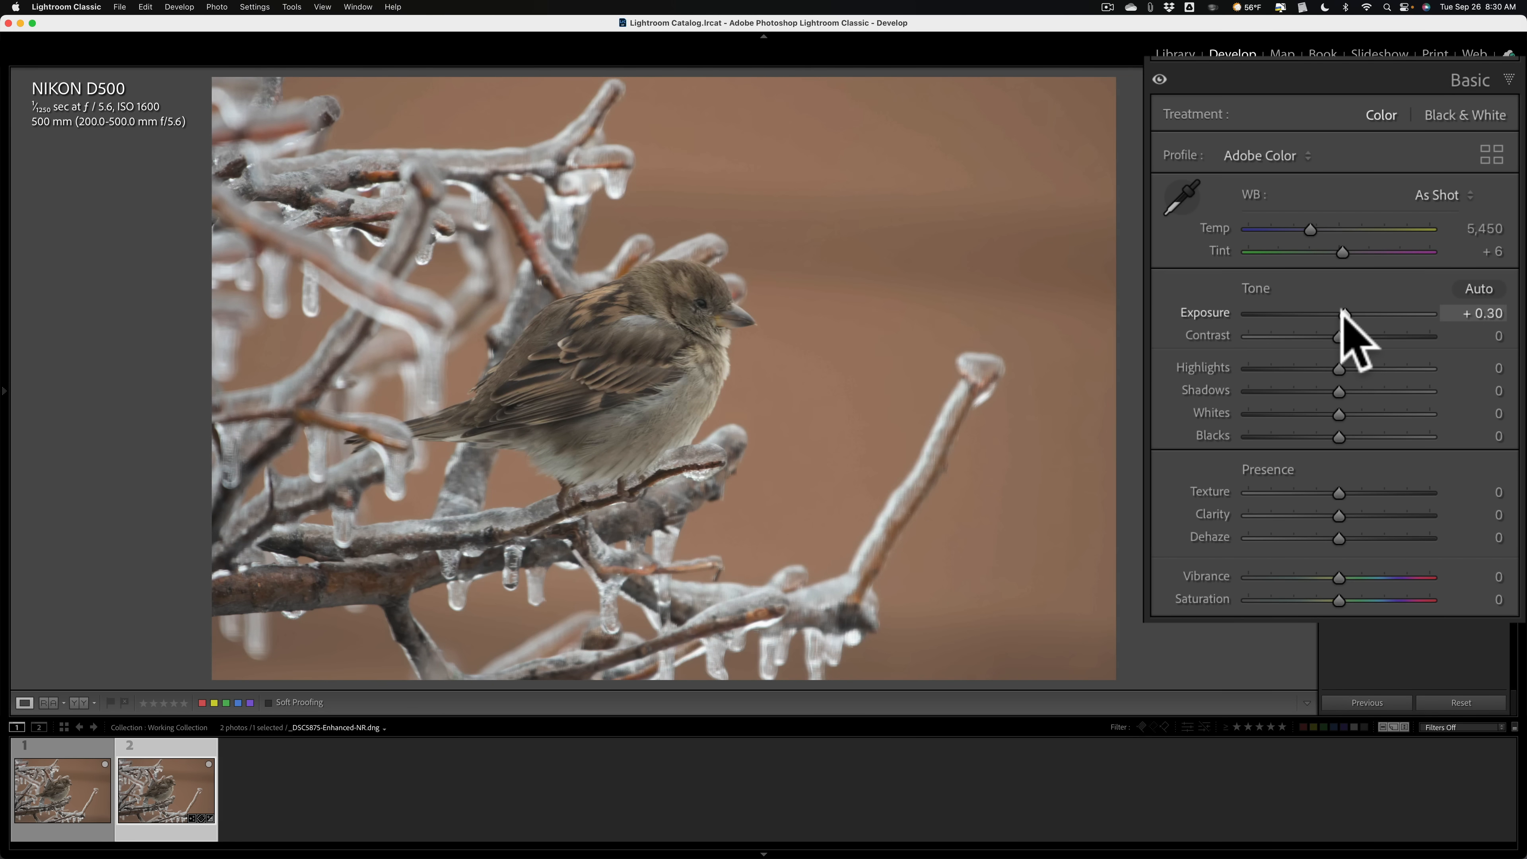
pyautogui.moveTo(1344, 313); pyautogui.dragTo(1347, 313)
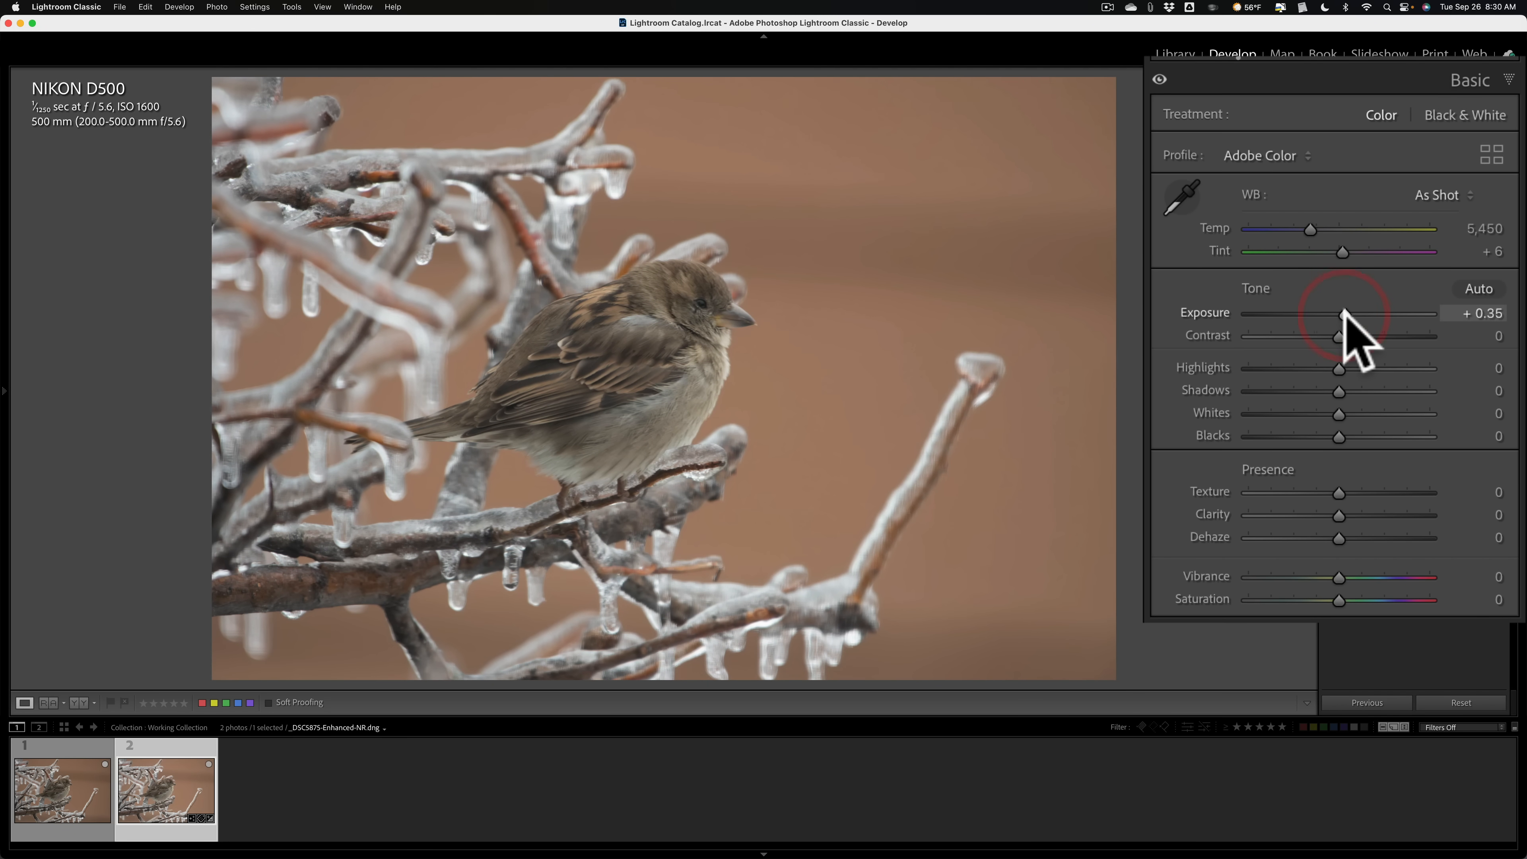
pyautogui.moveTo(1305, 360)
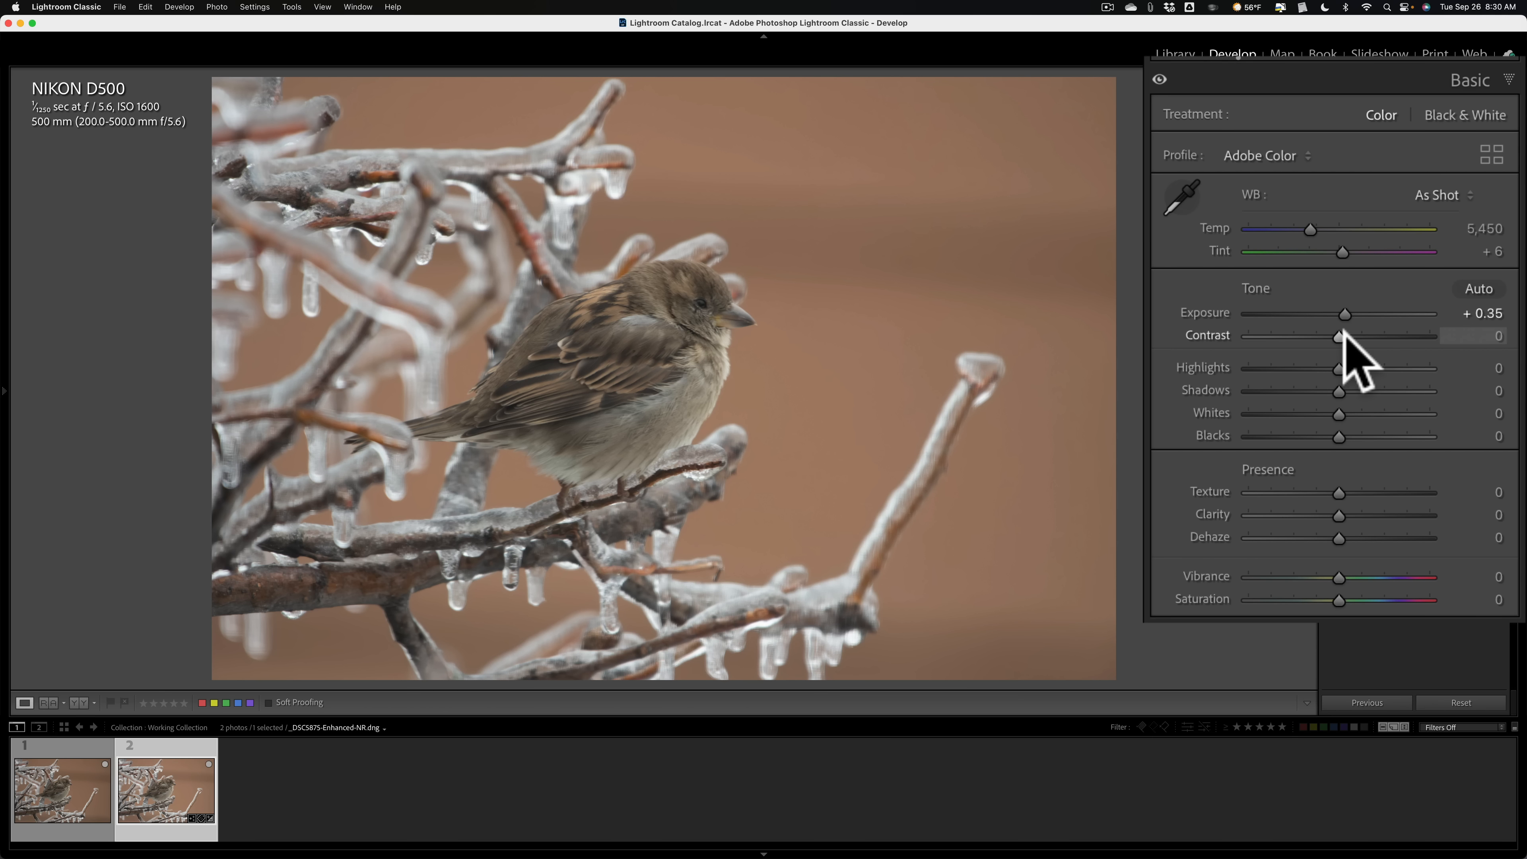
pyautogui.moveTo(1276, 433)
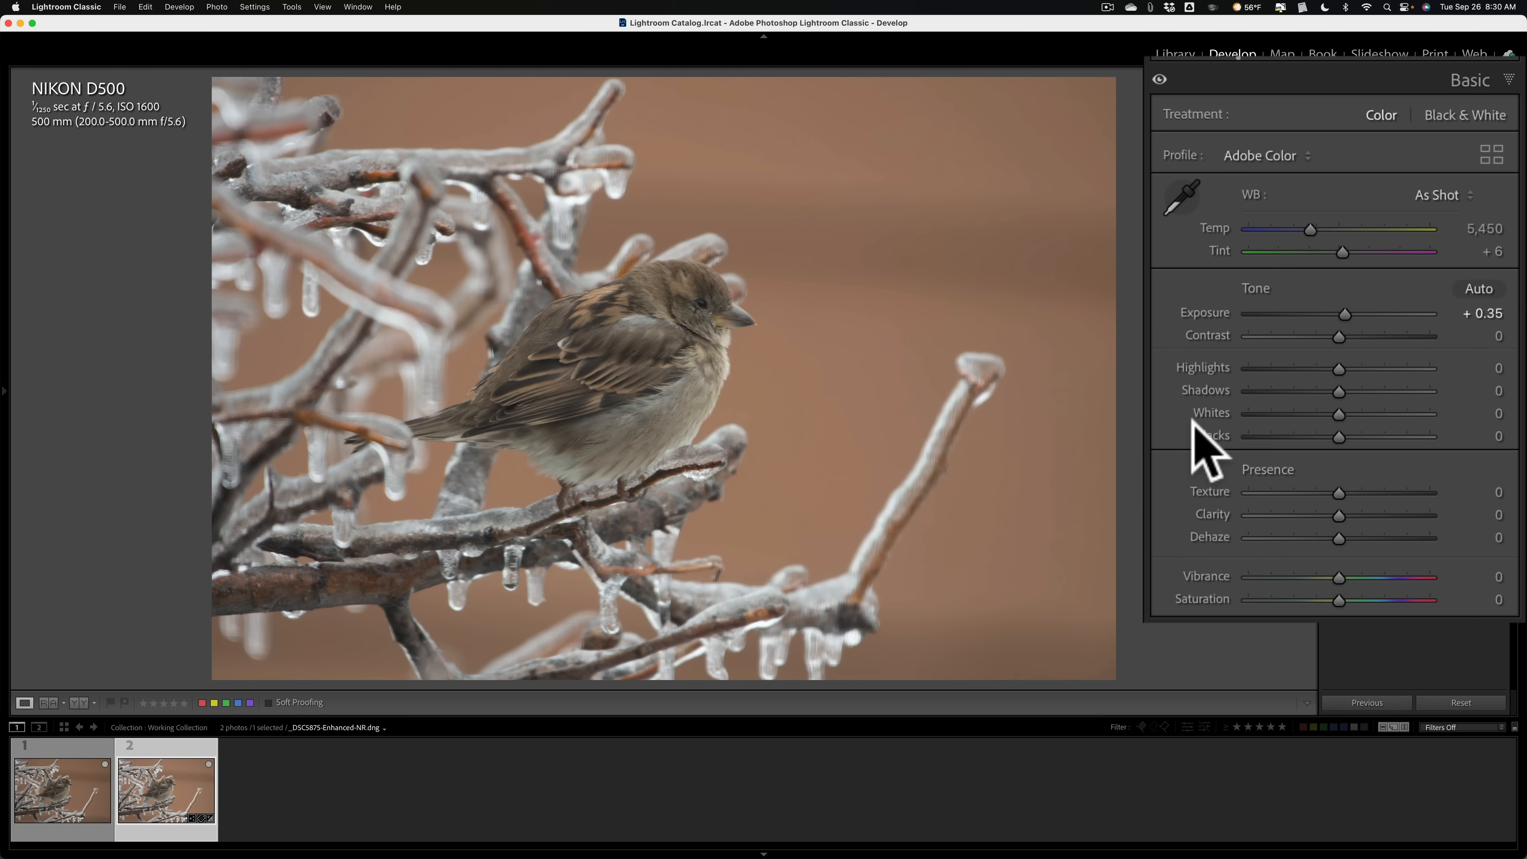
pyautogui.moveTo(1206, 450)
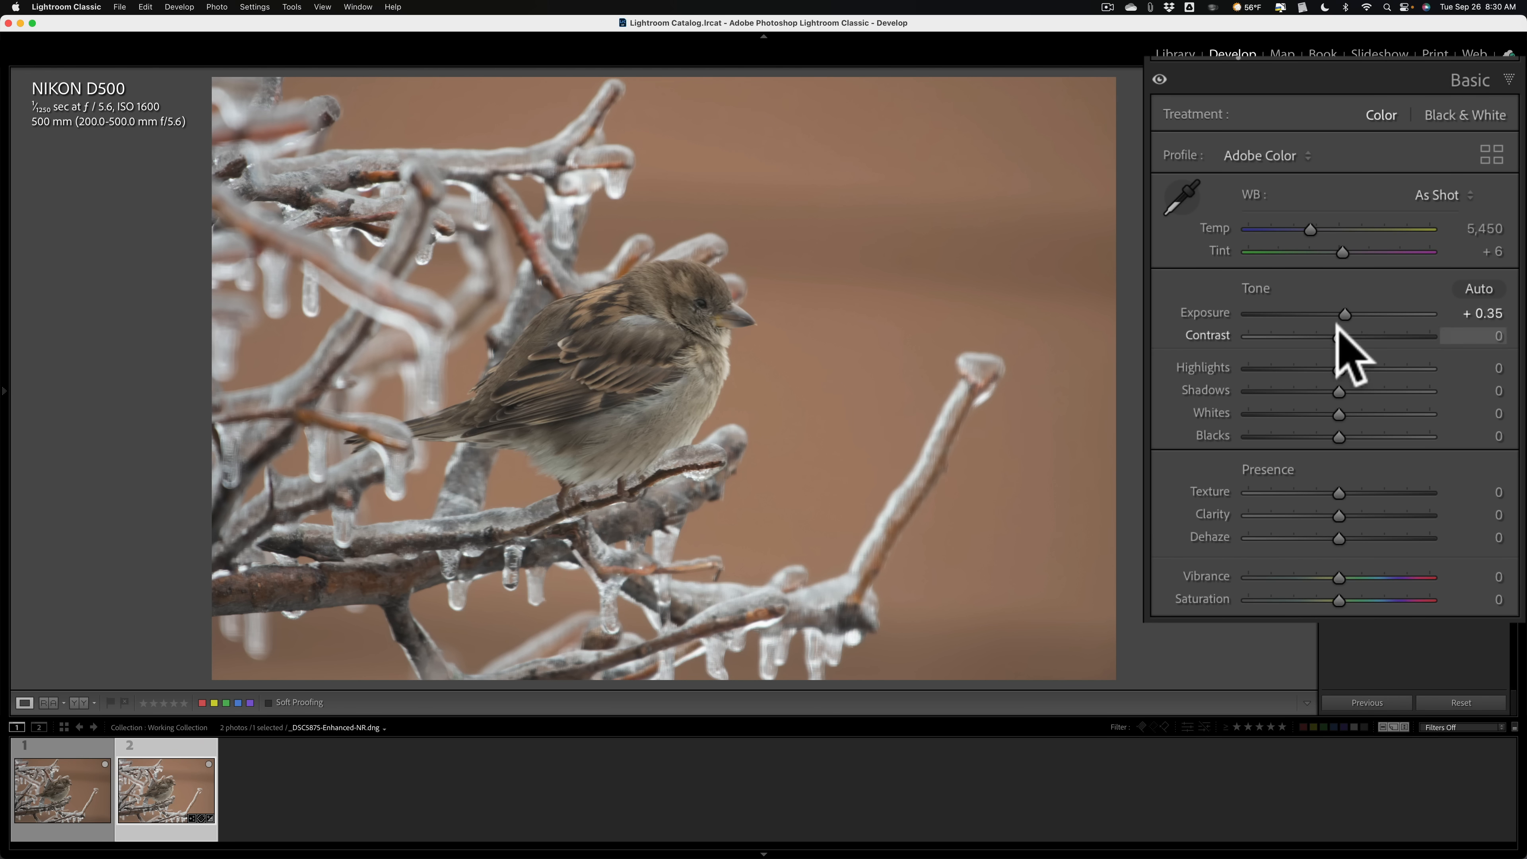
pyautogui.moveTo(1348, 389)
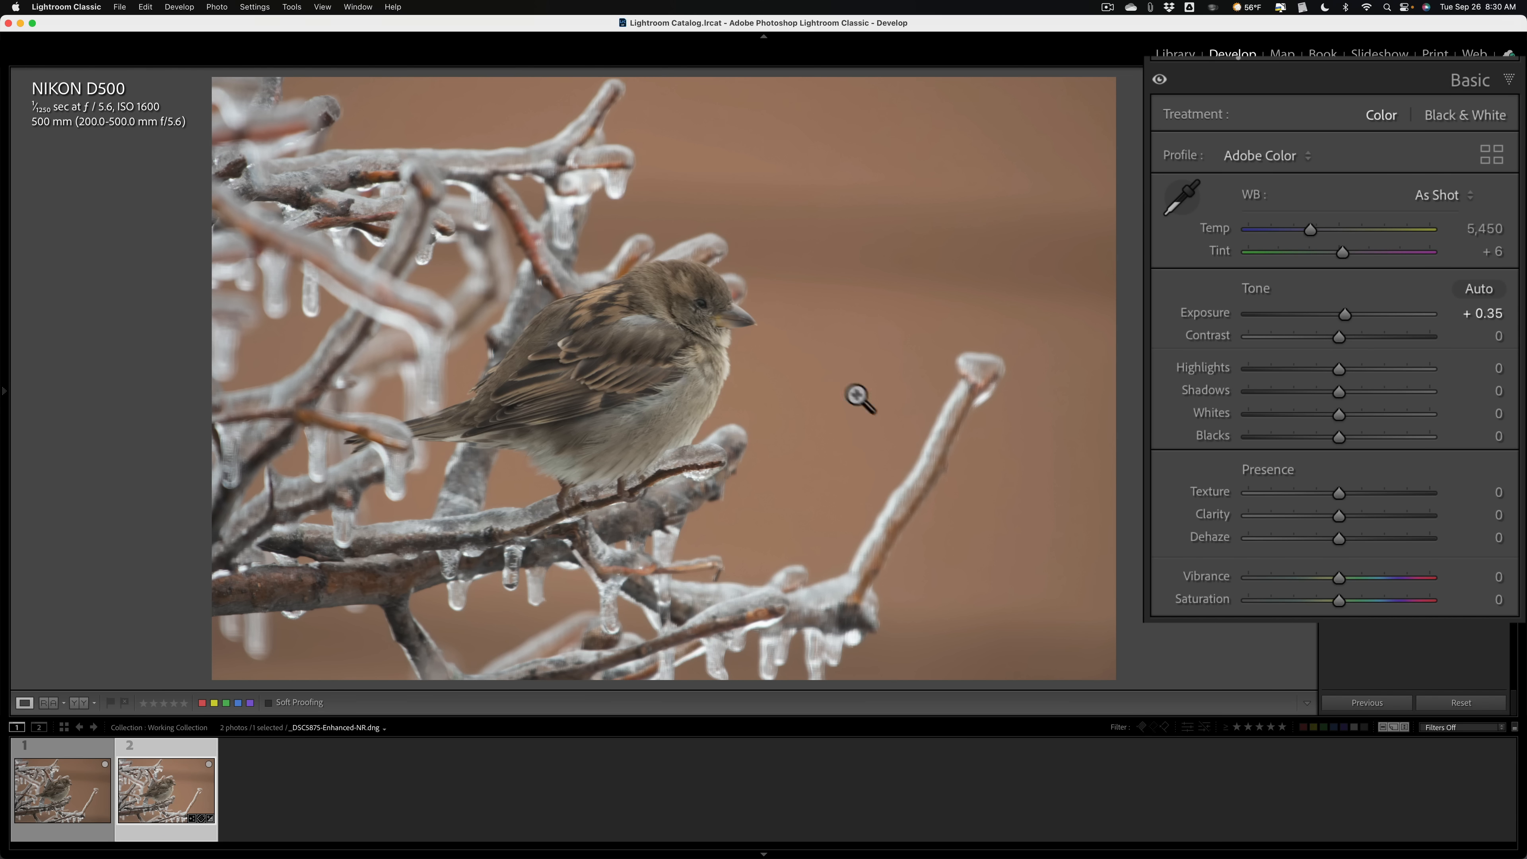
pyautogui.moveTo(954, 403)
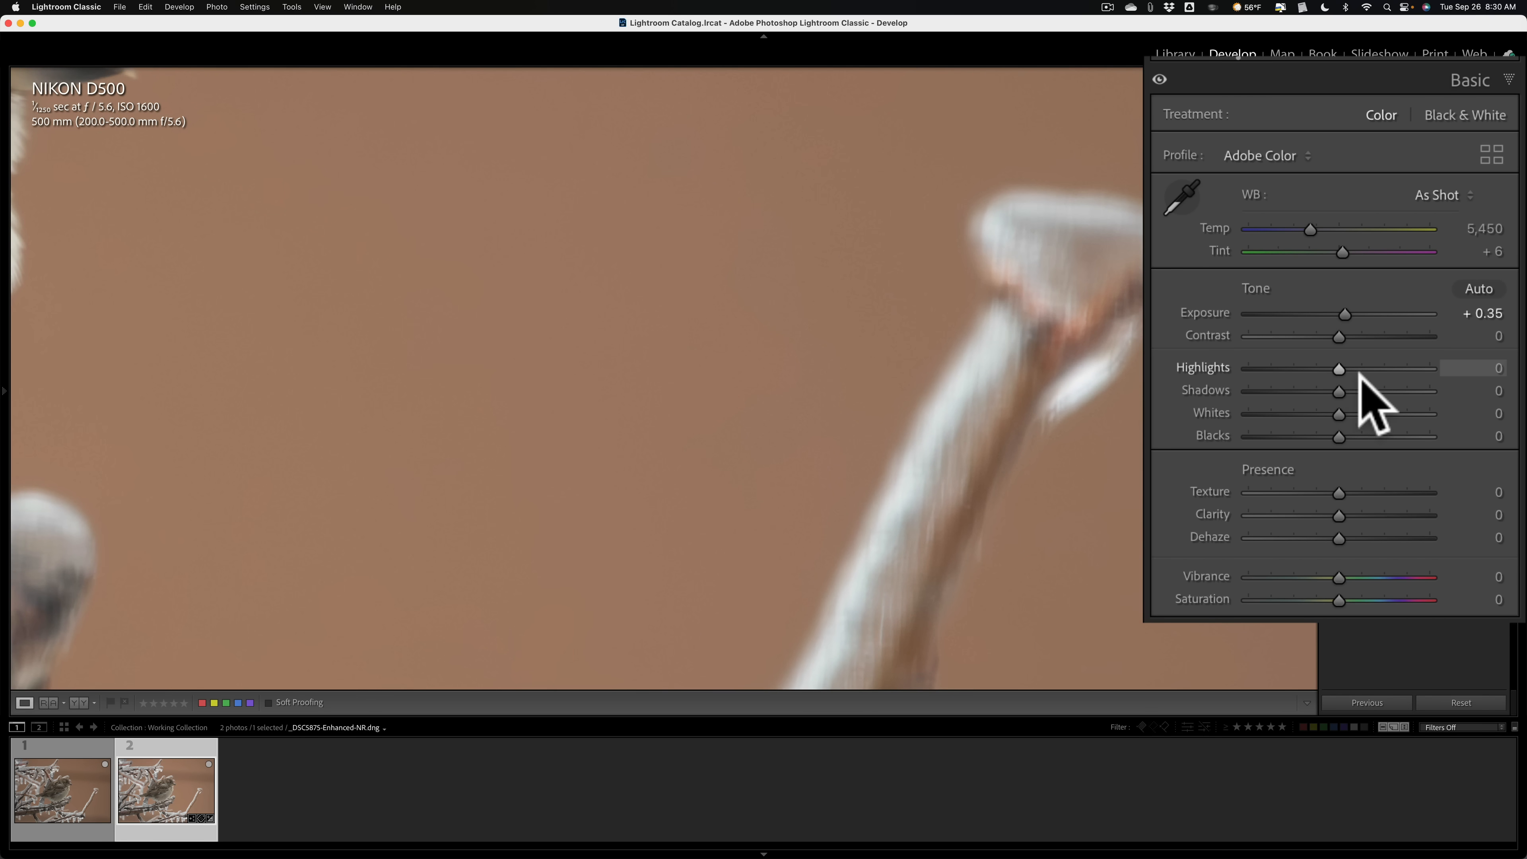
# Step: Set Highlights to -50, checking the feet and branch up close, and start lifting Shadows
pyautogui.moveTo(1339, 367); pyautogui.dragTo(1297, 367)
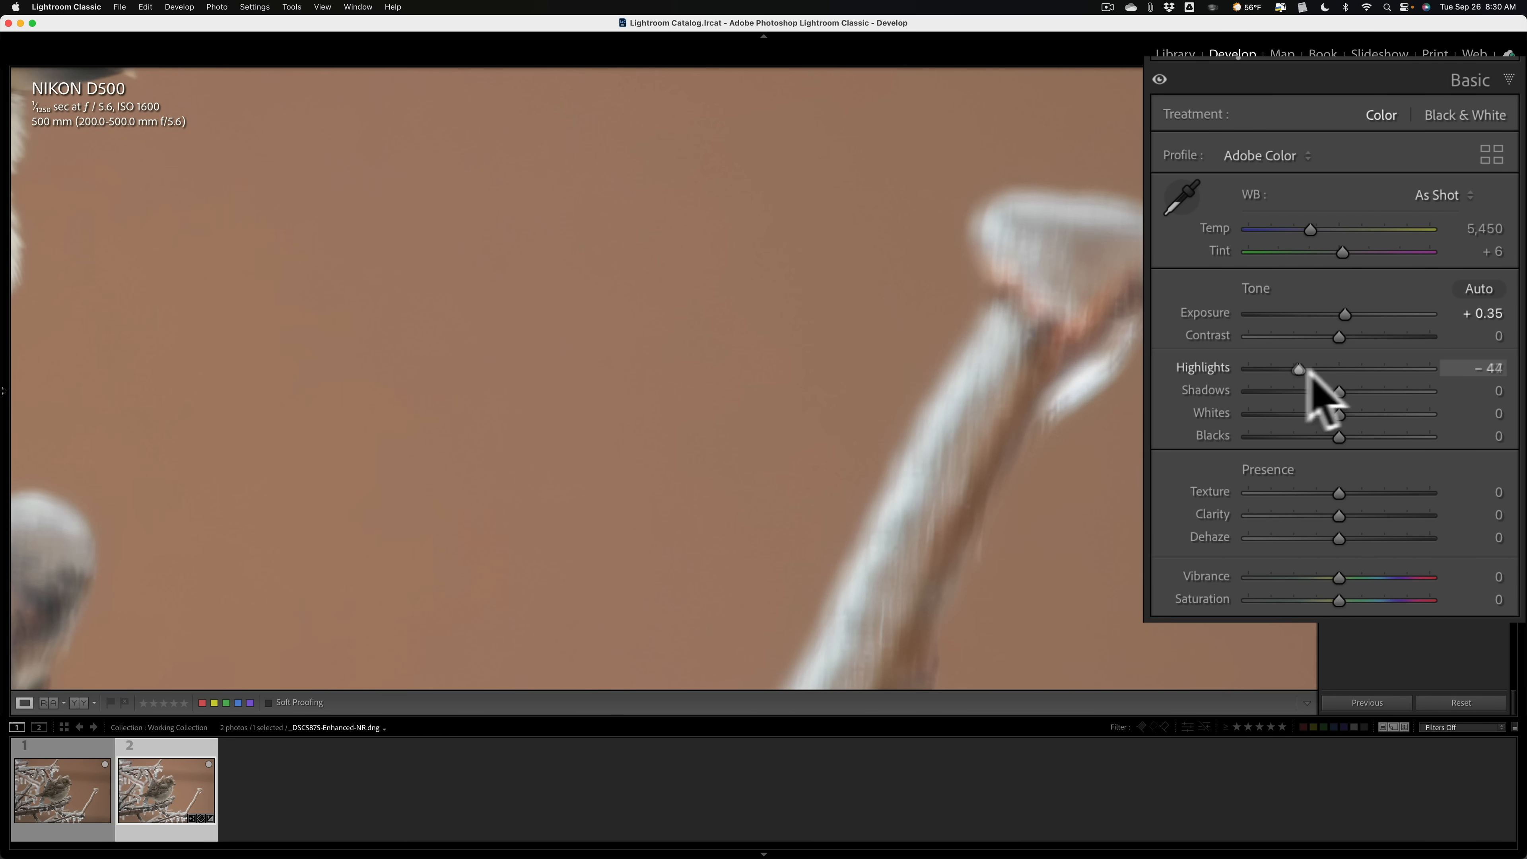
pyautogui.moveTo(1297, 368); pyautogui.dragTo(1288, 368)
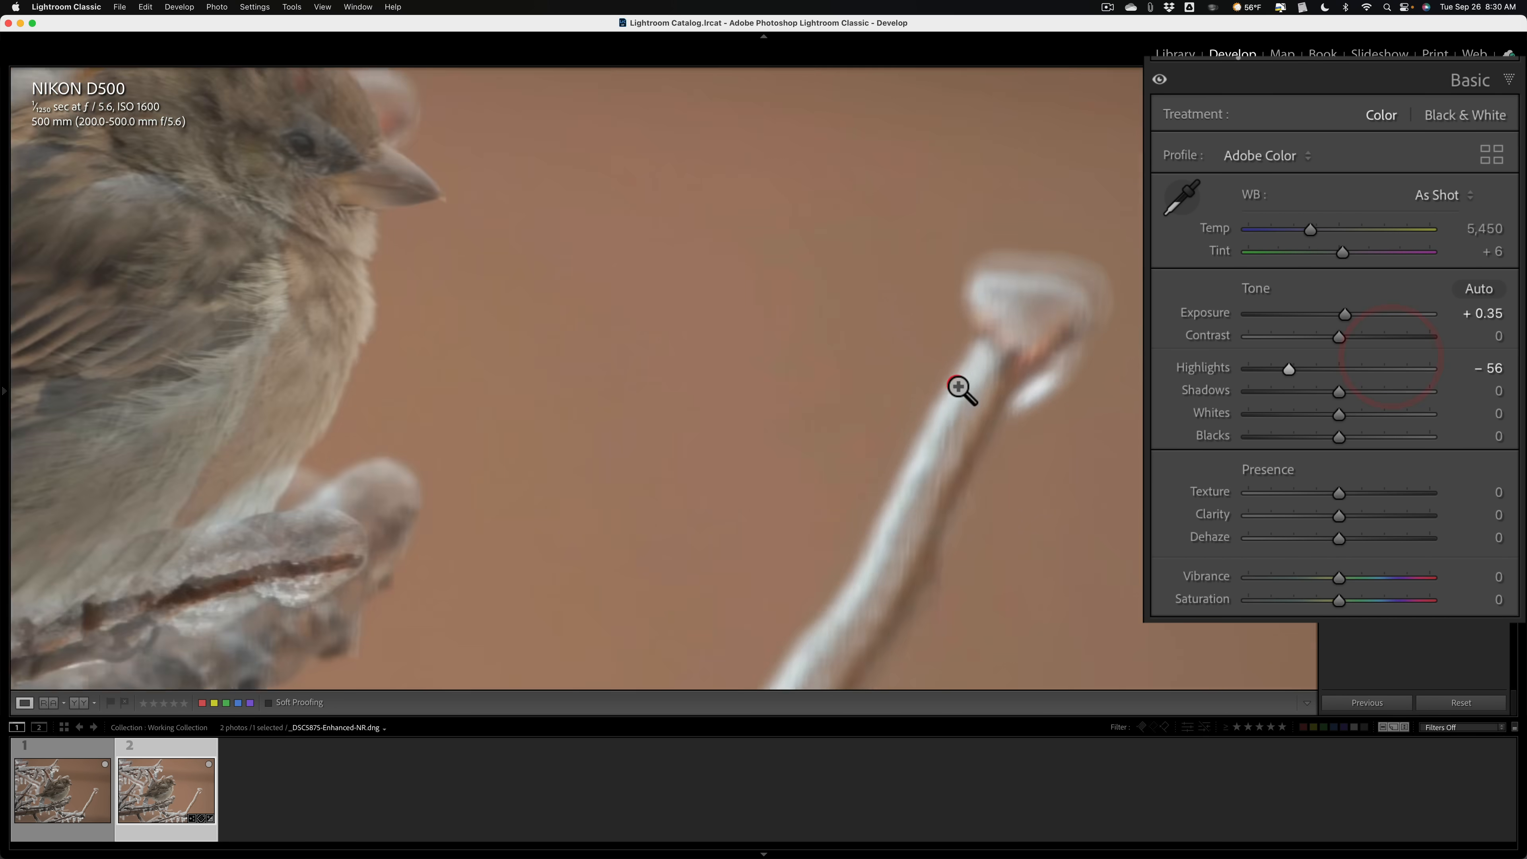
pyautogui.click(959, 386)
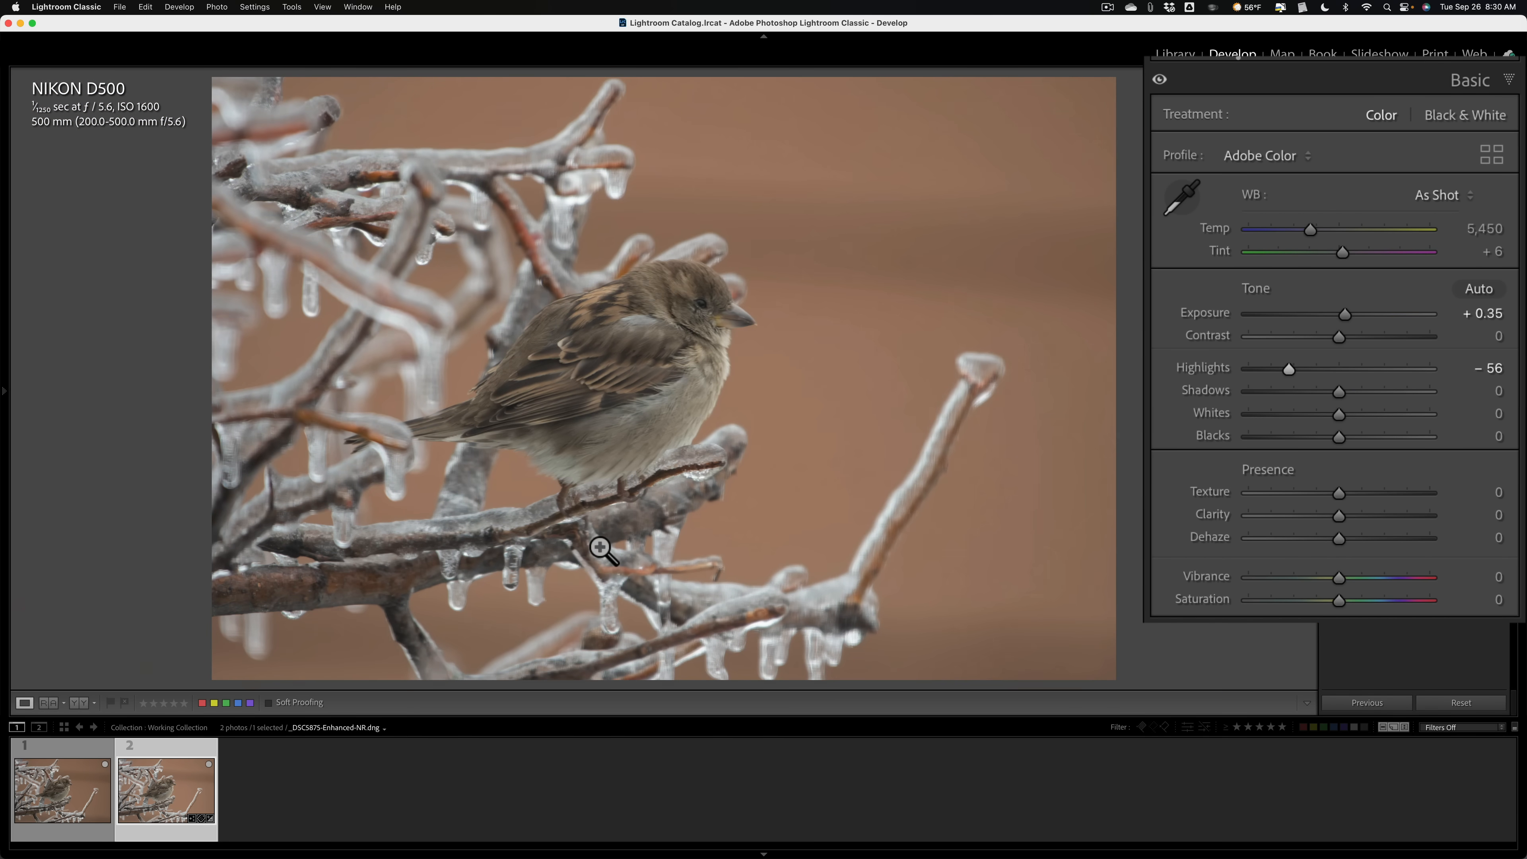
pyautogui.click(602, 550)
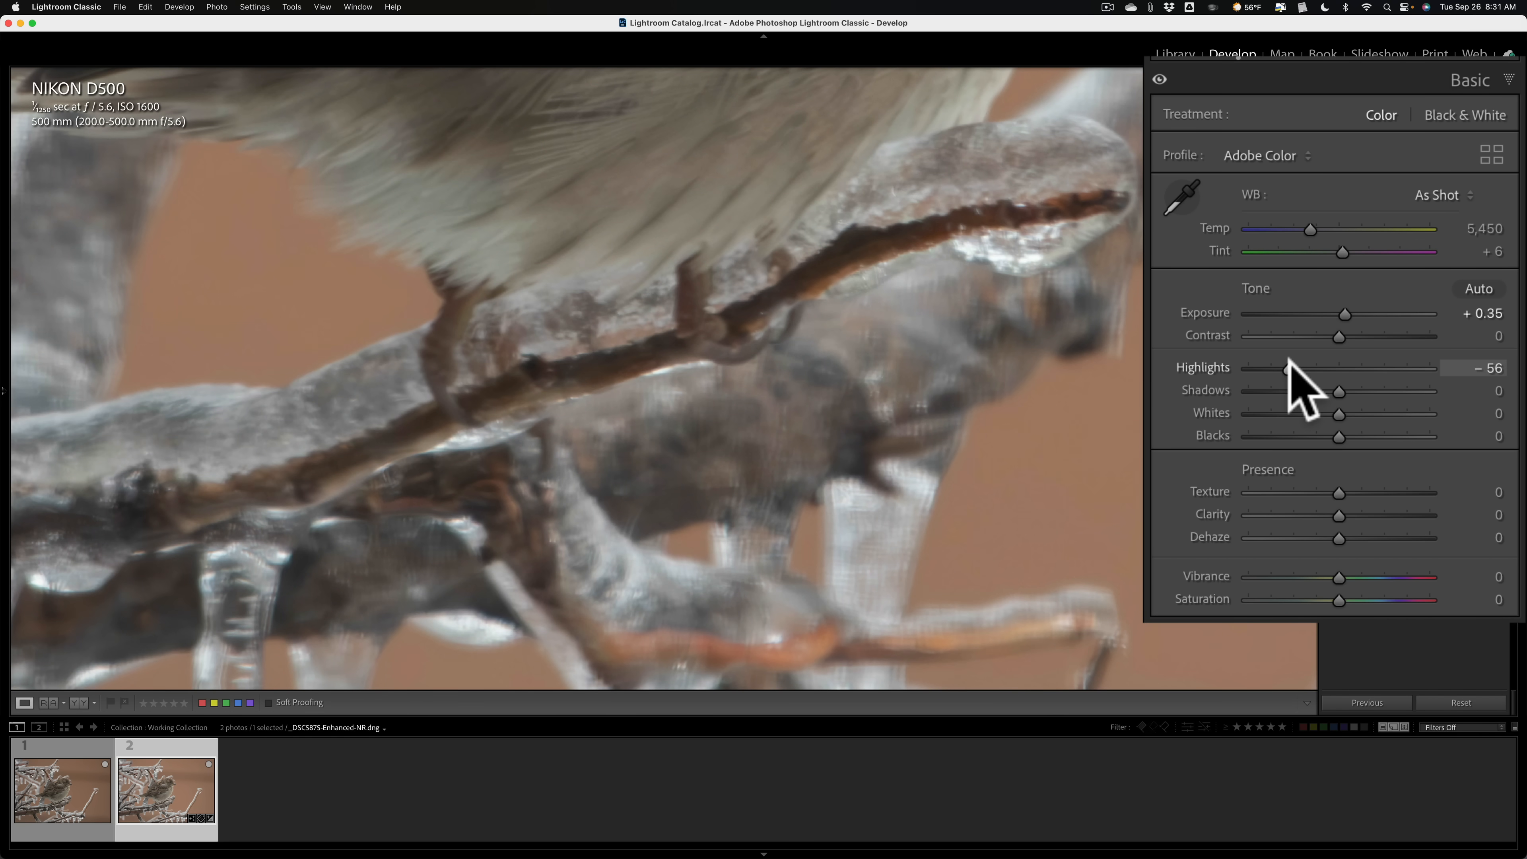
pyautogui.moveTo(1300, 368); pyautogui.dragTo(1283, 368)
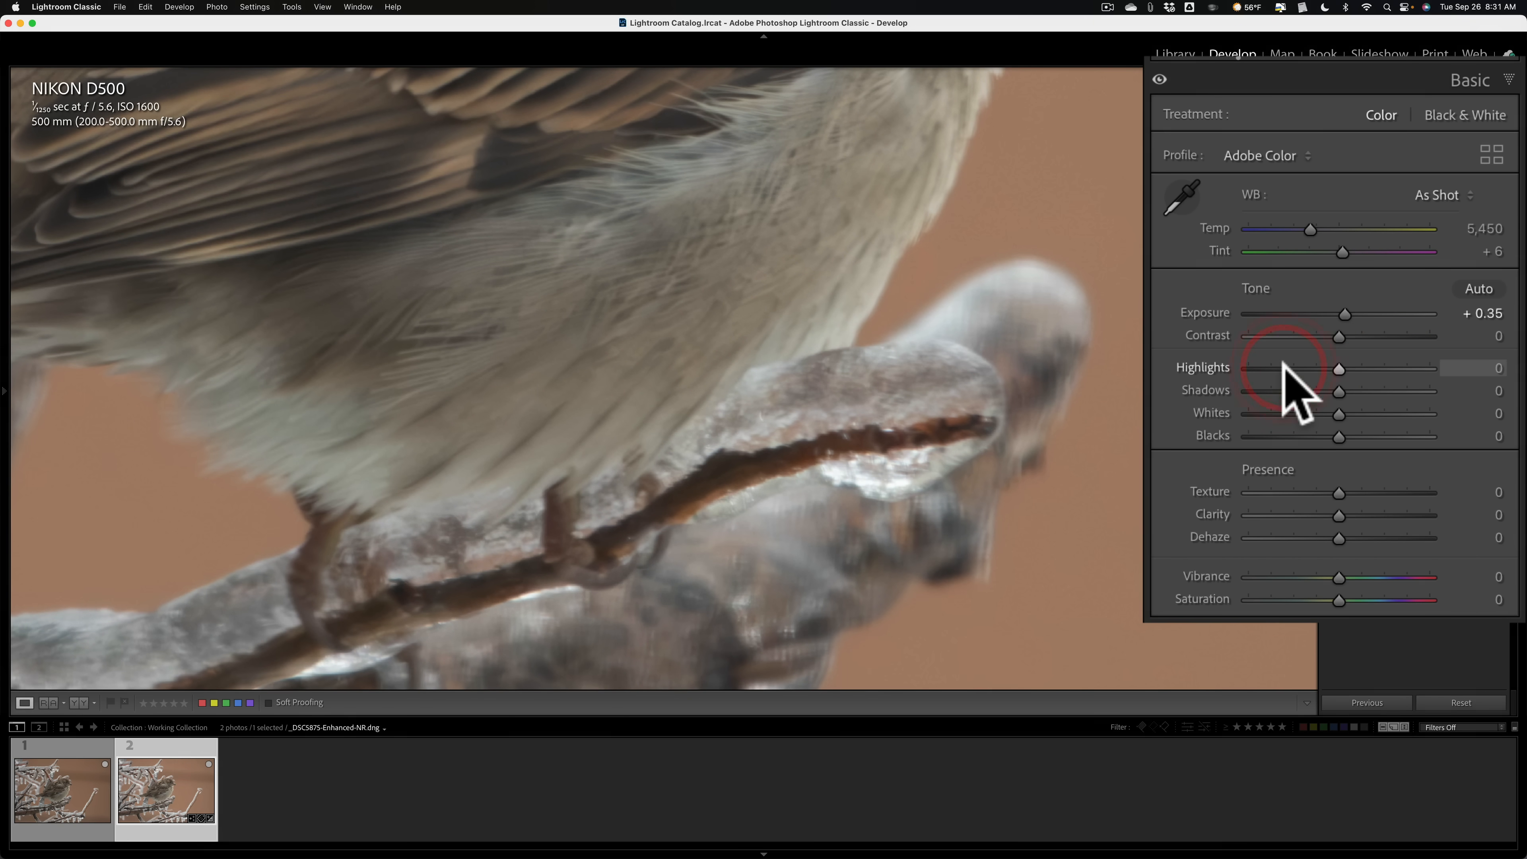
pyautogui.moveTo(1339, 368); pyautogui.dragTo(1290, 368)
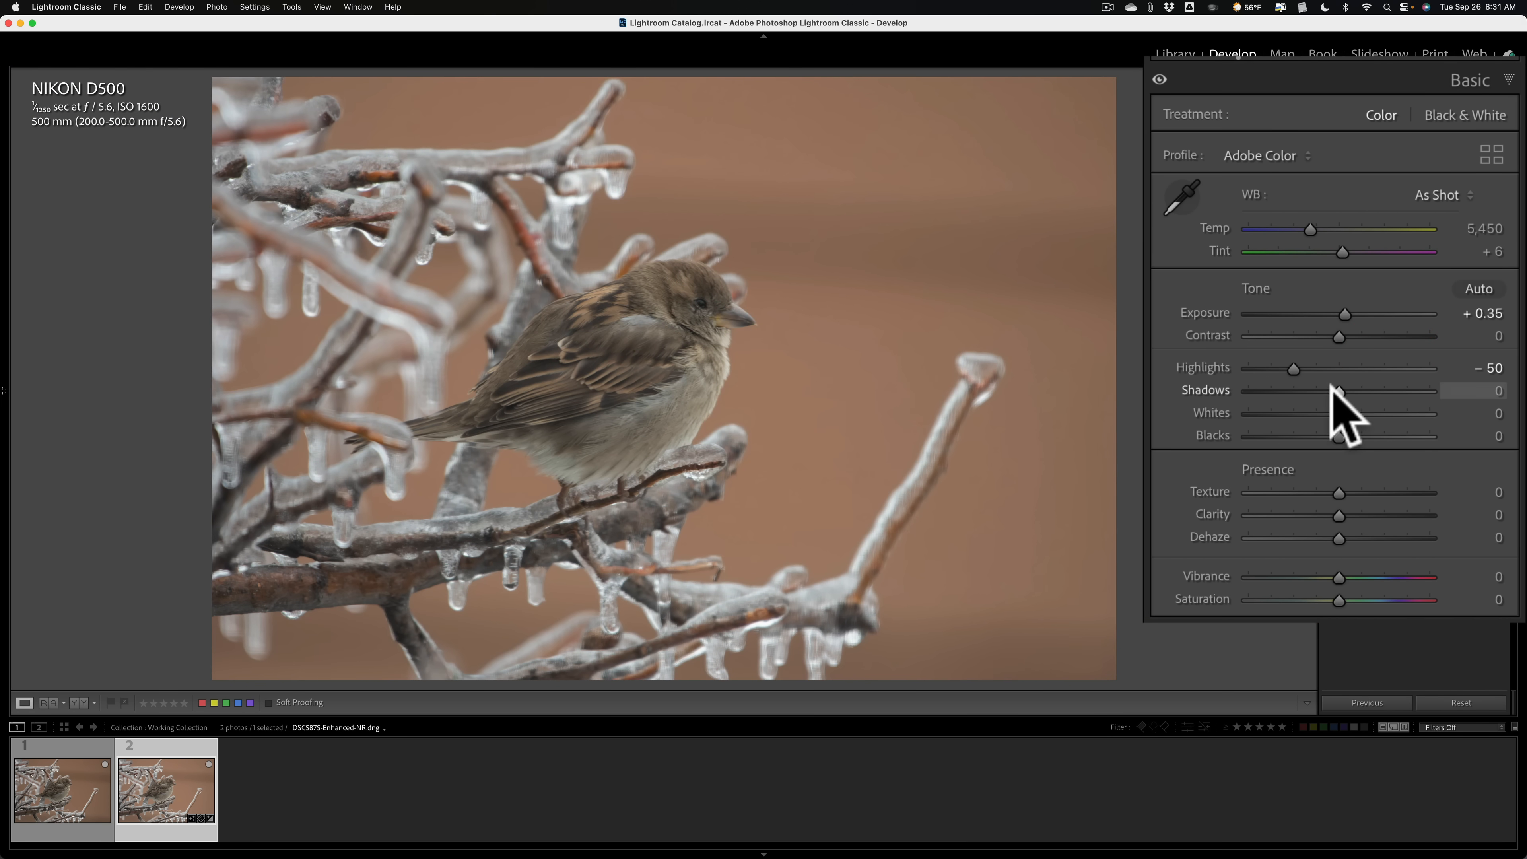
pyautogui.moveTo(1339, 389); pyautogui.dragTo(1385, 390)
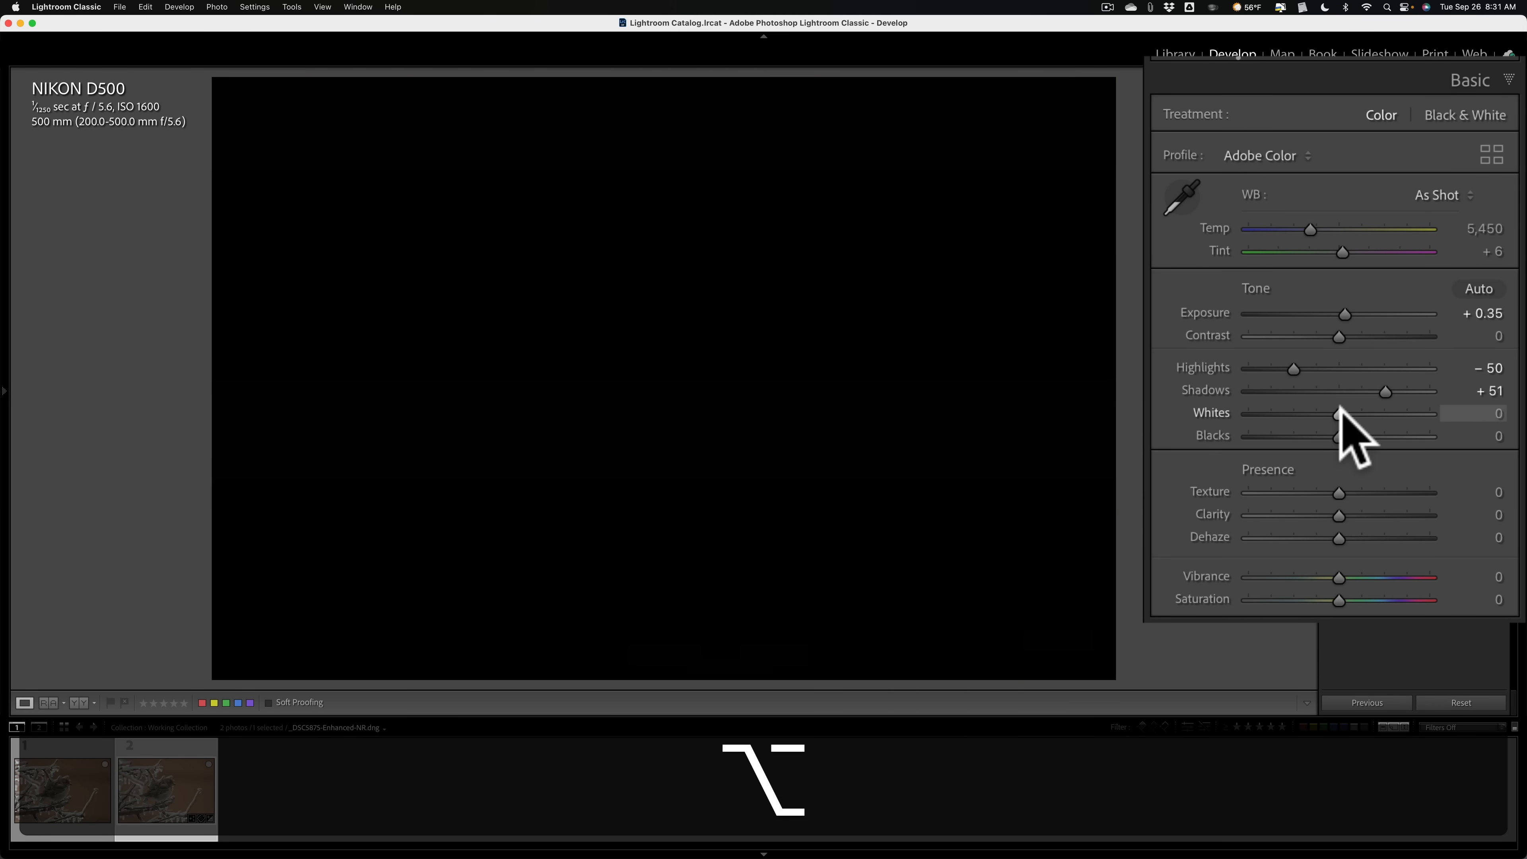
# Step: Adjust Whites with the clipping preview, settling at +4 just before specks clip
pyautogui.moveTo(1334, 411); pyautogui.dragTo(1361, 412)
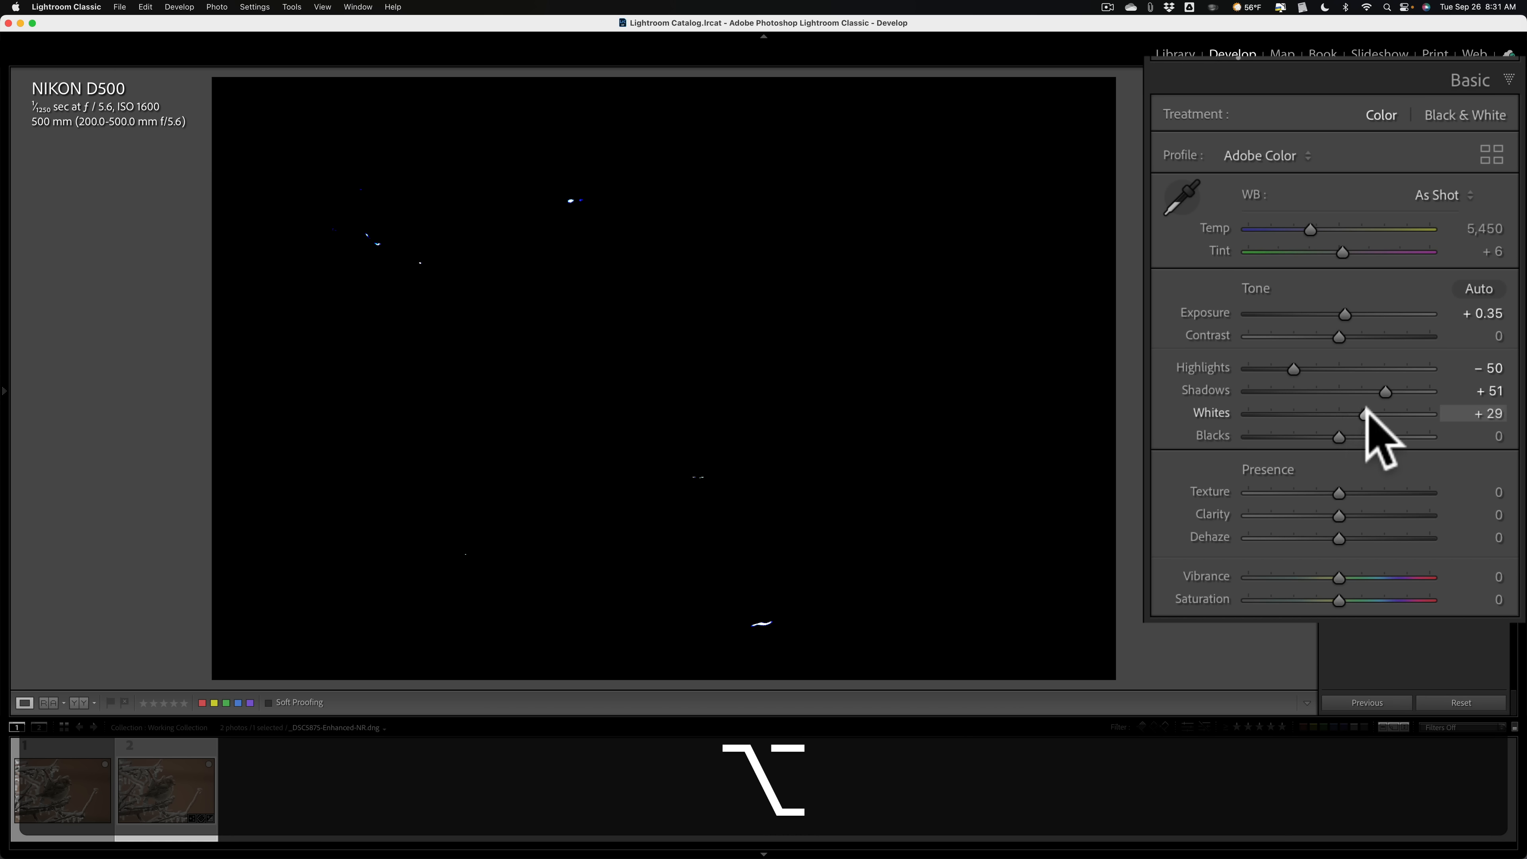
pyautogui.moveTo(1361, 412); pyautogui.dragTo(1367, 412)
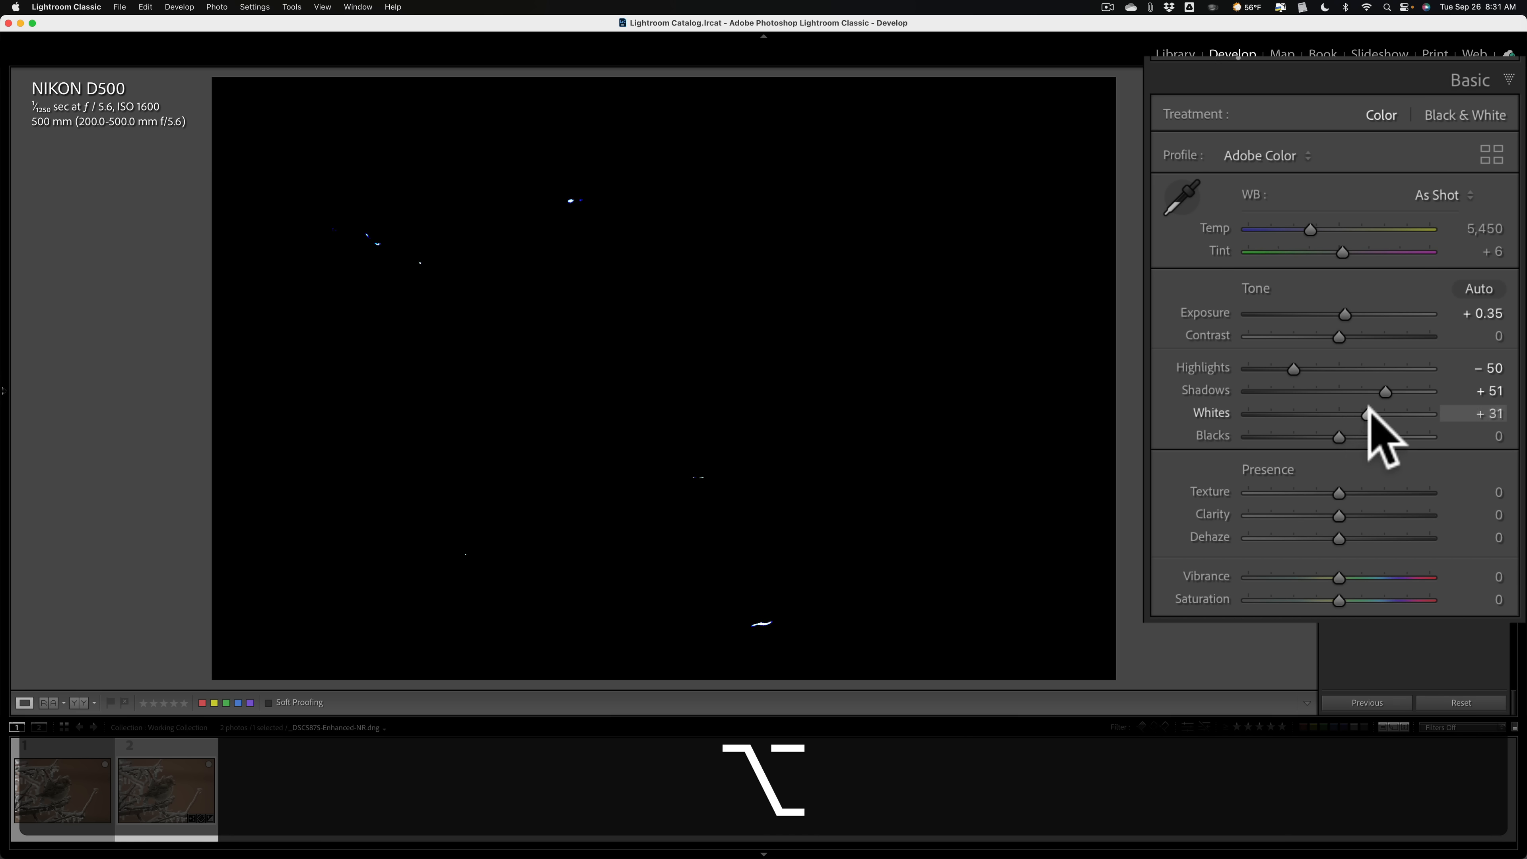
pyautogui.moveTo(1362, 412); pyautogui.dragTo(1364, 413)
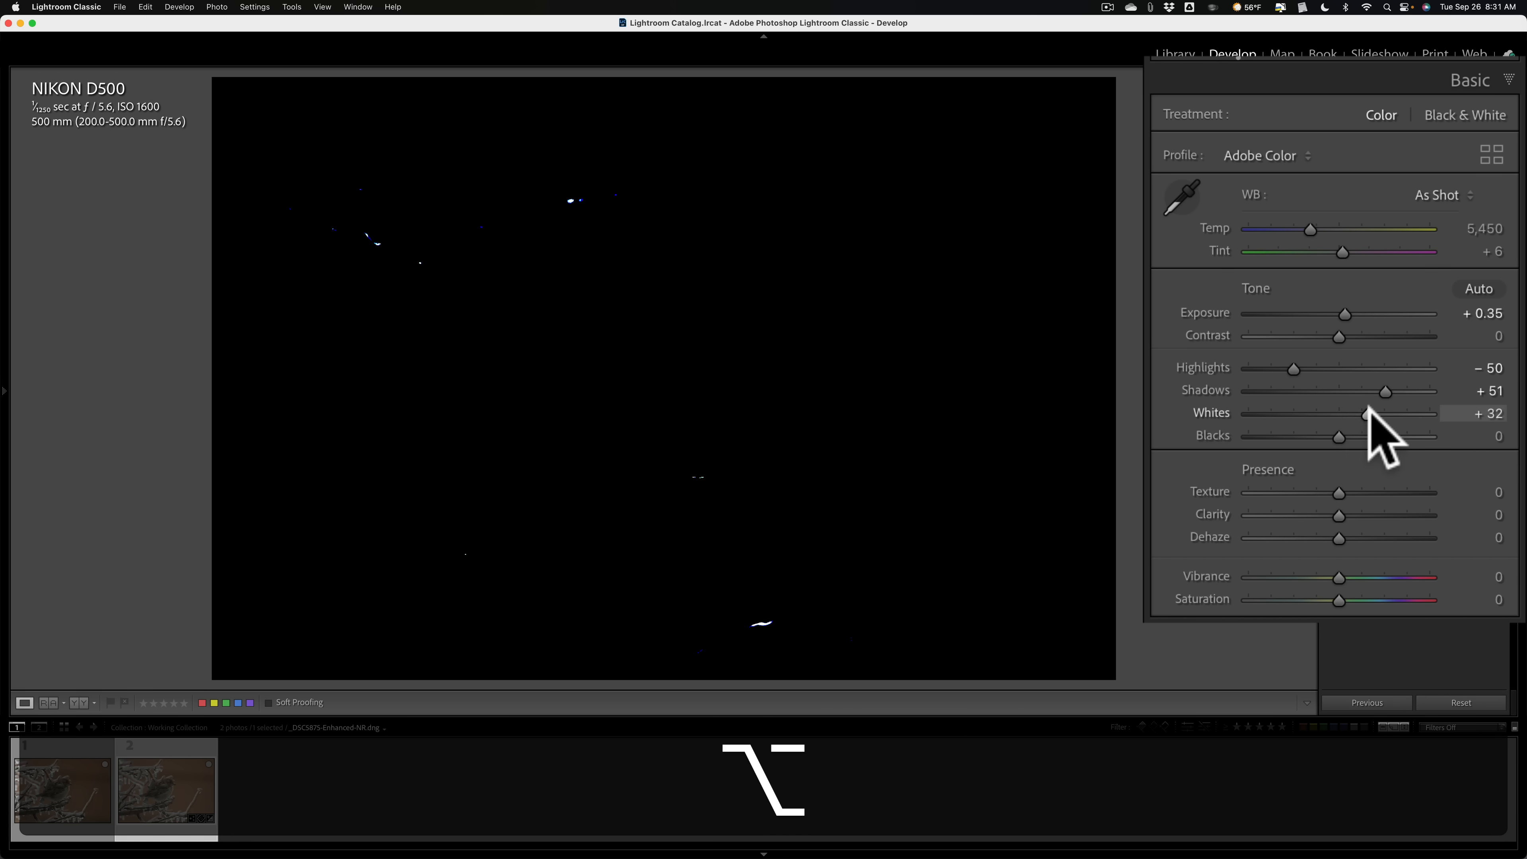
pyautogui.moveTo(1363, 412); pyautogui.dragTo(1341, 412)
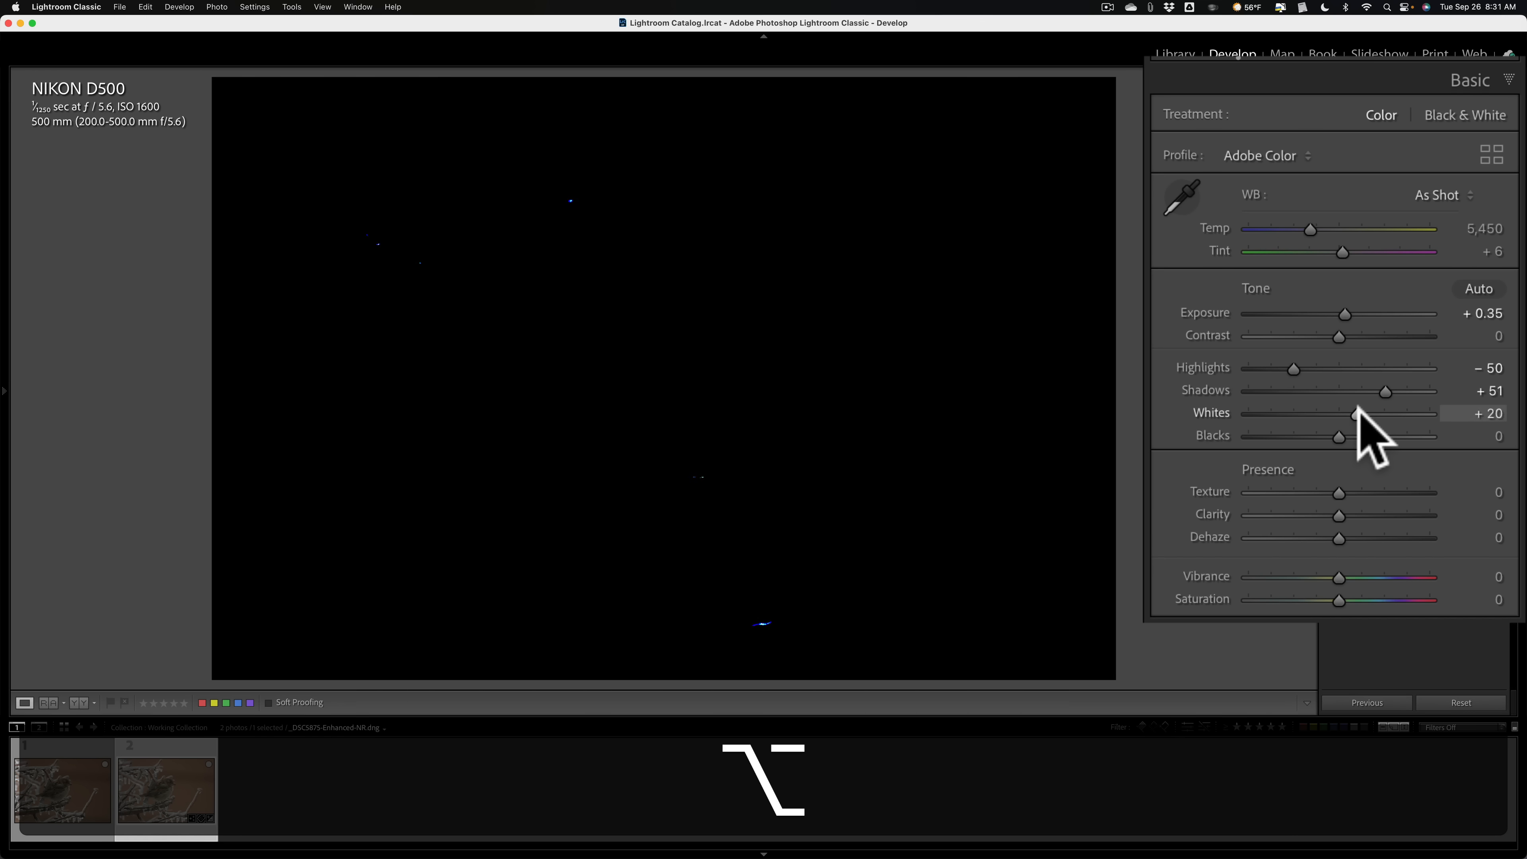
pyautogui.moveTo(1361, 411); pyautogui.dragTo(1341, 412)
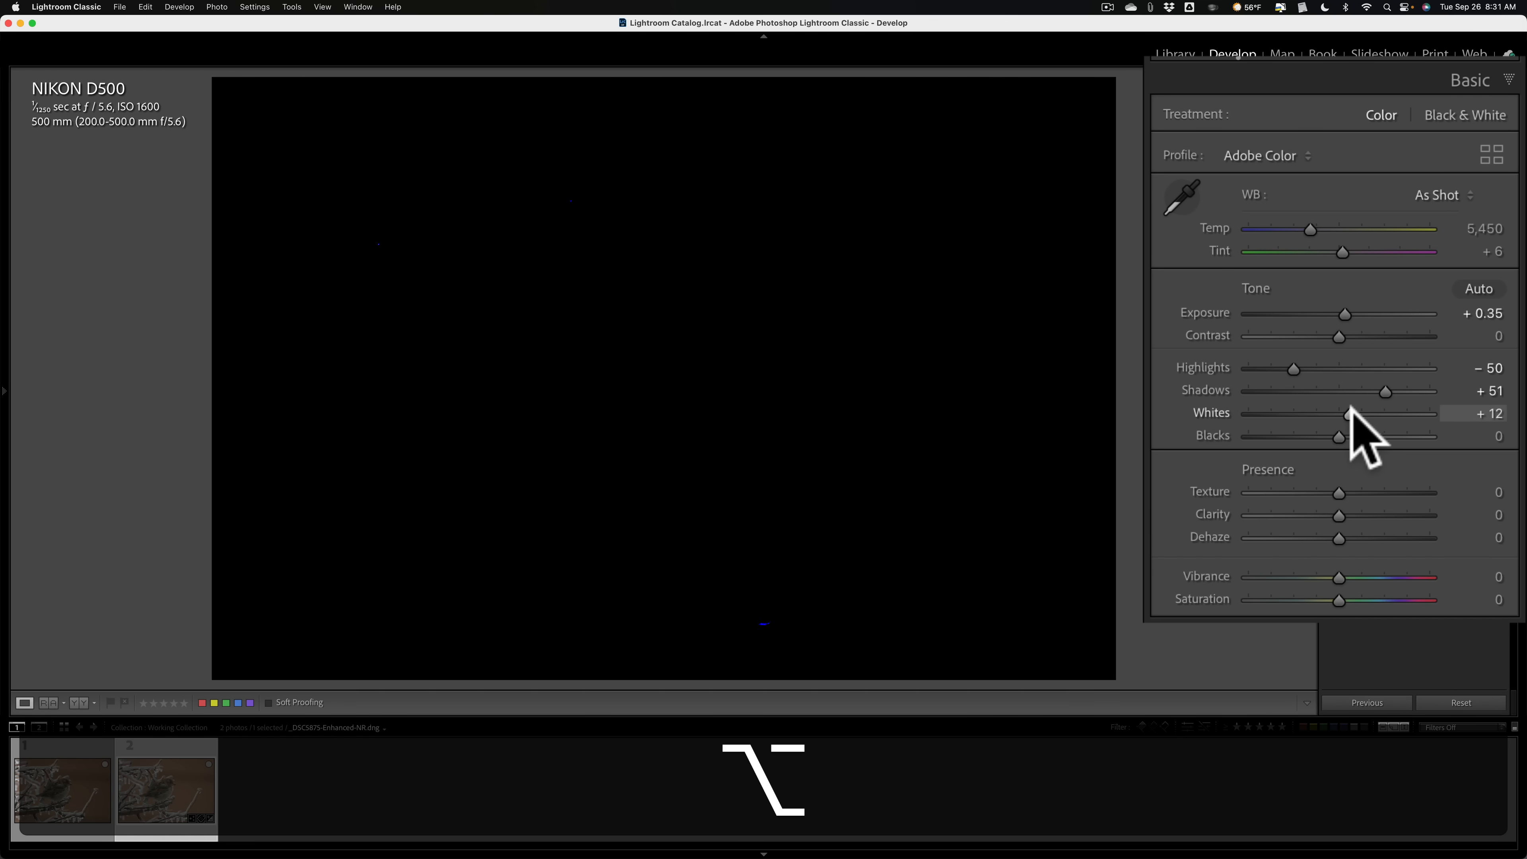
pyautogui.moveTo(1349, 412); pyautogui.dragTo(1341, 412)
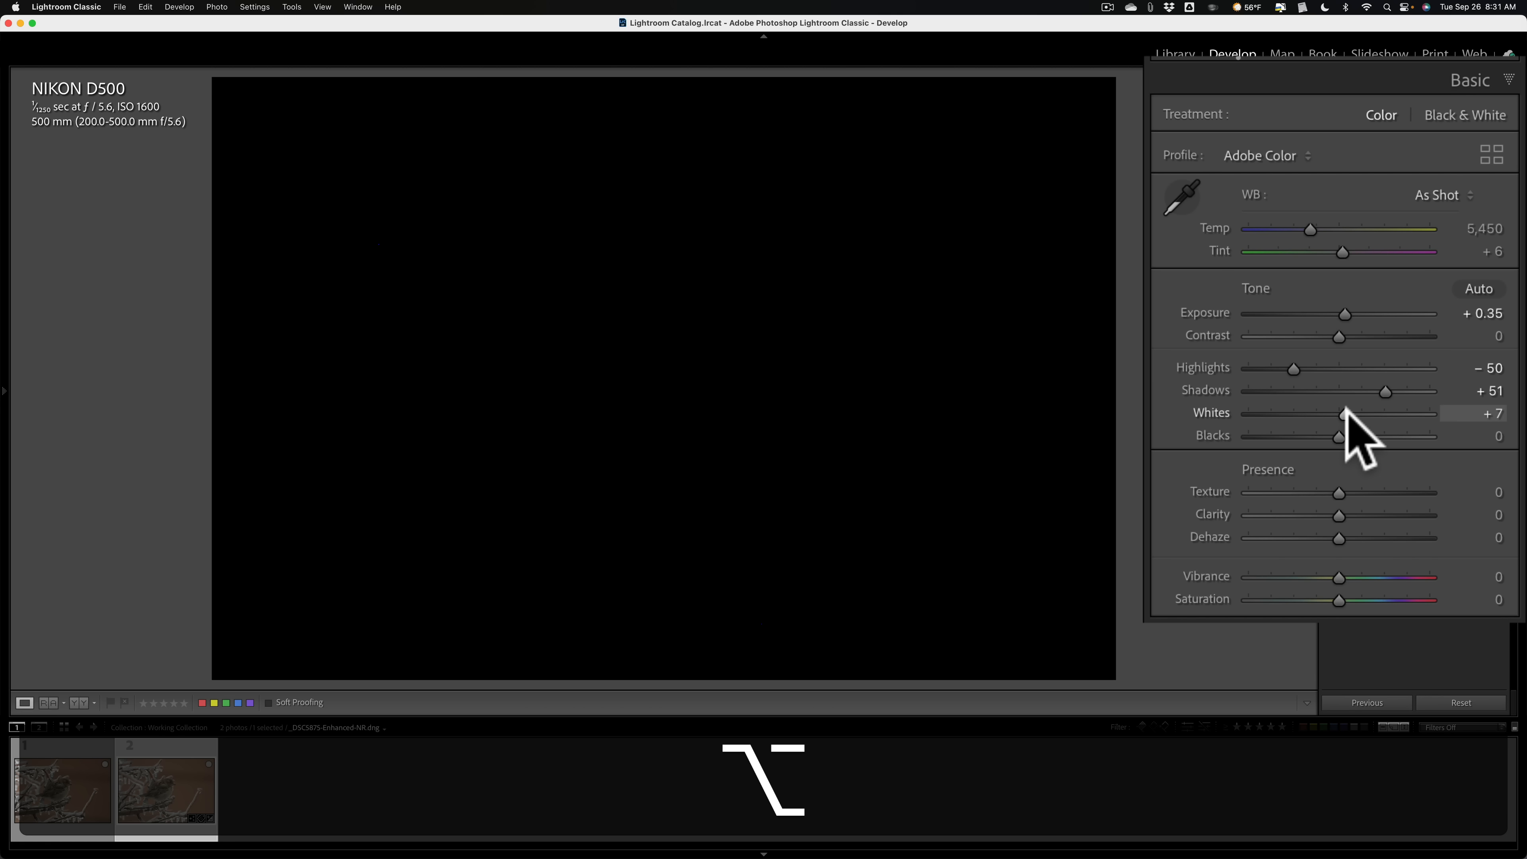
pyautogui.moveTo(1346, 412); pyautogui.dragTo(1339, 411)
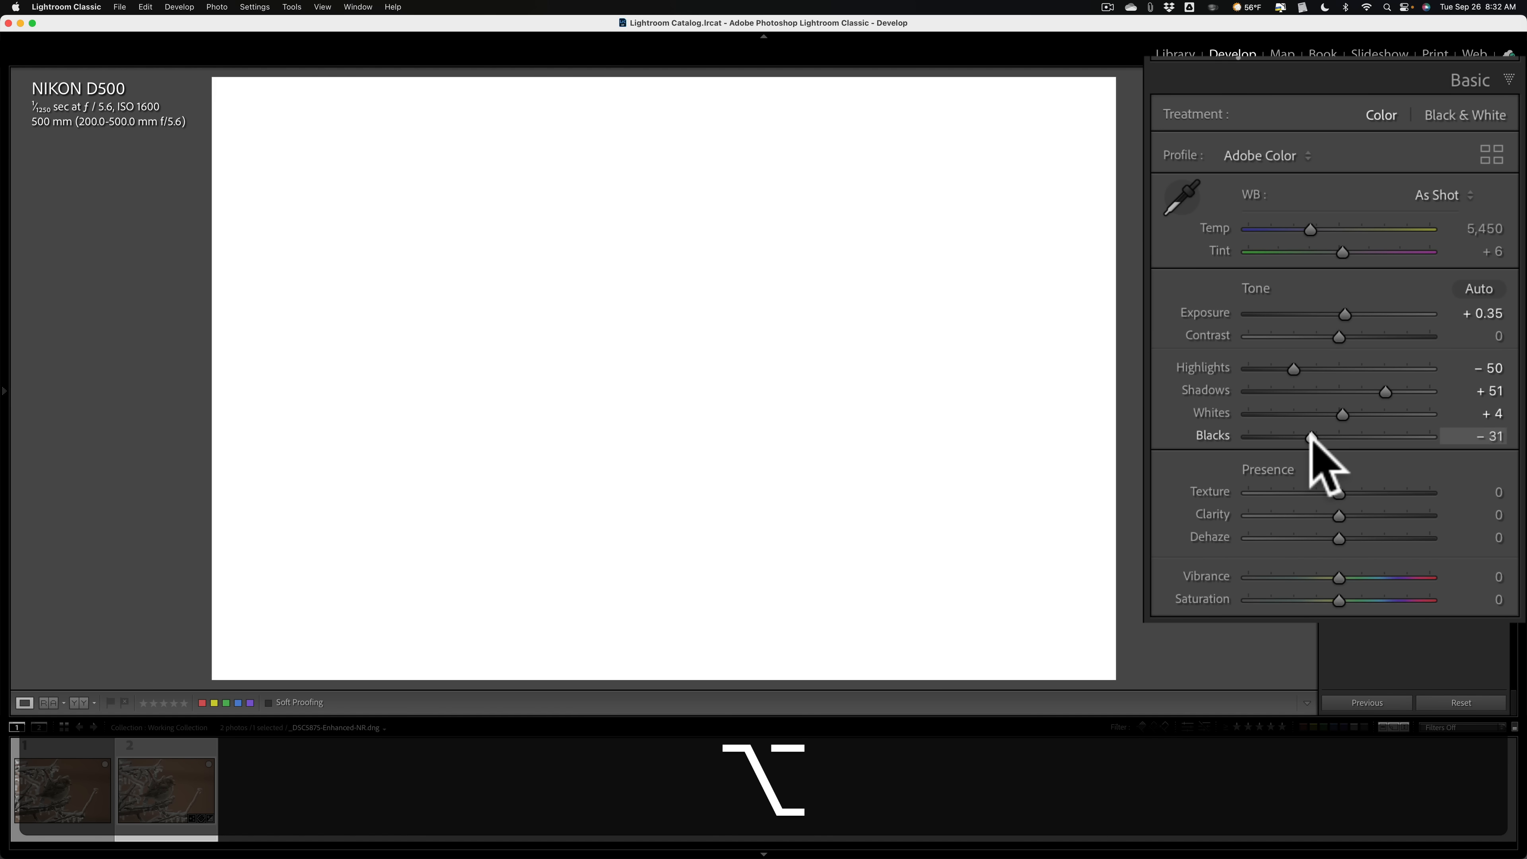
# Step: Deepen Blacks with the clipping preview until only a few specks clip, around -45
pyautogui.moveTo(1309, 435); pyautogui.dragTo(1289, 435)
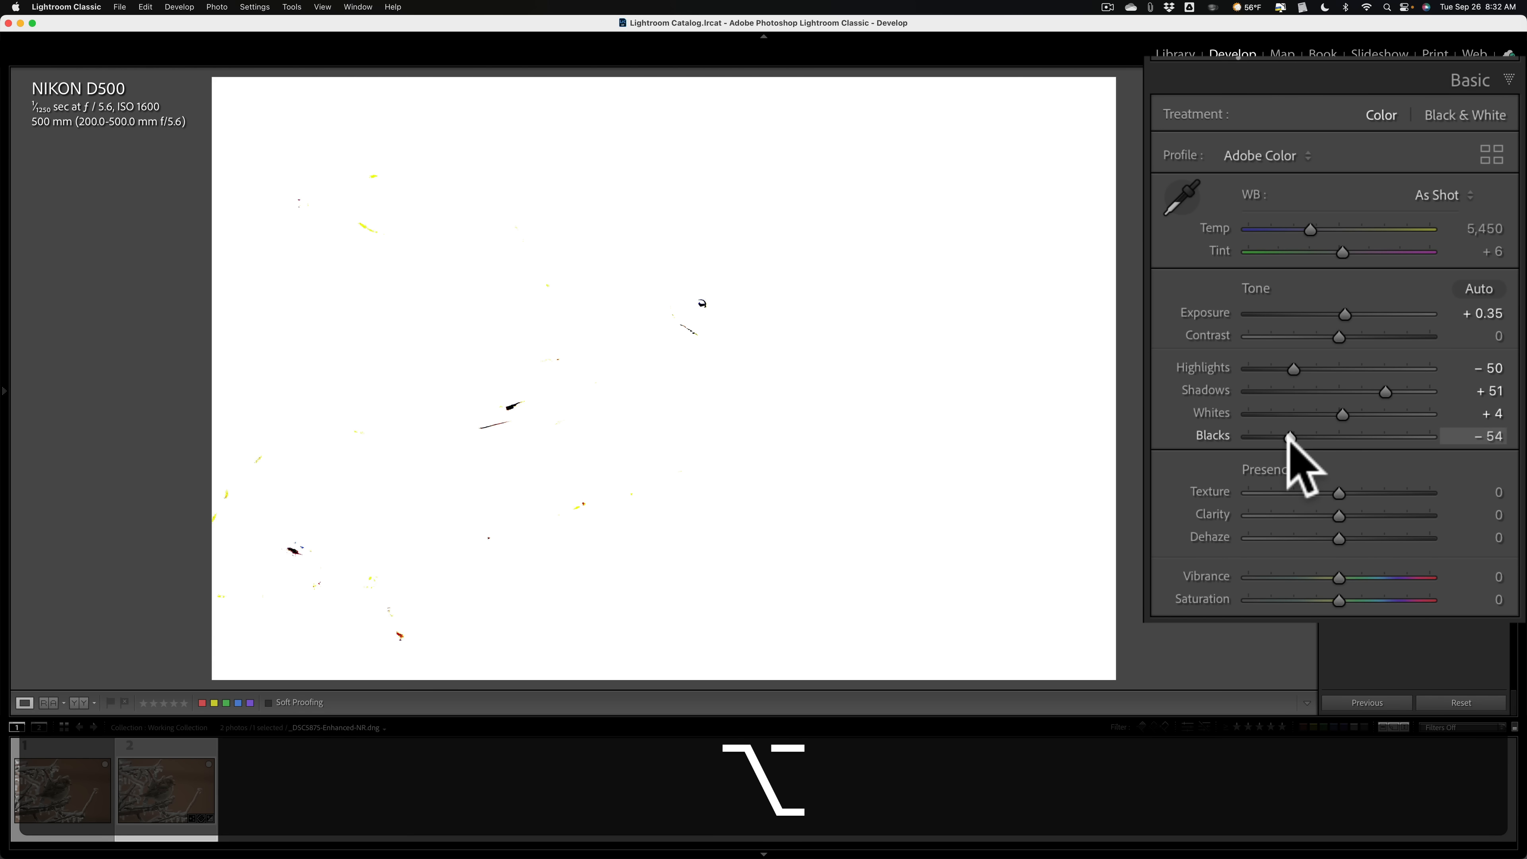
pyautogui.moveTo(1291, 436); pyautogui.dragTo(1283, 436)
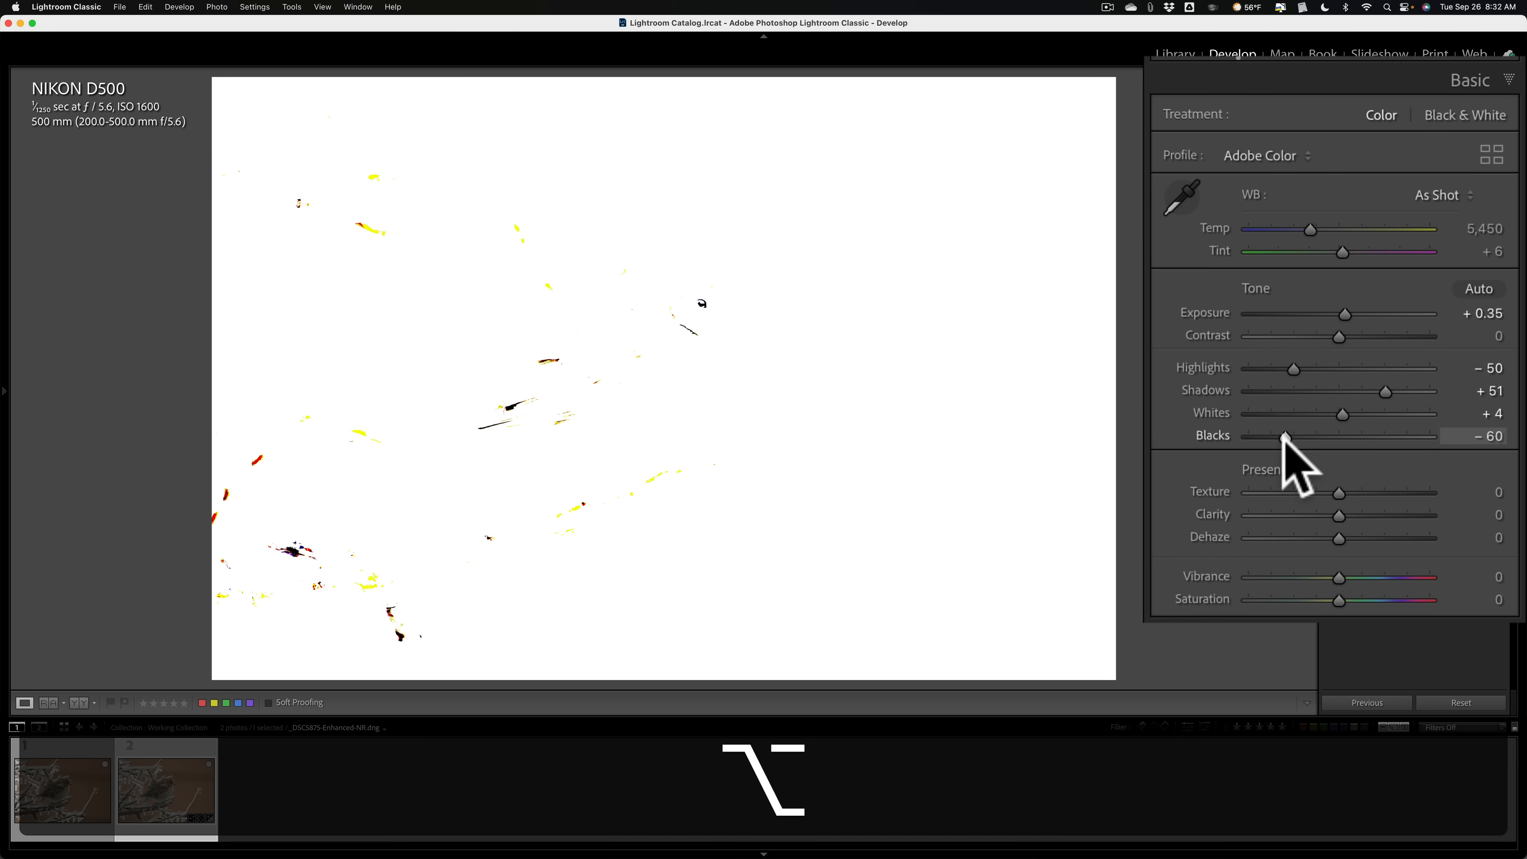
pyautogui.moveTo(1285, 435); pyautogui.dragTo(1296, 435)
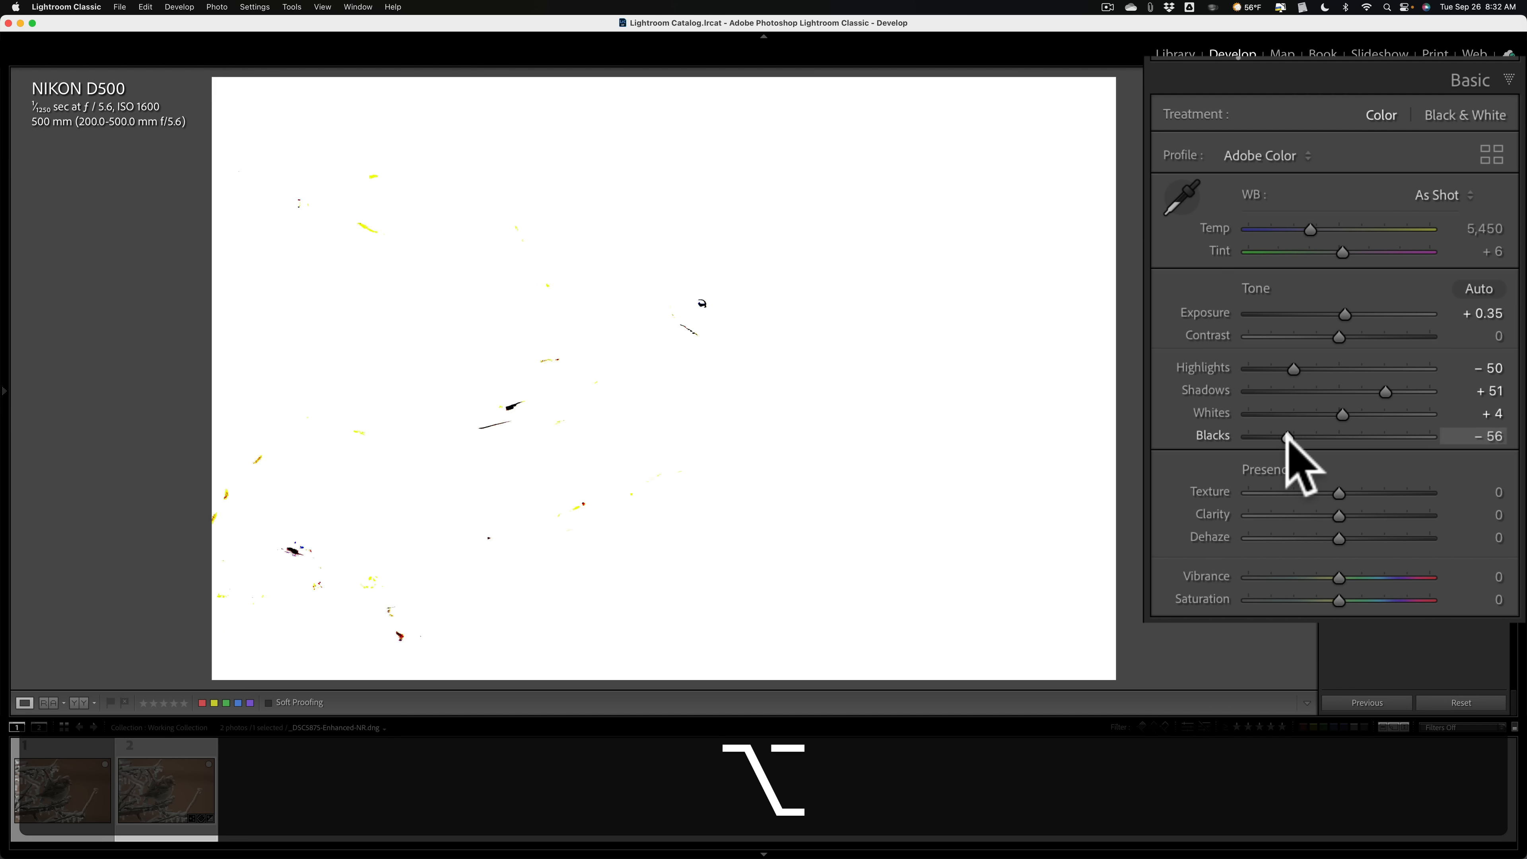
pyautogui.moveTo(1288, 437); pyautogui.dragTo(1285, 437)
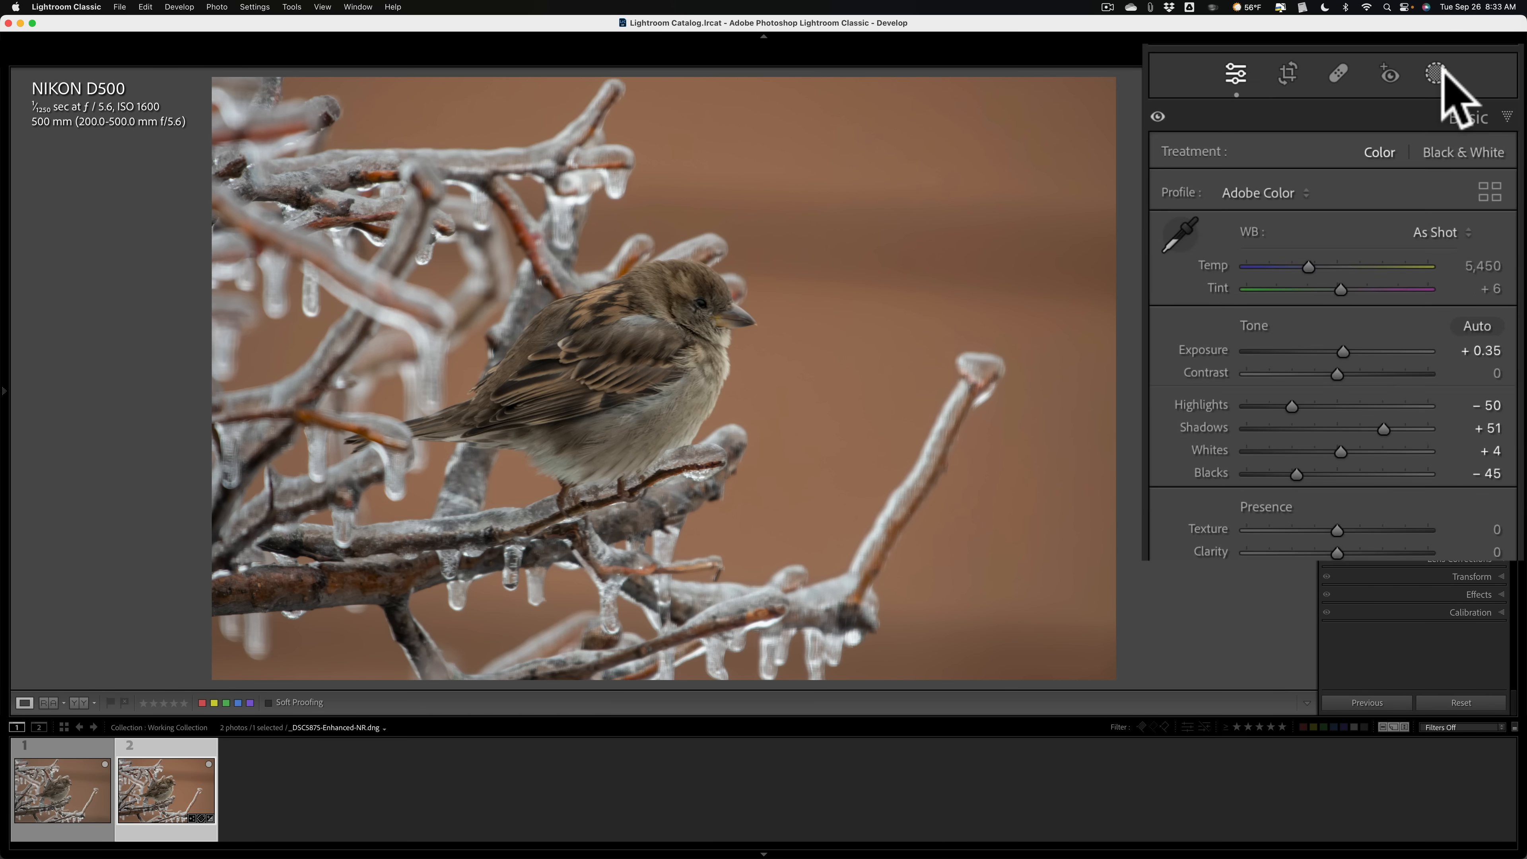
# Step: Create a Select Subject mask on the sparrow and brush the branch out with Auto Mask on
pyautogui.click(1434, 74)
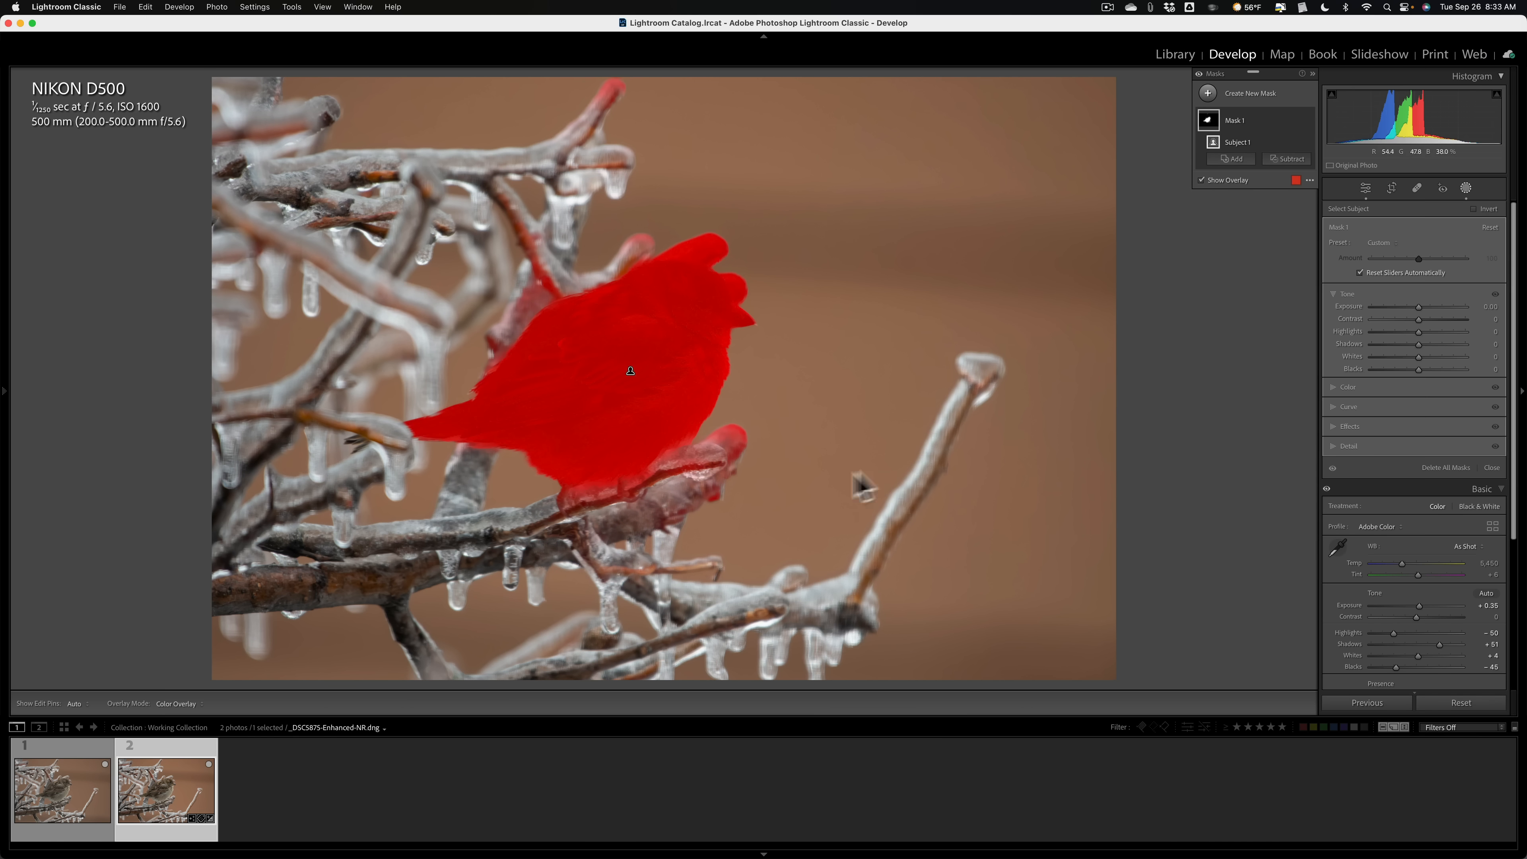
pyautogui.moveTo(657, 584)
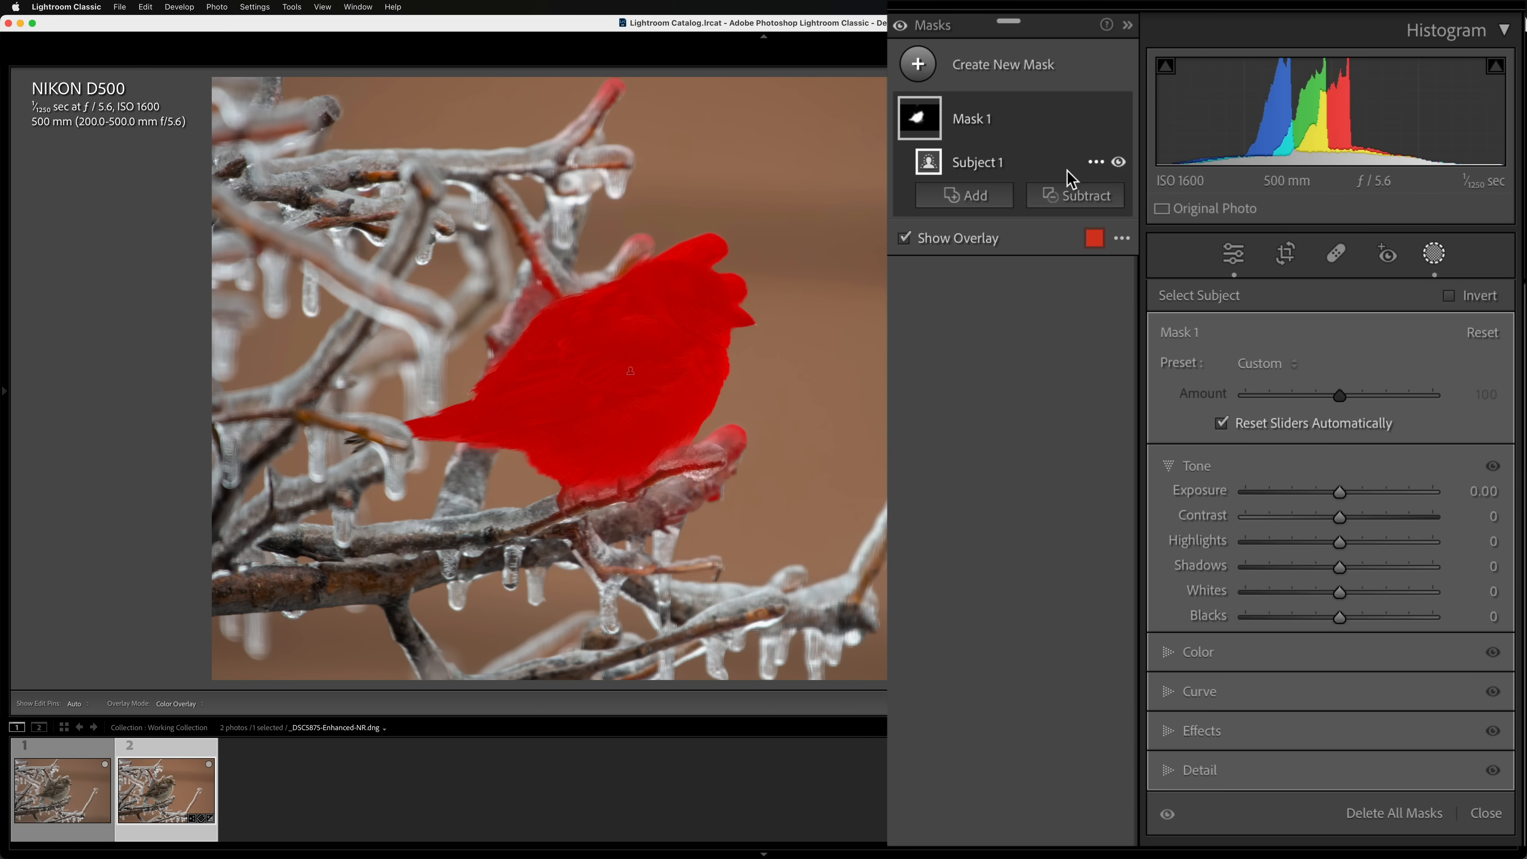
pyautogui.click(1076, 195)
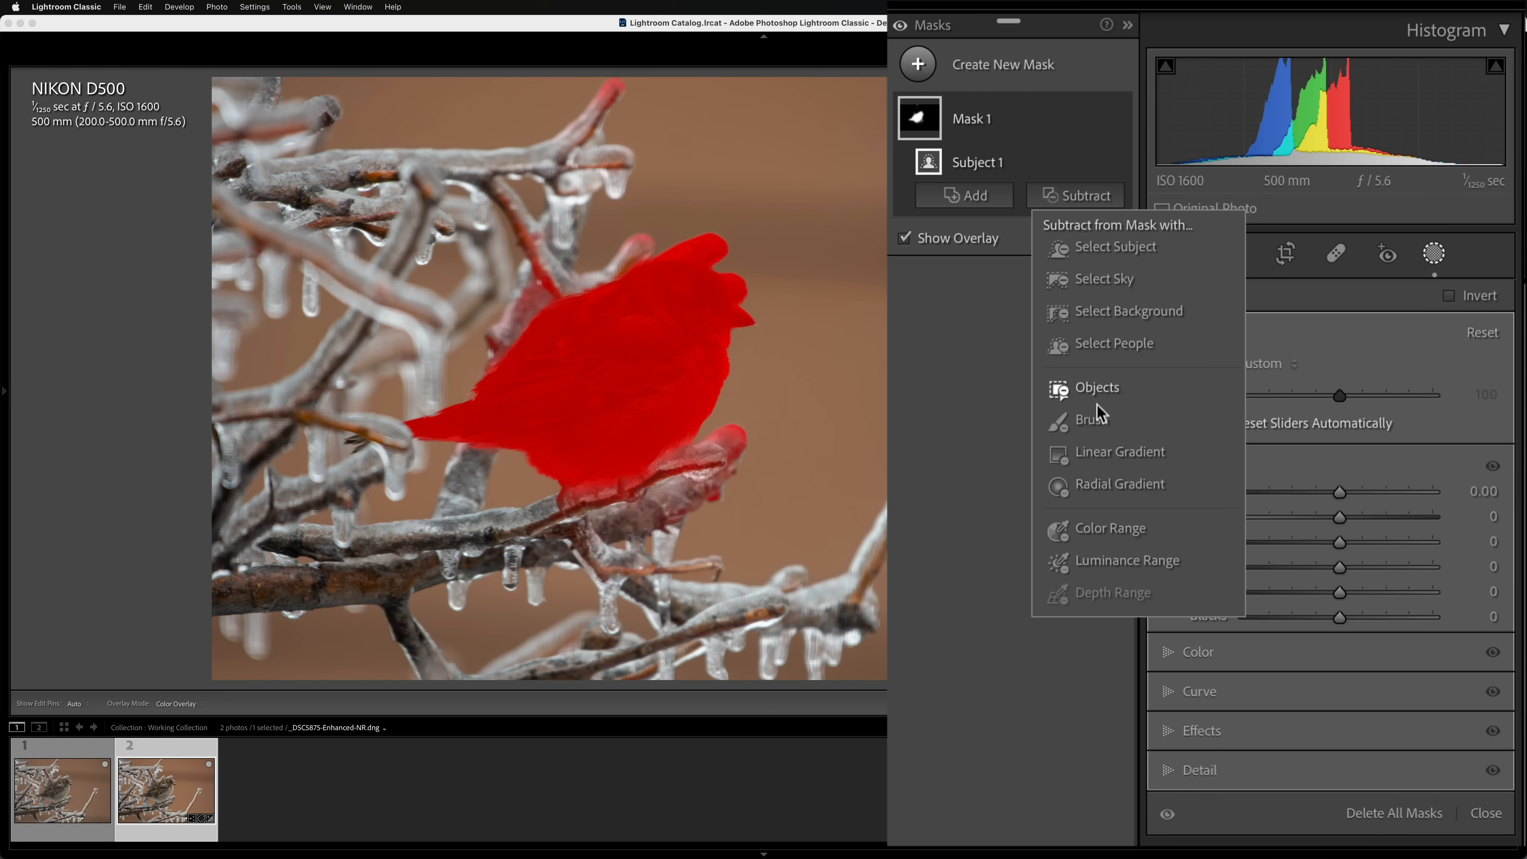
pyautogui.click(1089, 419)
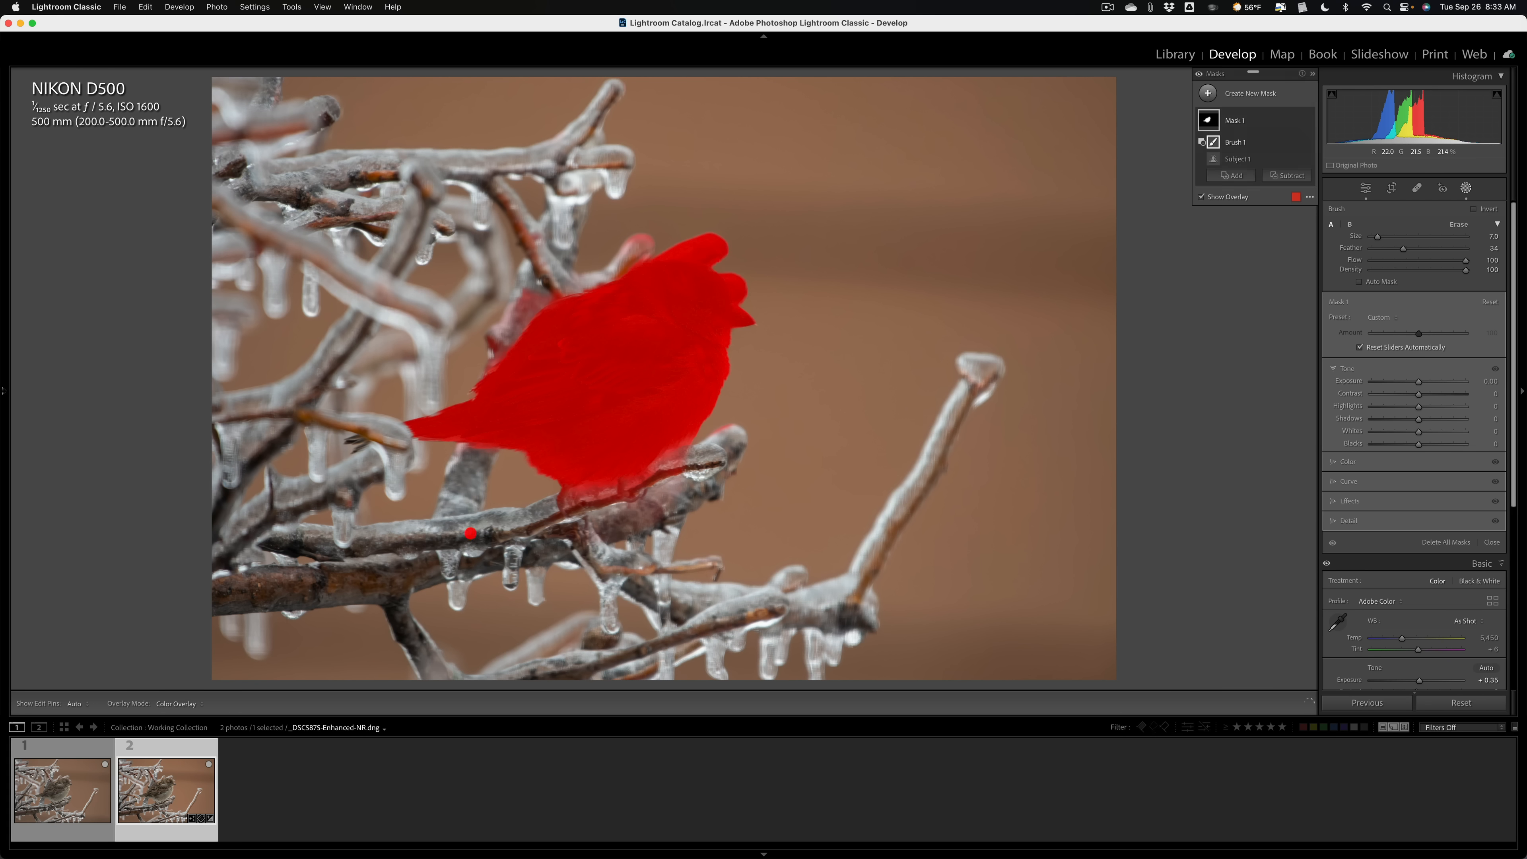
pyautogui.moveTo(470, 534); pyautogui.dragTo(759, 606)
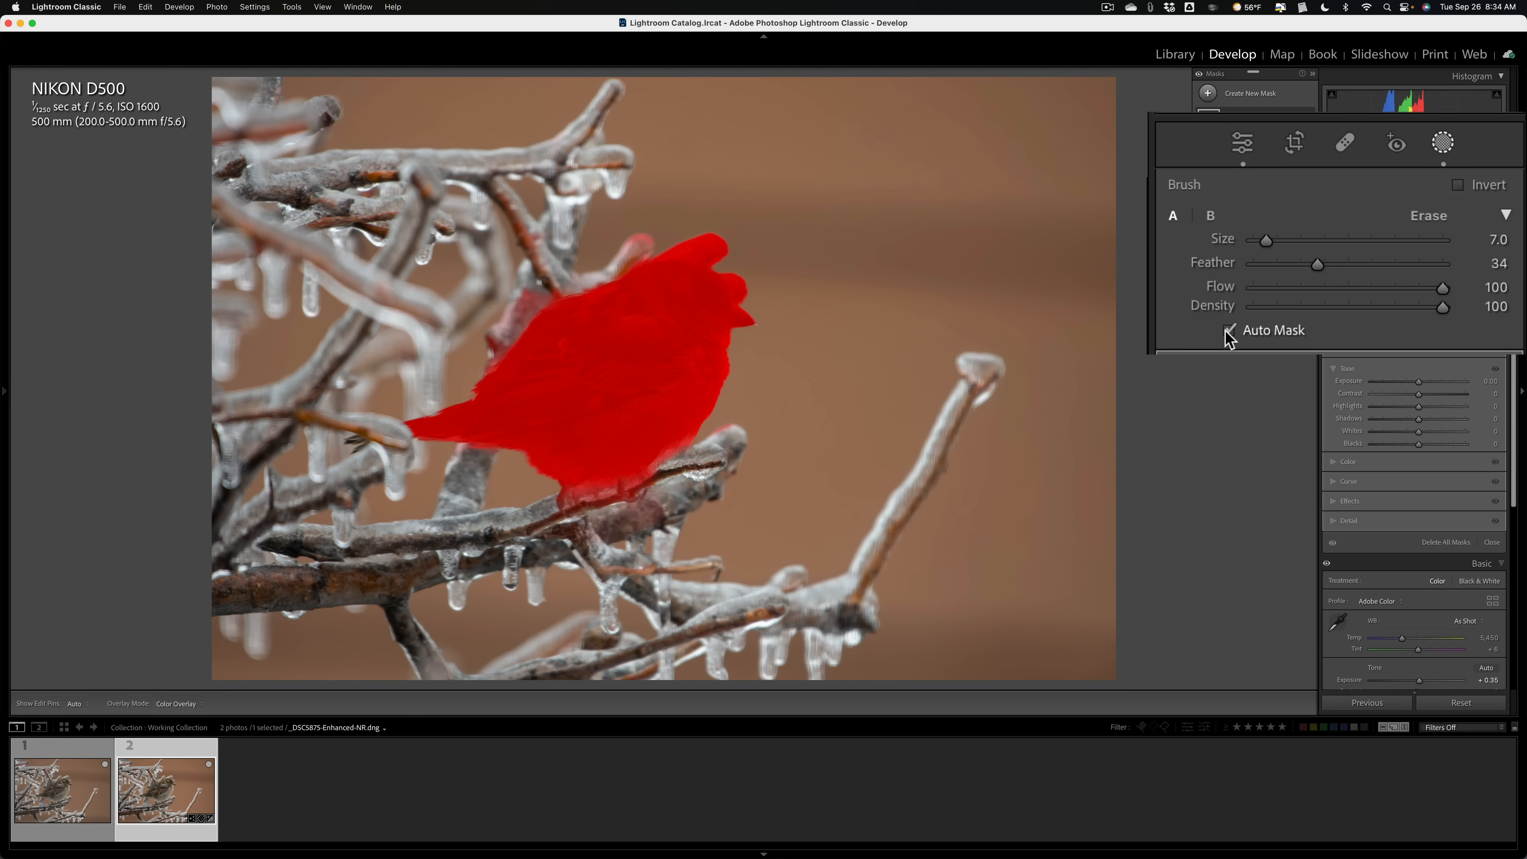
pyautogui.click(1230, 330)
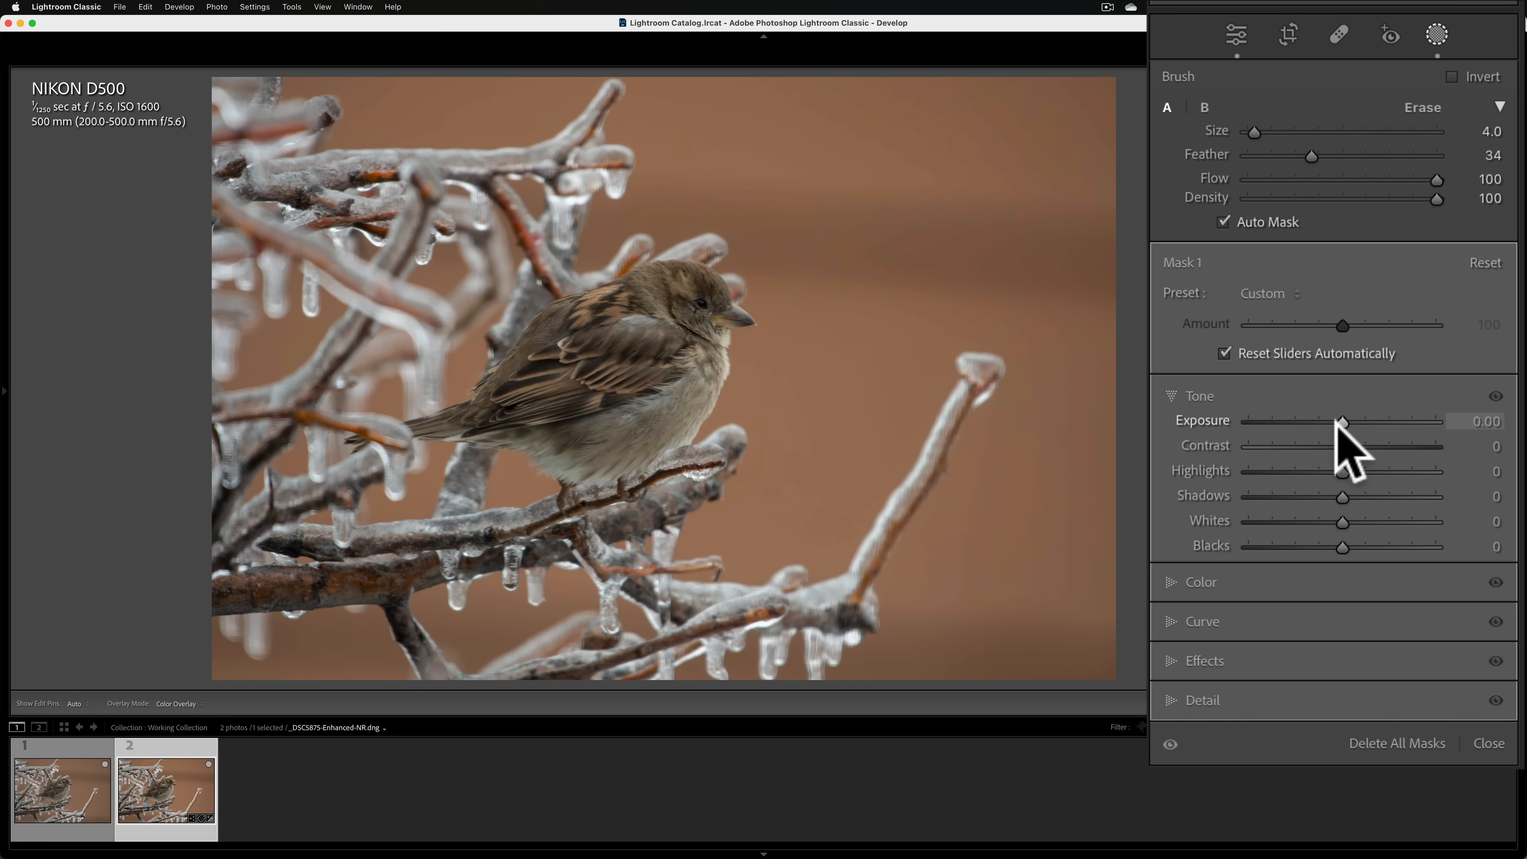
# Step: Give the sparrow mask Exposure +0.31, Clarity 39 and Texture 8
pyautogui.moveTo(1346, 421); pyautogui.dragTo(1353, 421)
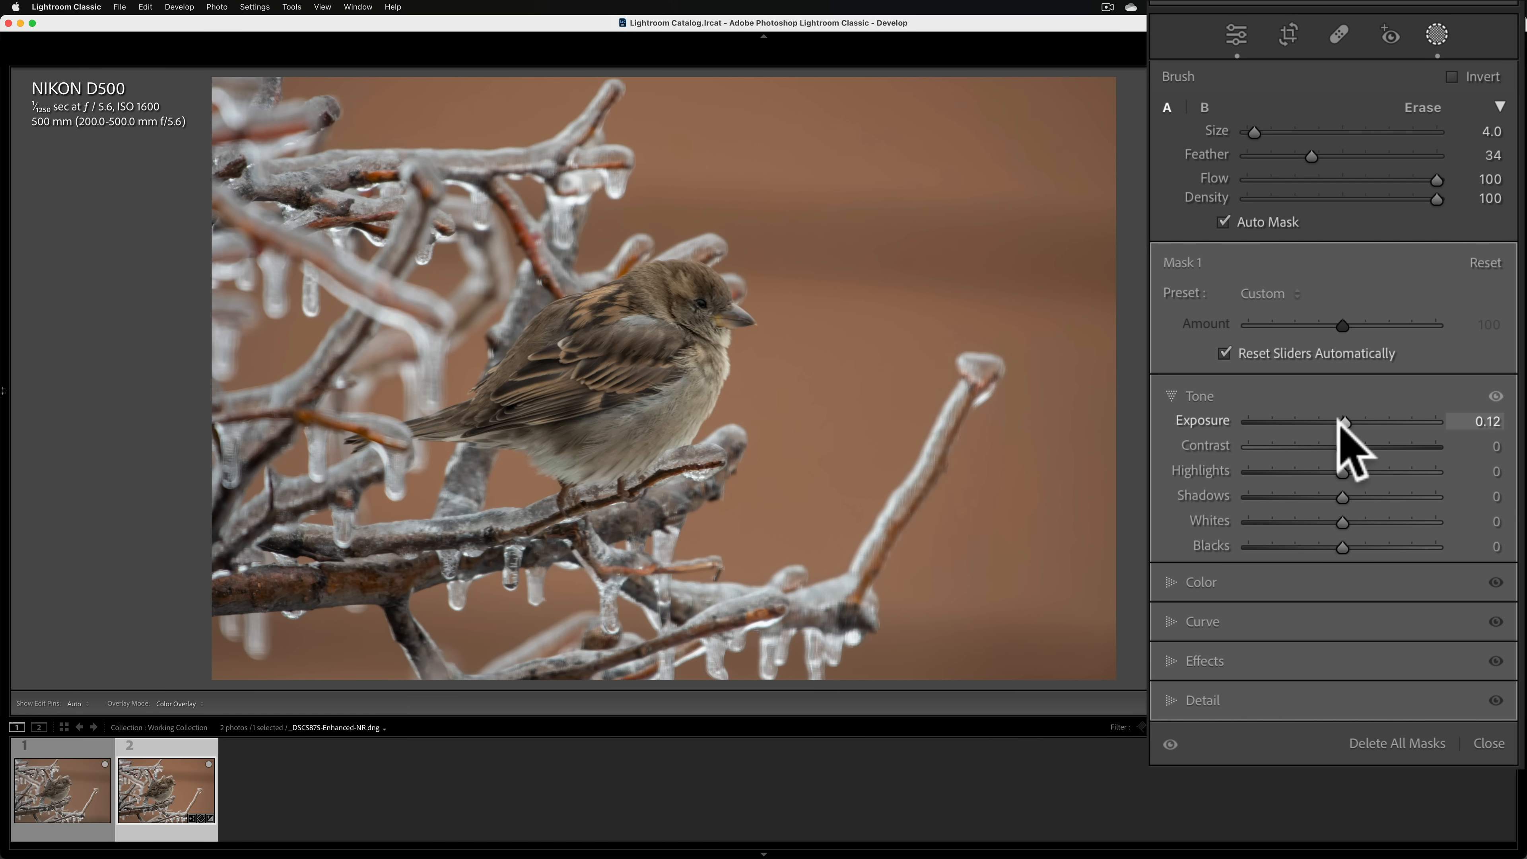
pyautogui.moveTo(1345, 420); pyautogui.dragTo(1365, 421)
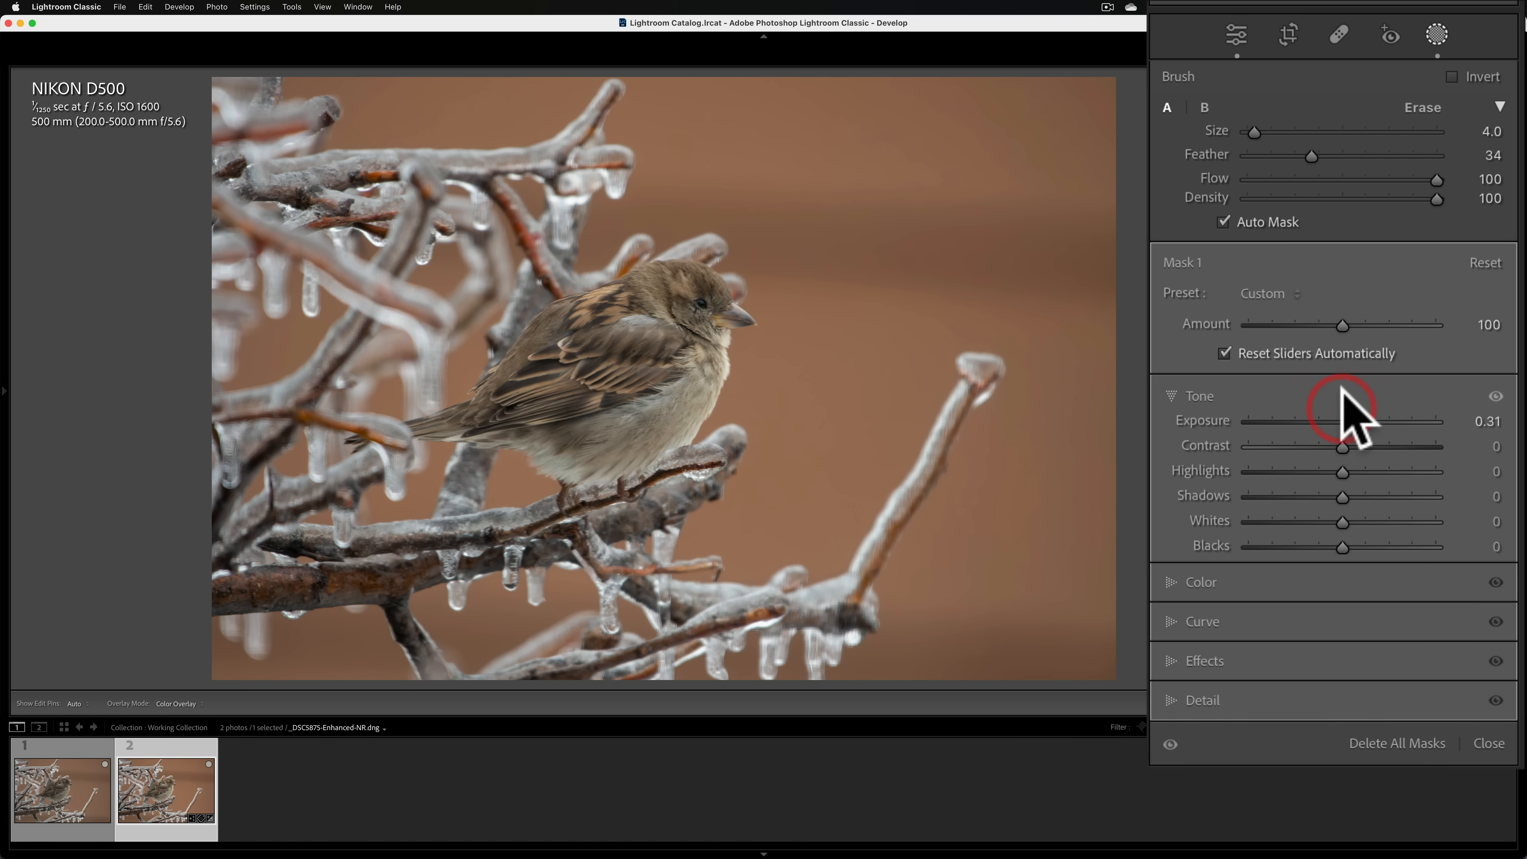
pyautogui.moveTo(1180, 678)
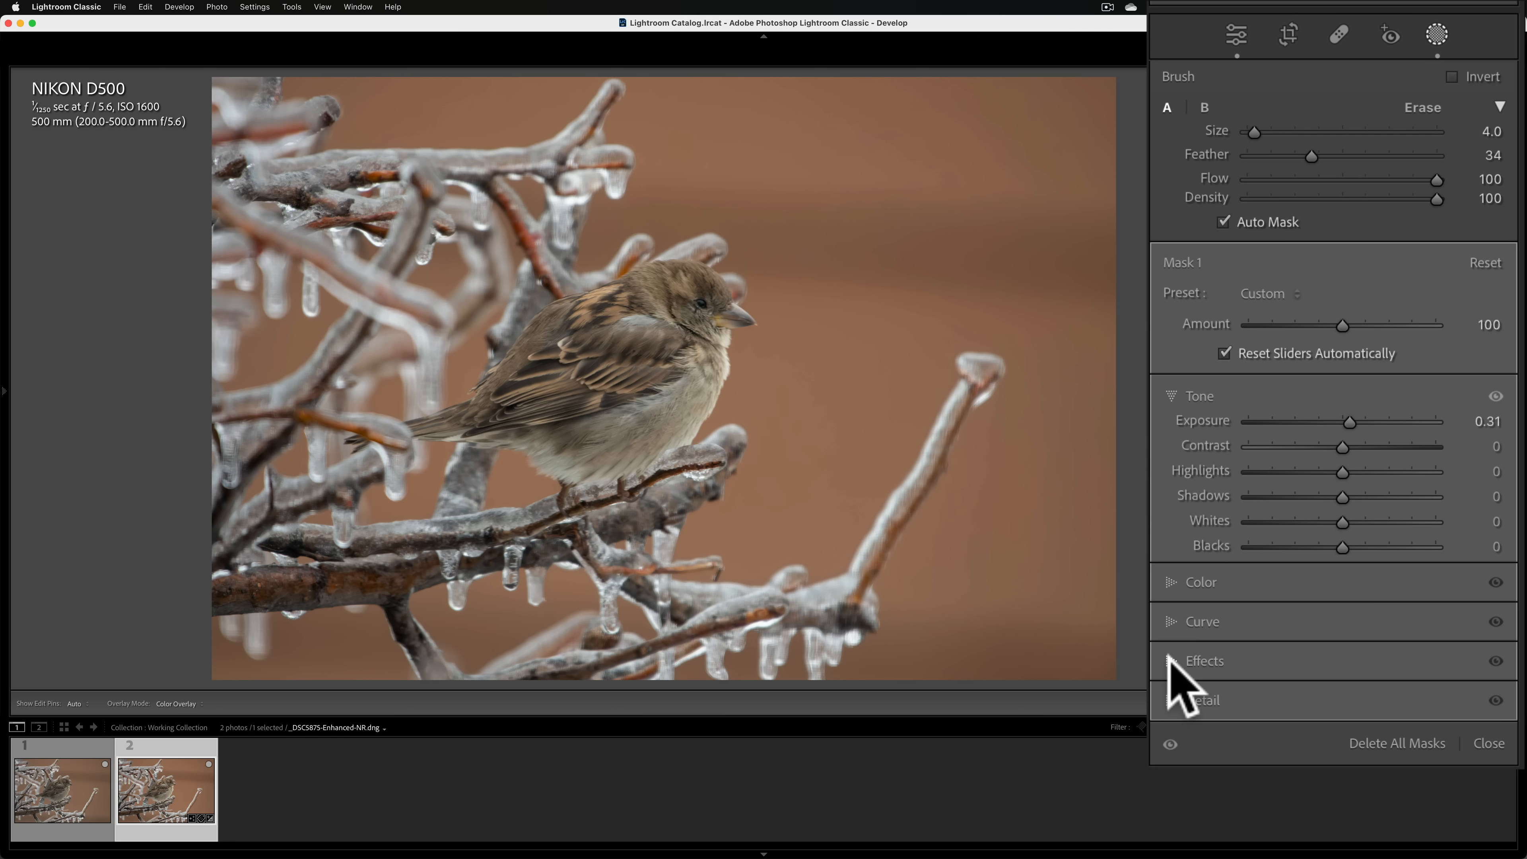
pyautogui.click(1202, 660)
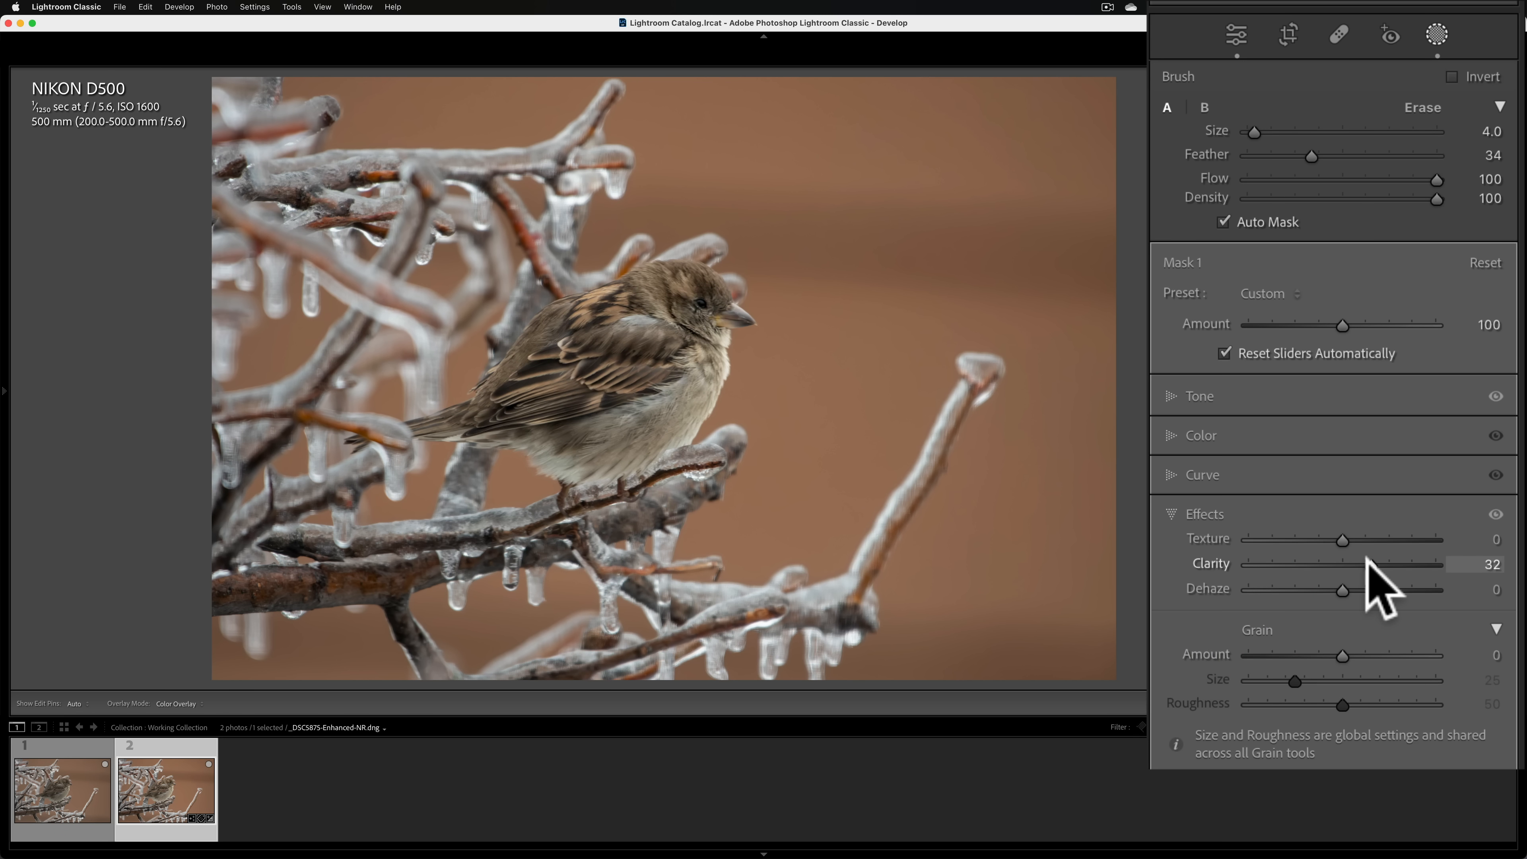
pyautogui.moveTo(1349, 563); pyautogui.dragTo(1373, 563)
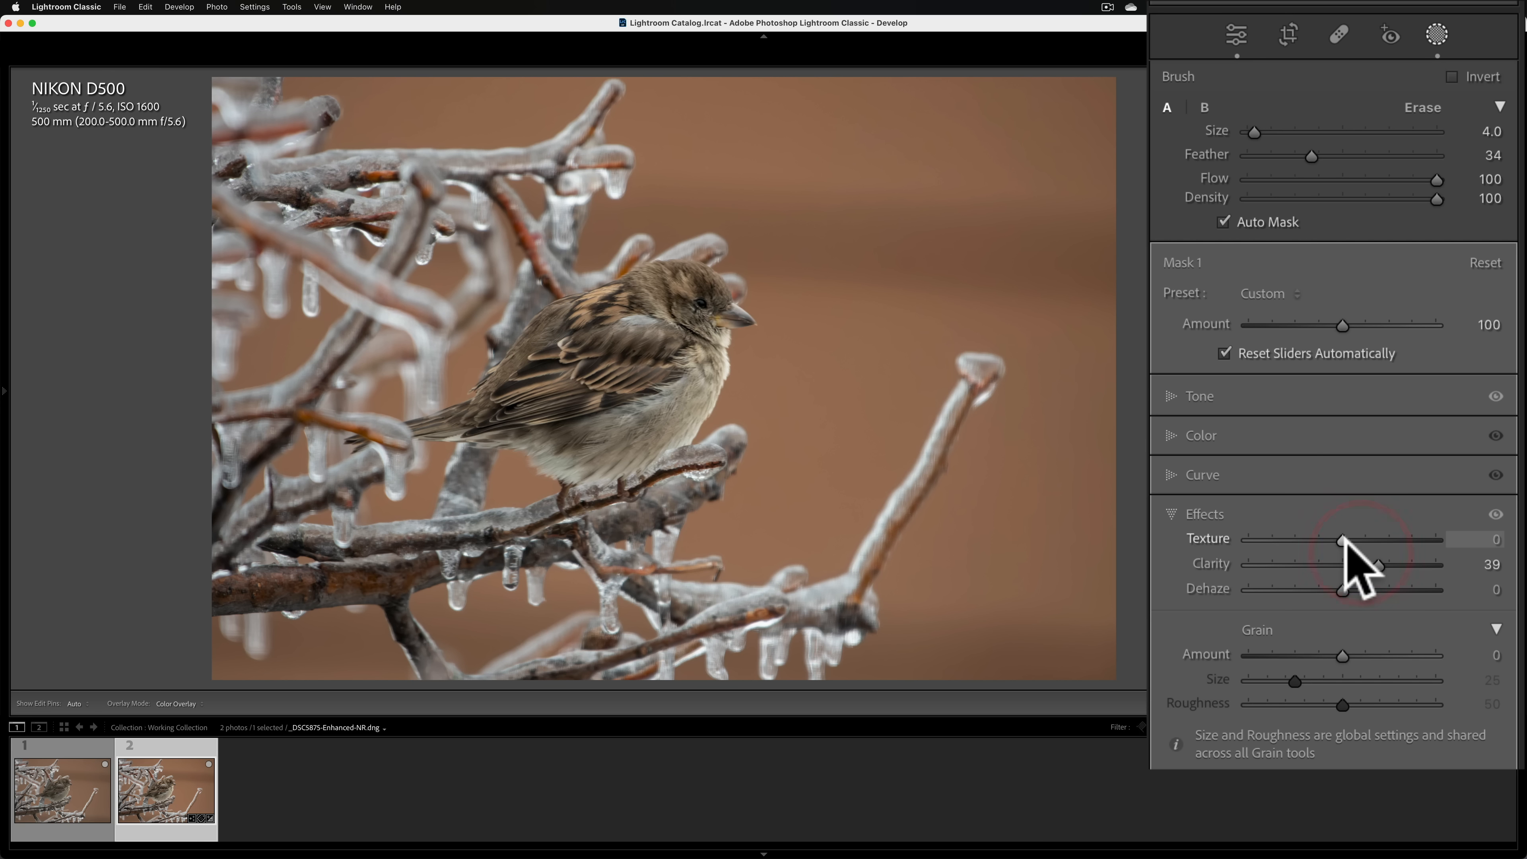
pyautogui.moveTo(1335, 538); pyautogui.dragTo(1349, 539)
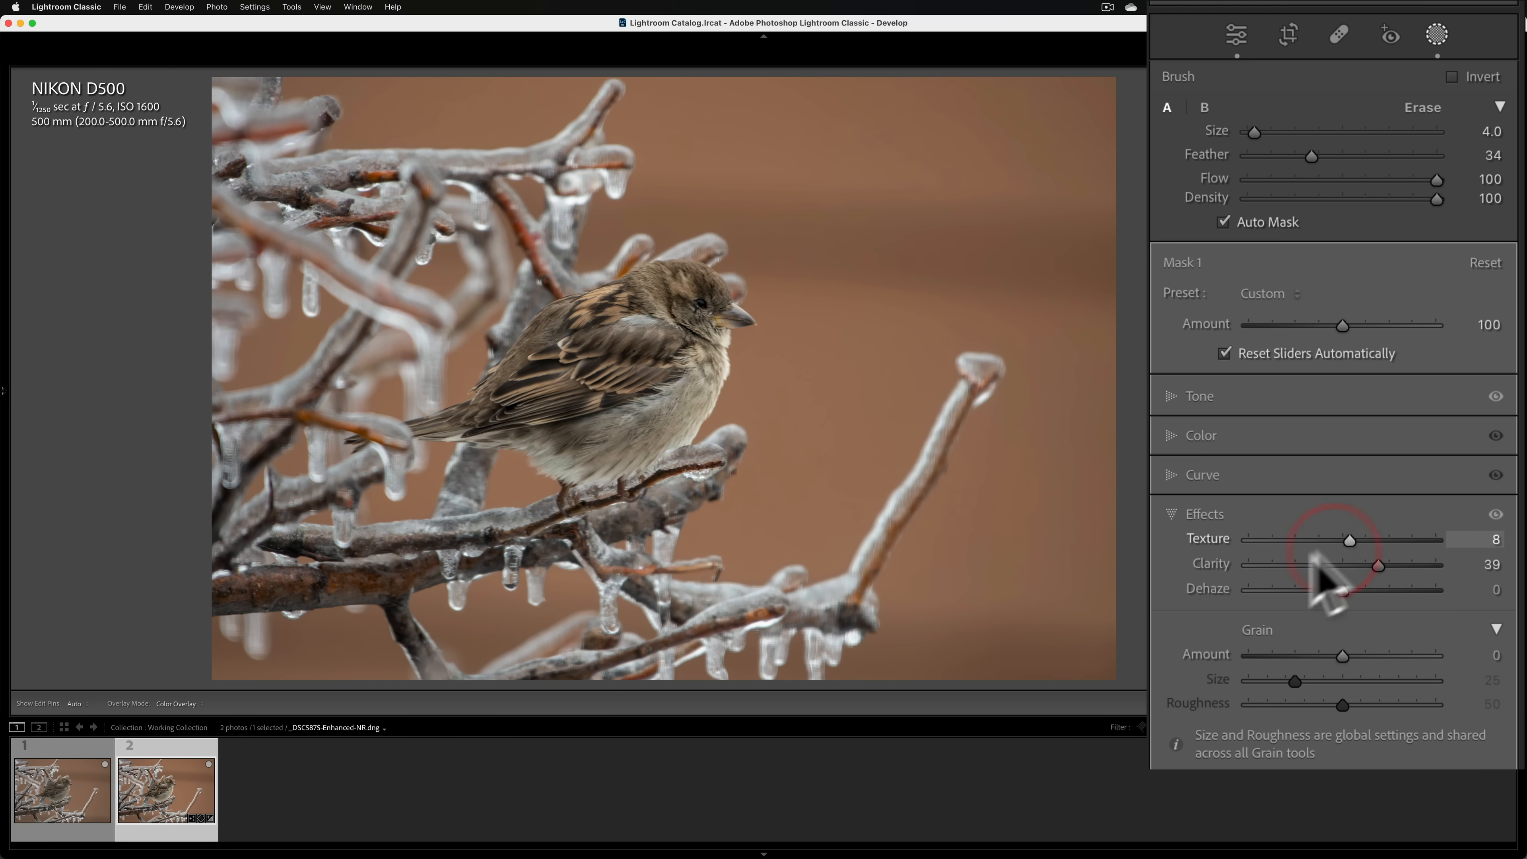
pyautogui.click(1205, 513)
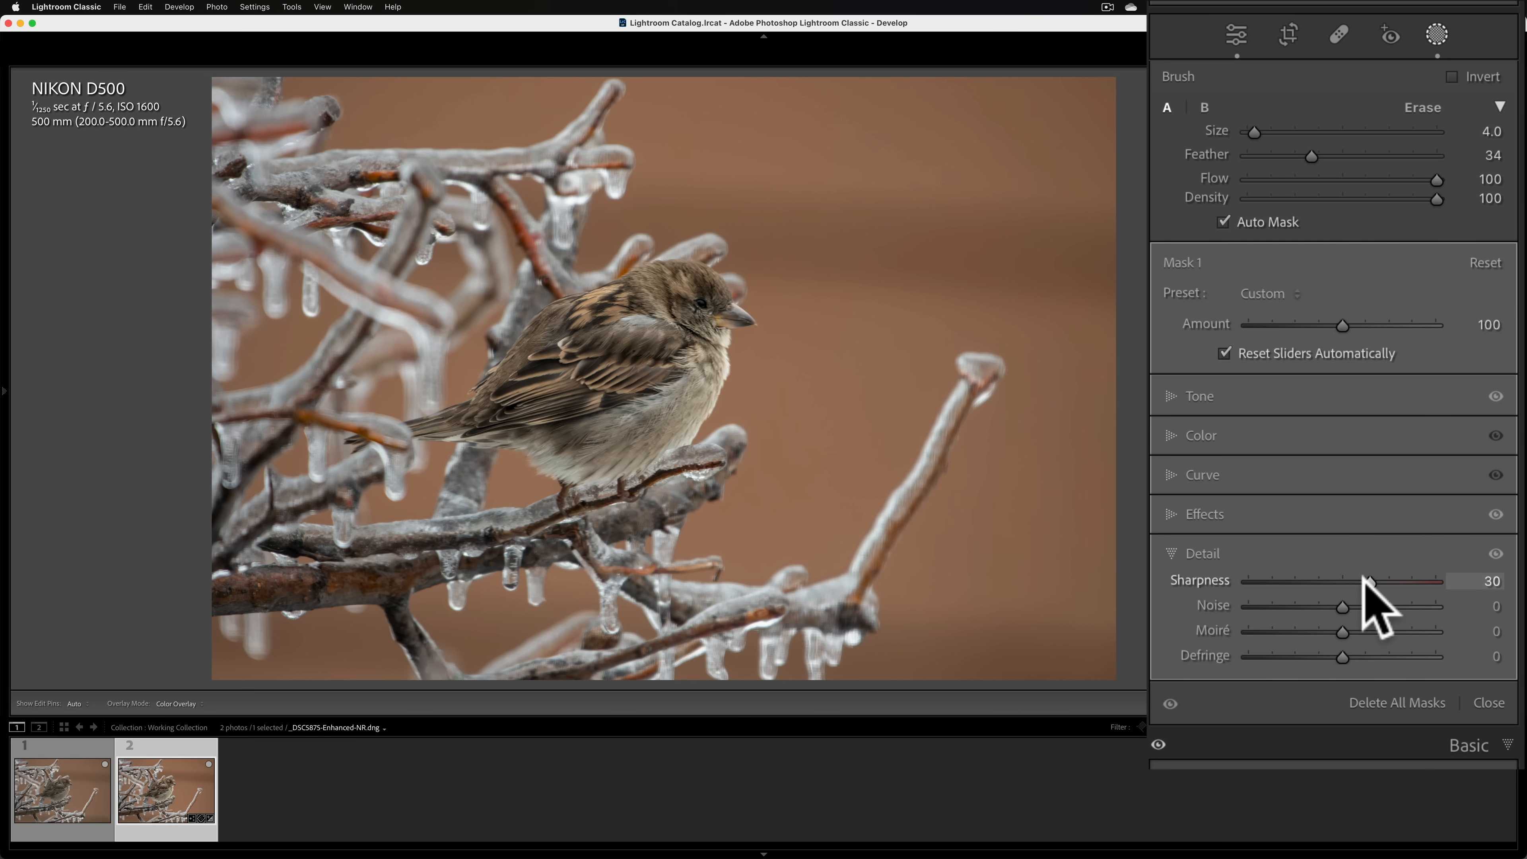
pyautogui.moveTo(1373, 604)
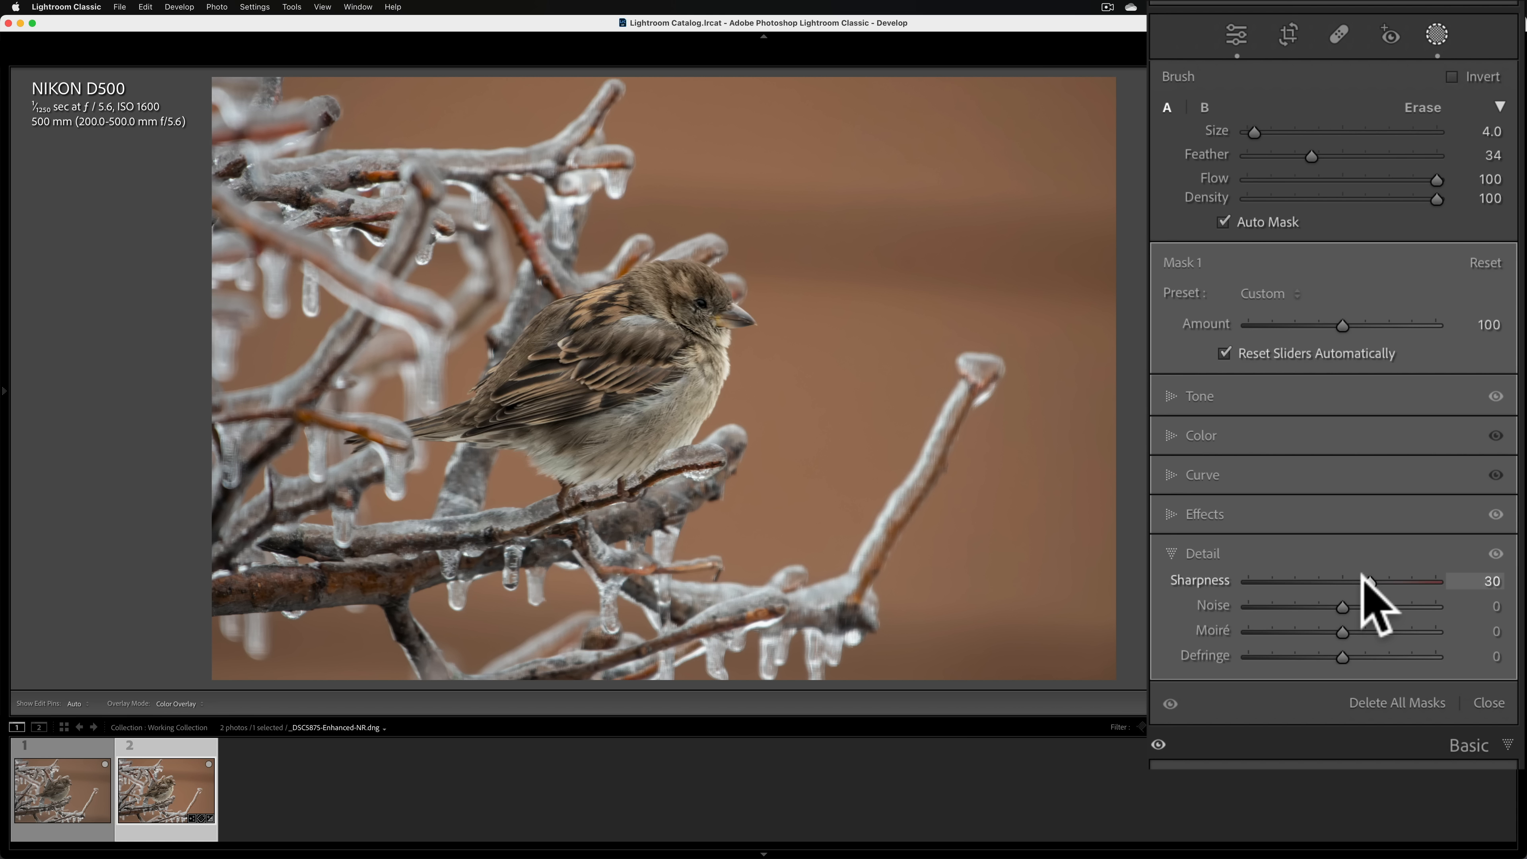
pyautogui.moveTo(1373, 604)
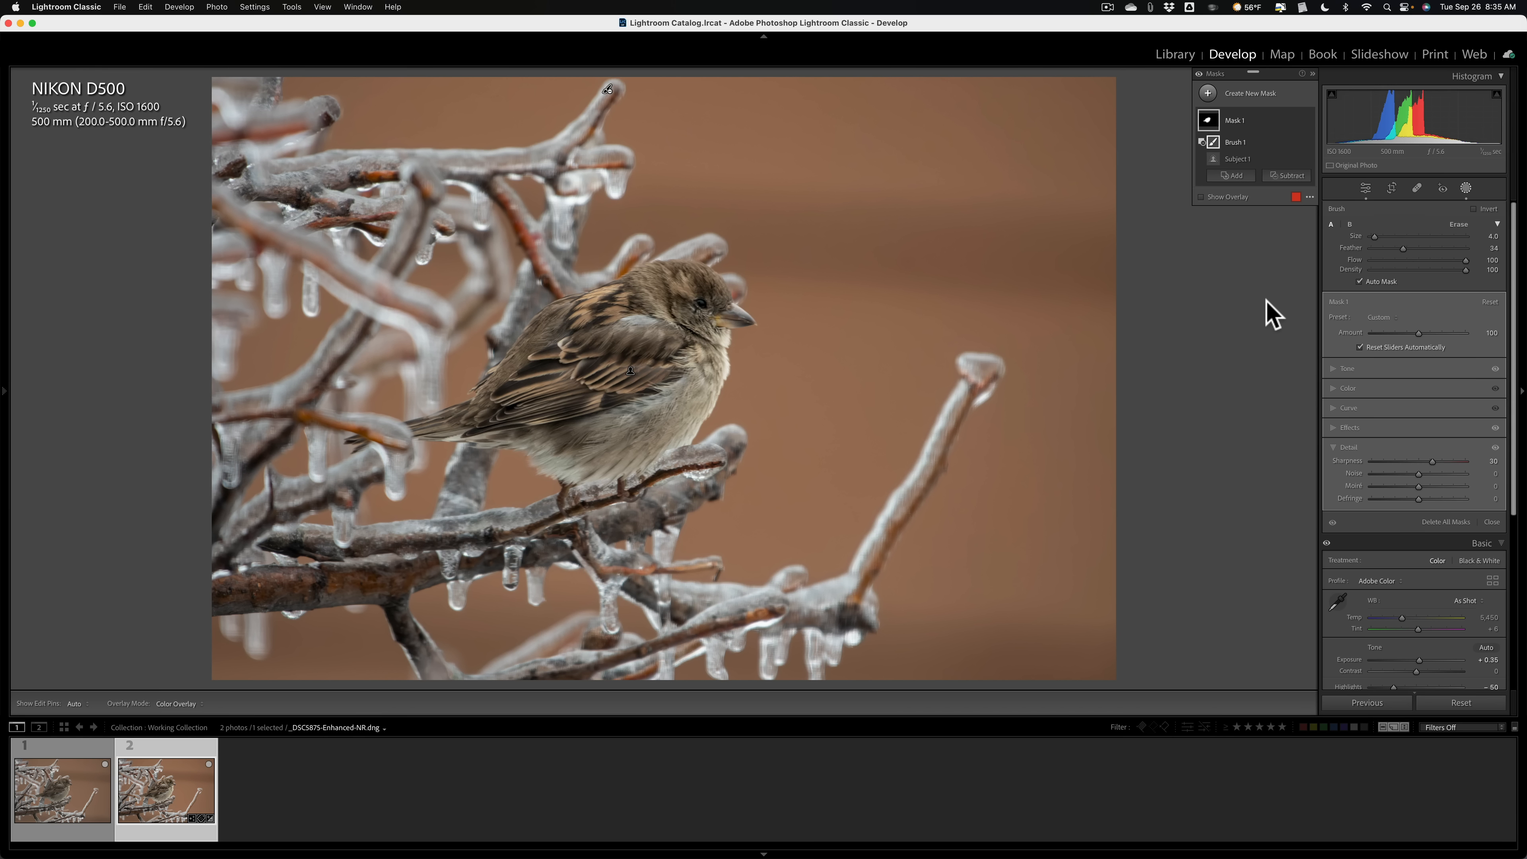
pyautogui.moveTo(1279, 198)
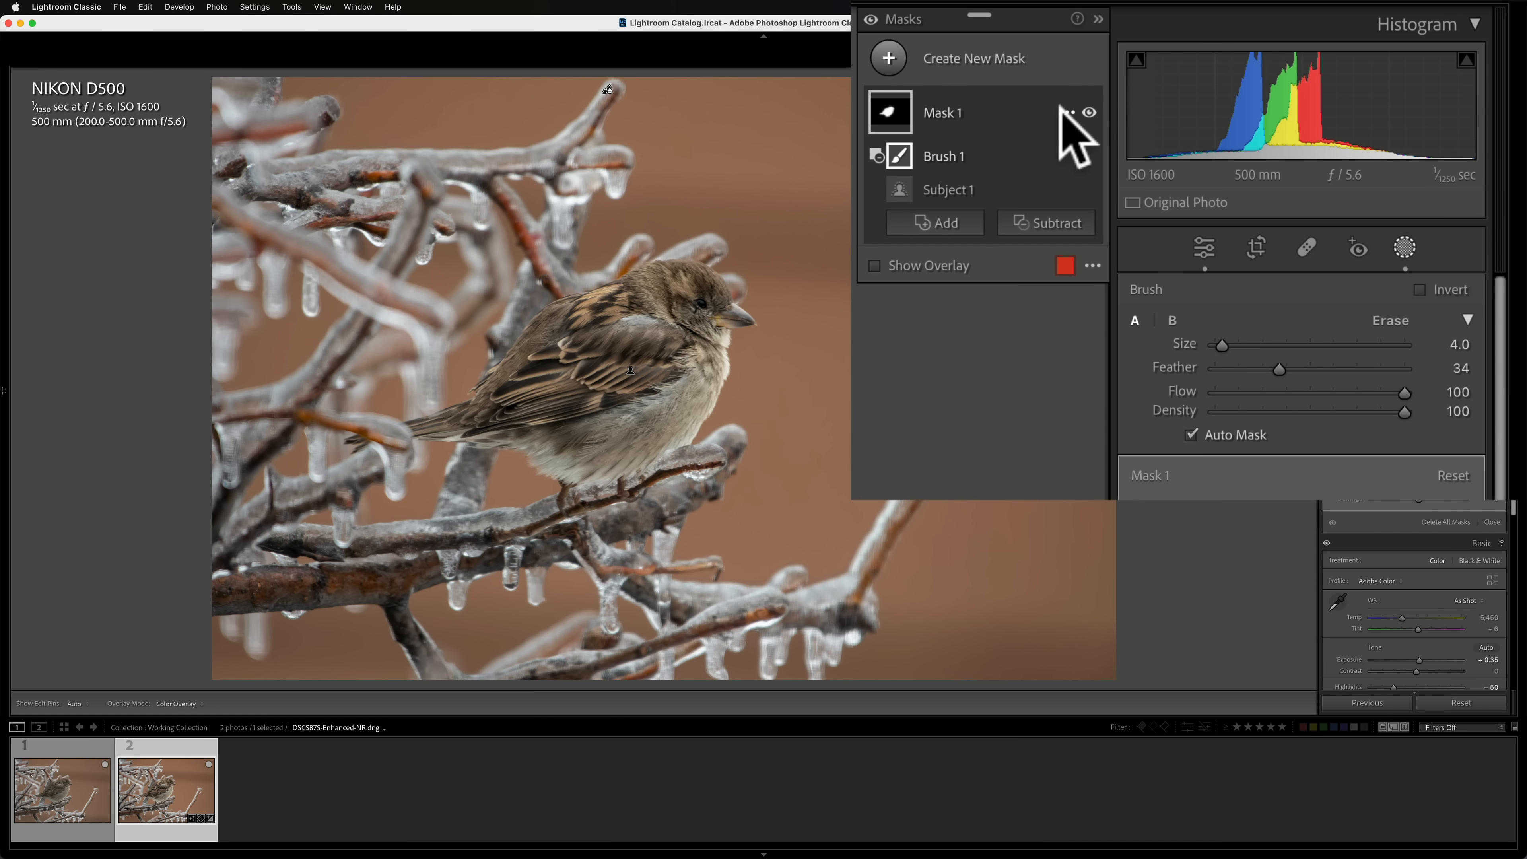
# Step: Duplicate and invert the sparrow mask (Mask 1) to get a background mask
pyautogui.click(1079, 113)
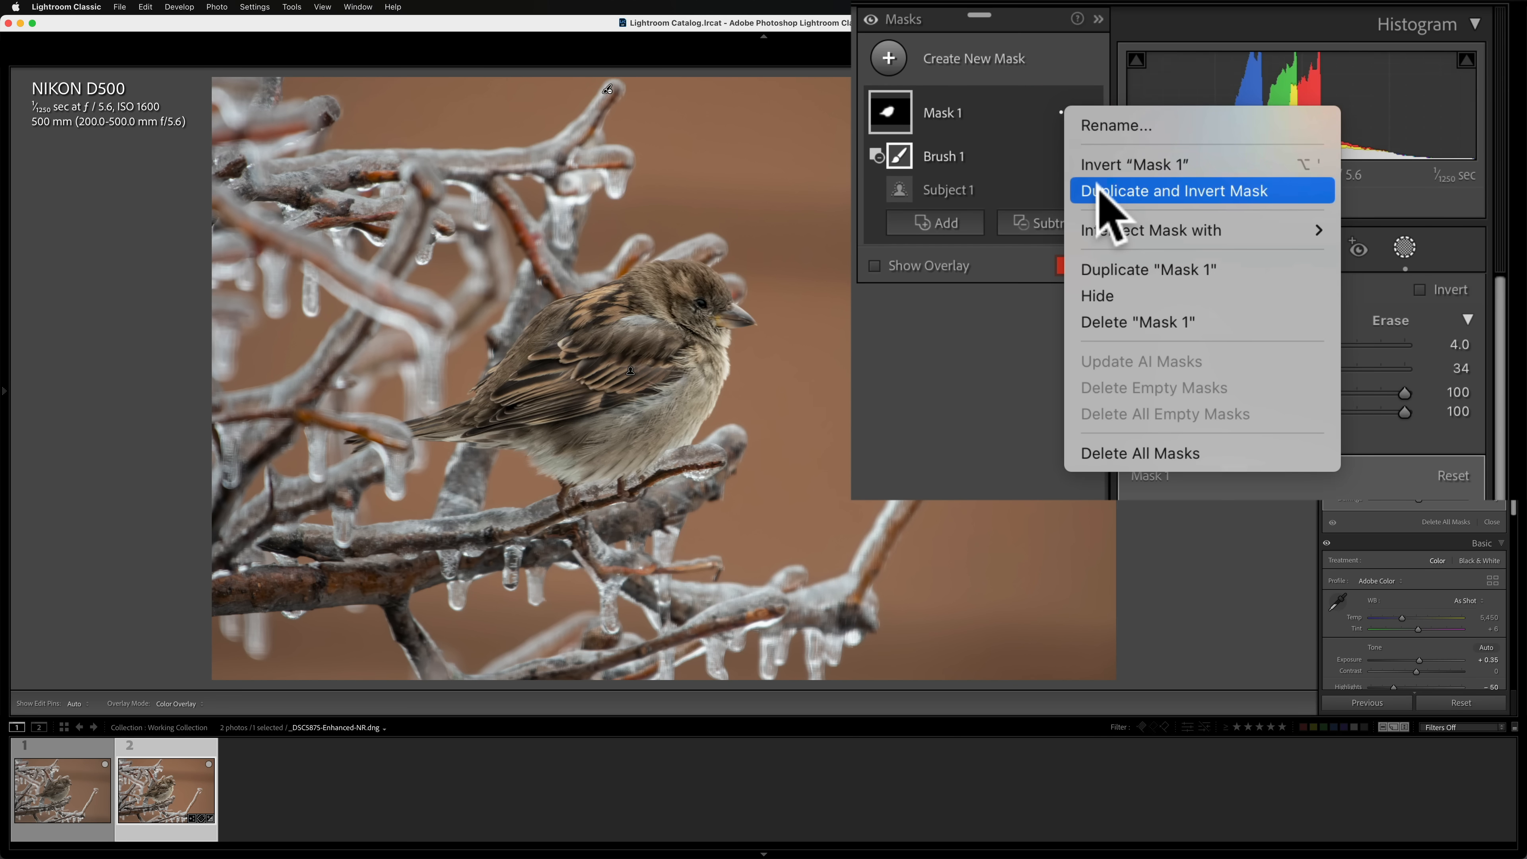
pyautogui.click(1174, 190)
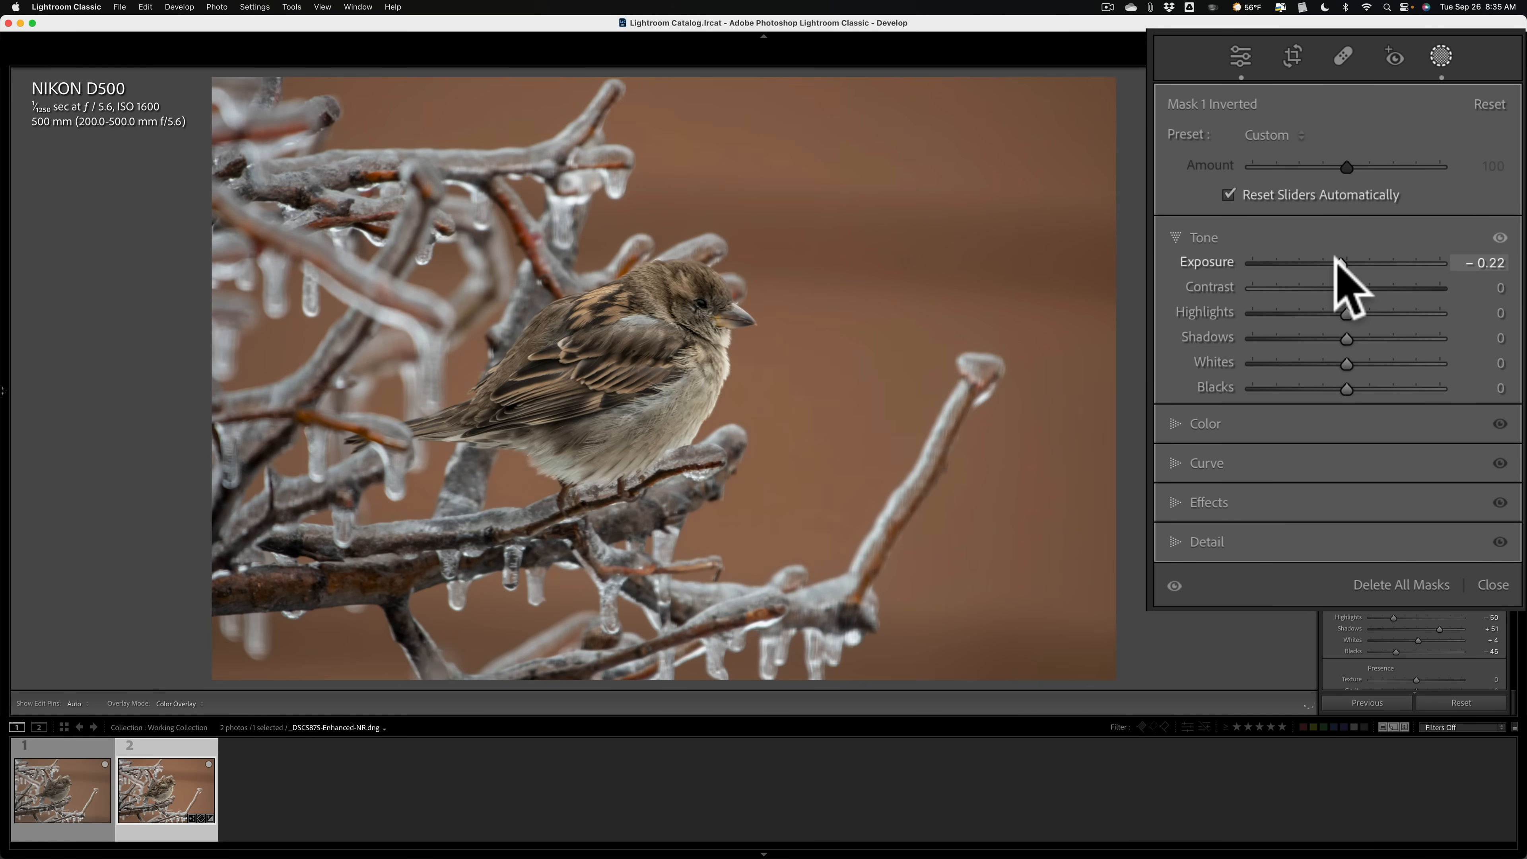
# Step: Darken the background with the inverted mask to about -0.32 exposure and lower its saturation
pyautogui.moveTo(1344, 262); pyautogui.dragTo(1336, 261)
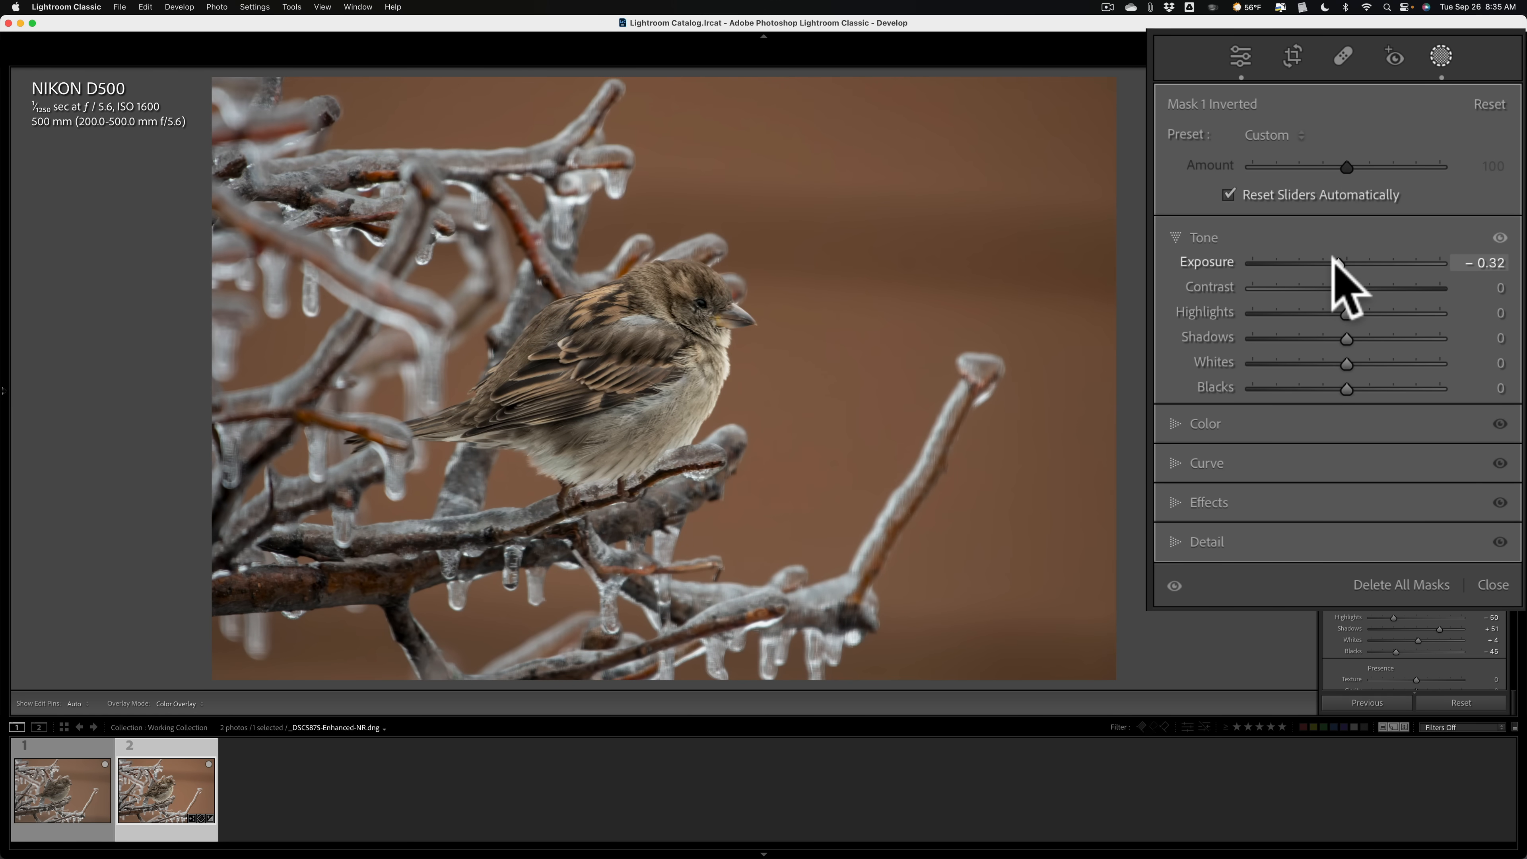
pyautogui.moveTo(1343, 263); pyautogui.dragTo(1332, 263)
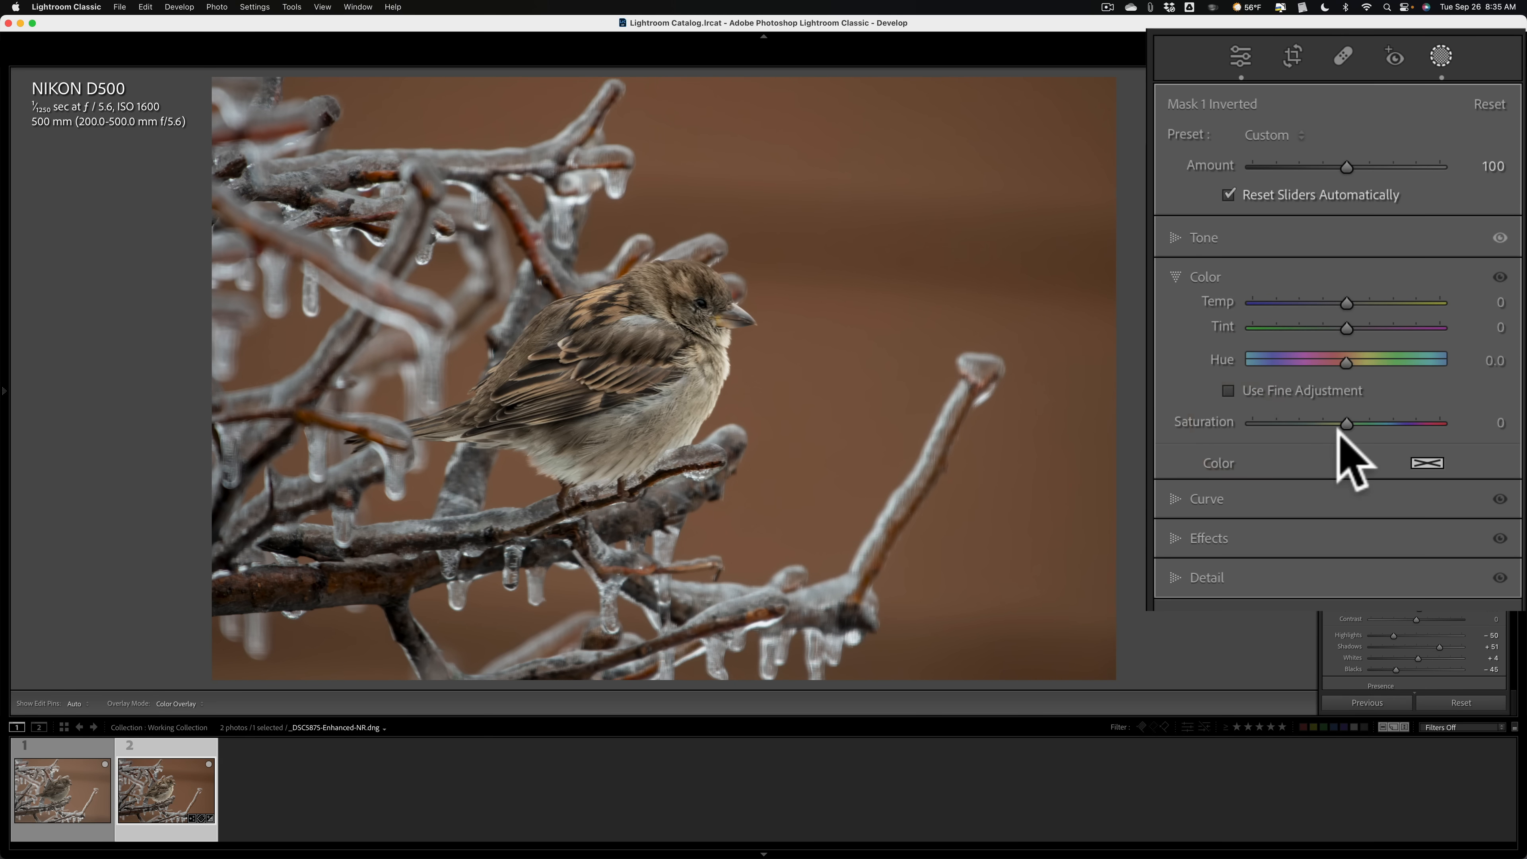
pyautogui.moveTo(1348, 423); pyautogui.dragTo(1333, 422)
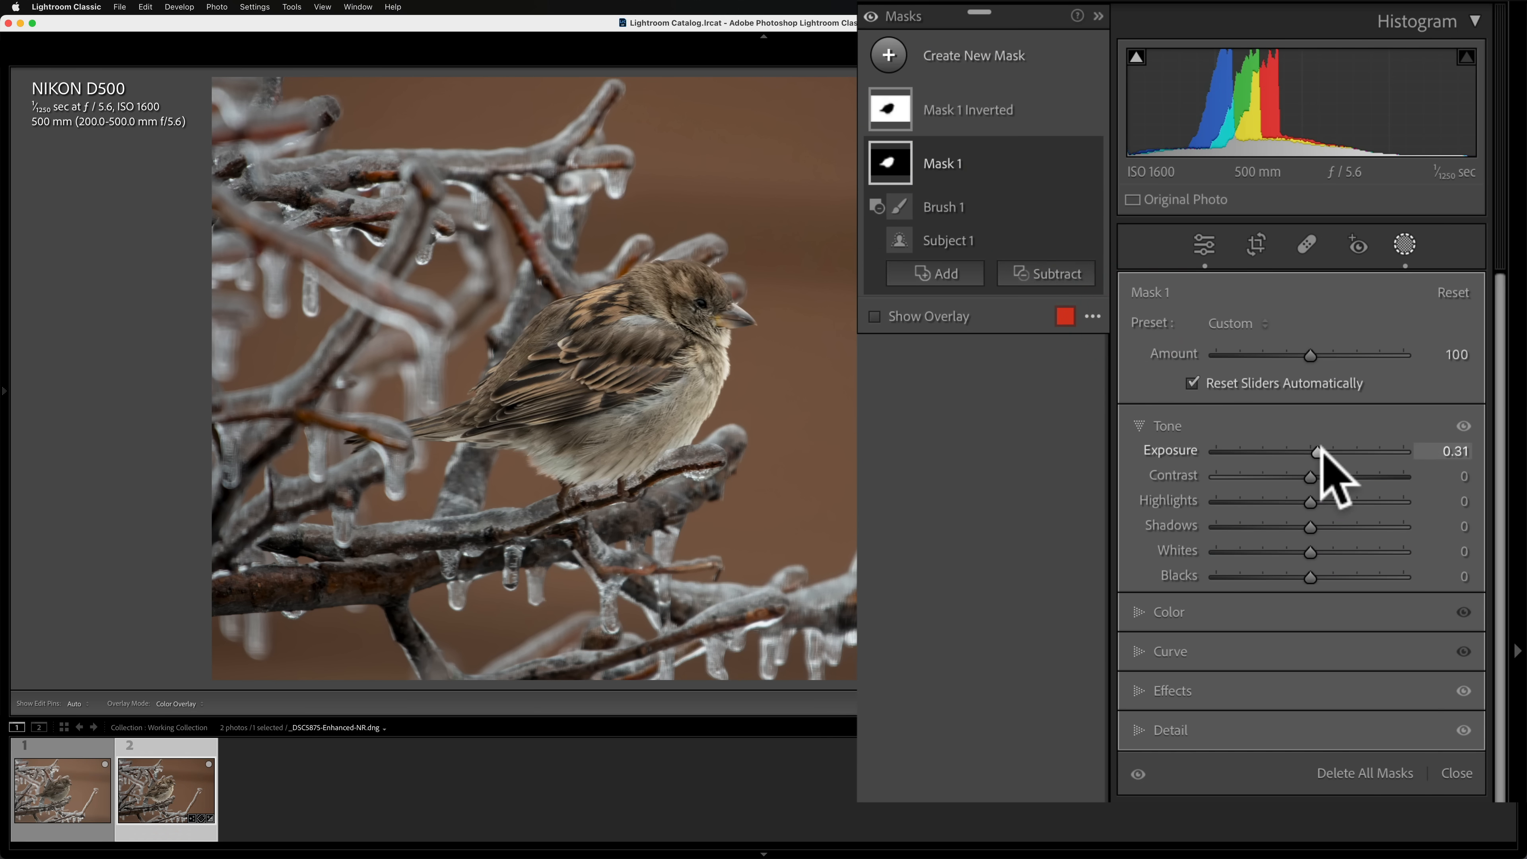
# Step: Ease the sparrow mask's exposure back from 0.31 to about 0.23
pyautogui.moveTo(1322, 451); pyautogui.dragTo(1311, 451)
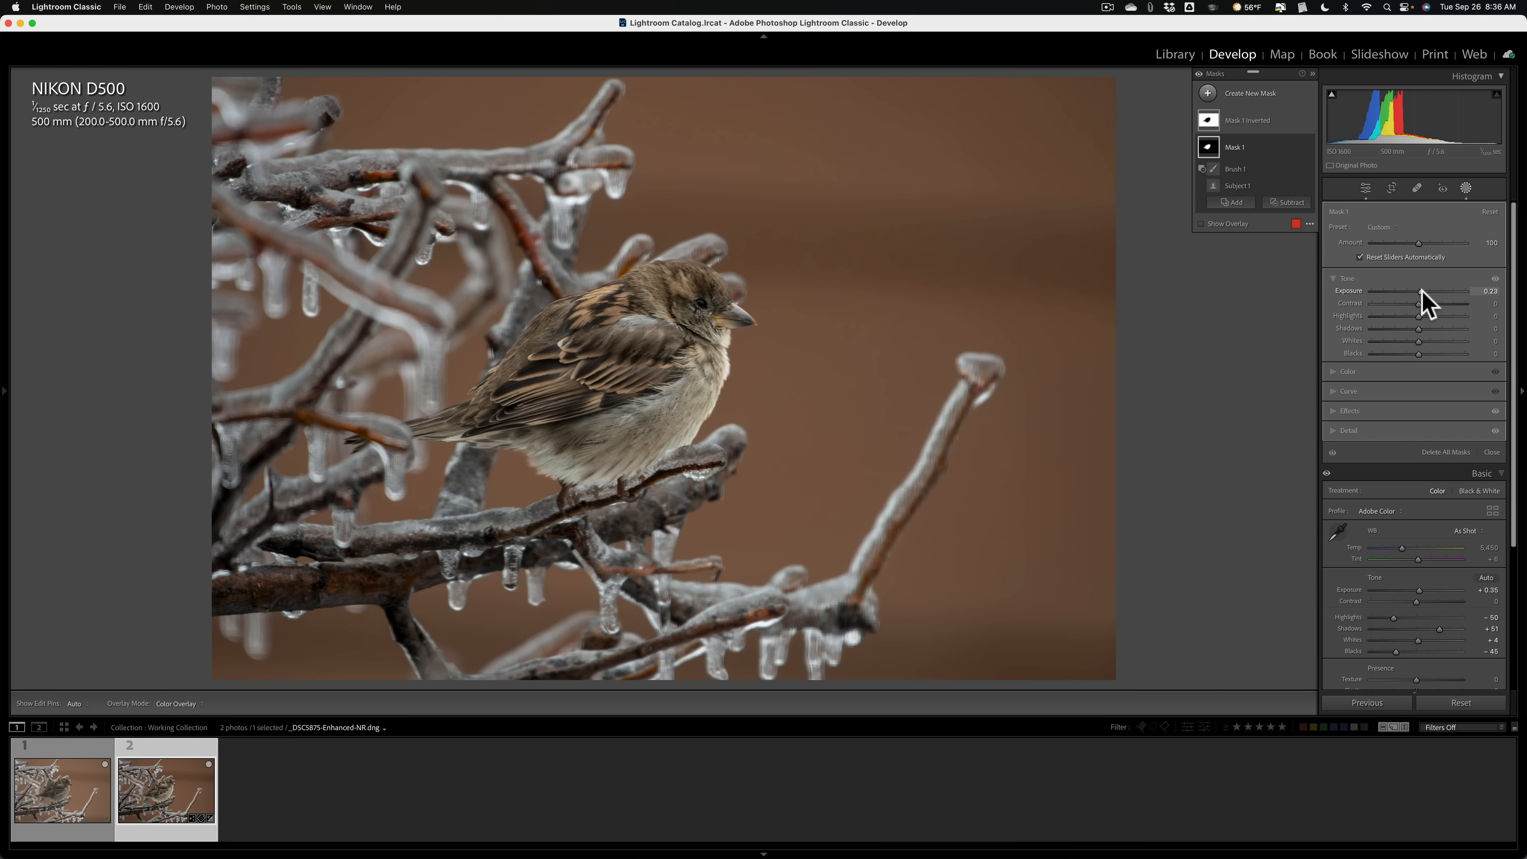
pyautogui.moveTo(1331, 438)
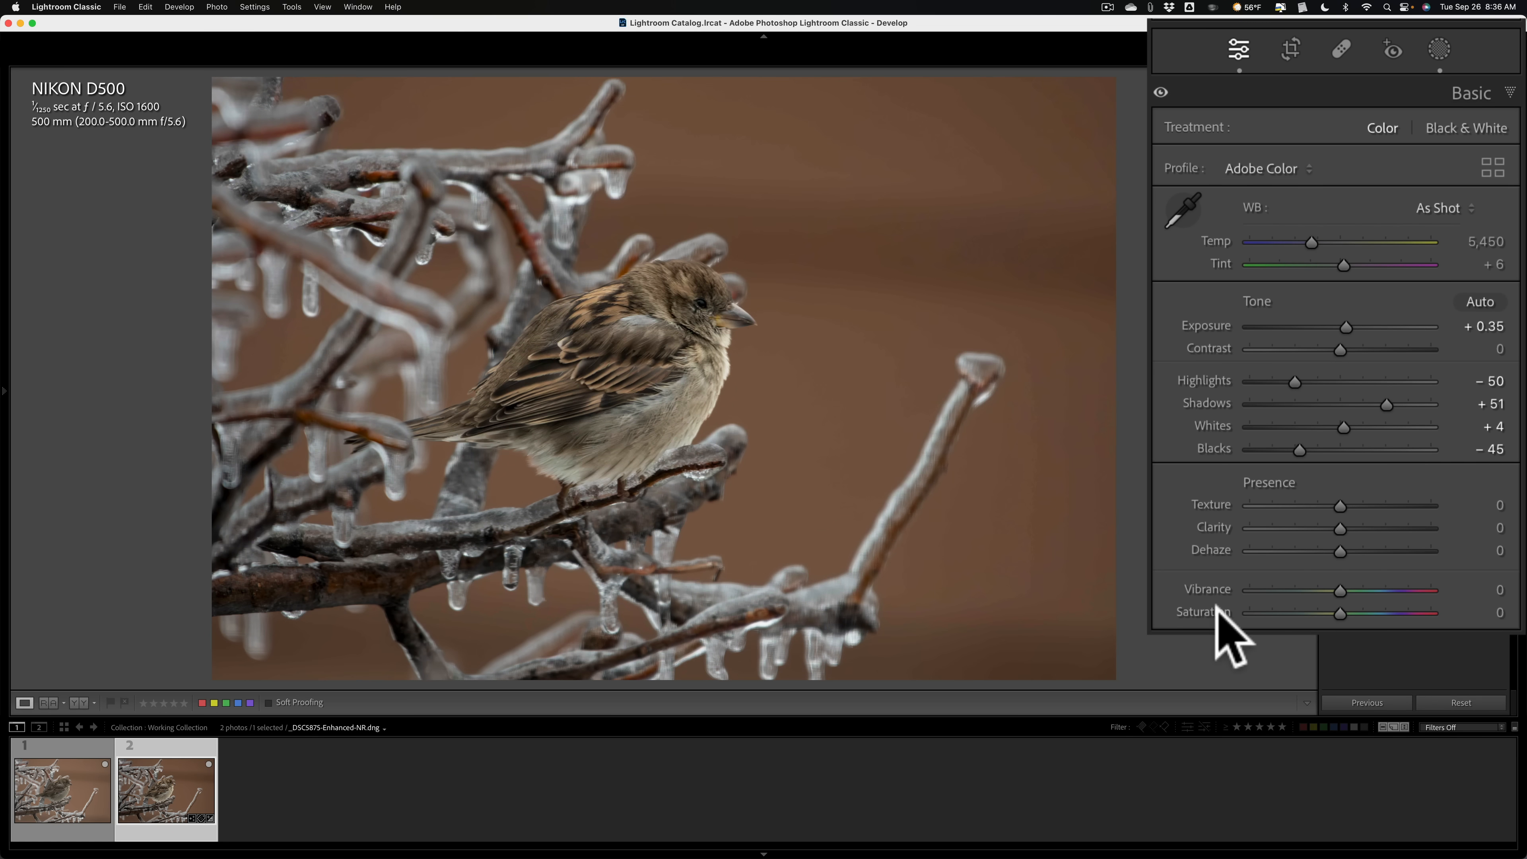
pyautogui.moveTo(1418, 604)
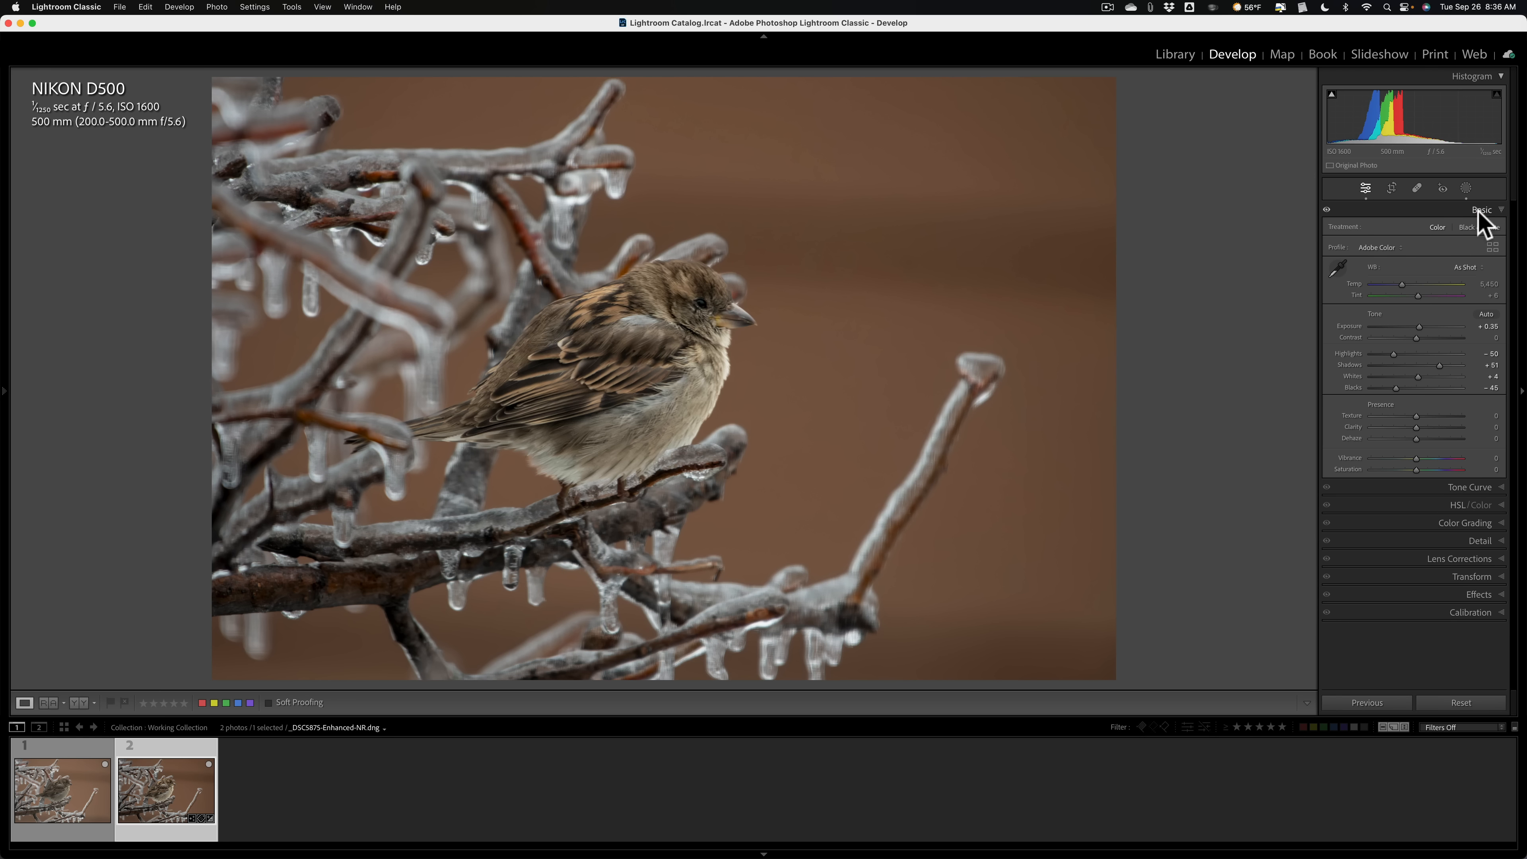
# Step: Collapse Basic, expand Effects and set Post-Crop Vignetting Amount slightly negative
pyautogui.click(1480, 210)
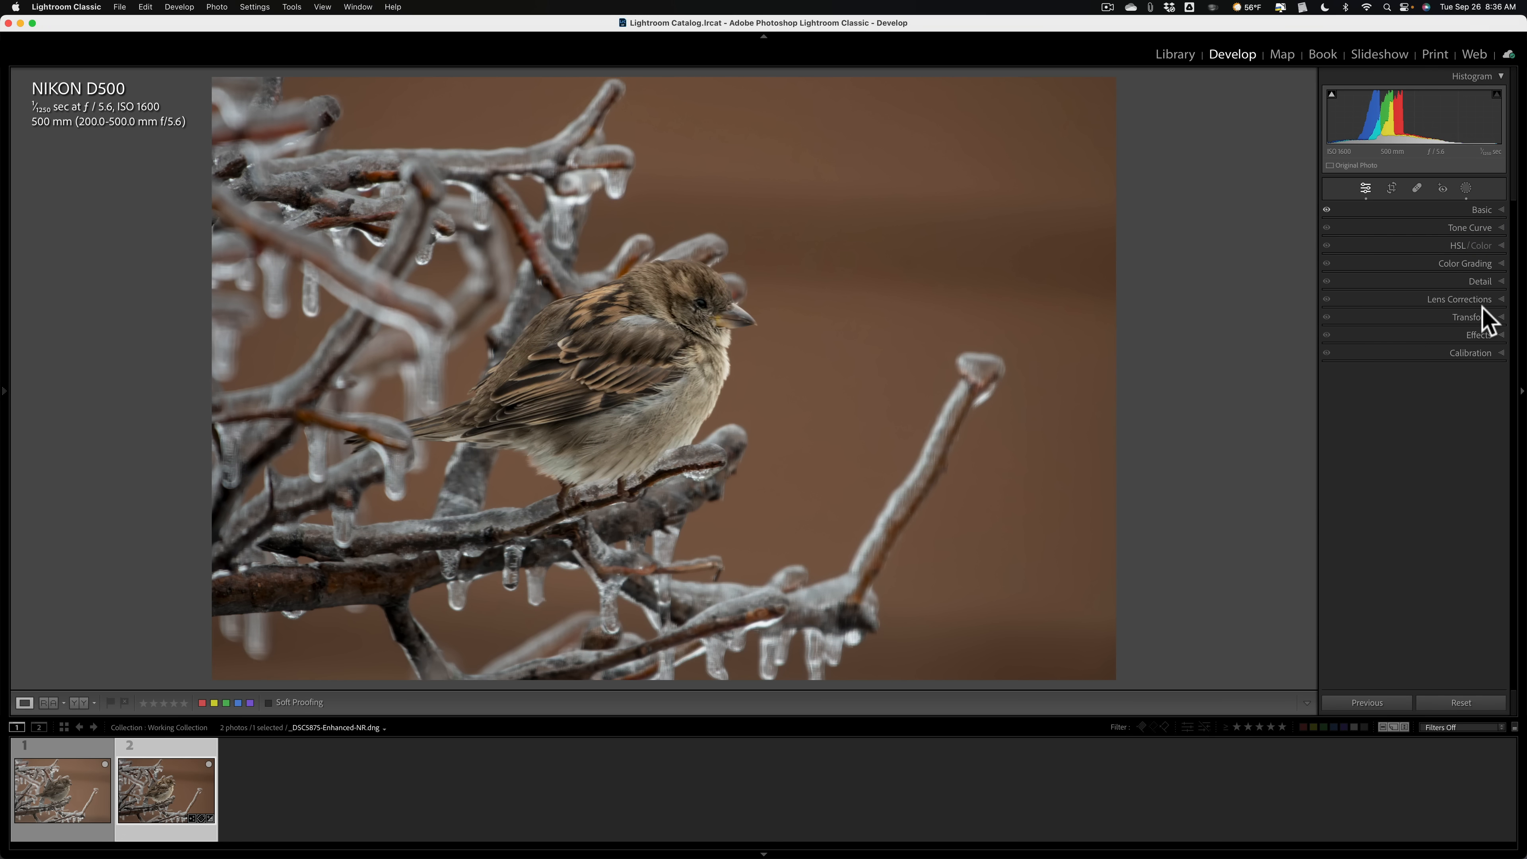
pyautogui.click(1460, 299)
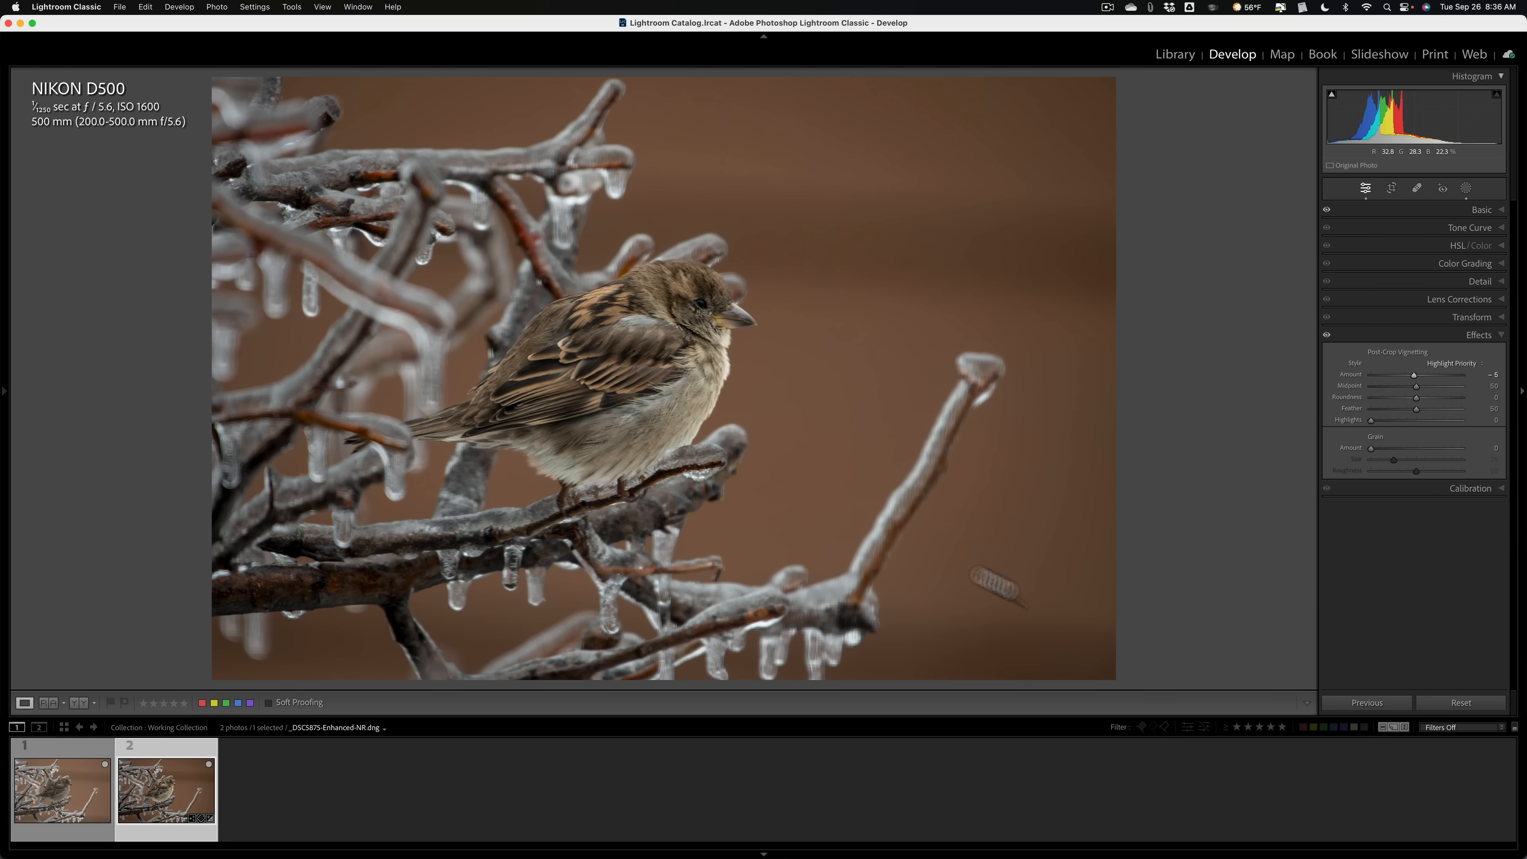
pyautogui.moveTo(1470, 322)
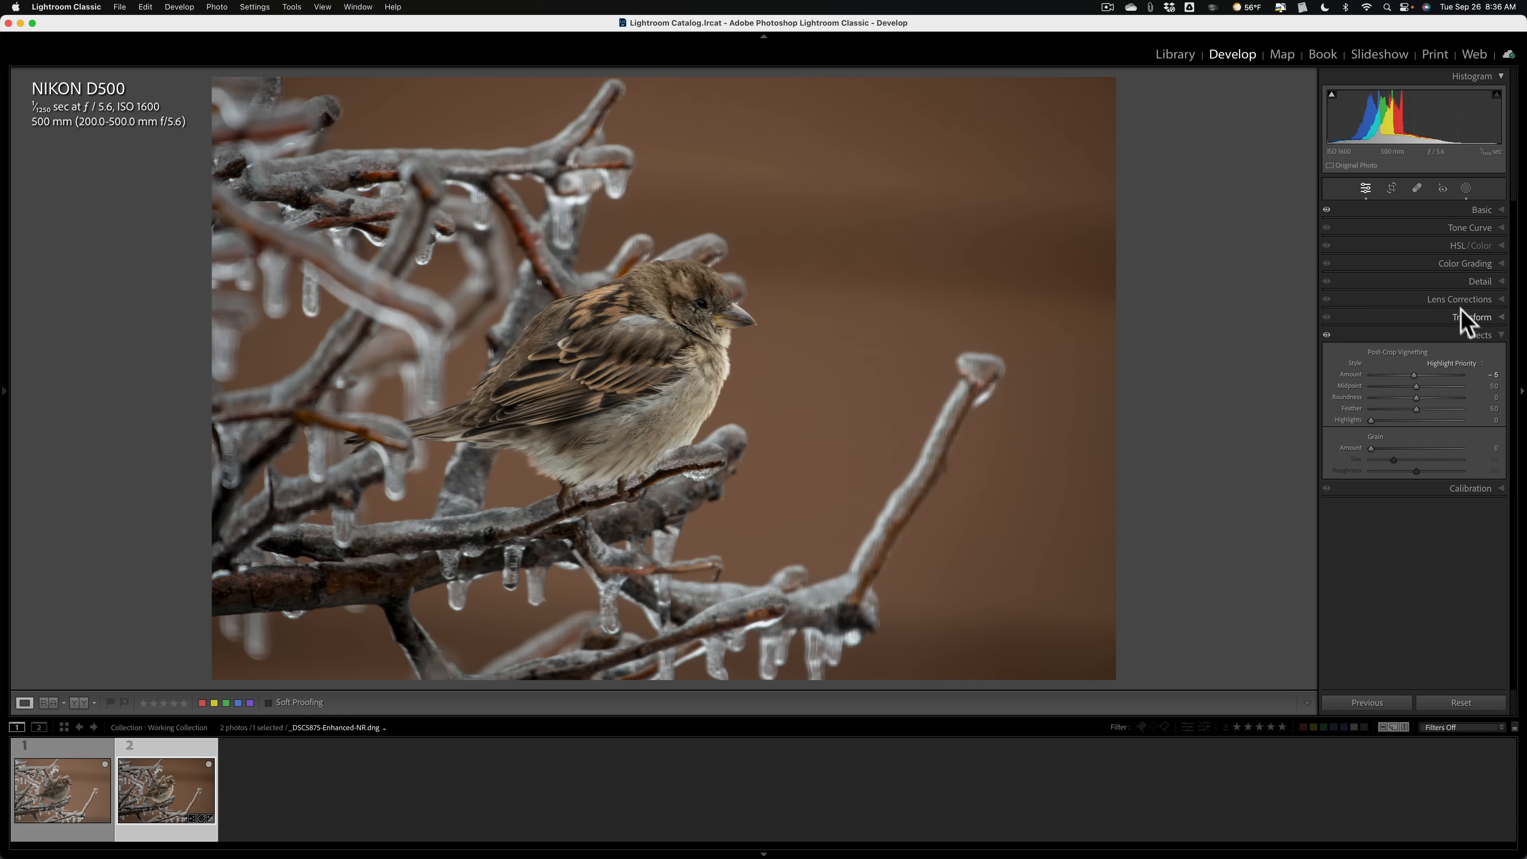
pyautogui.click(1478, 334)
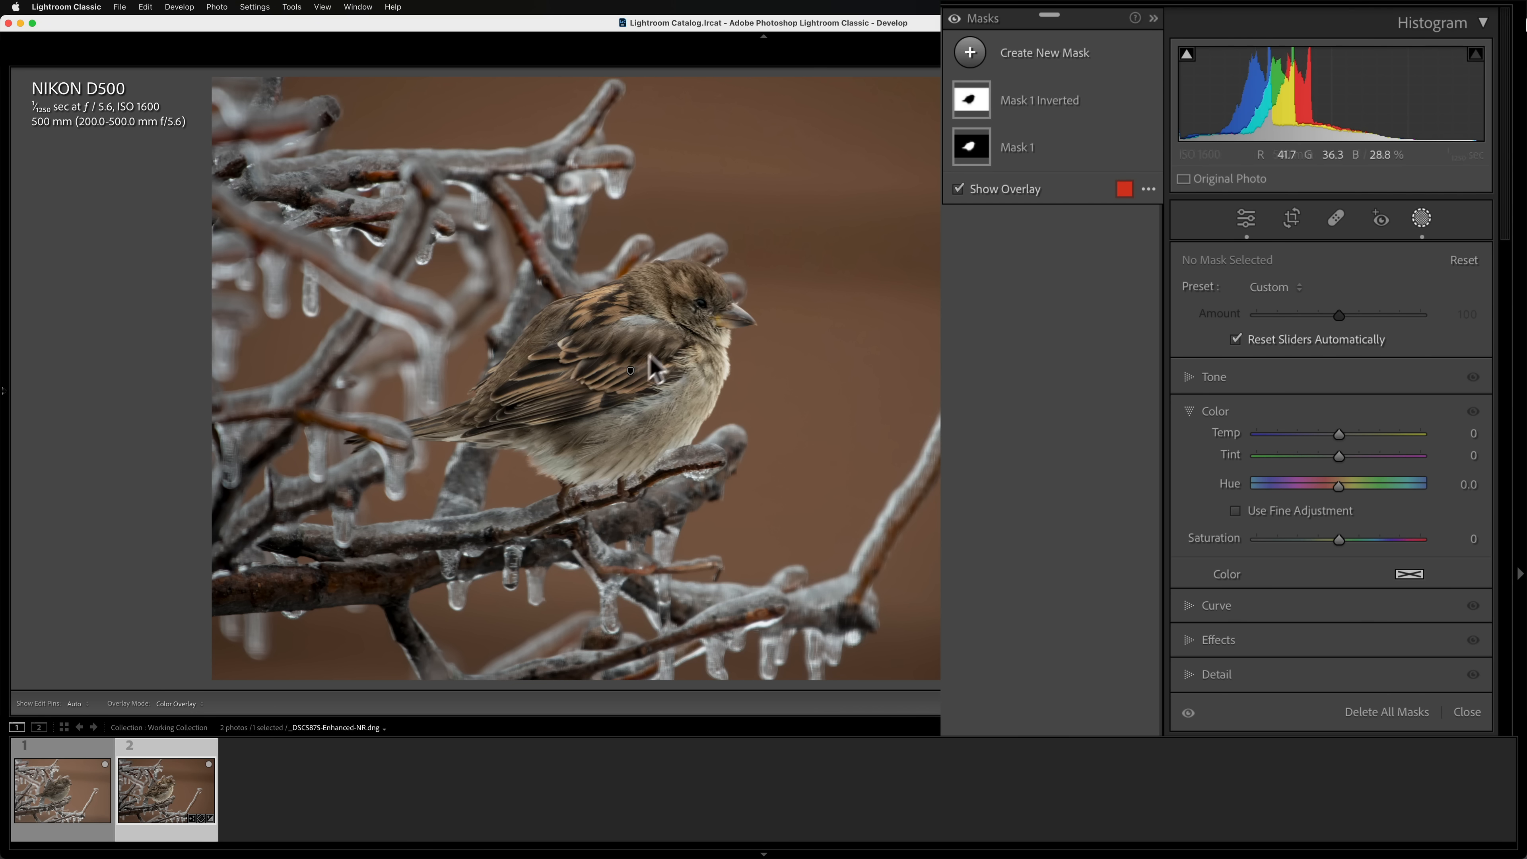
pyautogui.moveTo(686, 353)
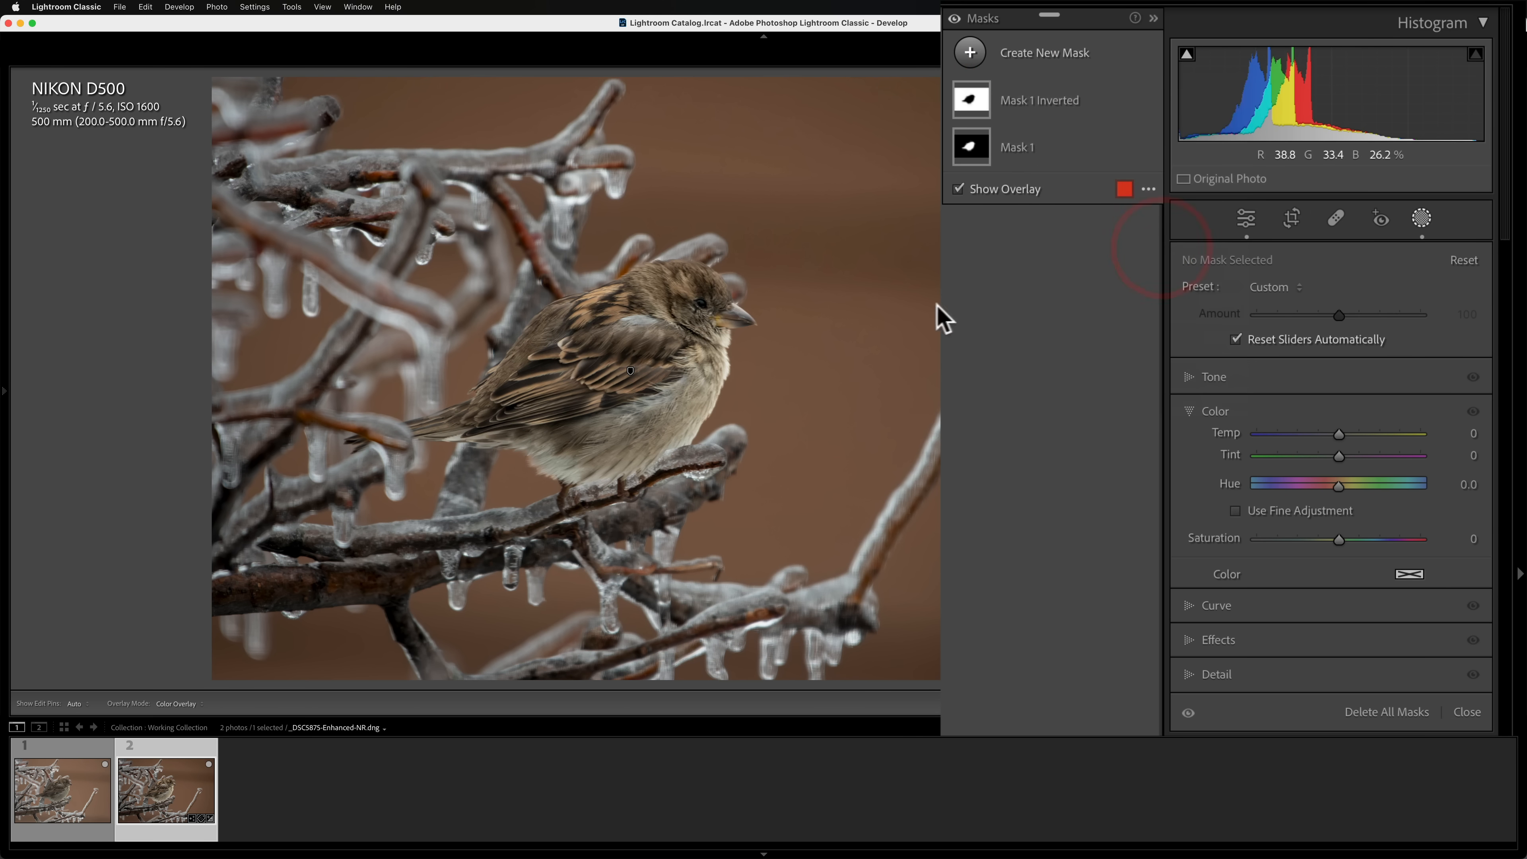
pyautogui.moveTo(730, 271)
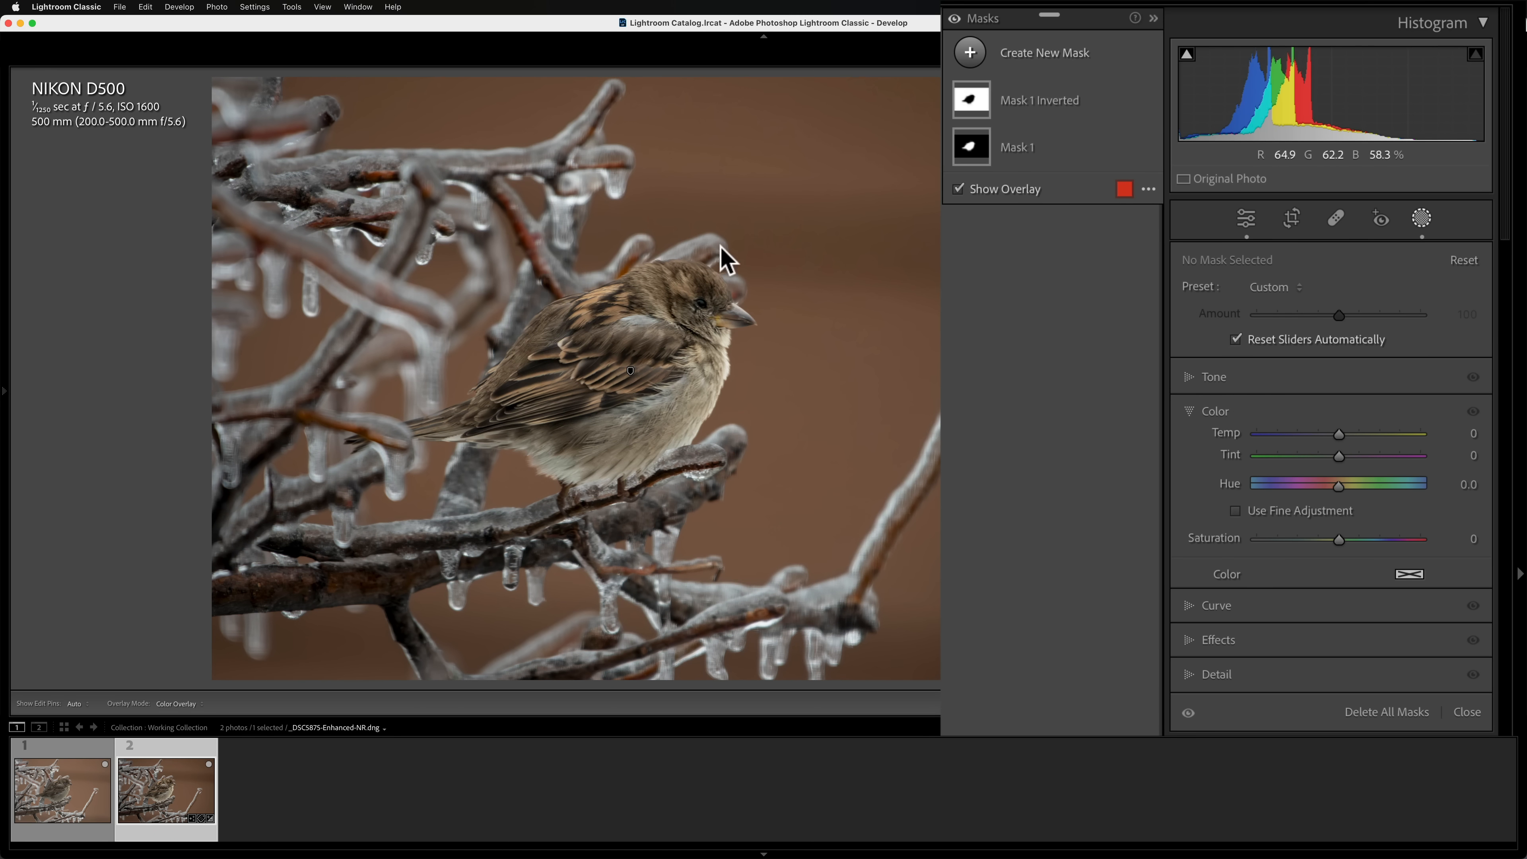
pyautogui.moveTo(846, 410)
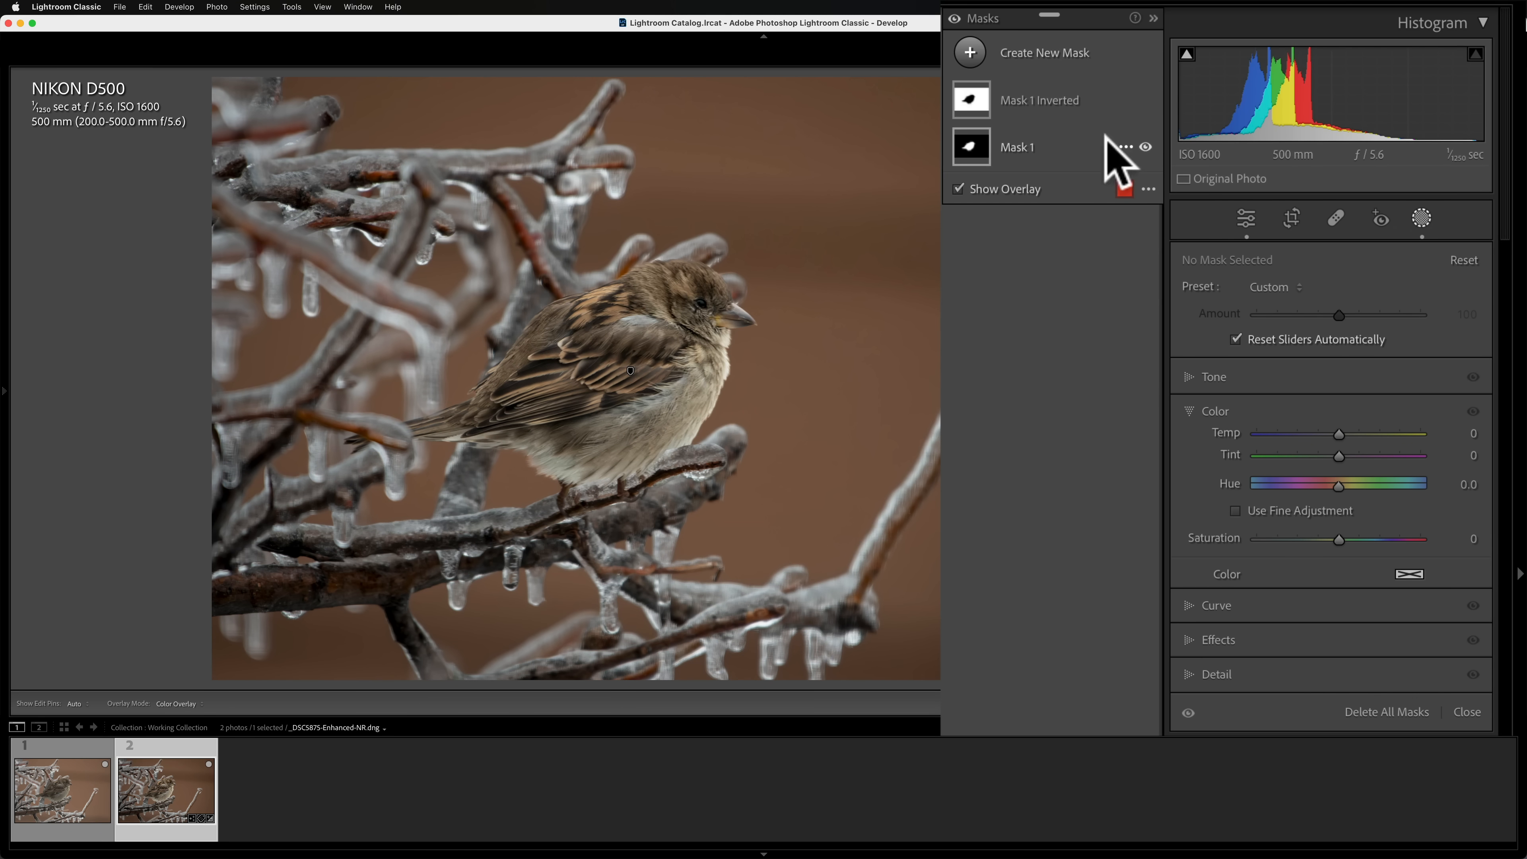
# Step: On Mask 1 Inverted, darken the background to -0.43 exposure with saturation at -12
pyautogui.click(1128, 147)
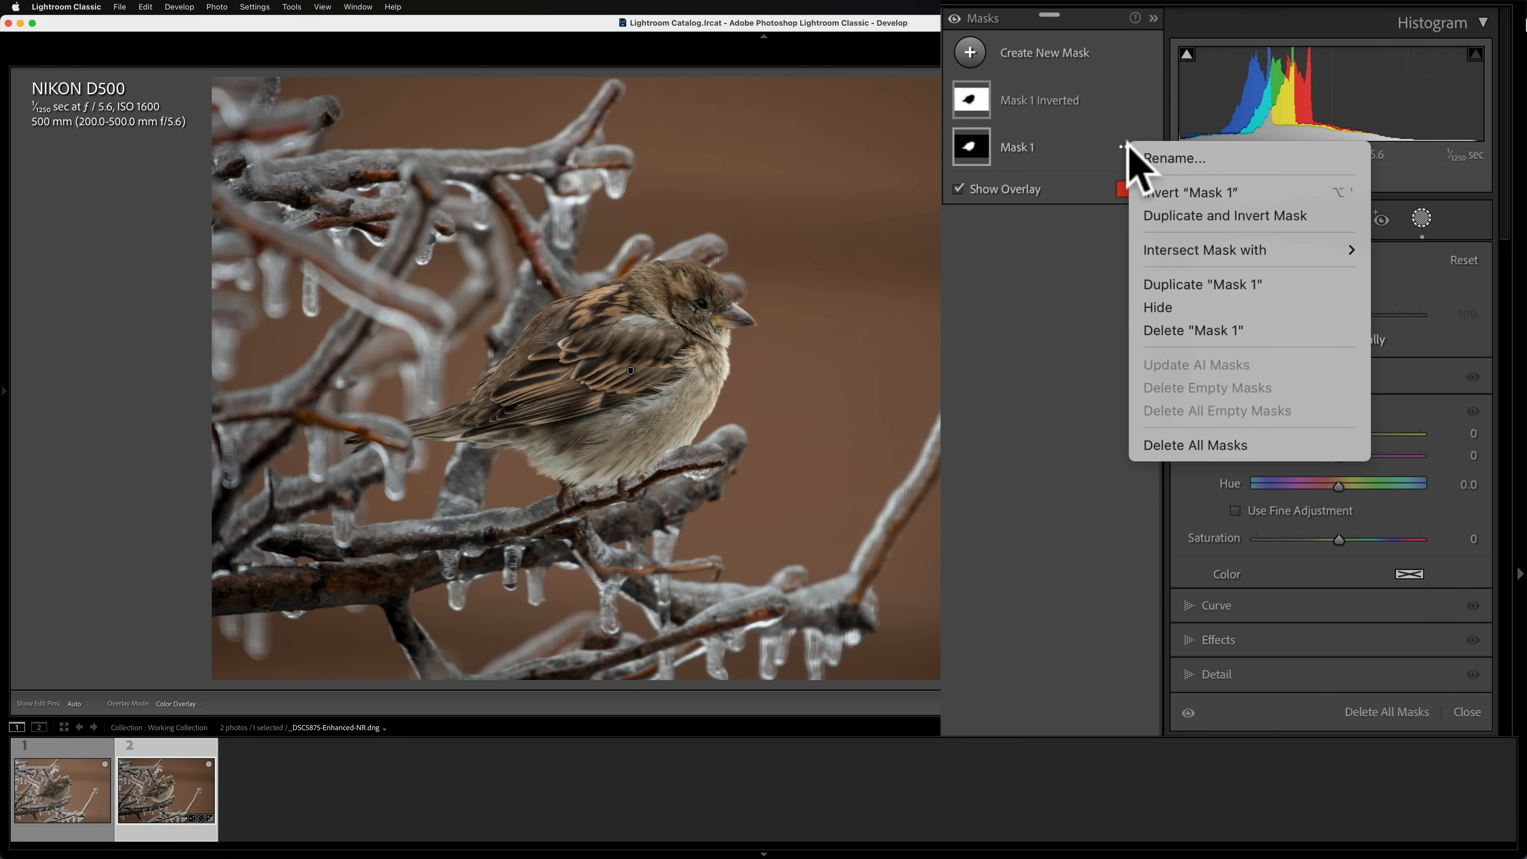
pyautogui.moveTo(1140, 170)
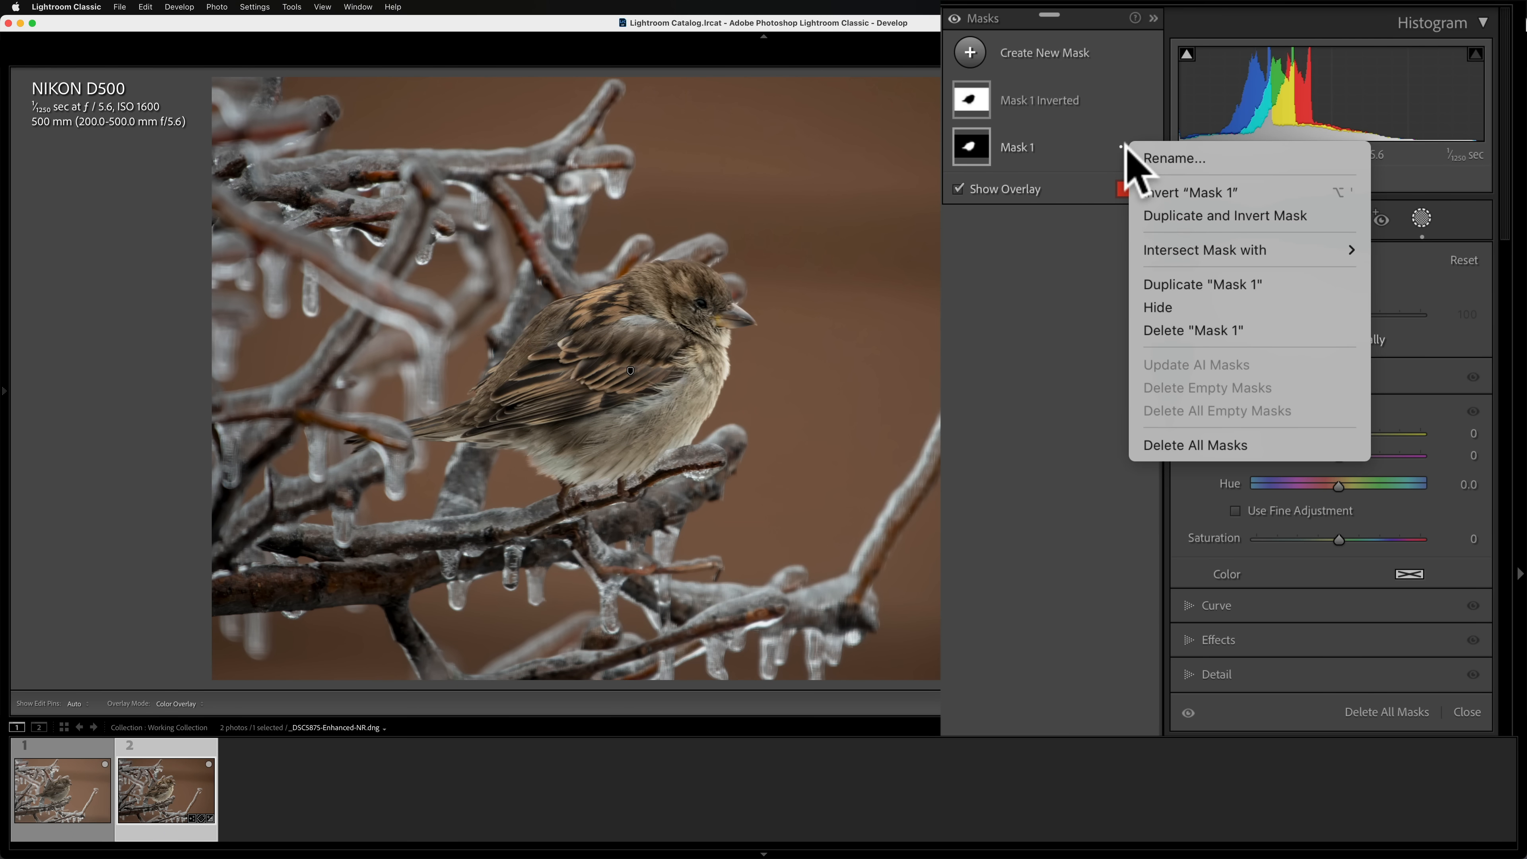
pyautogui.moveTo(1023, 258)
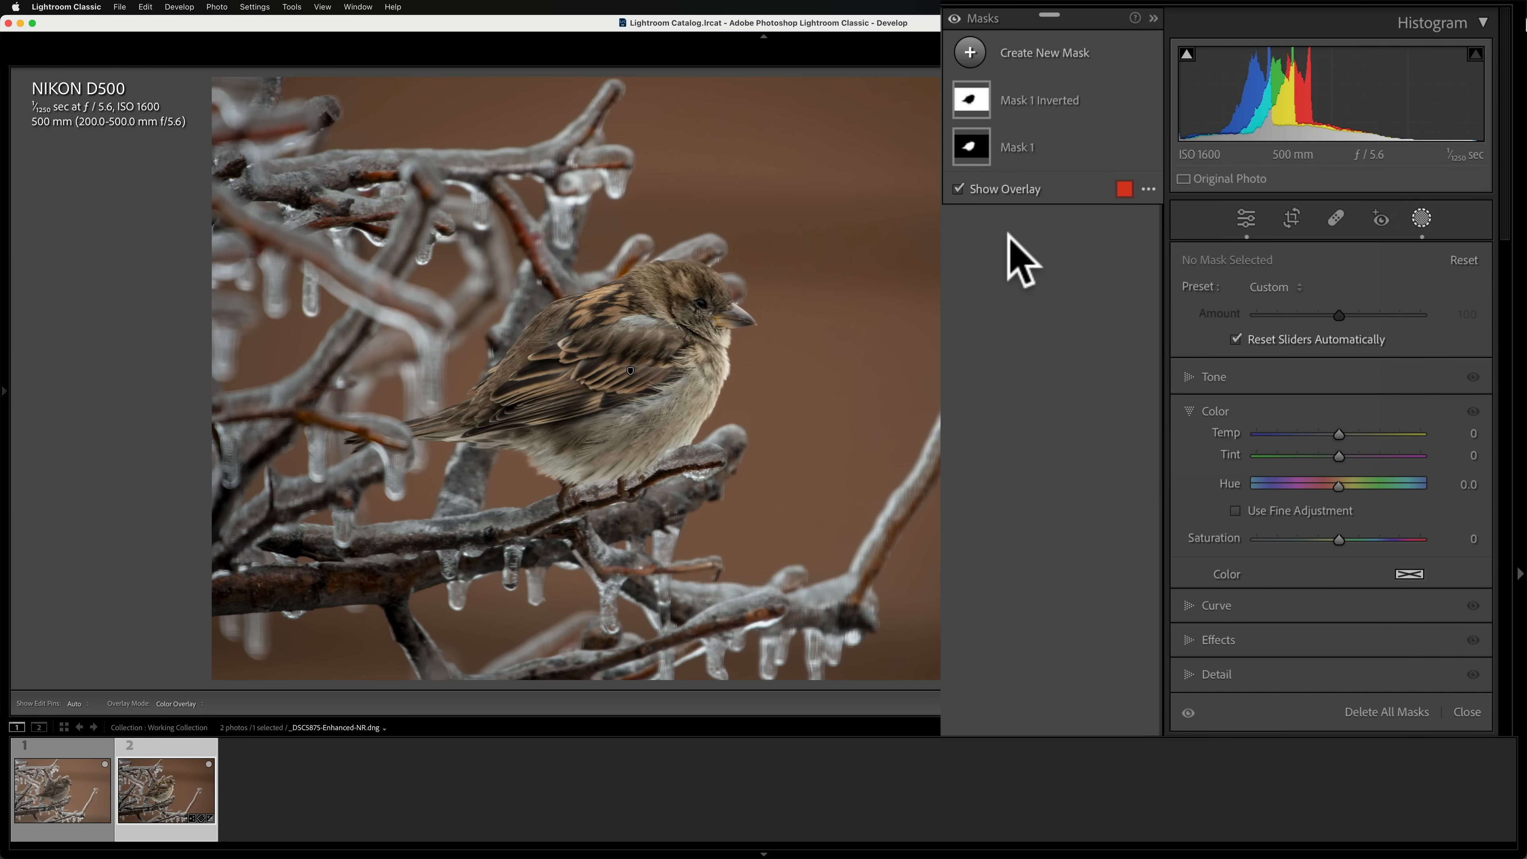
pyautogui.click(1039, 100)
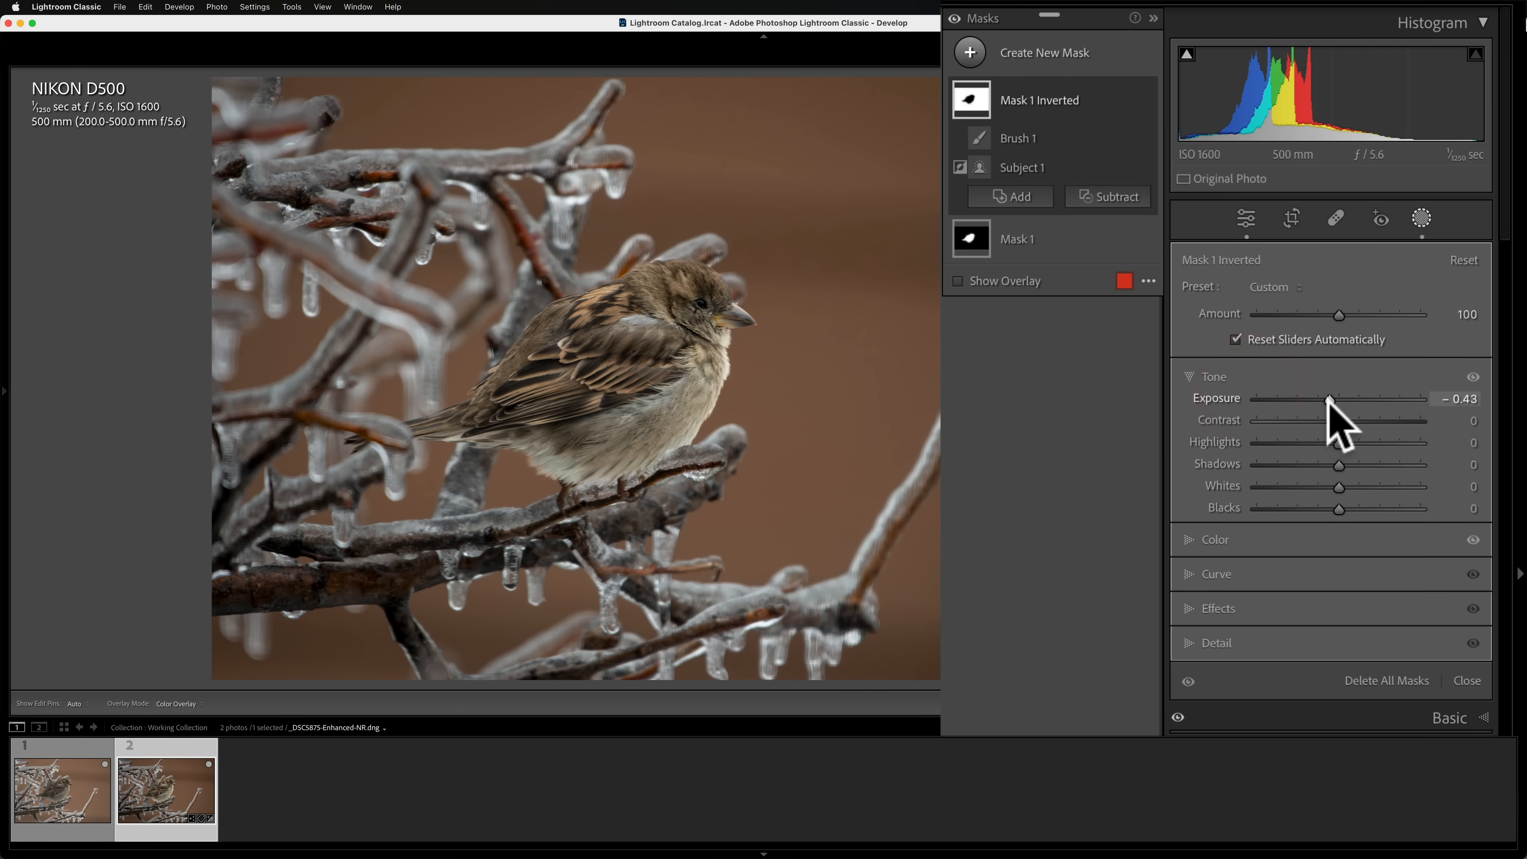
pyautogui.moveTo(1339, 398); pyautogui.dragTo(1332, 398)
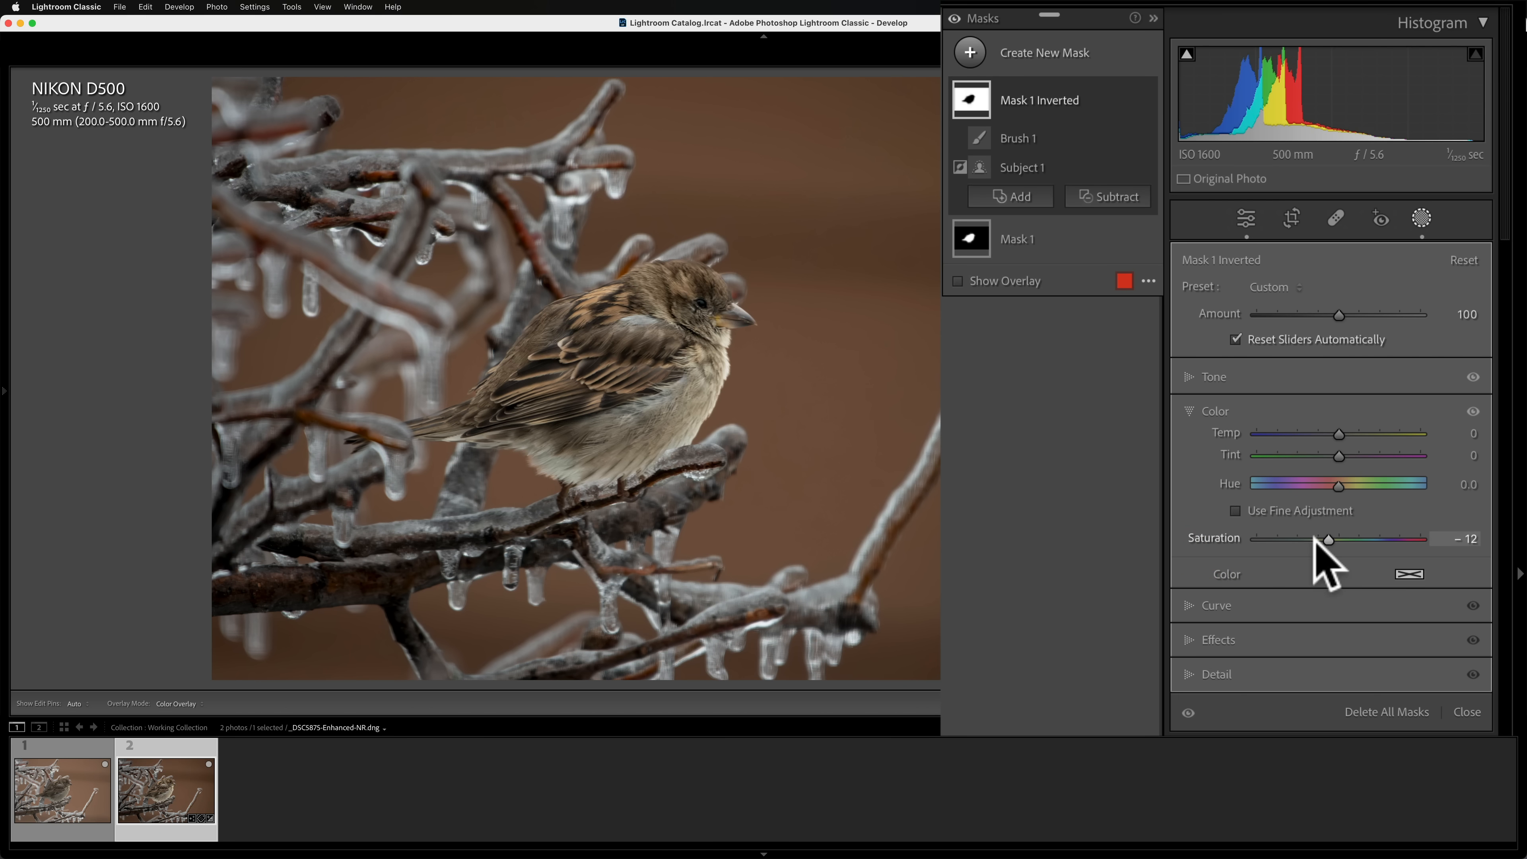
pyautogui.moveTo(1383, 399)
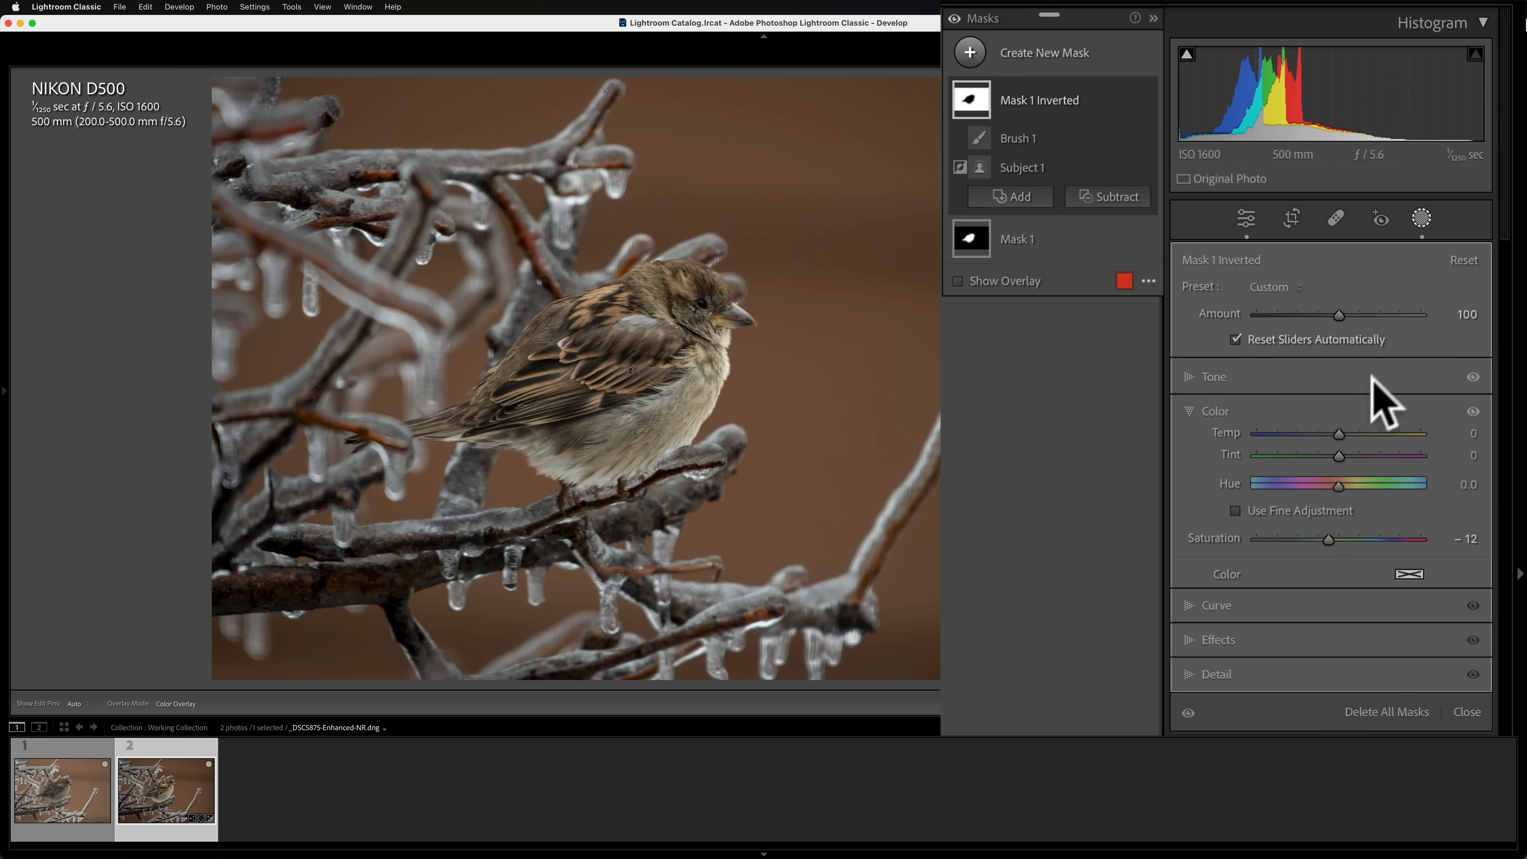
pyautogui.moveTo(1266, 282)
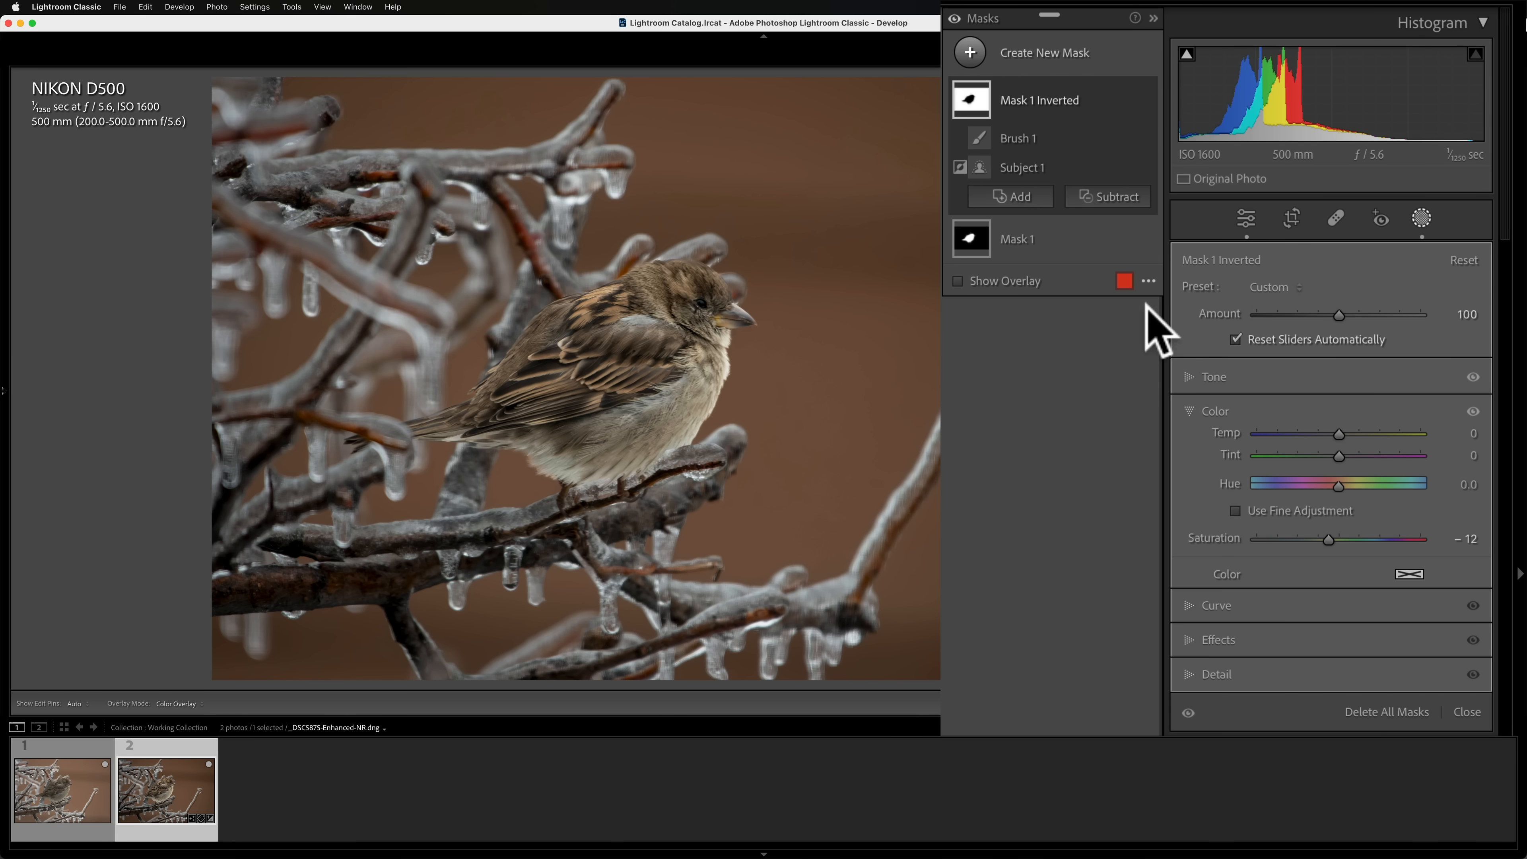
pyautogui.moveTo(1154, 80)
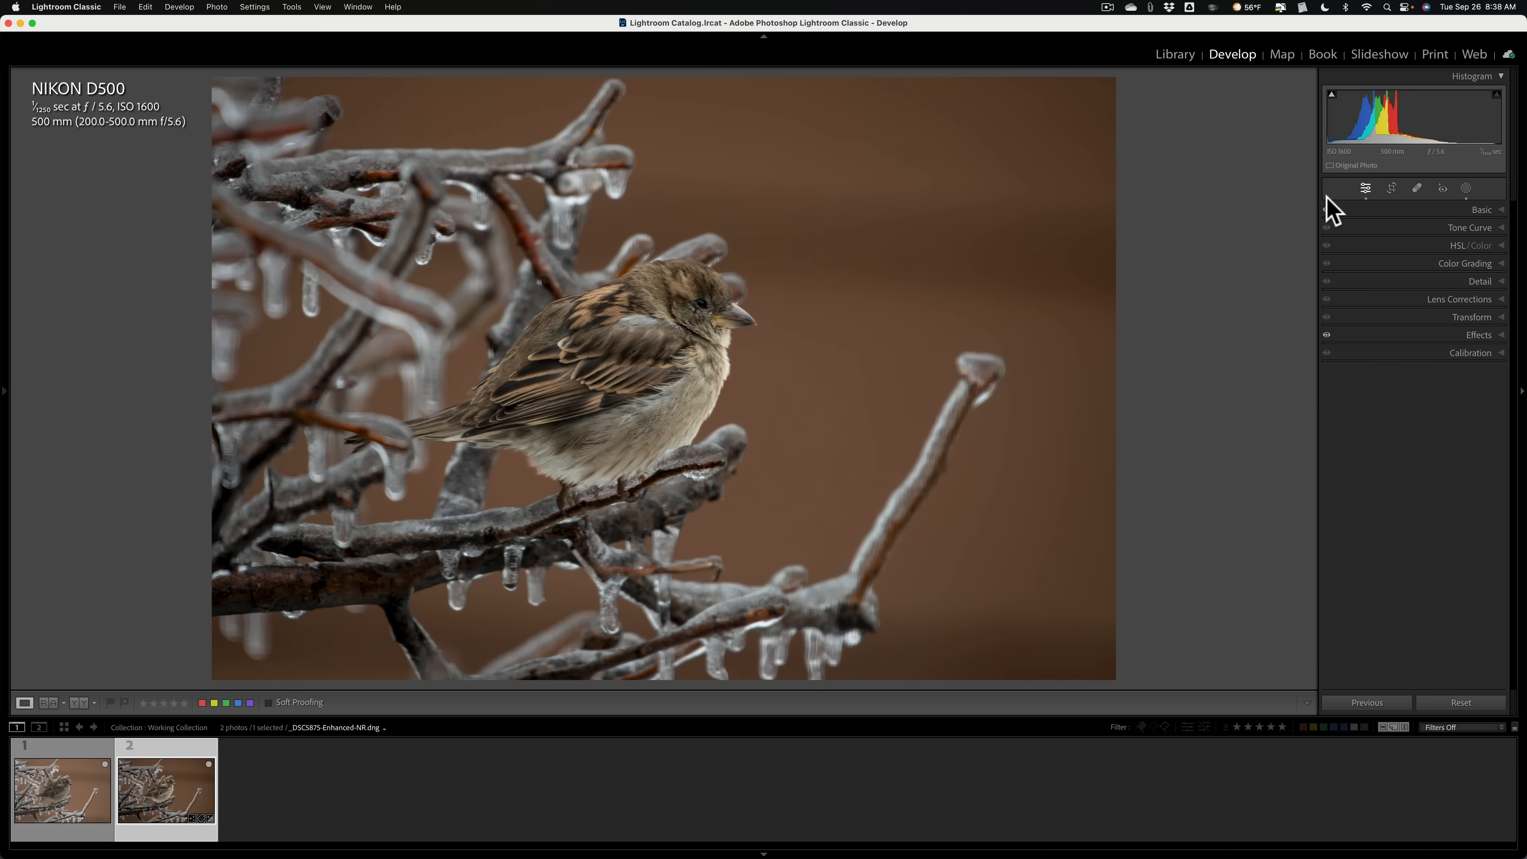
# Step: Select the sparrow mask and bring its exposure down to about -0.02
pyautogui.click(1465, 186)
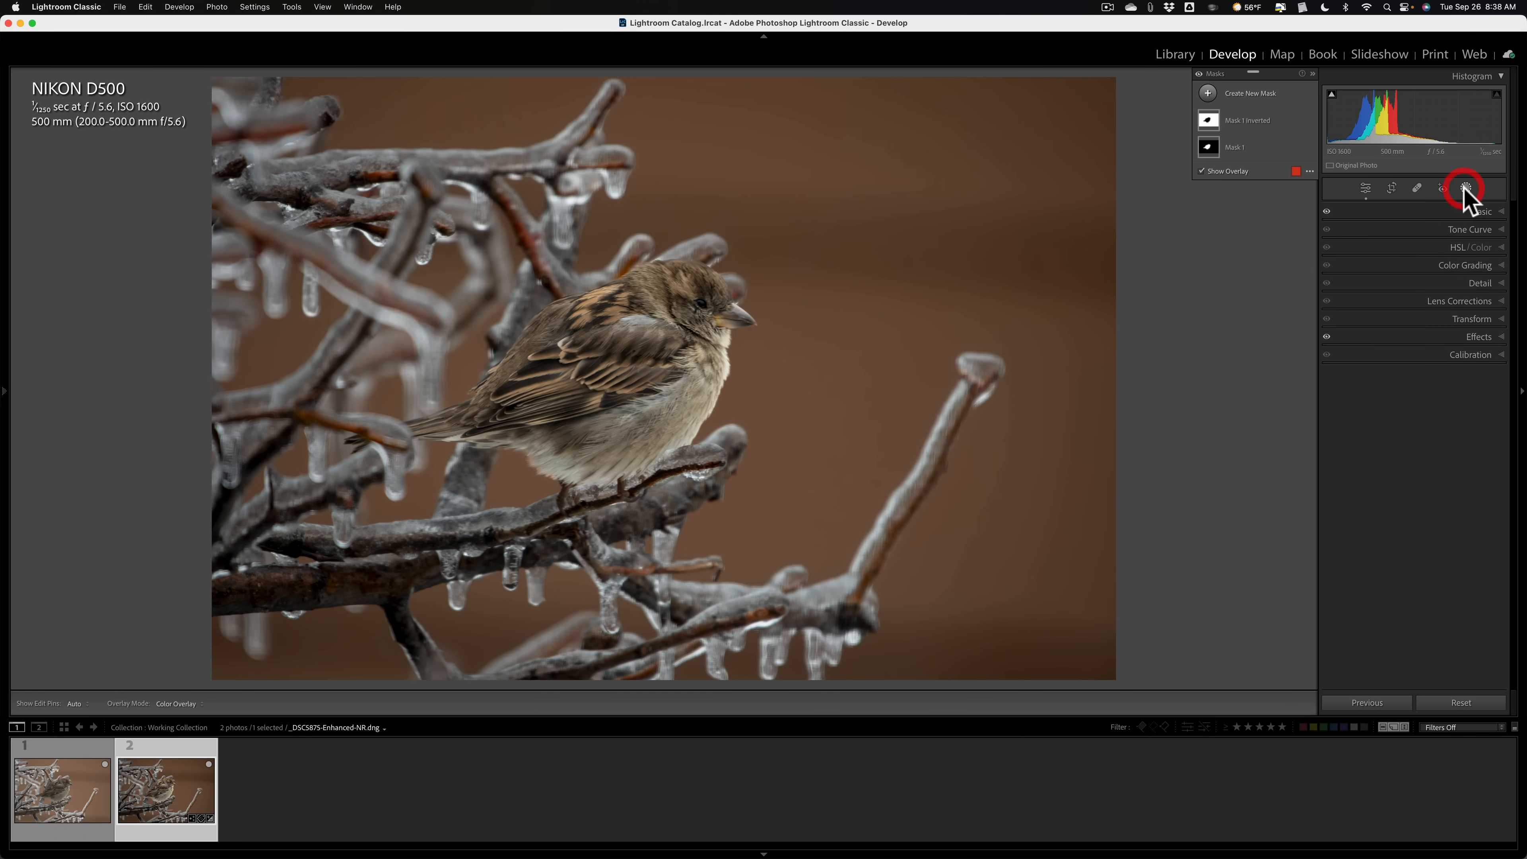
pyautogui.click(1463, 188)
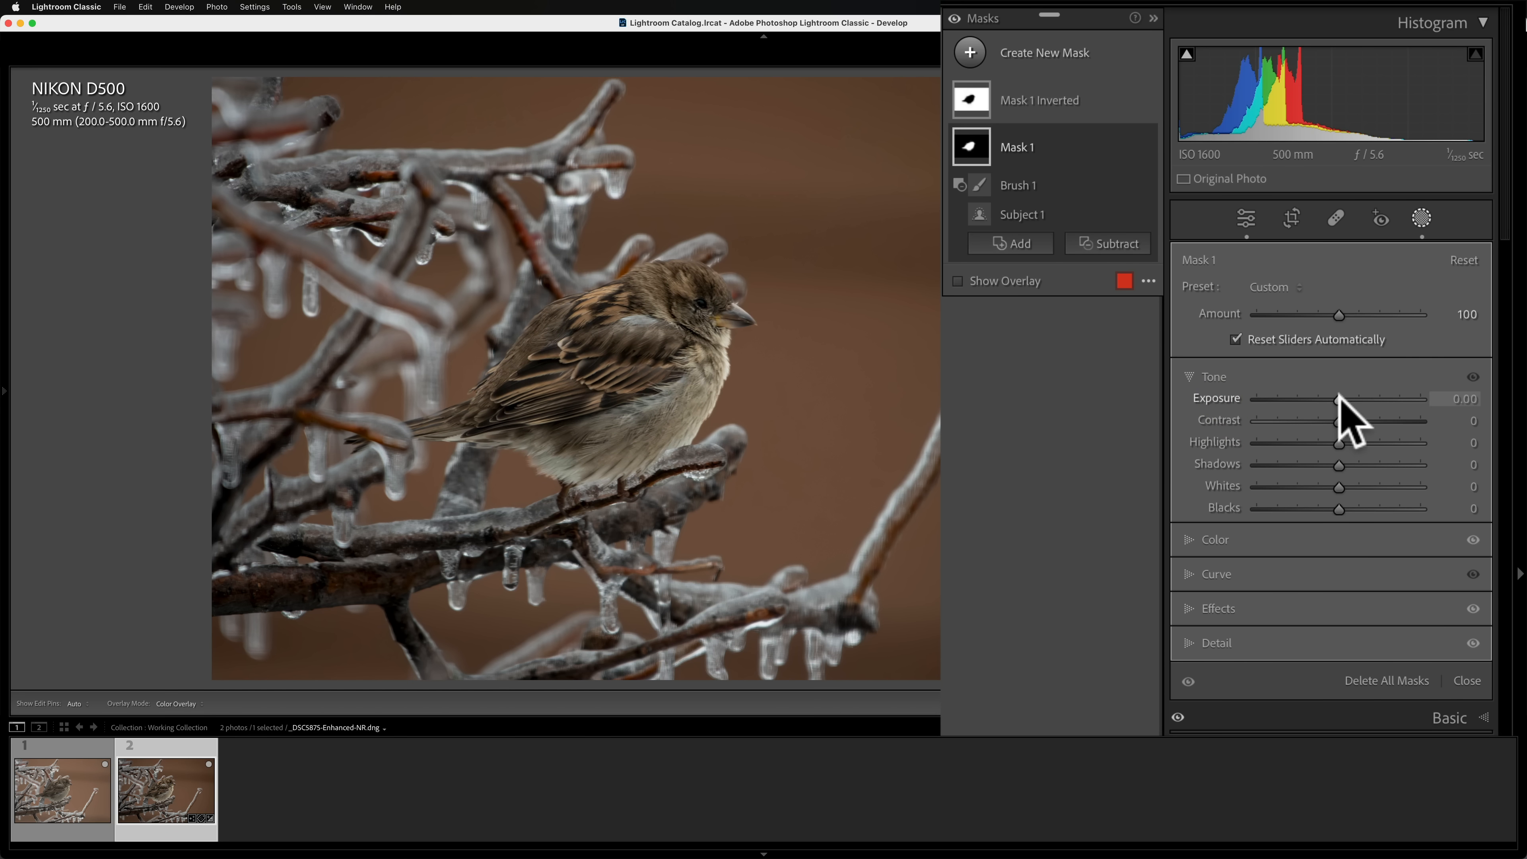
pyautogui.moveTo(1341, 398); pyautogui.dragTo(1337, 398)
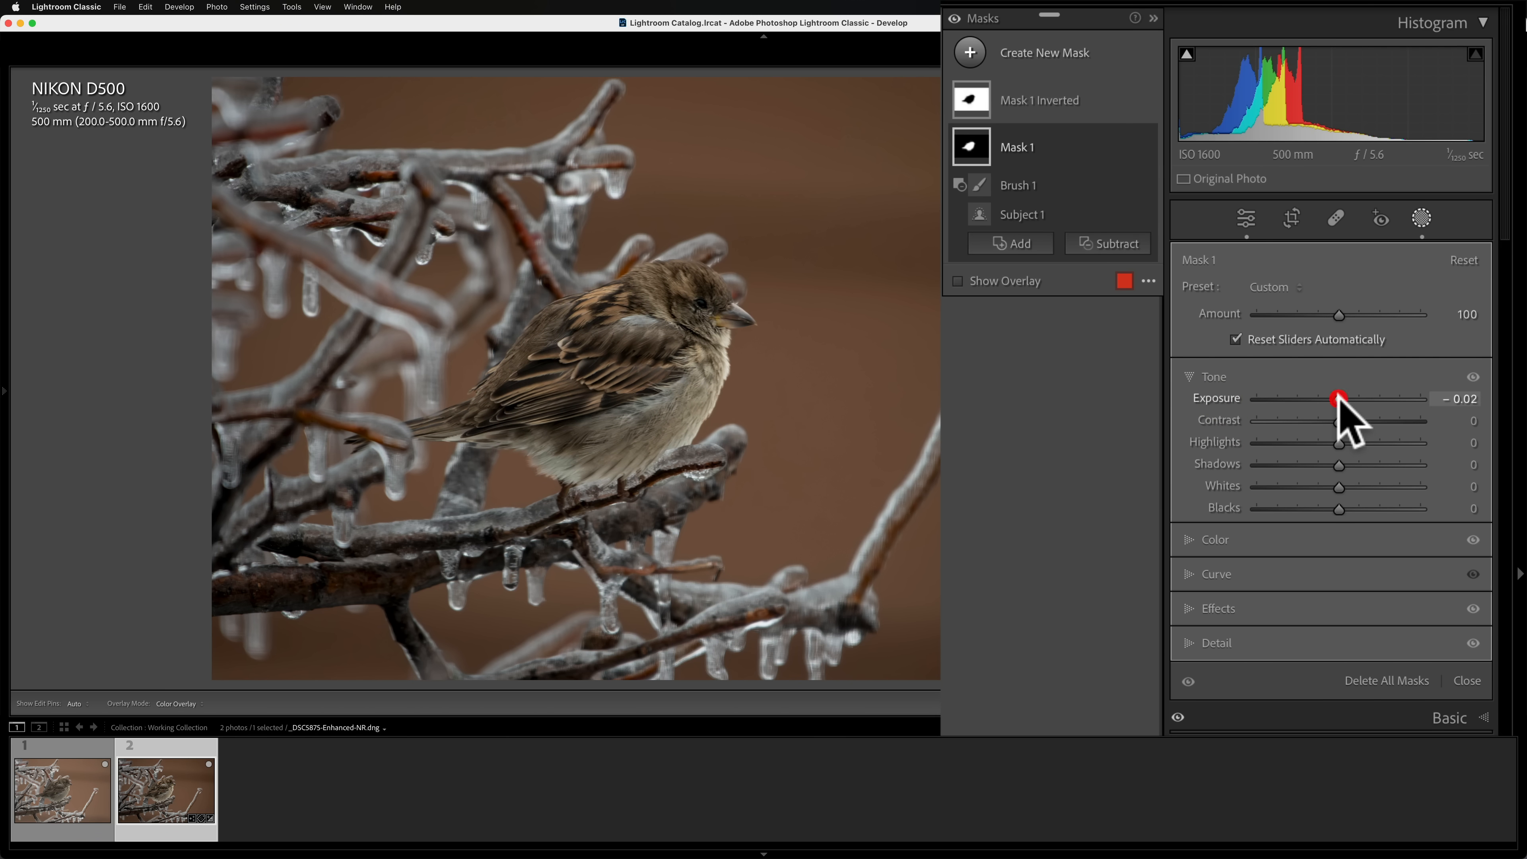
pyautogui.moveTo(1406, 263)
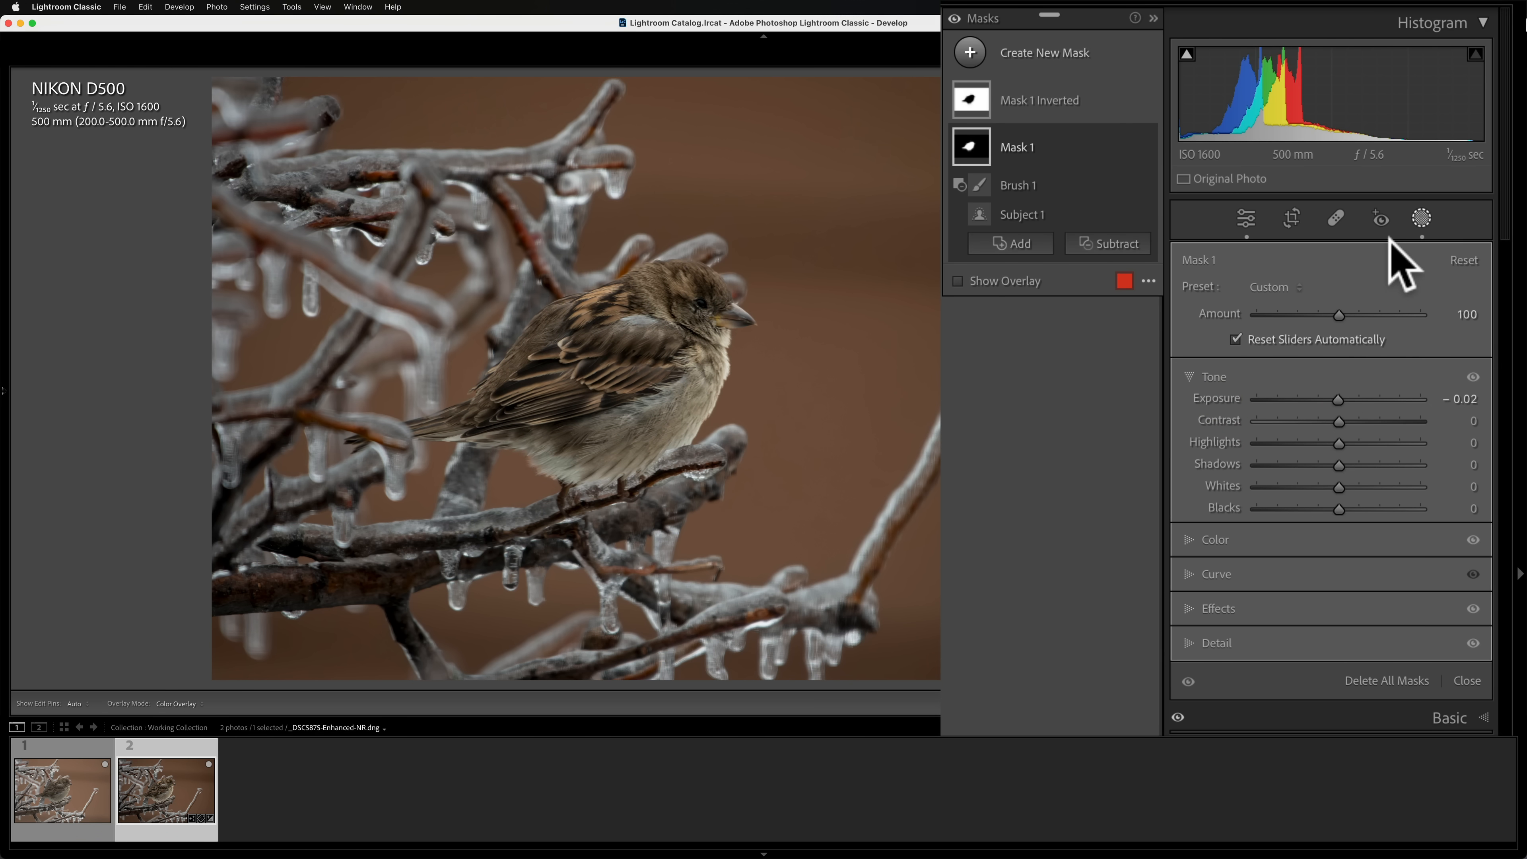